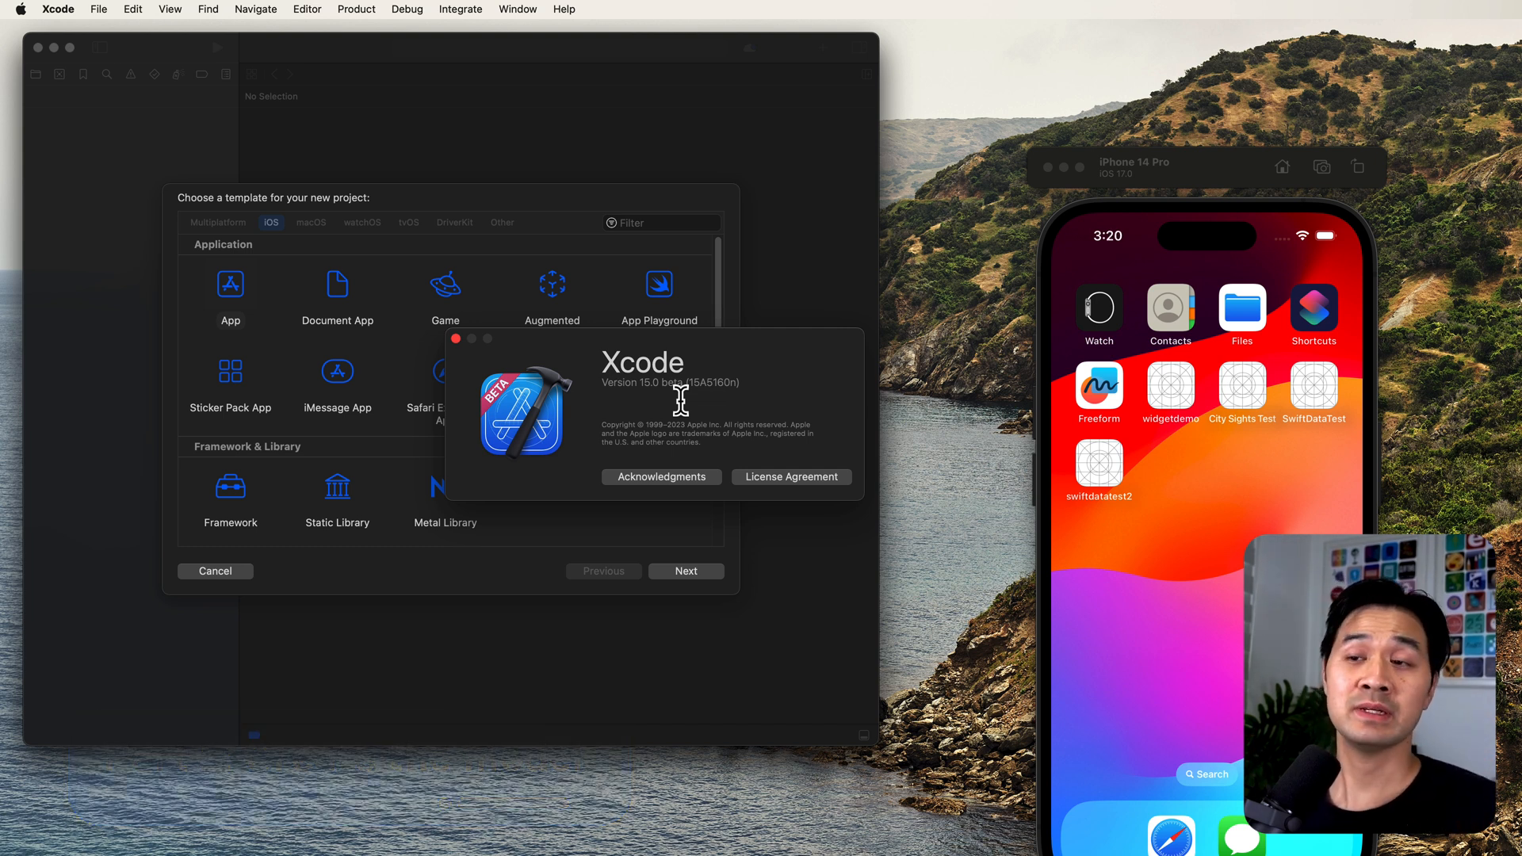
mouse_move(443, 339)
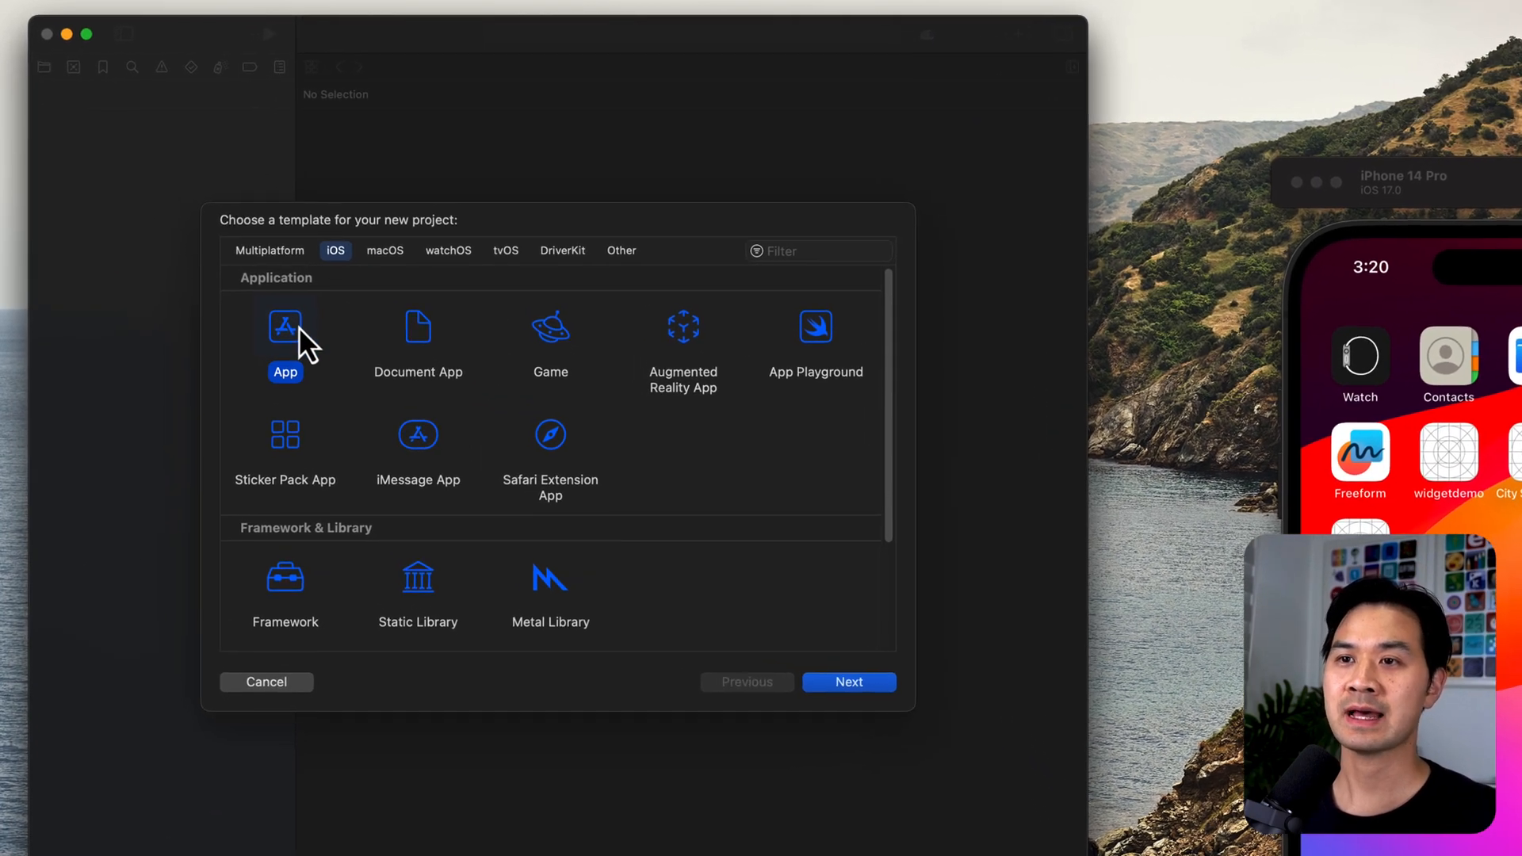
Configure an iOS App project named SwiftDataDemo with SwiftUI, Swift and Storage set to None
left_click(846, 682)
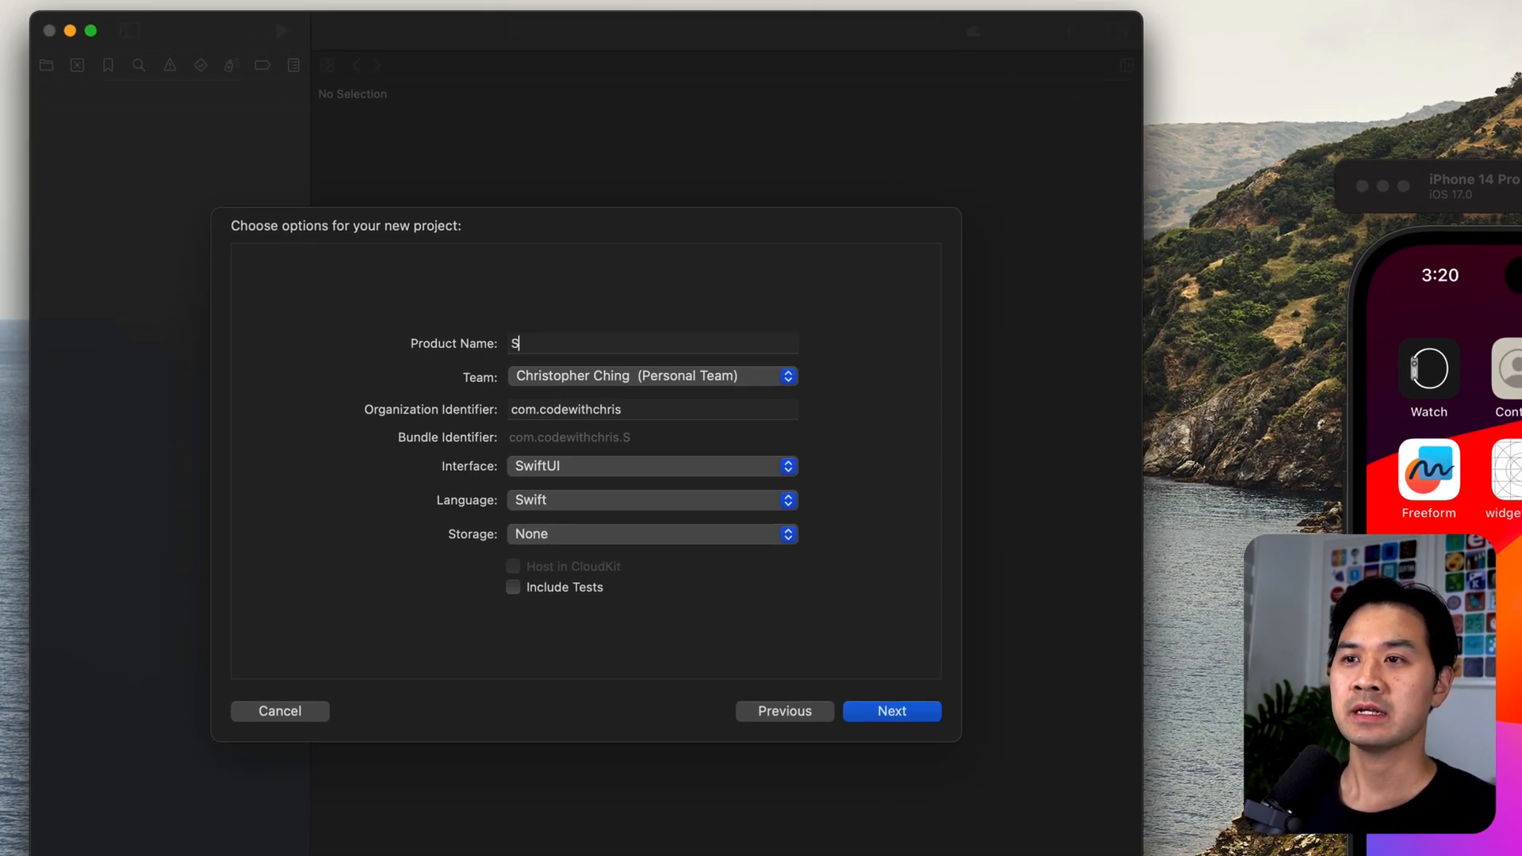
type("wiftDataDemo")
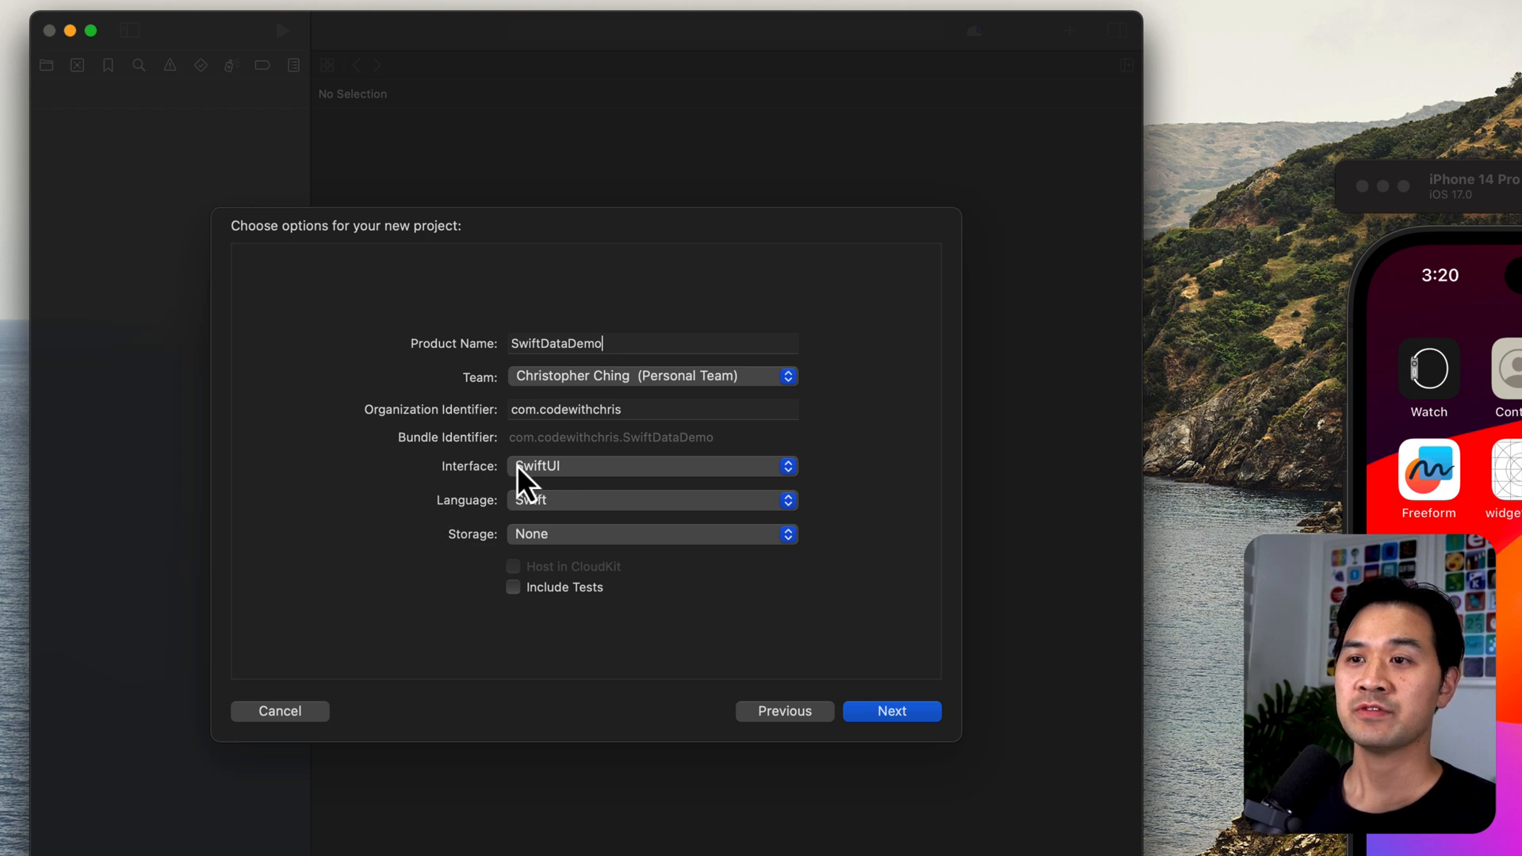
mouse_move(550, 555)
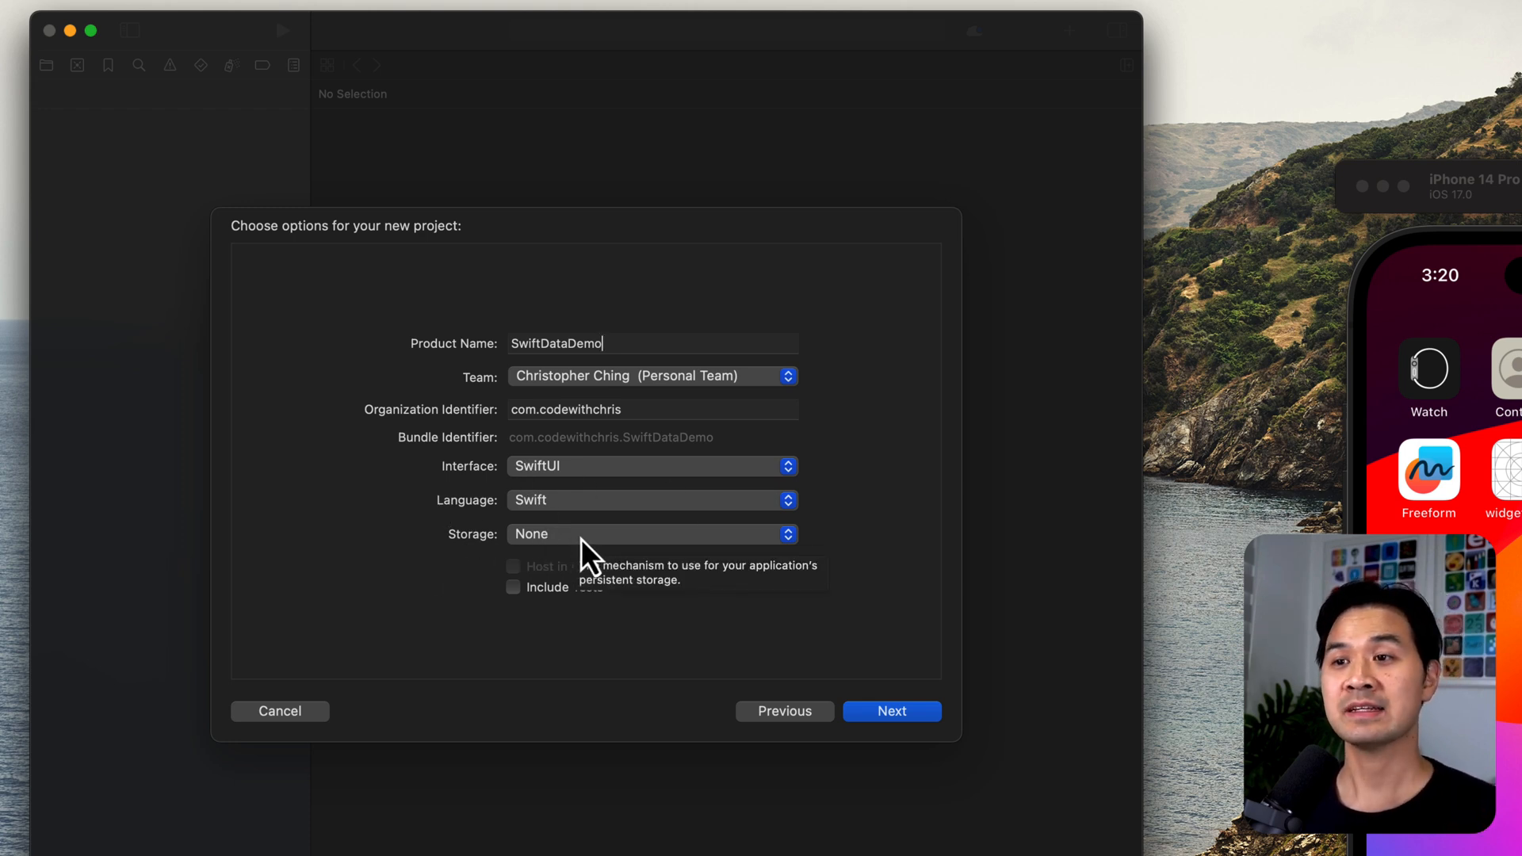
left_click(650, 534)
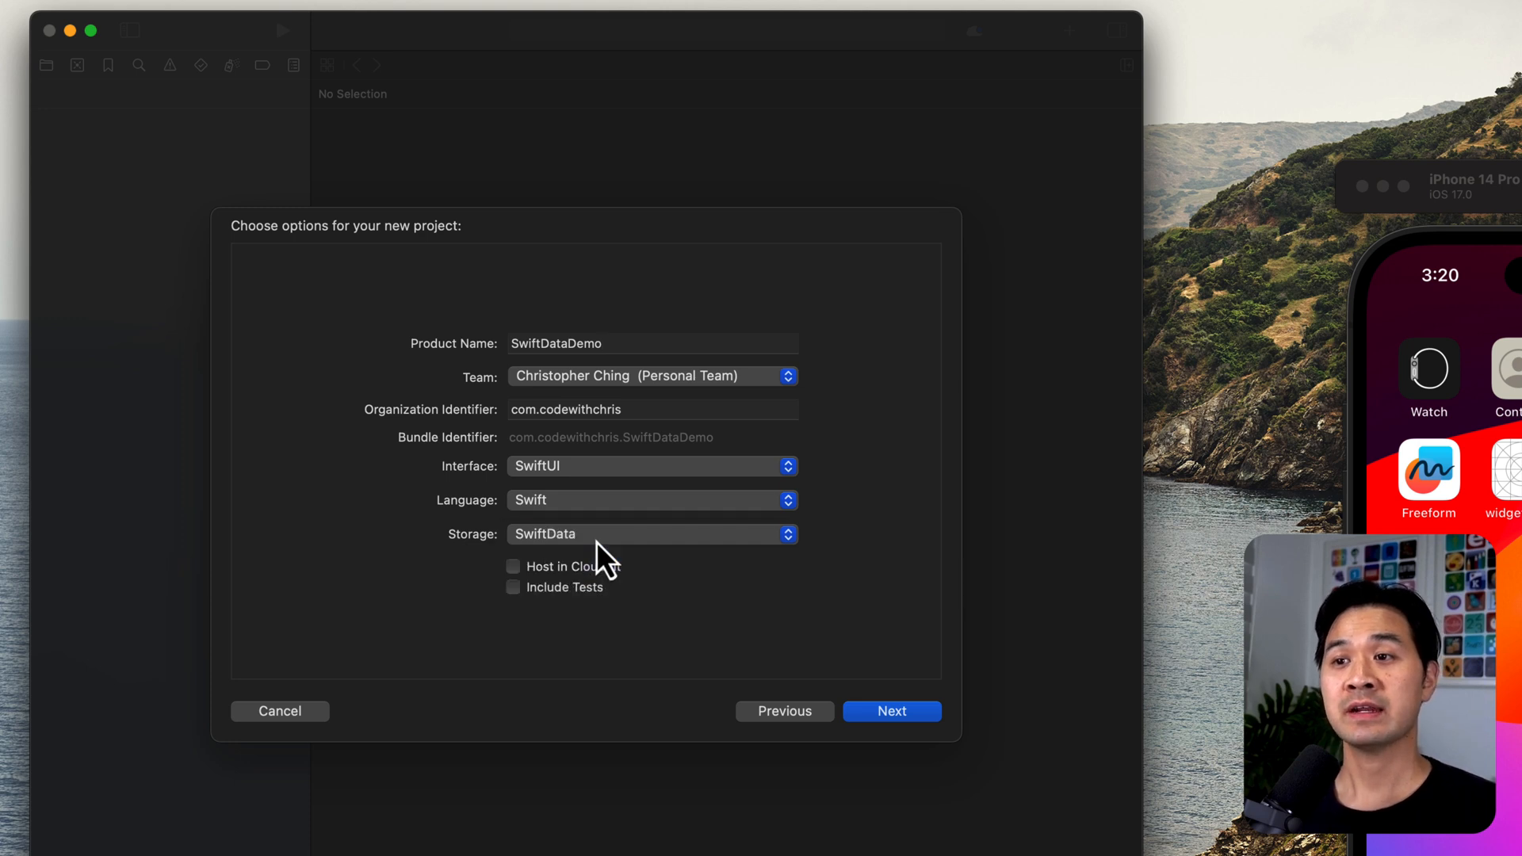
mouse_move(594, 535)
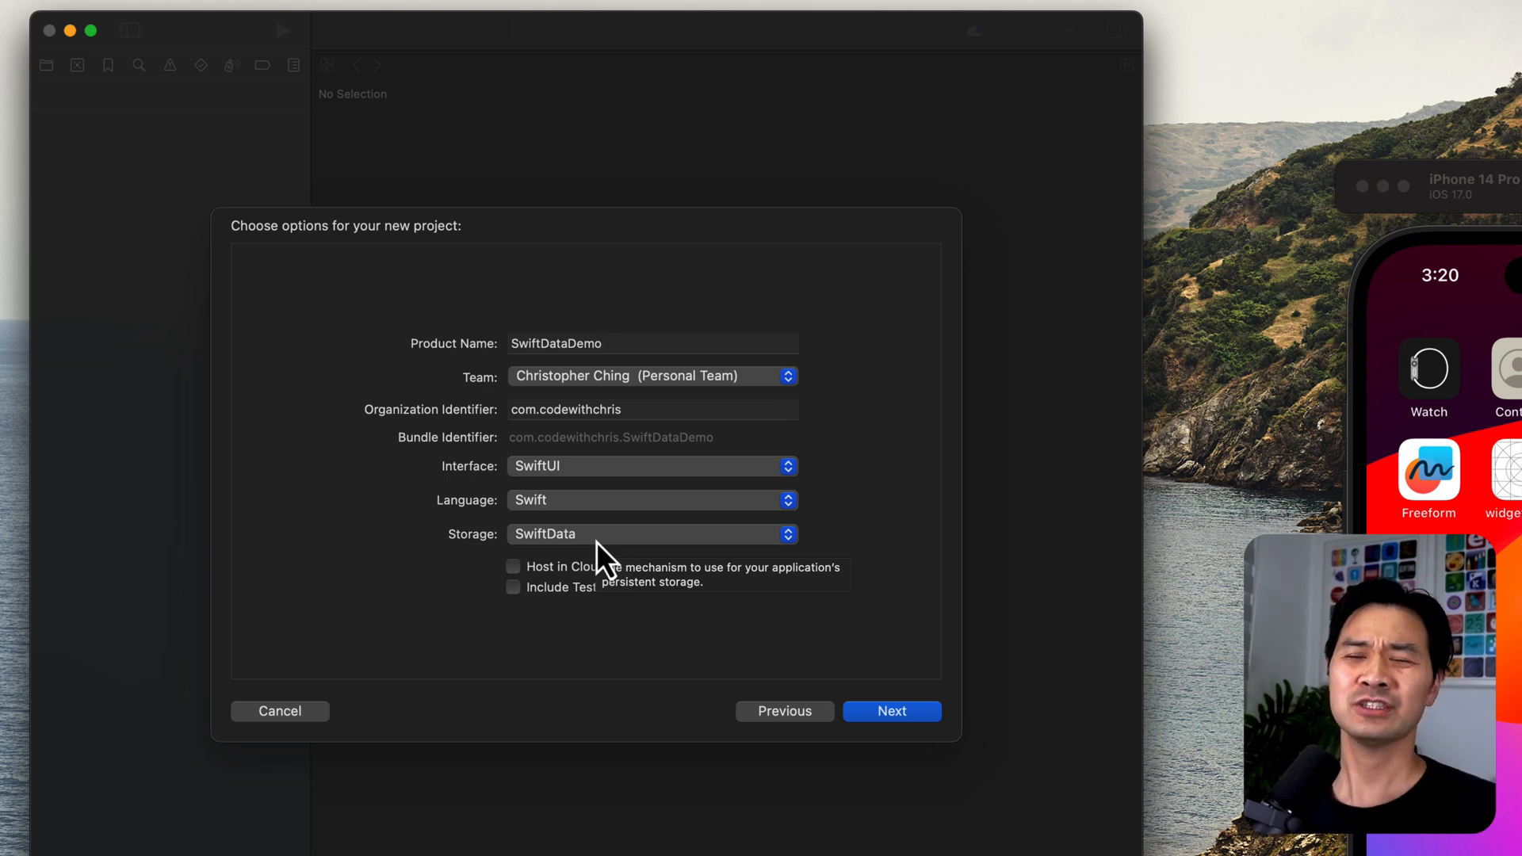
left_click(649, 534)
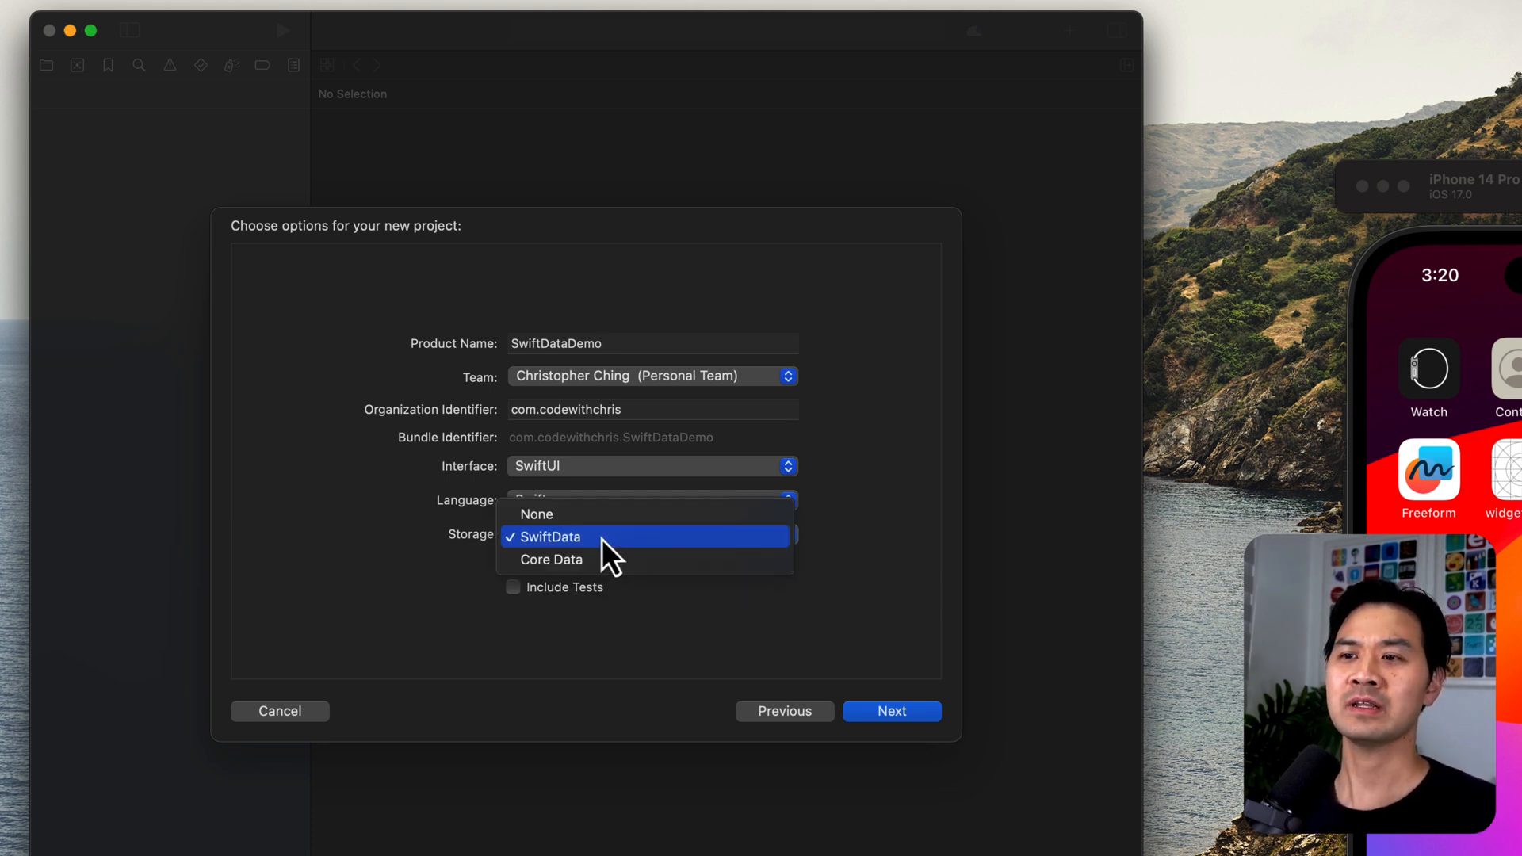
mouse_move(677, 560)
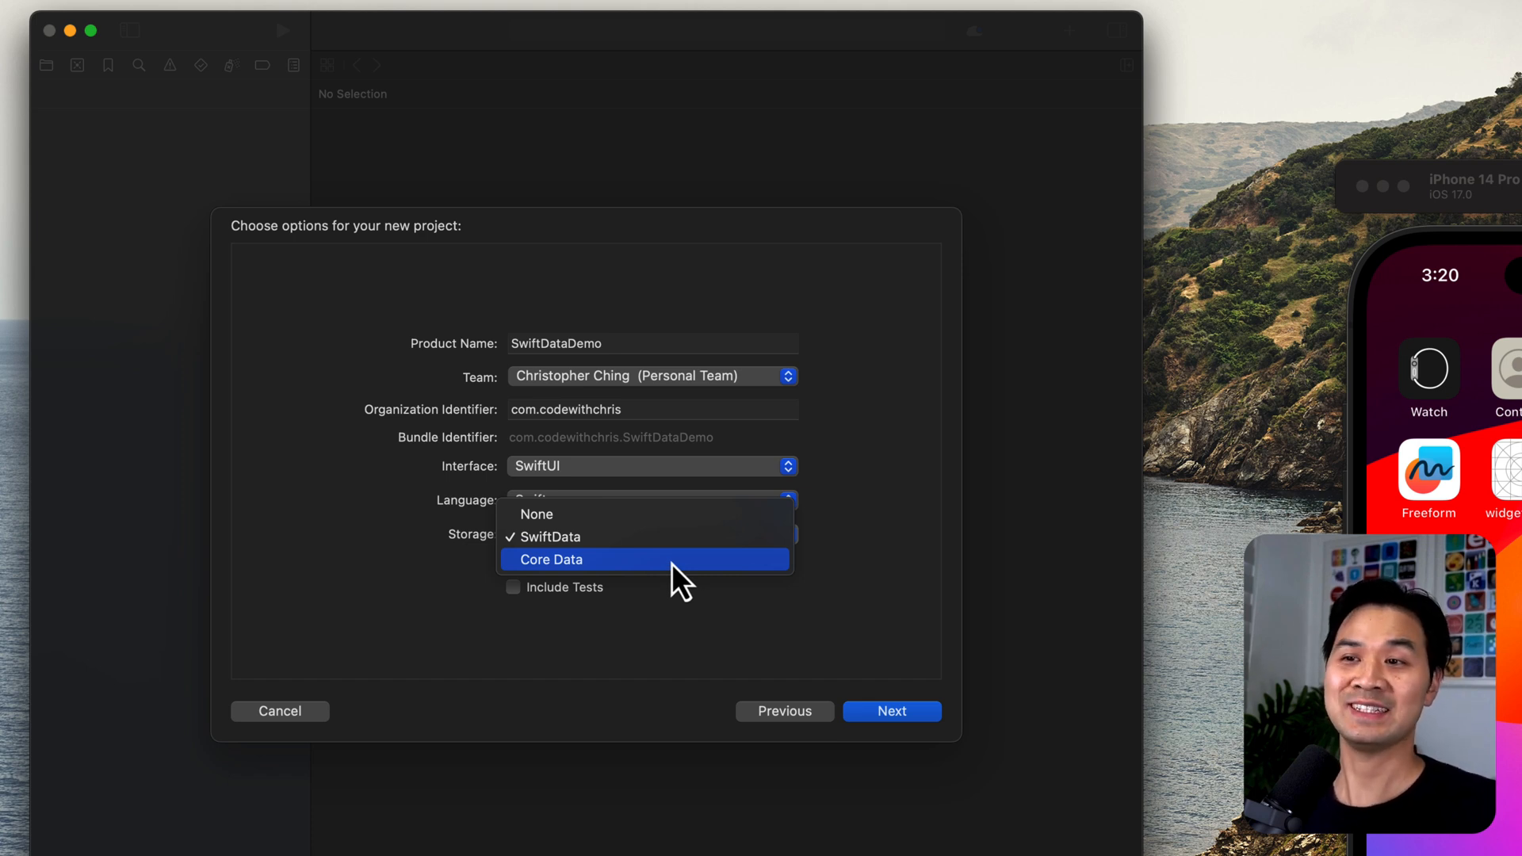
mouse_move(650, 537)
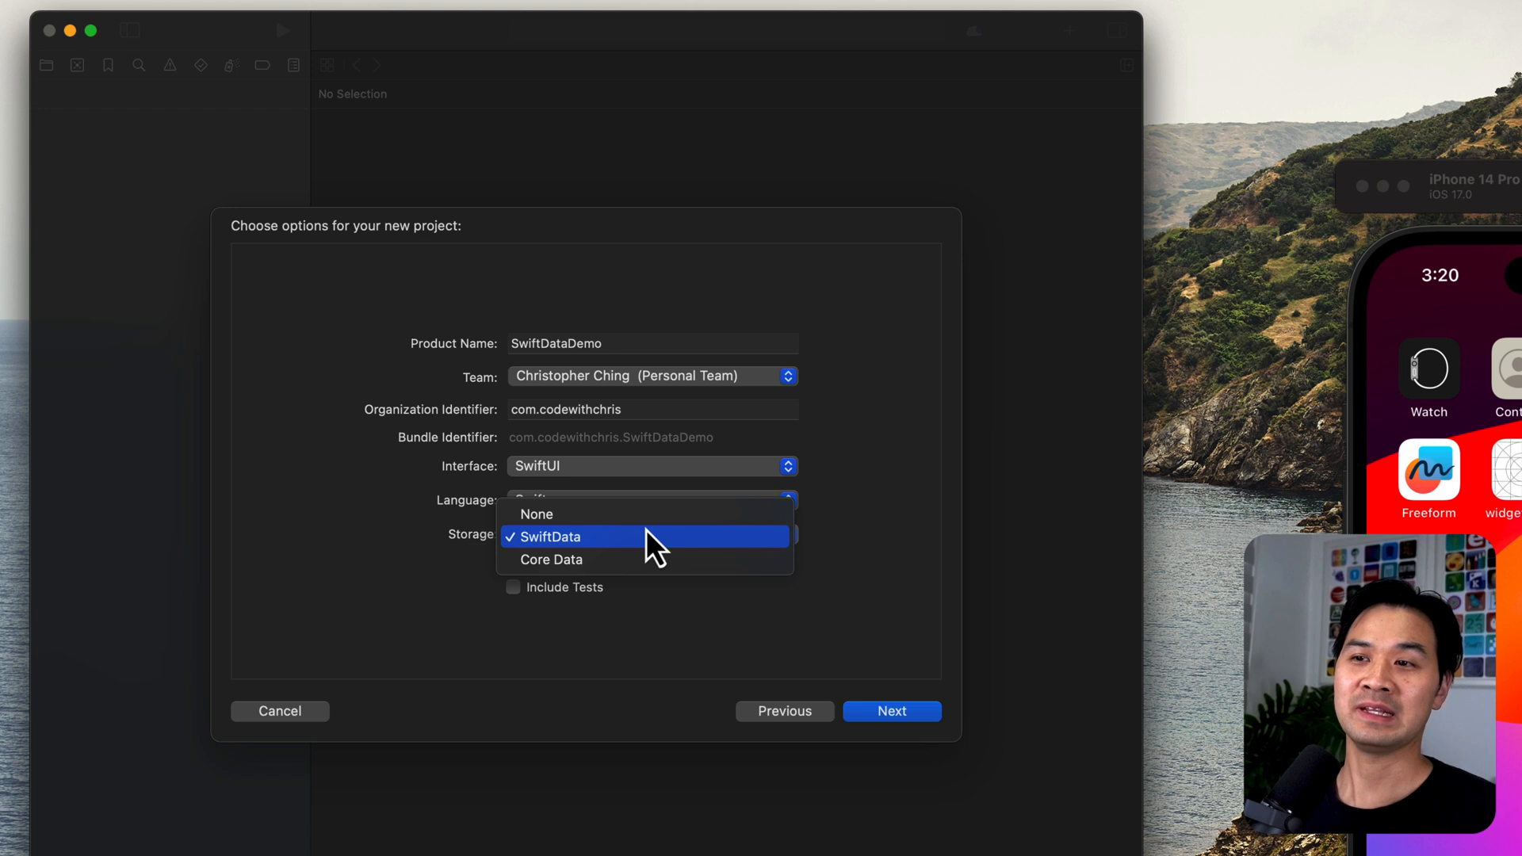
left_click(536, 513)
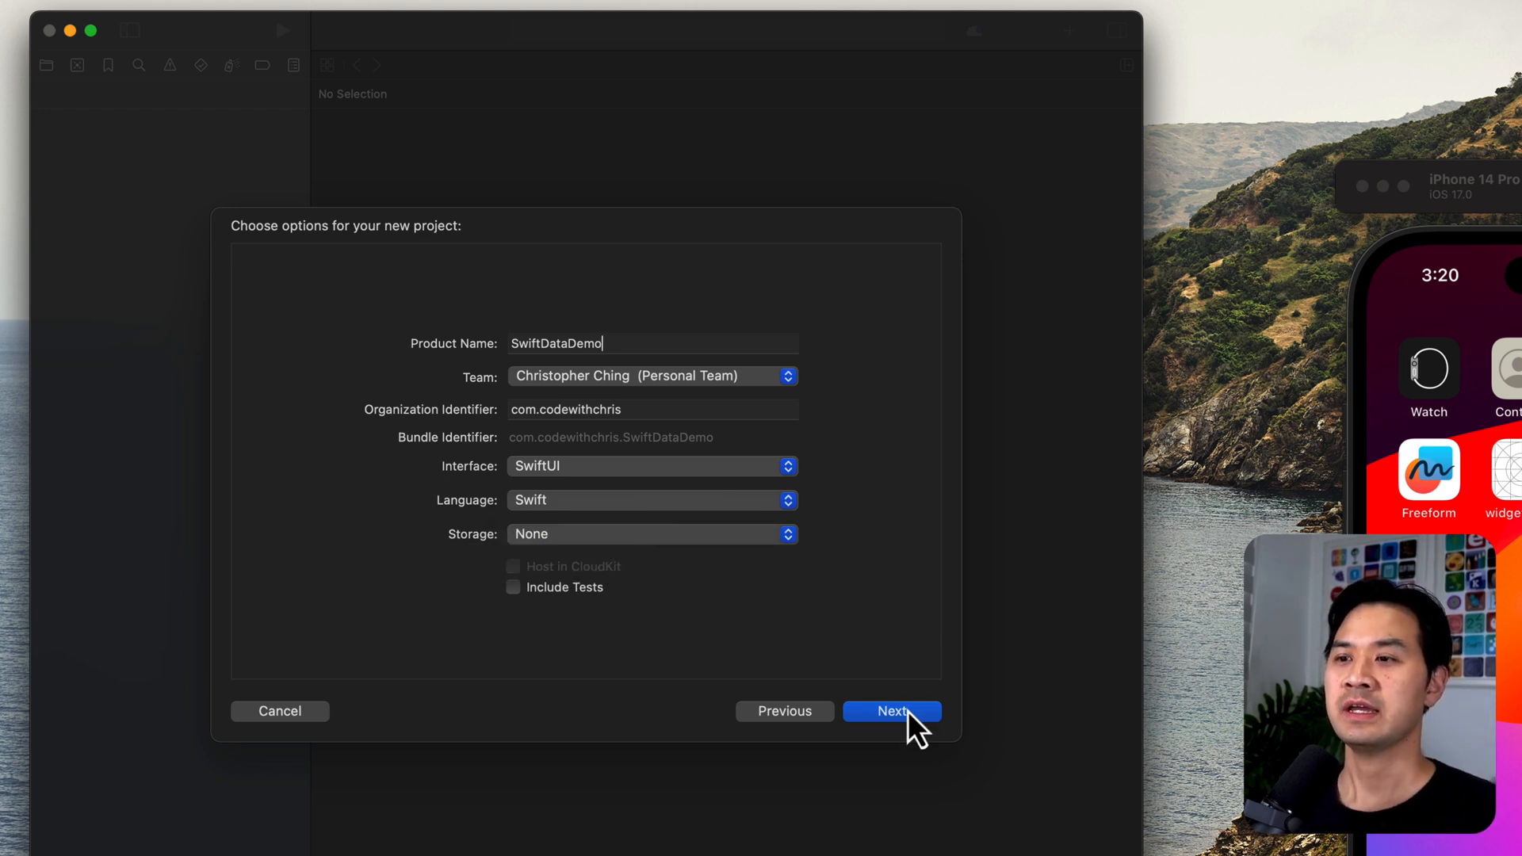
left_click(889, 710)
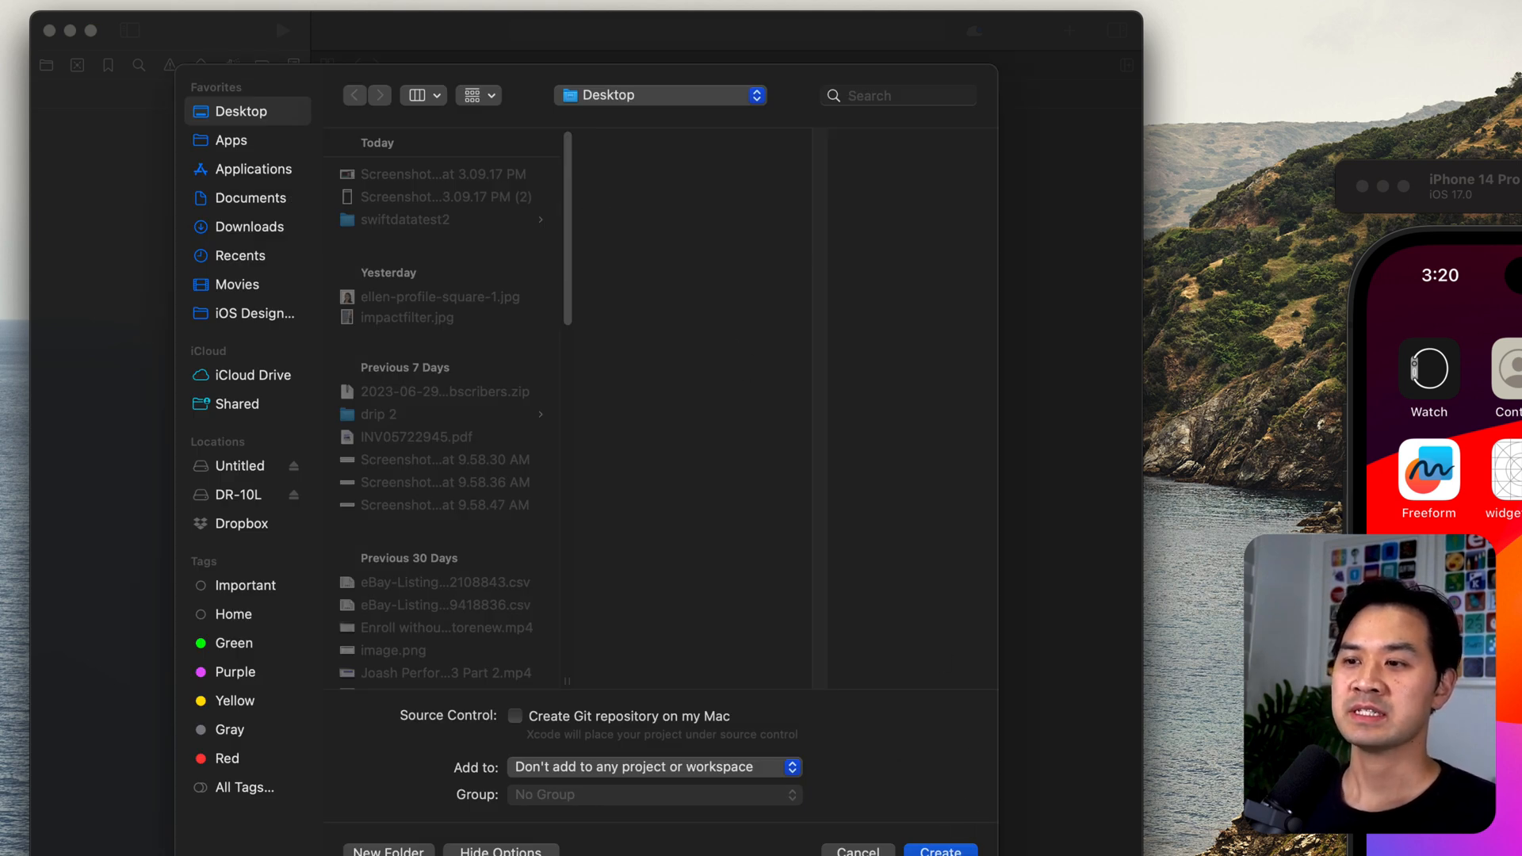
Create the project on the Desktop and view SwiftDataDemoApp.swift, bringing up the group's actions
left_click(937, 850)
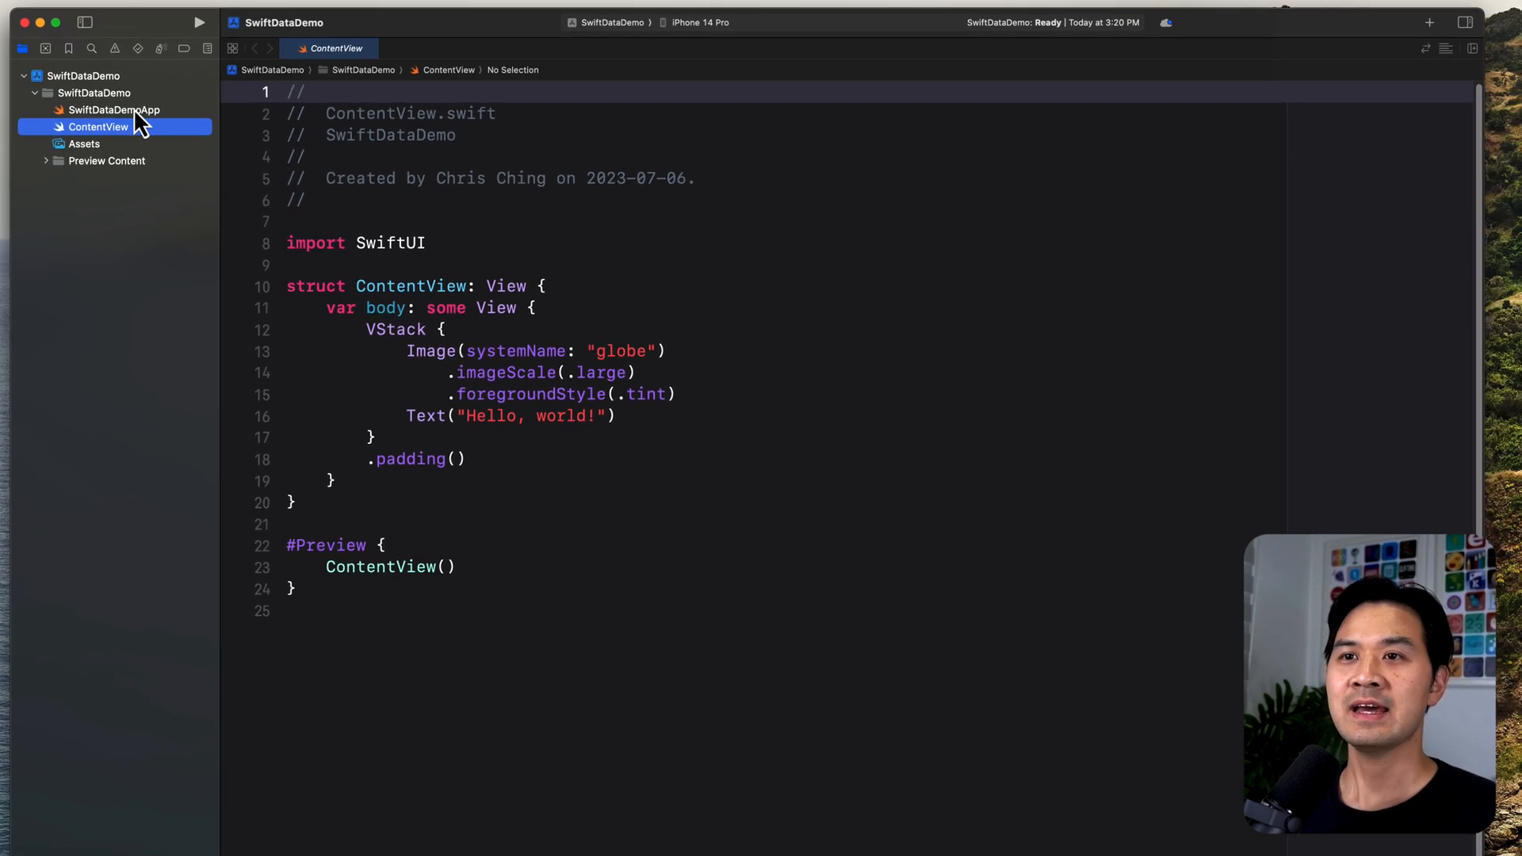
left_click(116, 109)
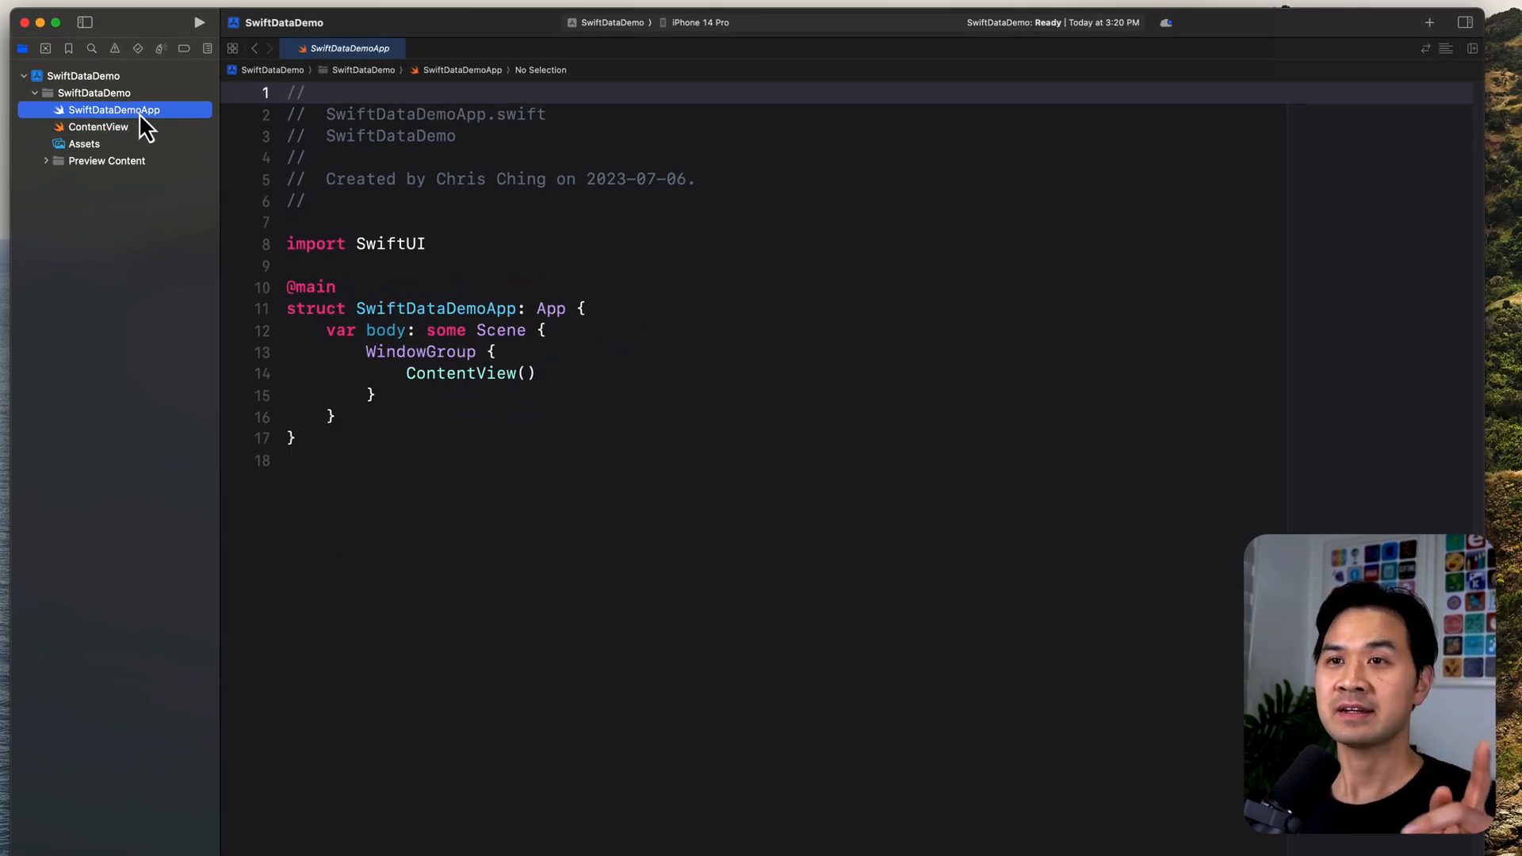
left_click(93, 92)
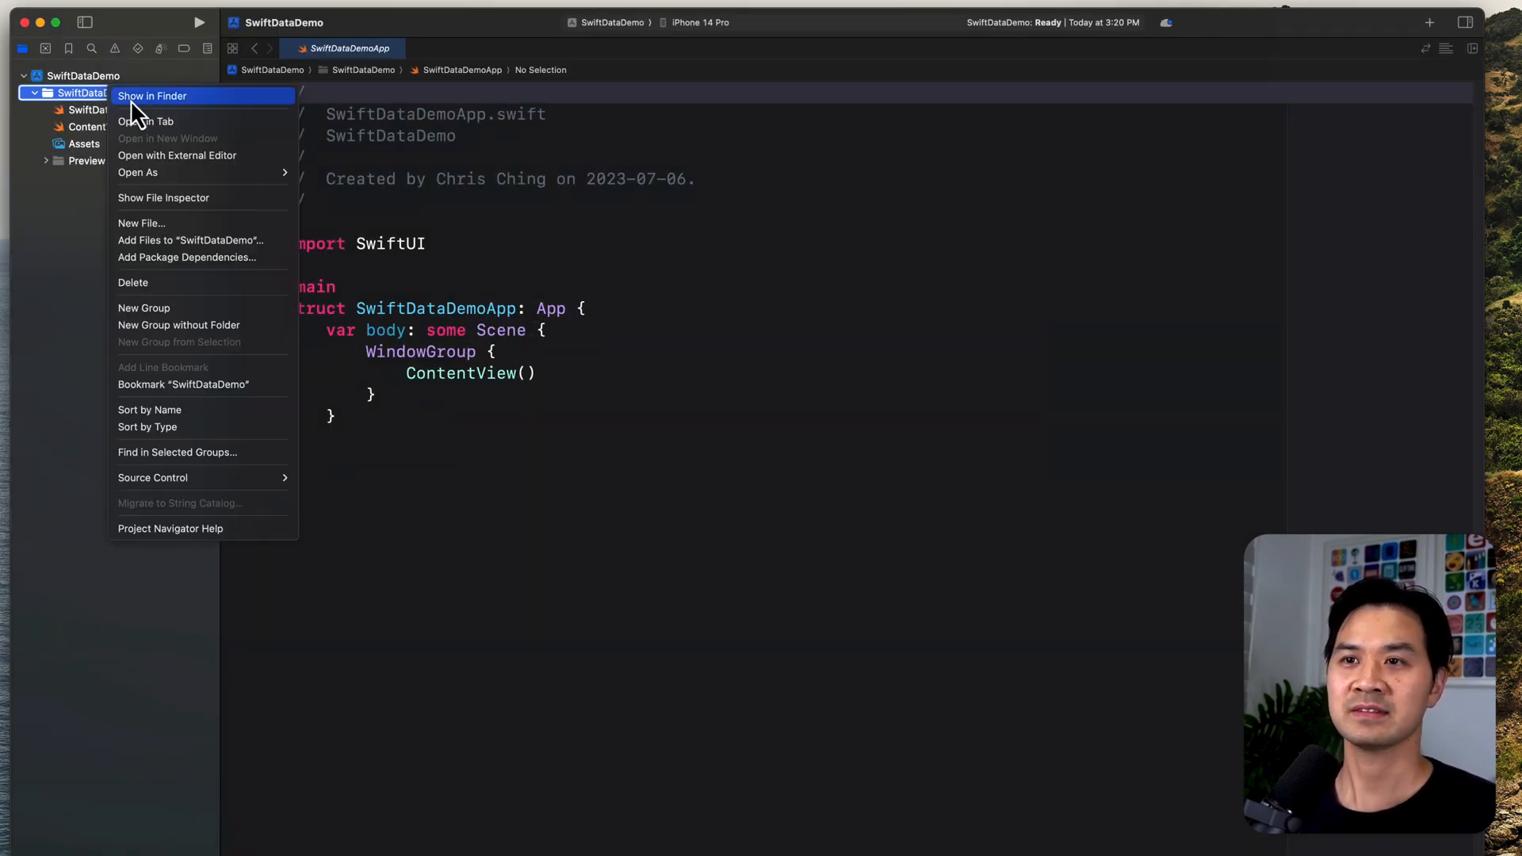
Add a new Swift file named DataItem to the SwiftDataDemo group
left_click(141, 223)
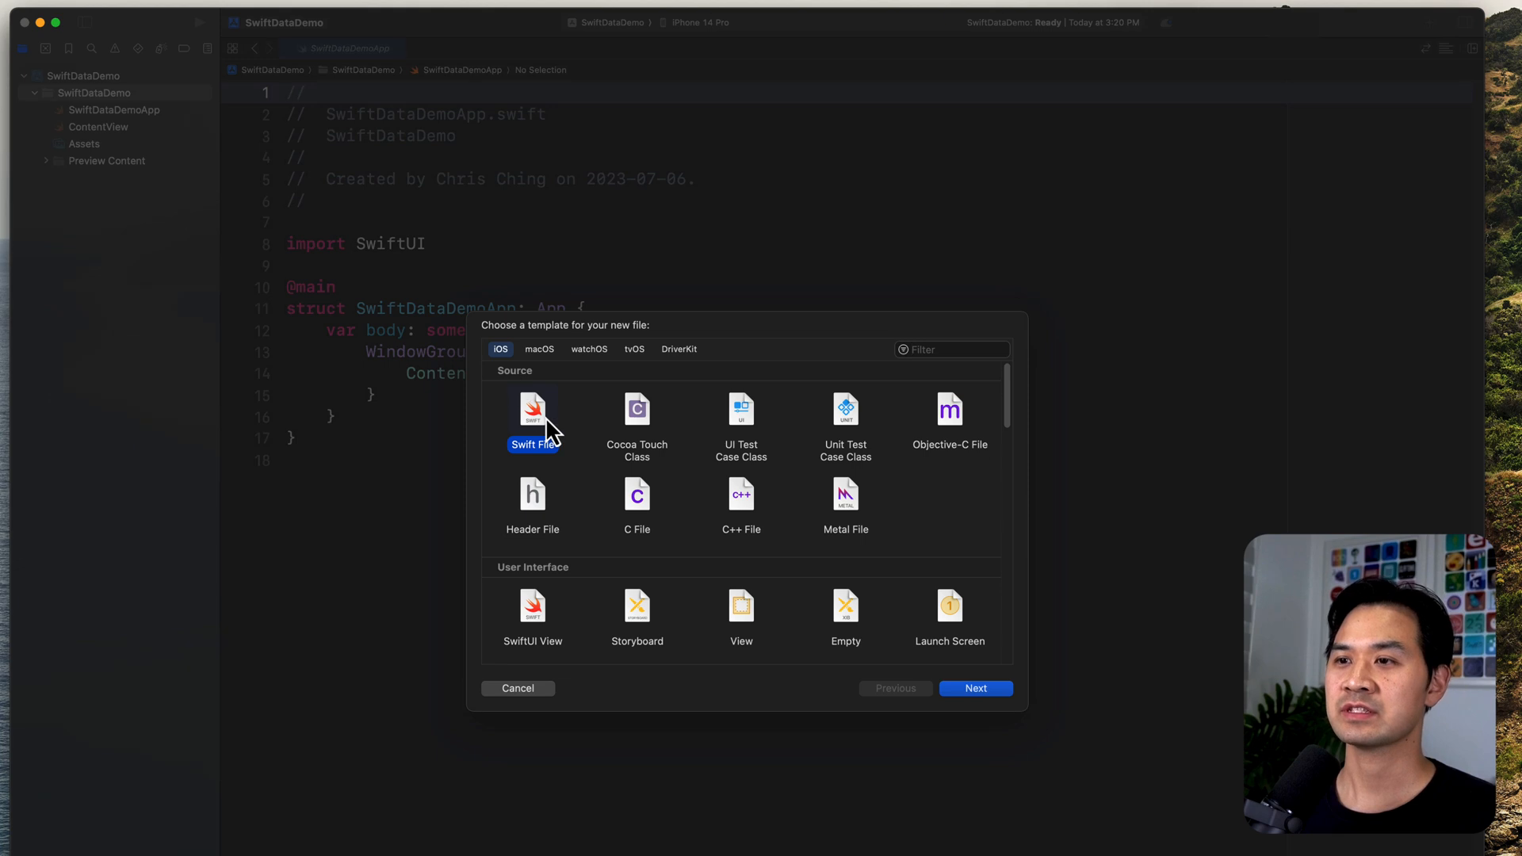
left_click(974, 688)
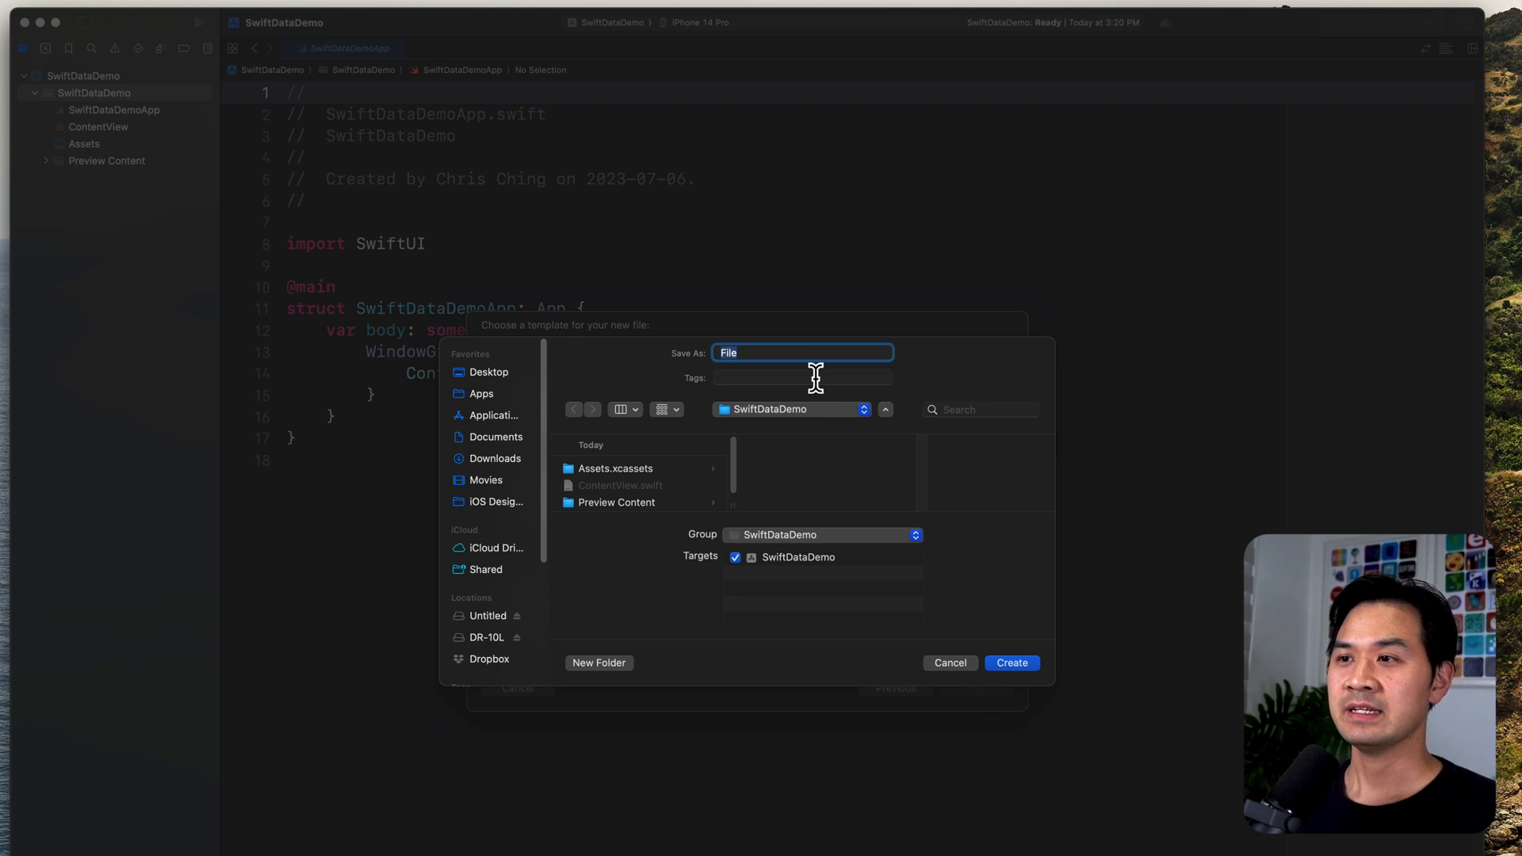
type("Data")
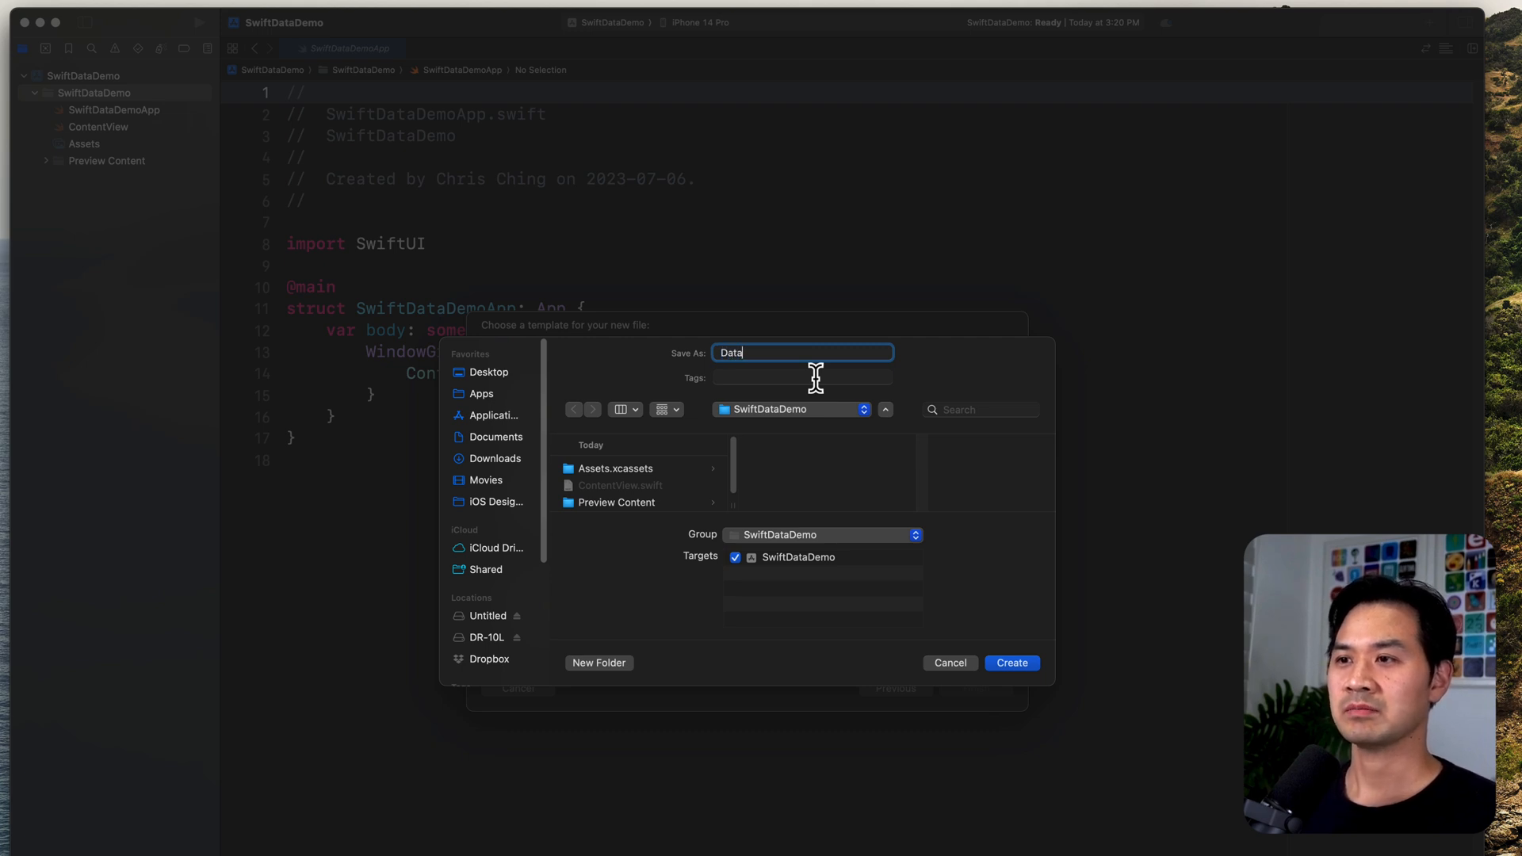
type("Item")
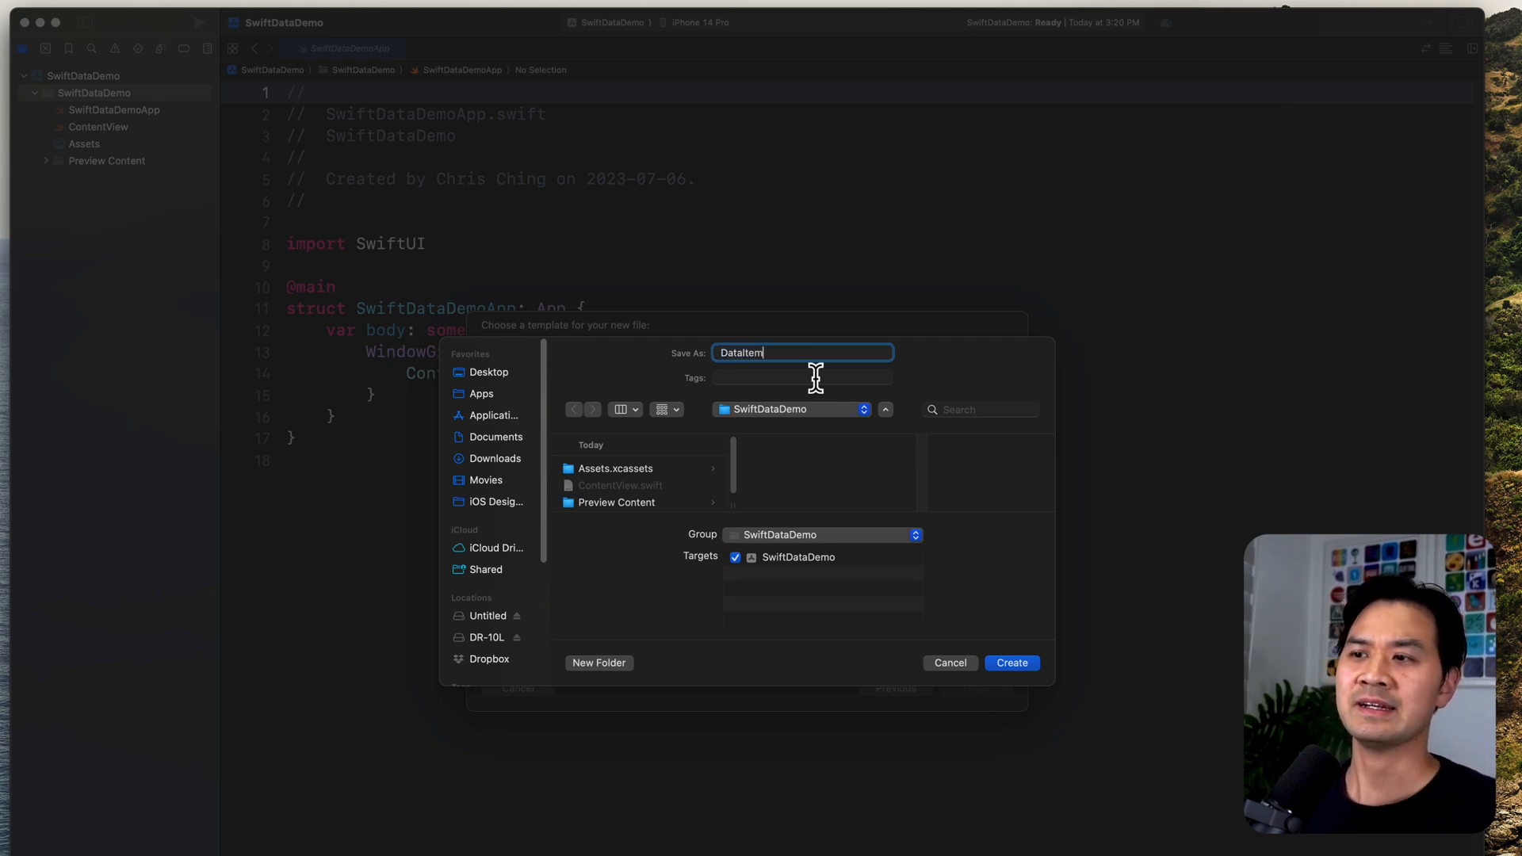
left_click(1010, 662)
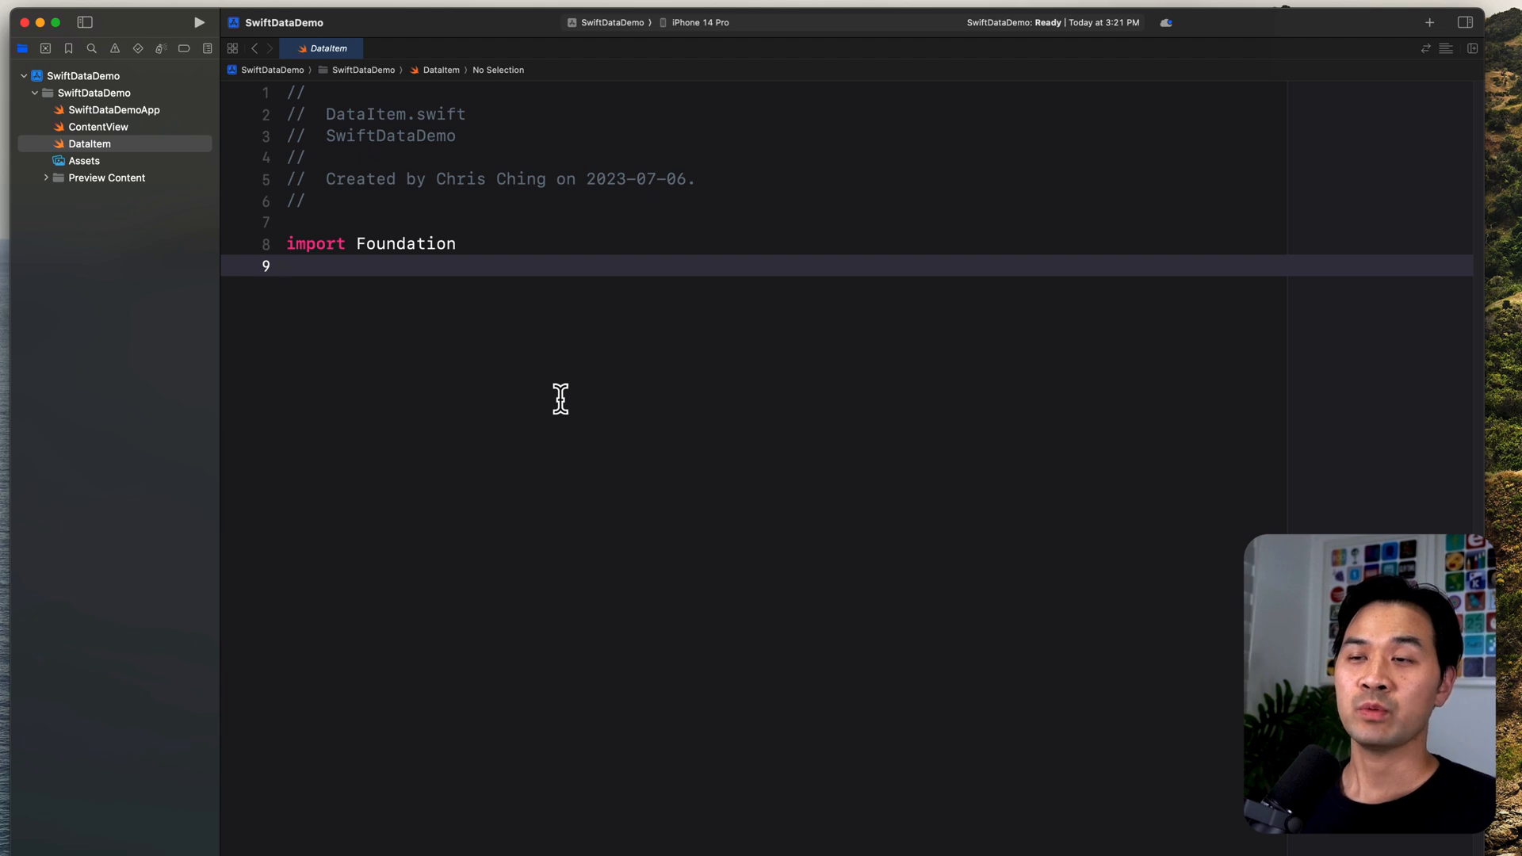
type("import Swf")
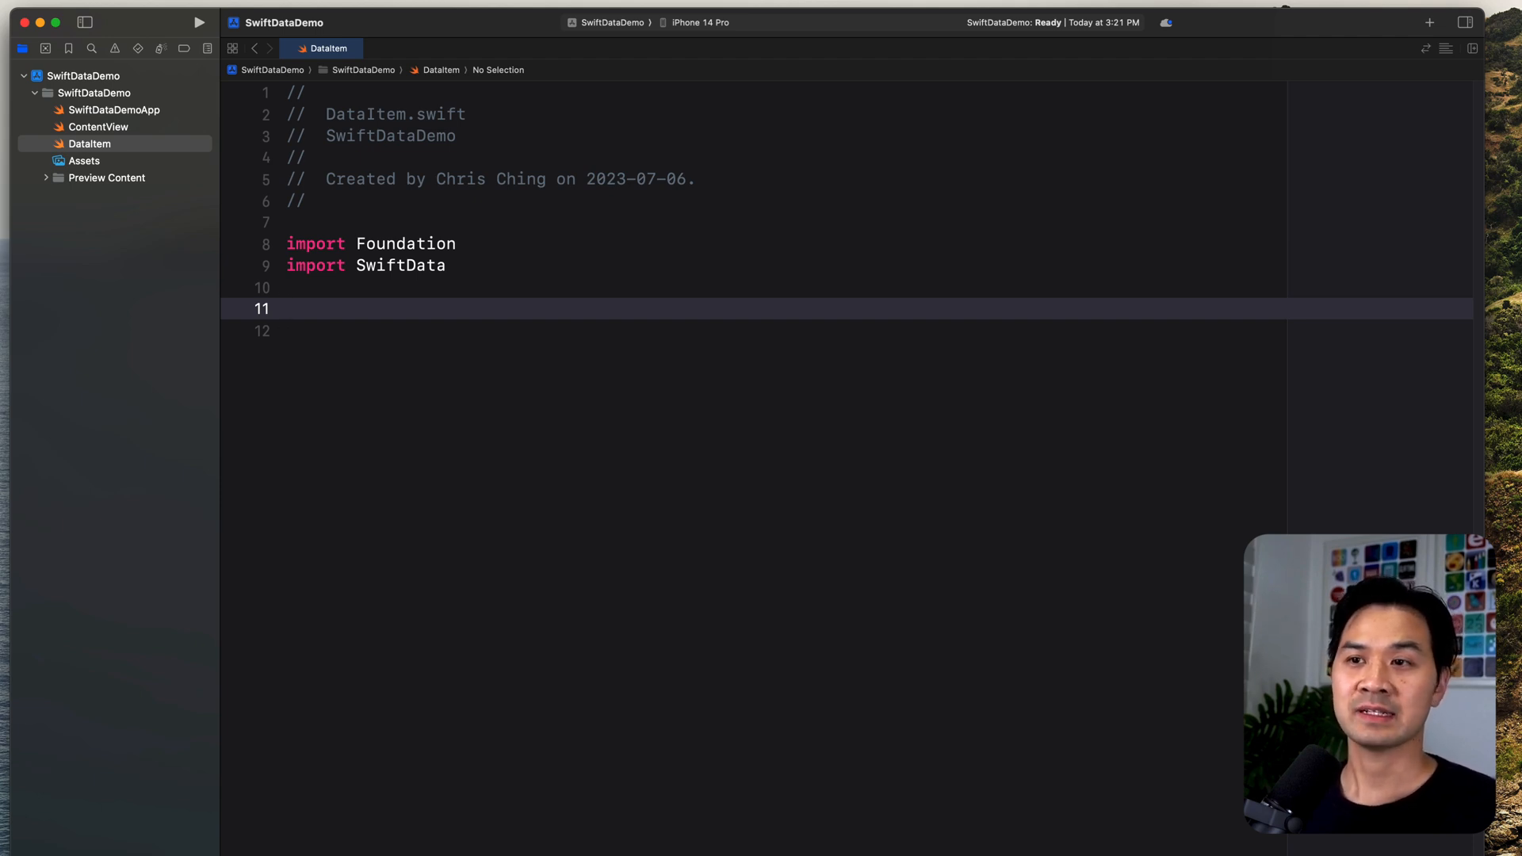
type("struct")
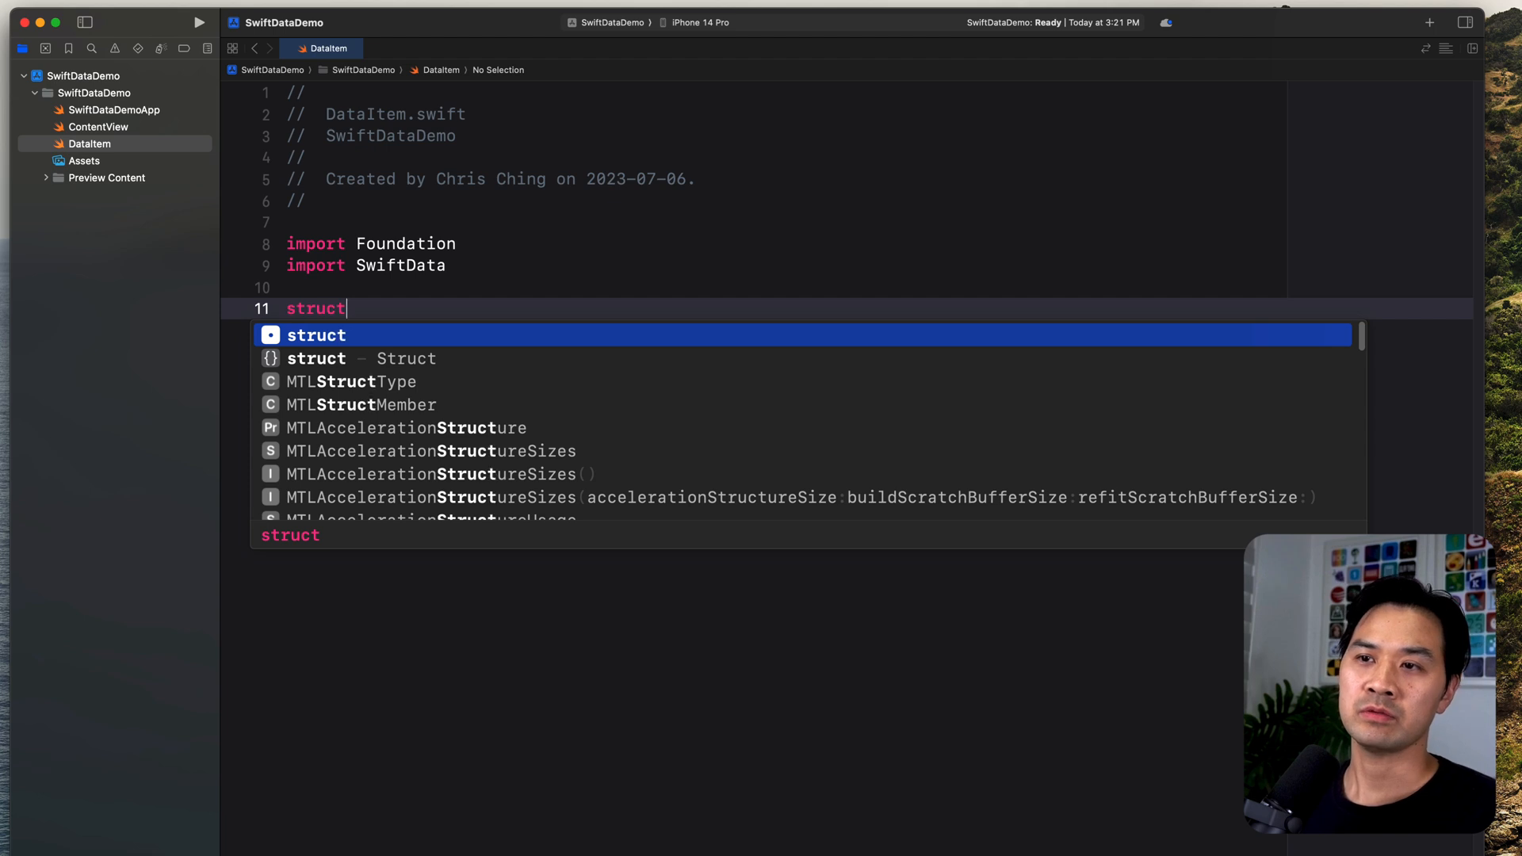
key("escape")
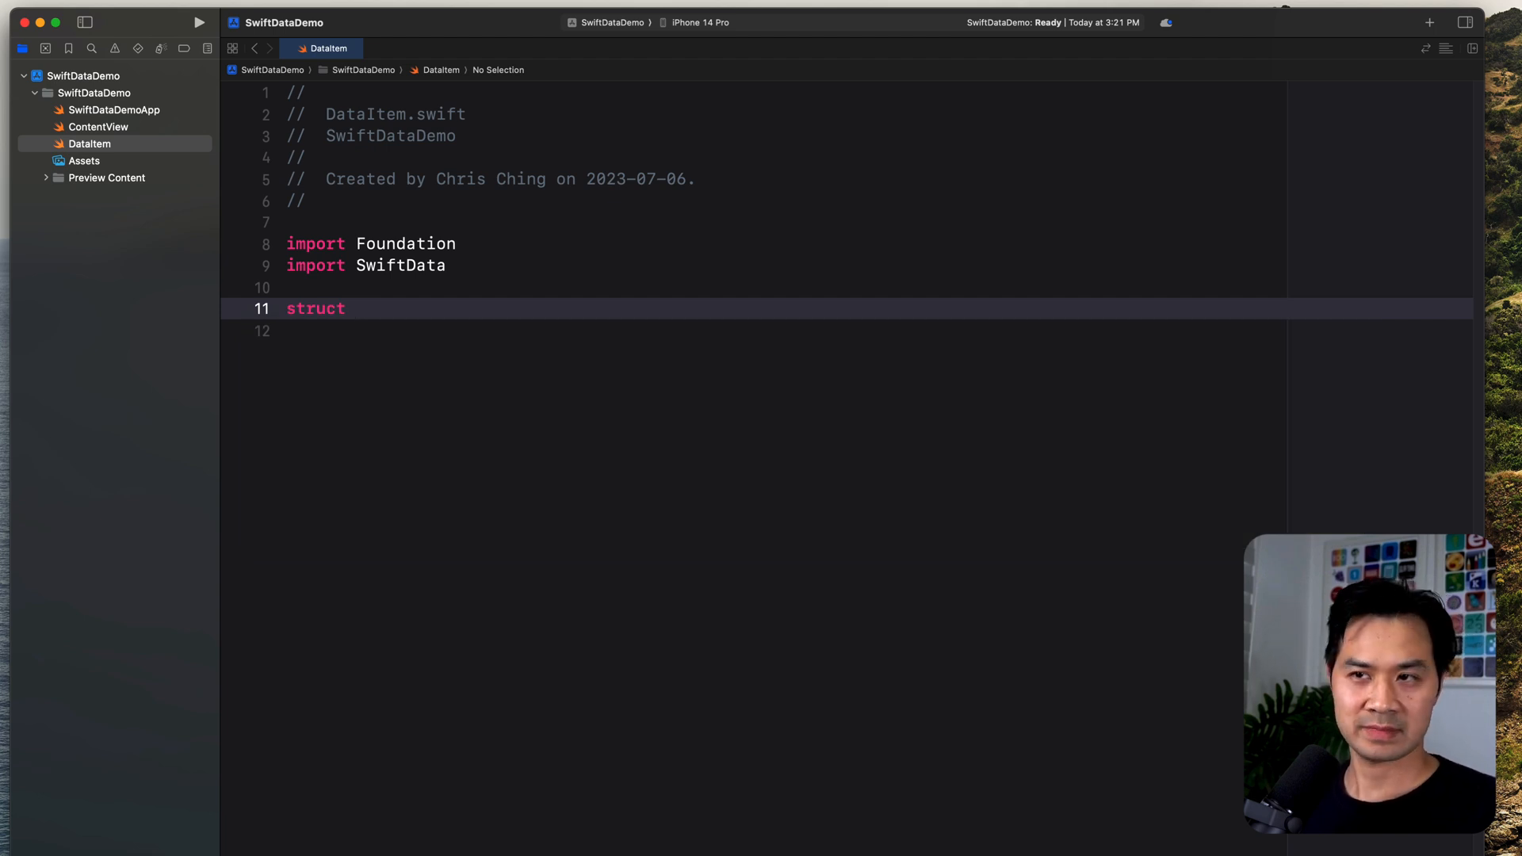
type("c")
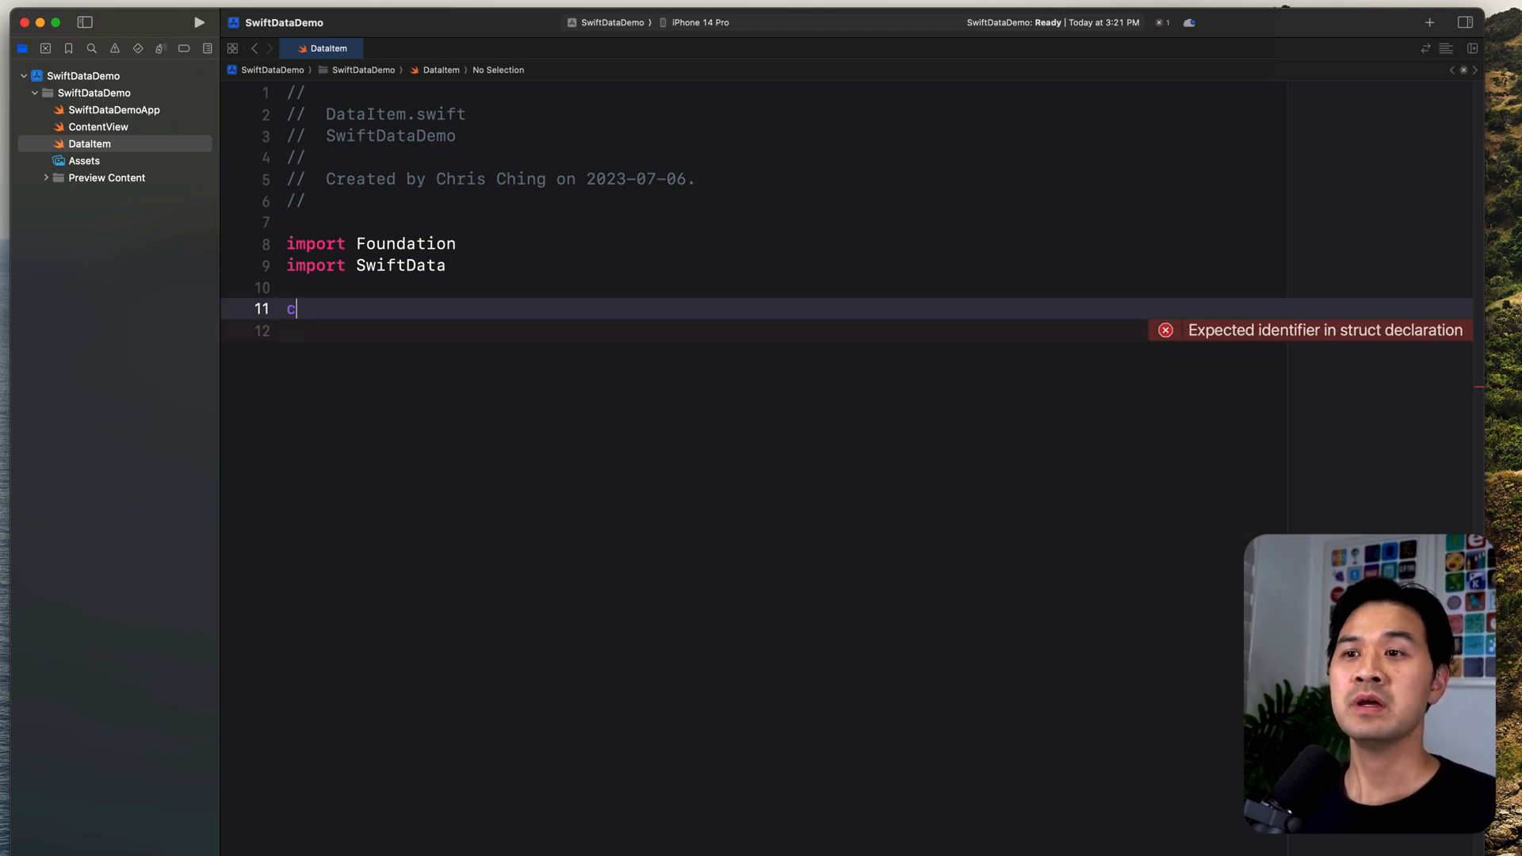
type("lass")
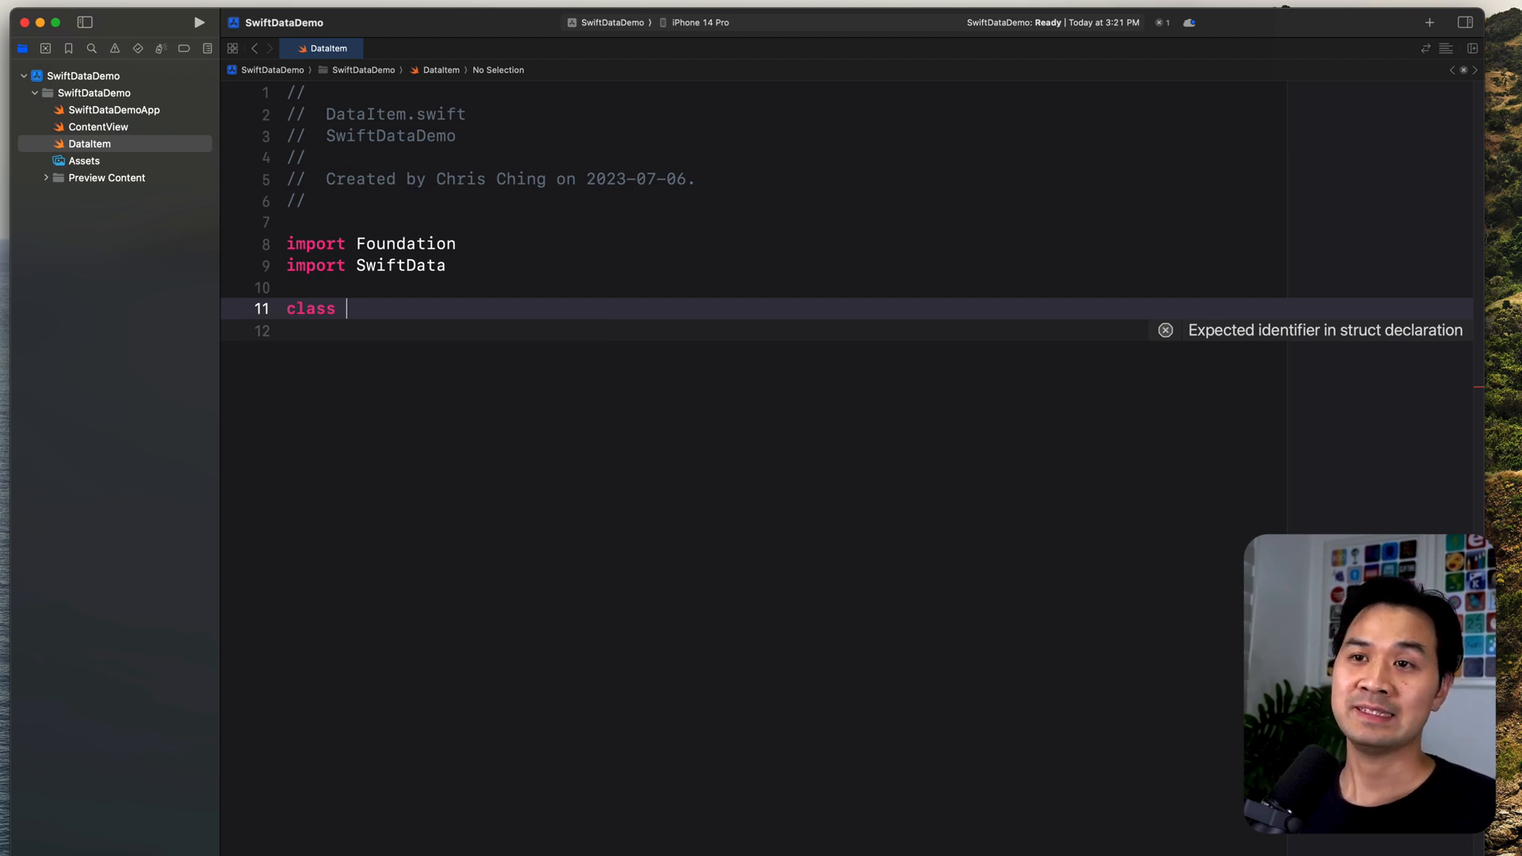
type("DataItem {")
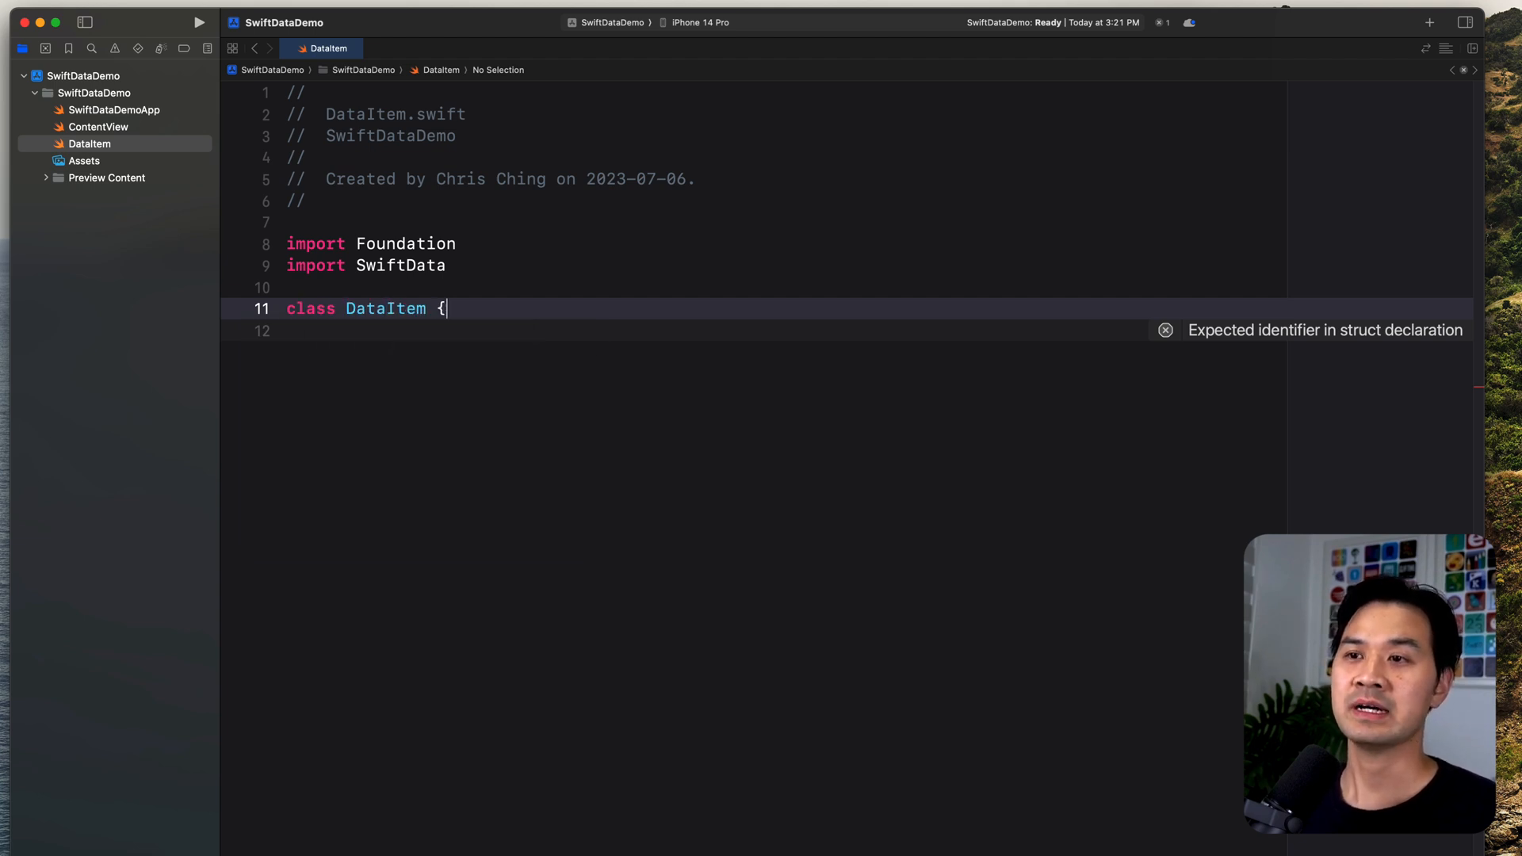
type("@")
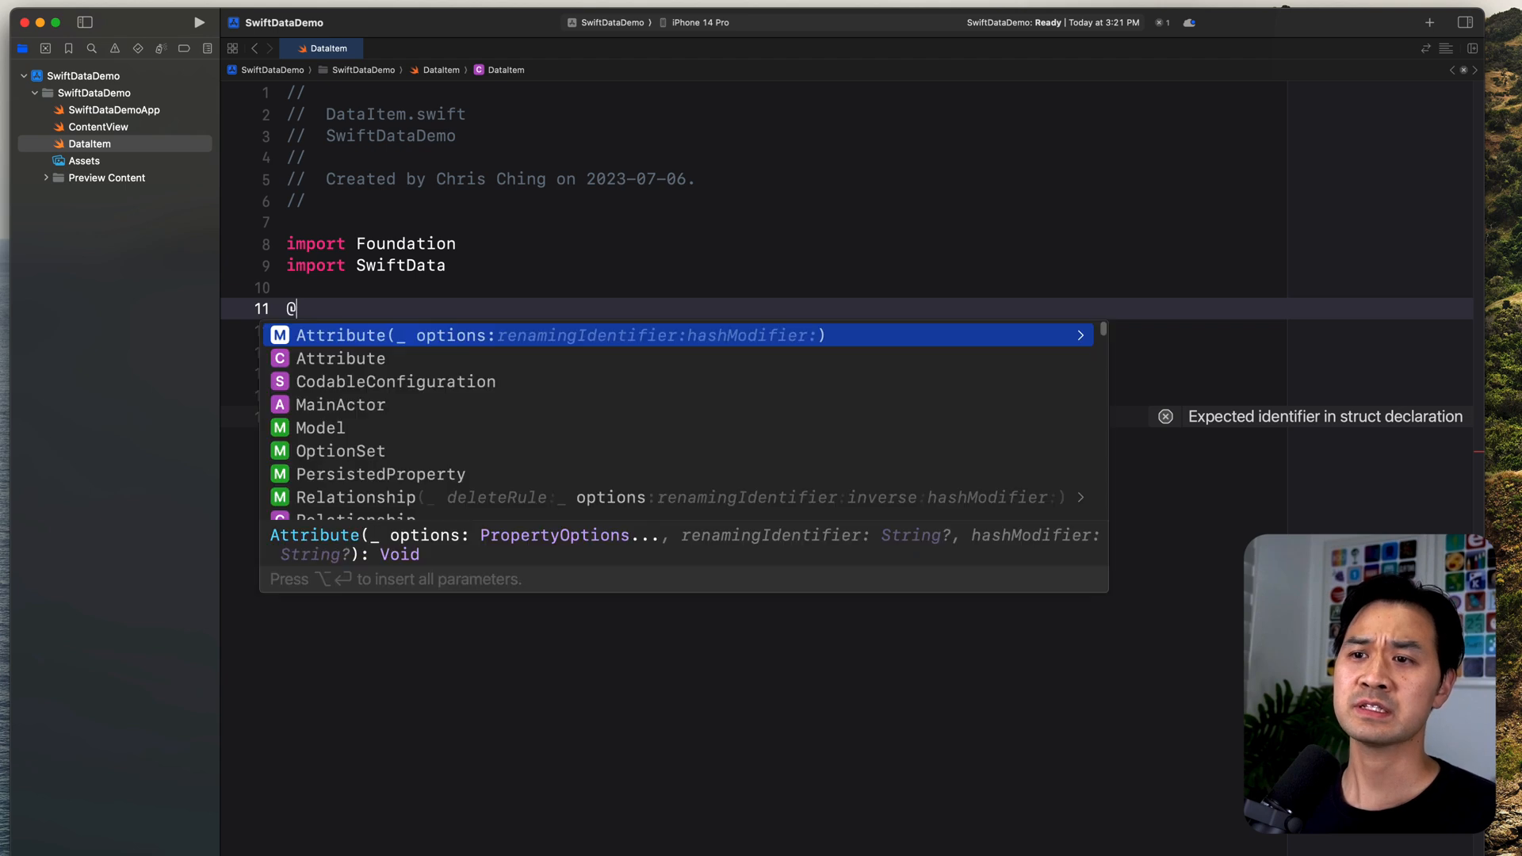
type("Model")
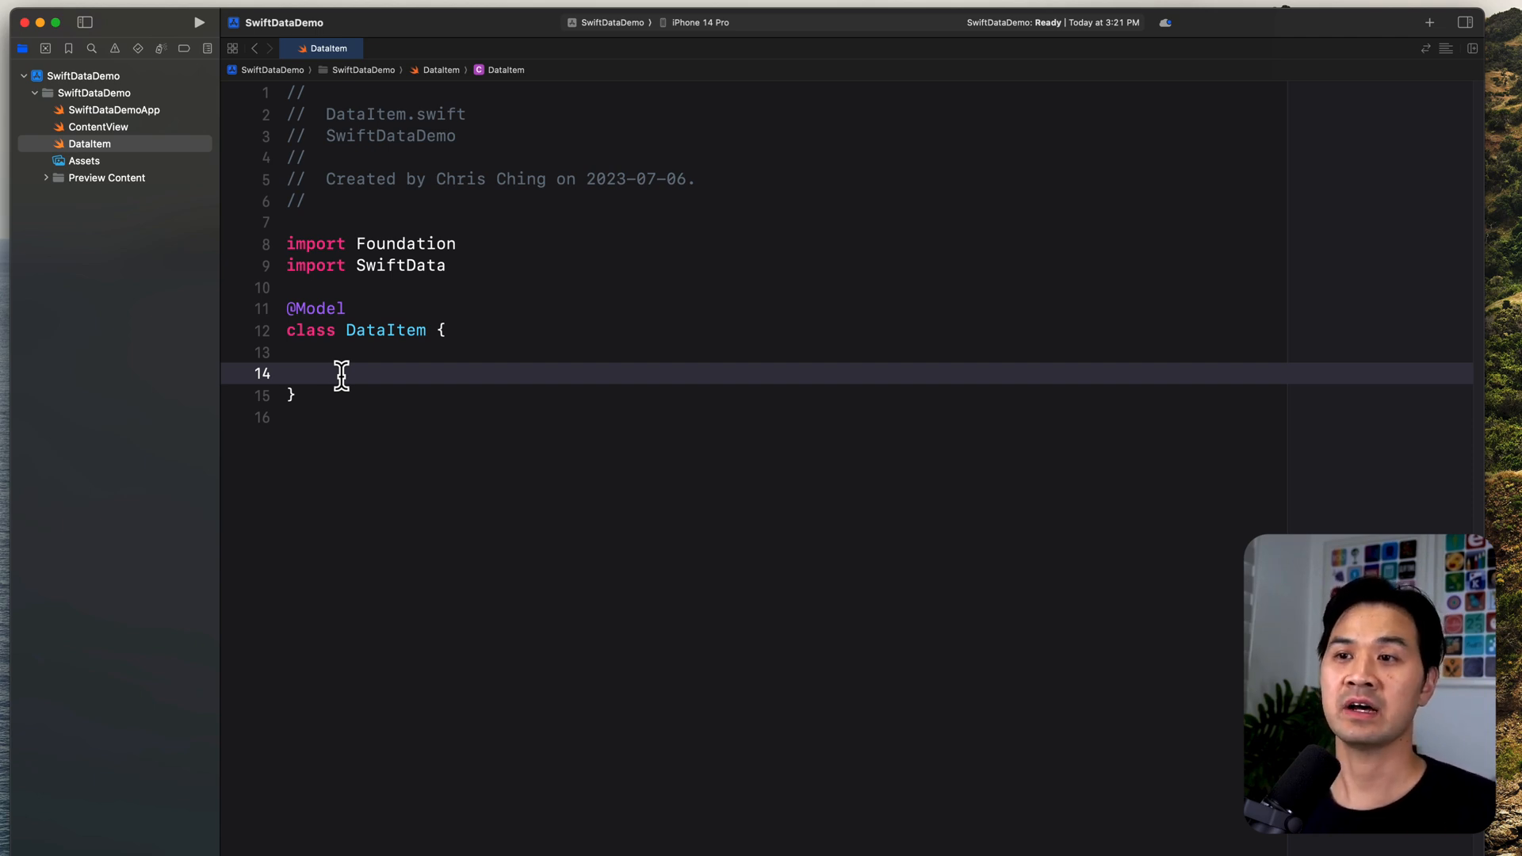
type("v")
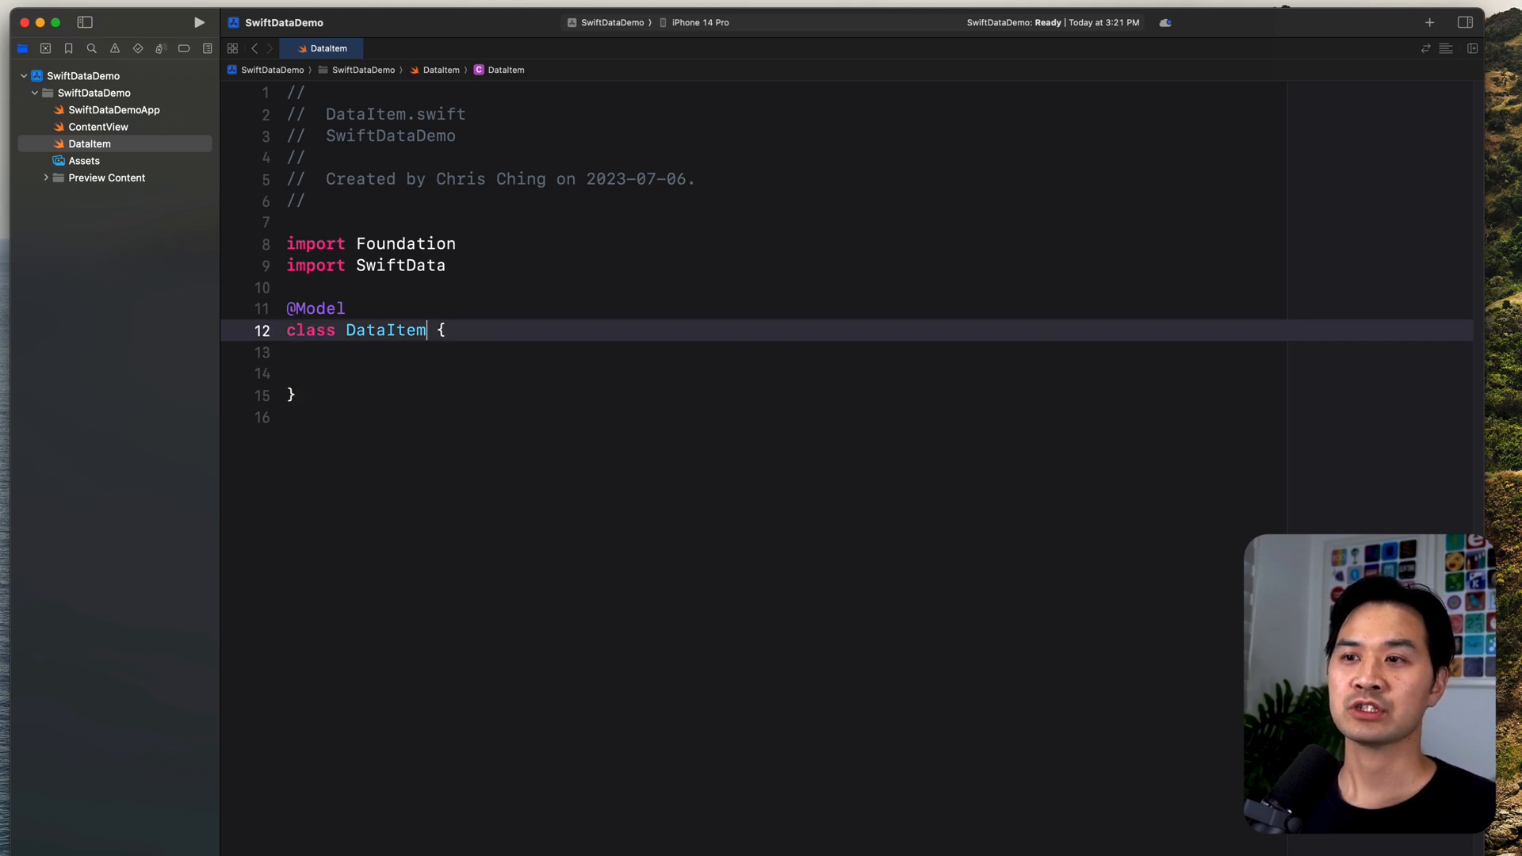
type(": Identifiable")
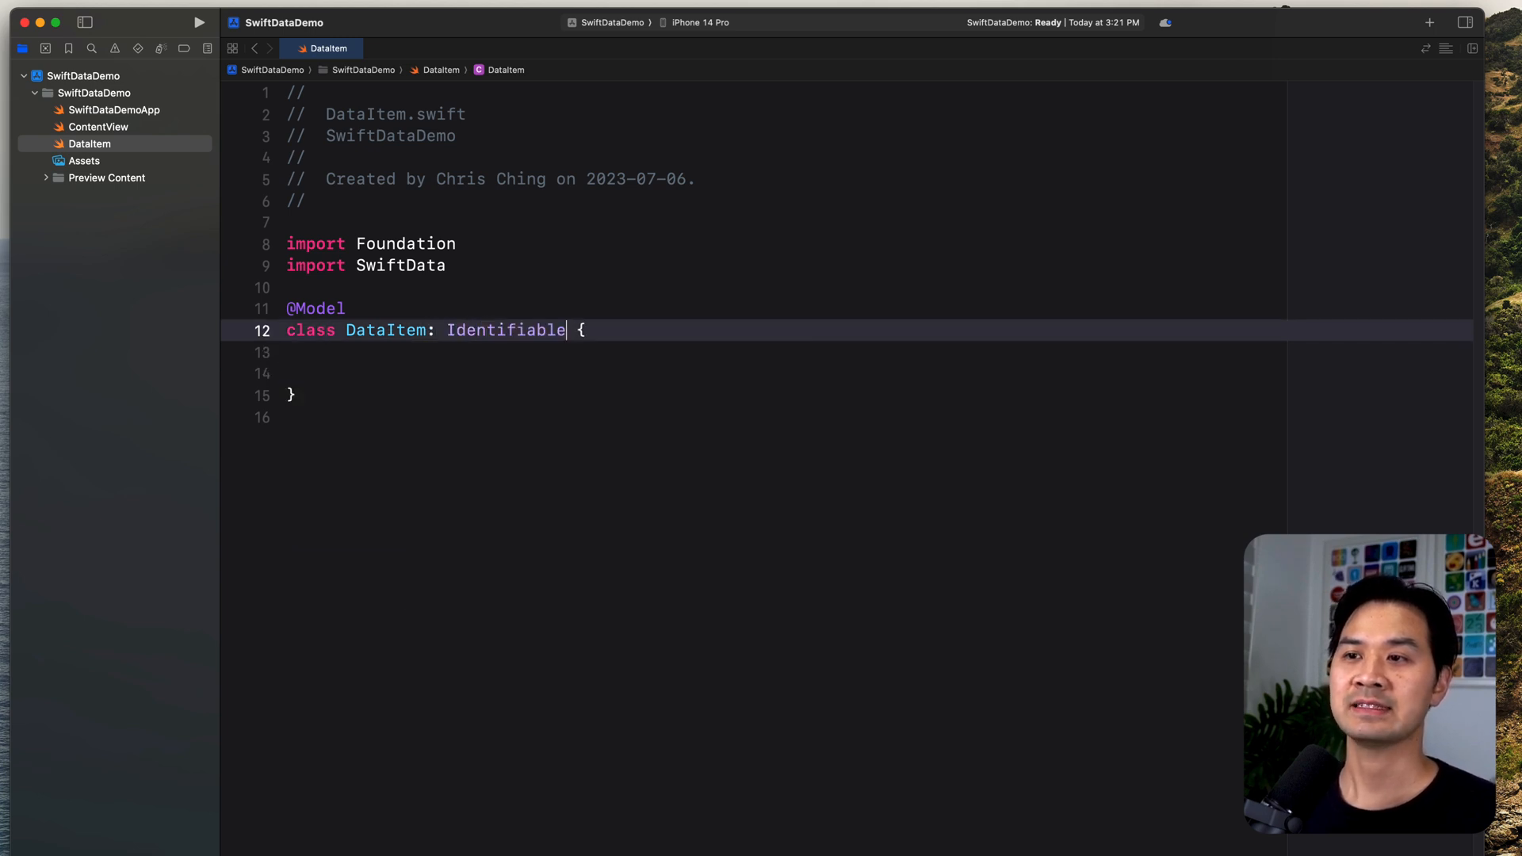
type("var id:")
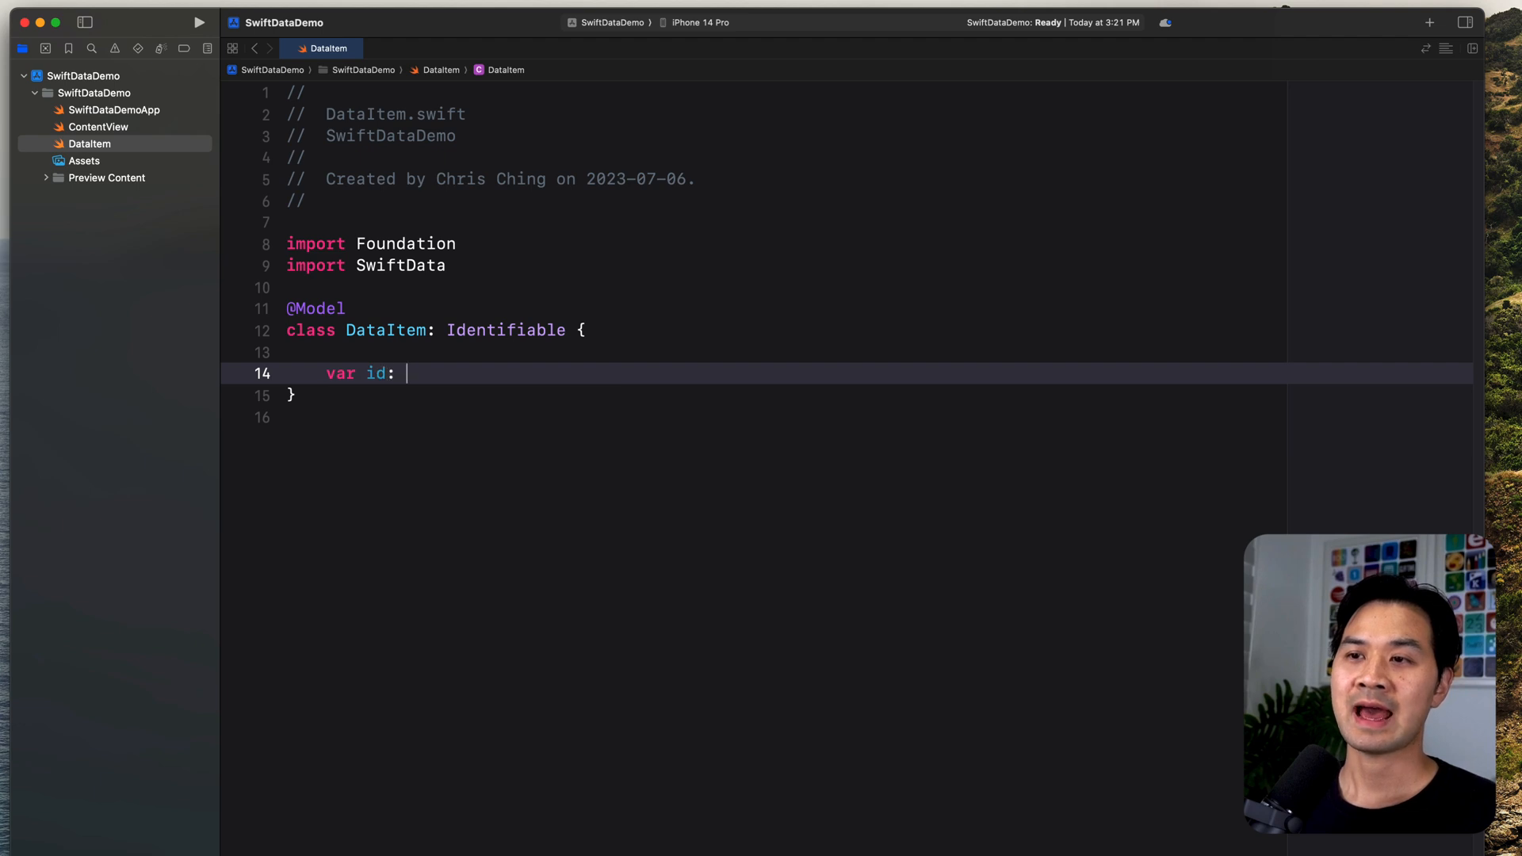
type("String")
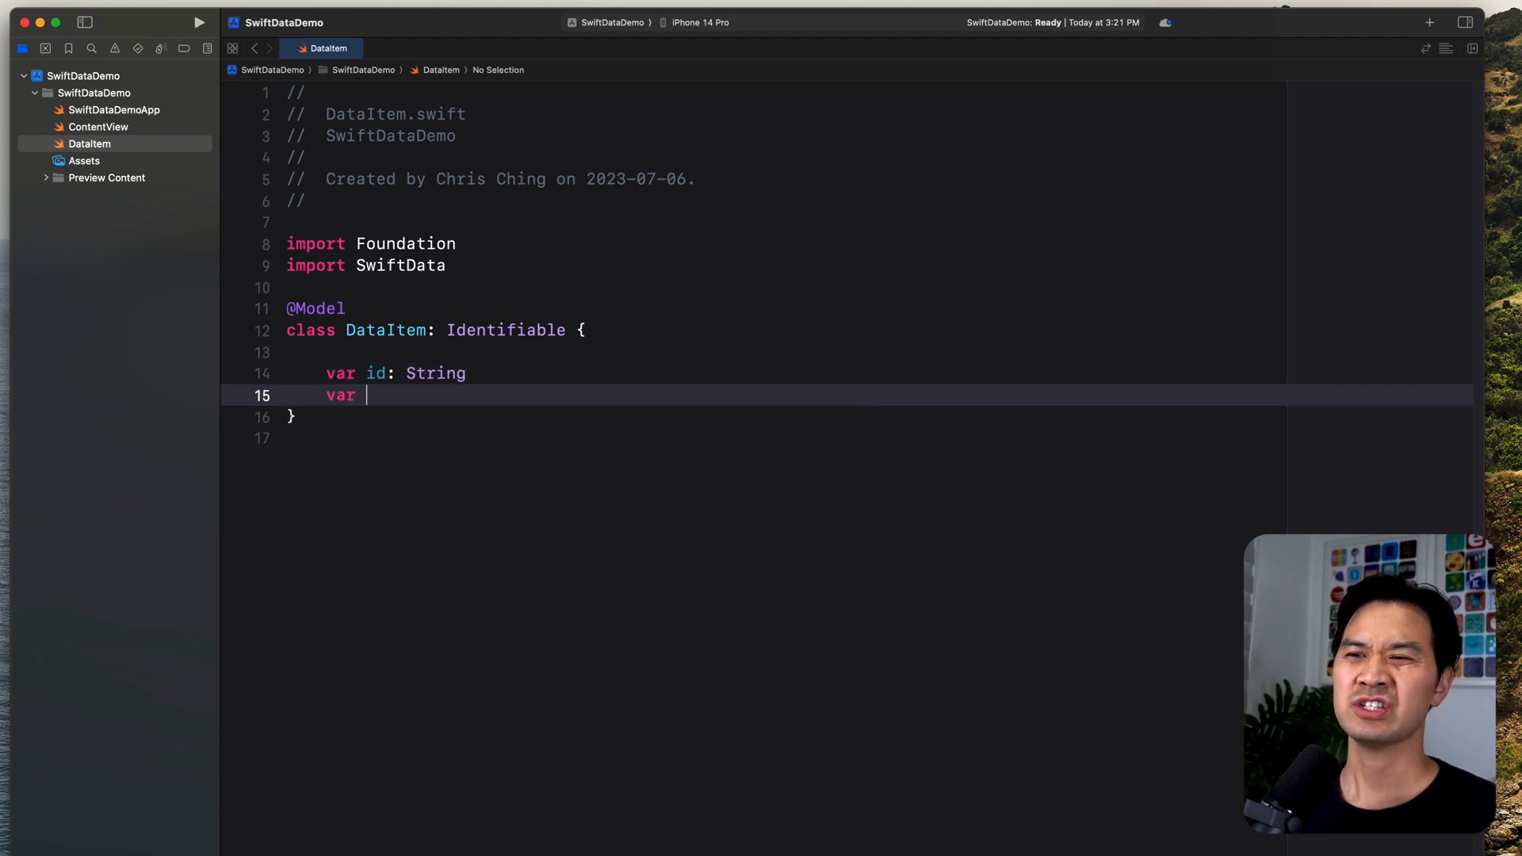
type("name: String")
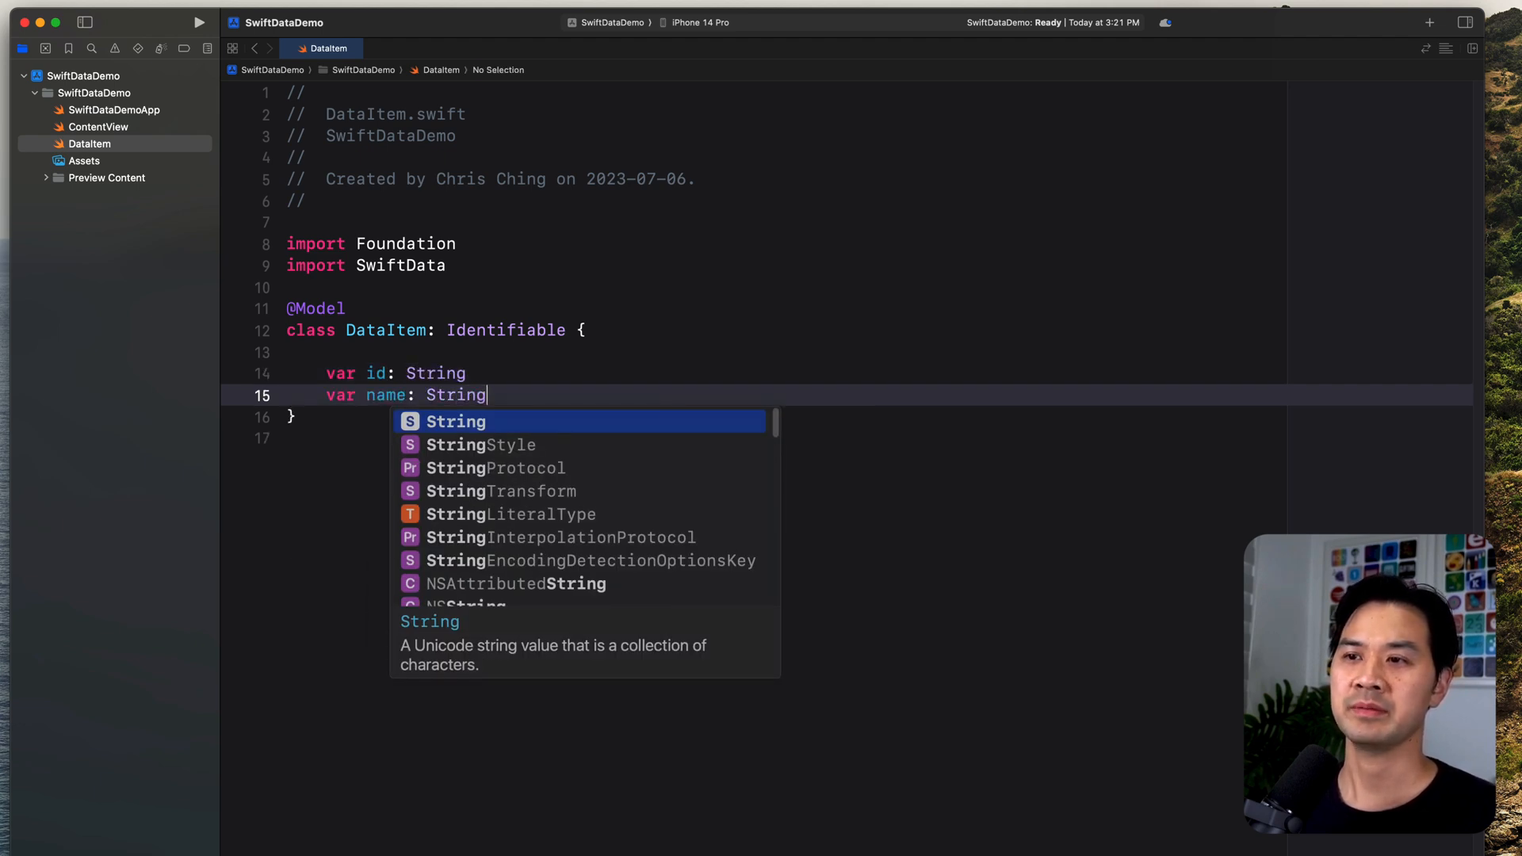
Write init(name:) assigning self.id = UUID().uuidString and self.name = name
type("init(")
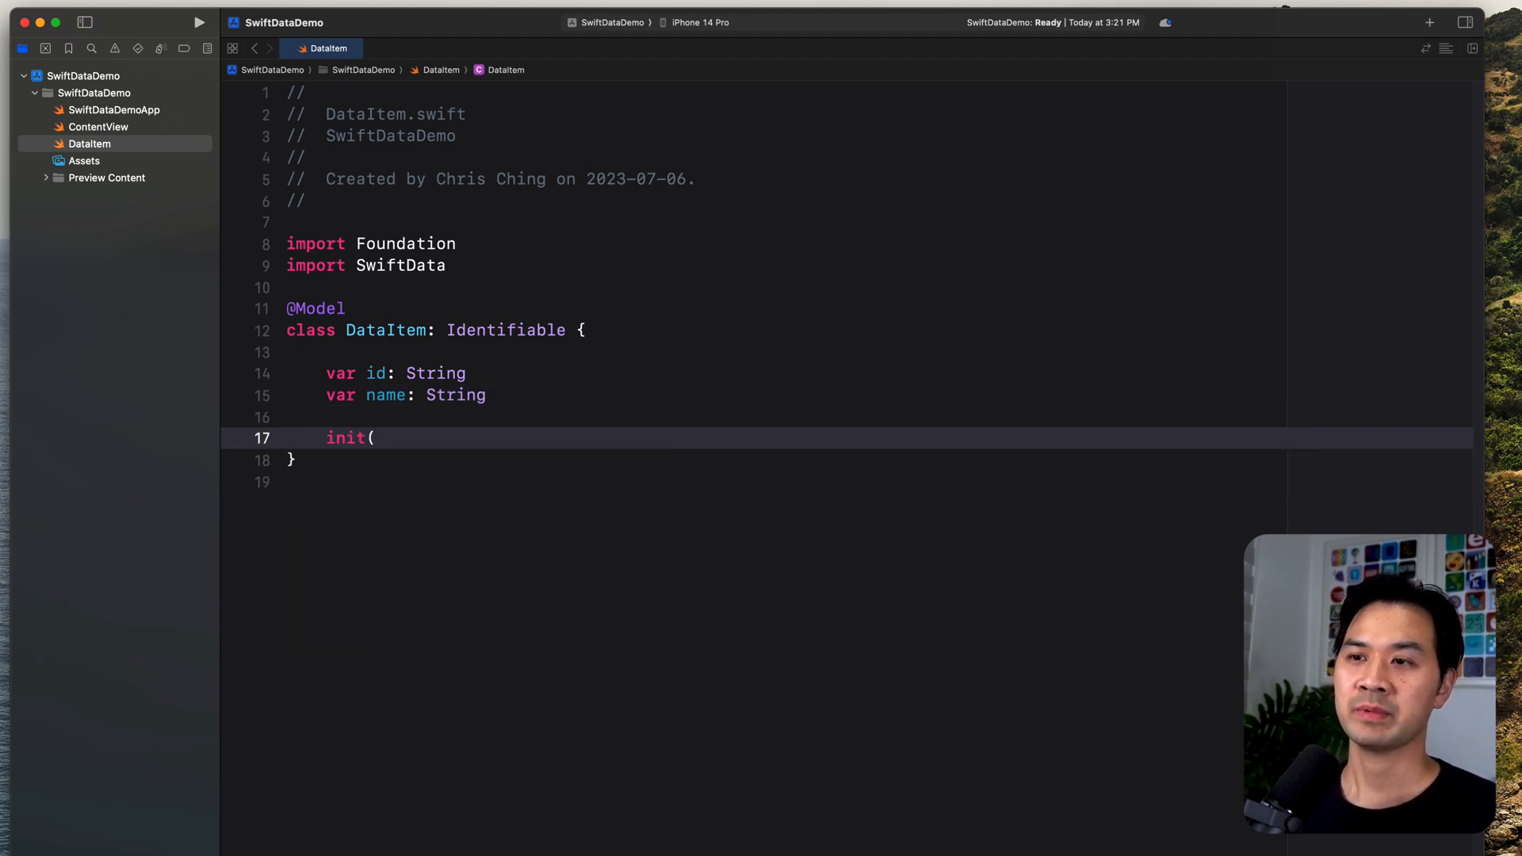
type("name: String) {")
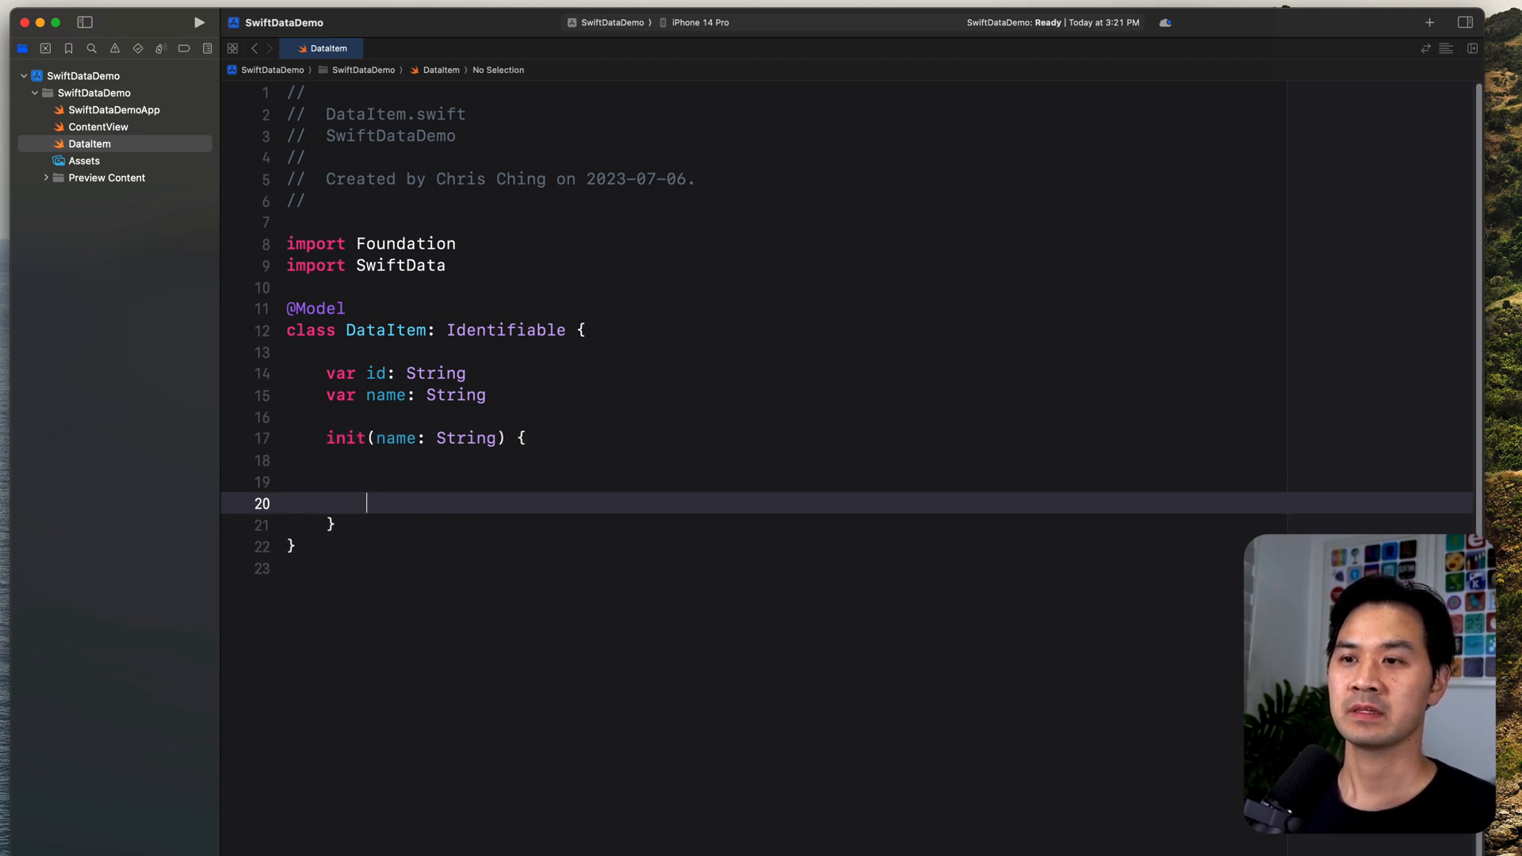
type("id =")
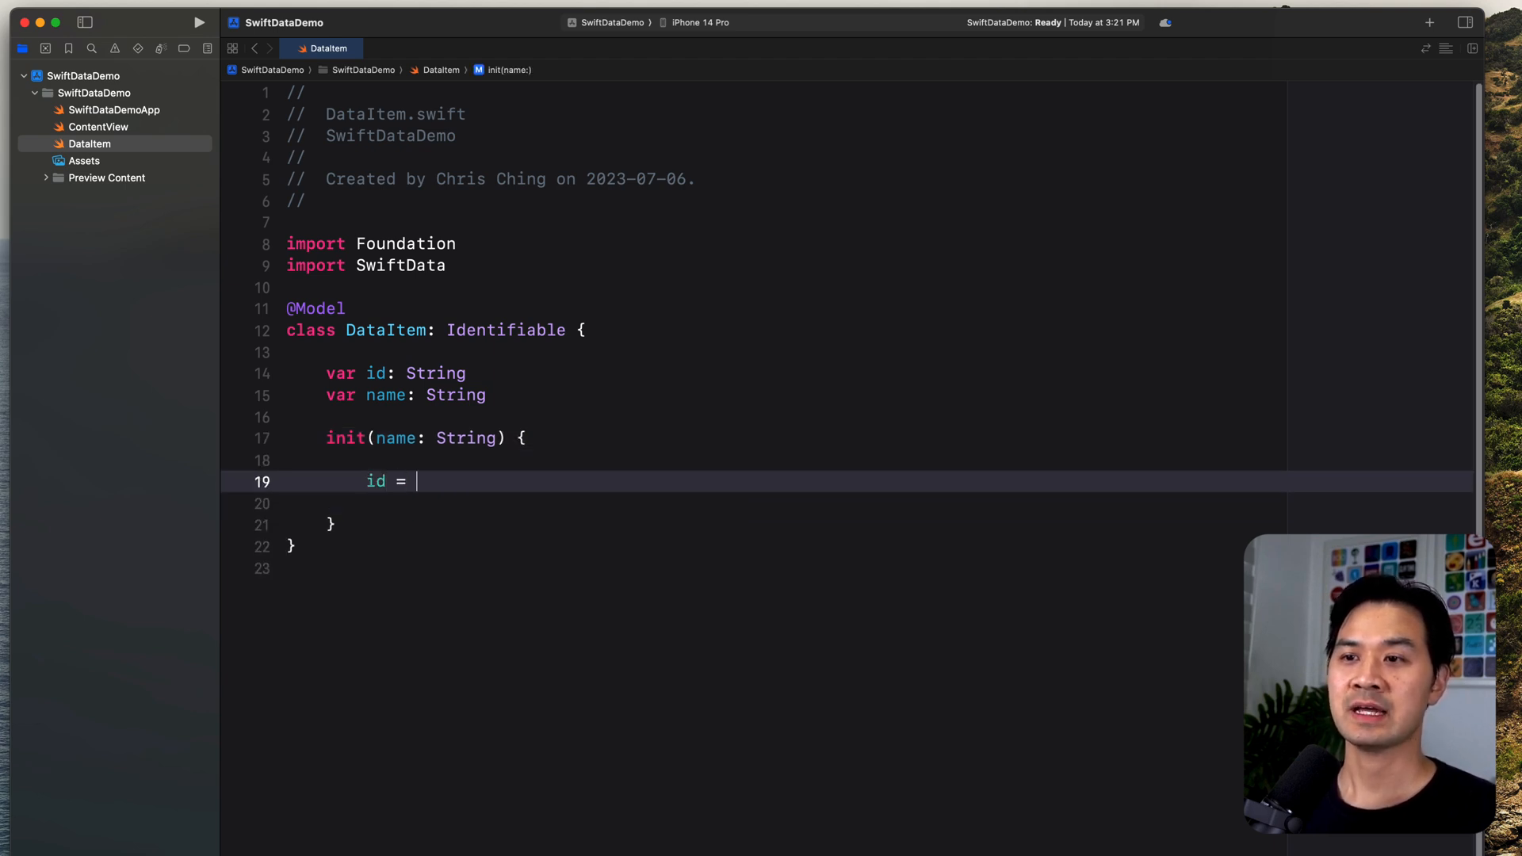
type("UUID().")
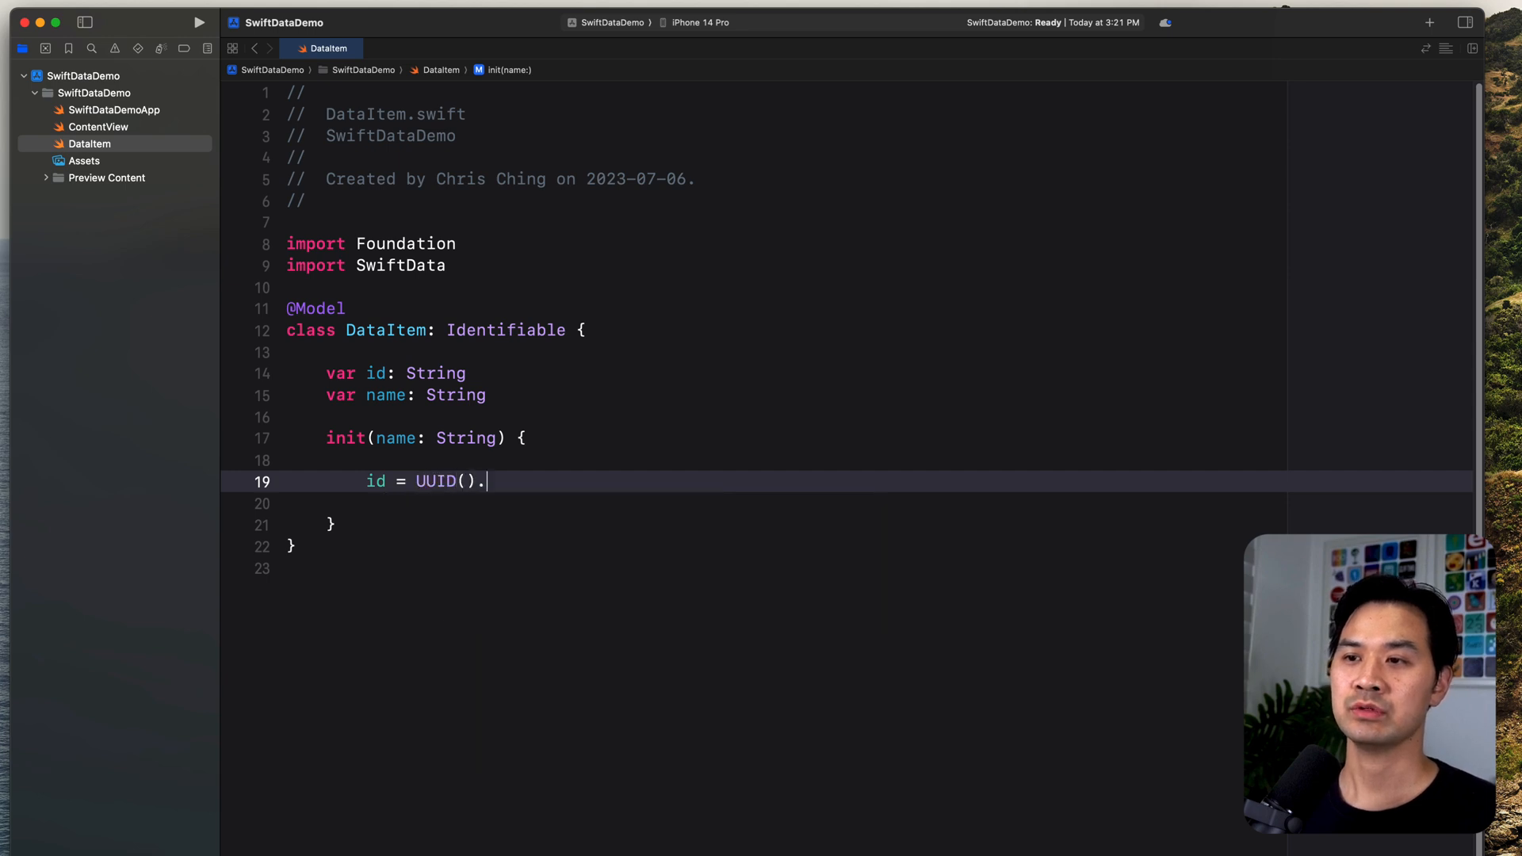
type("uuidString")
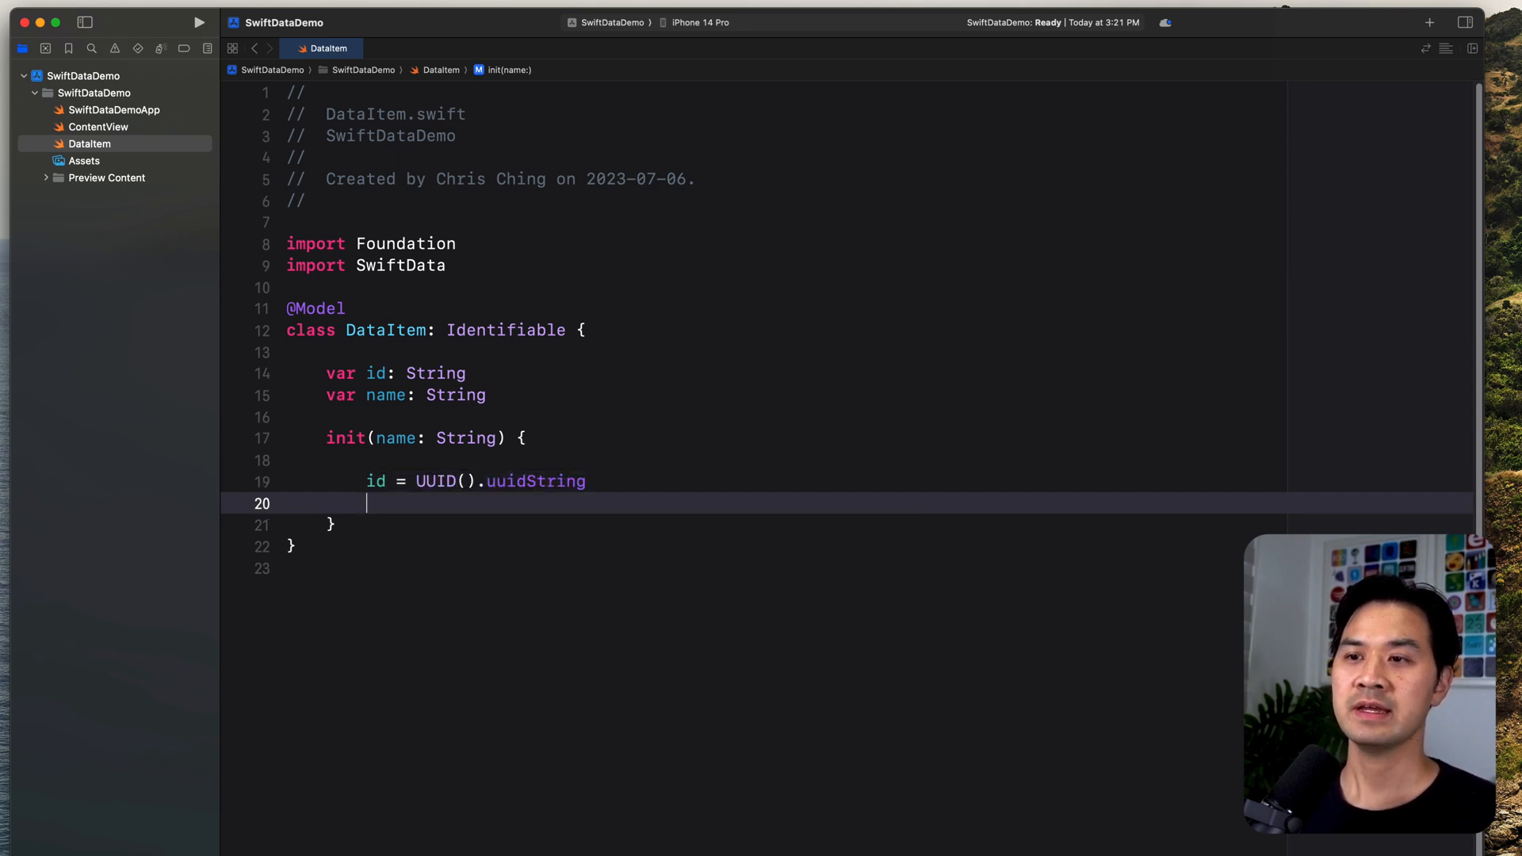
type("self.")
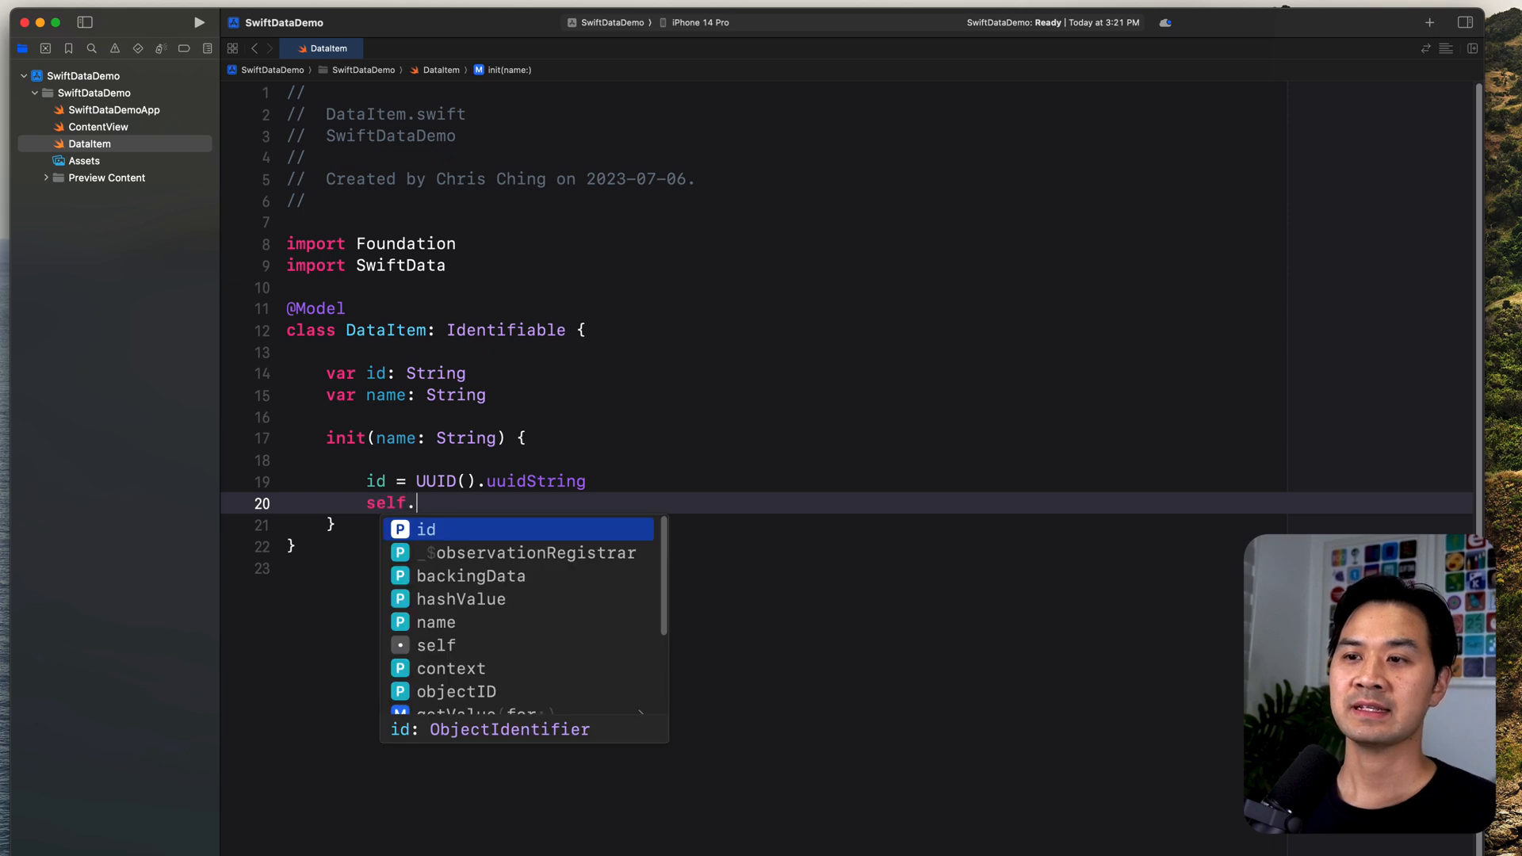
type("name = name")
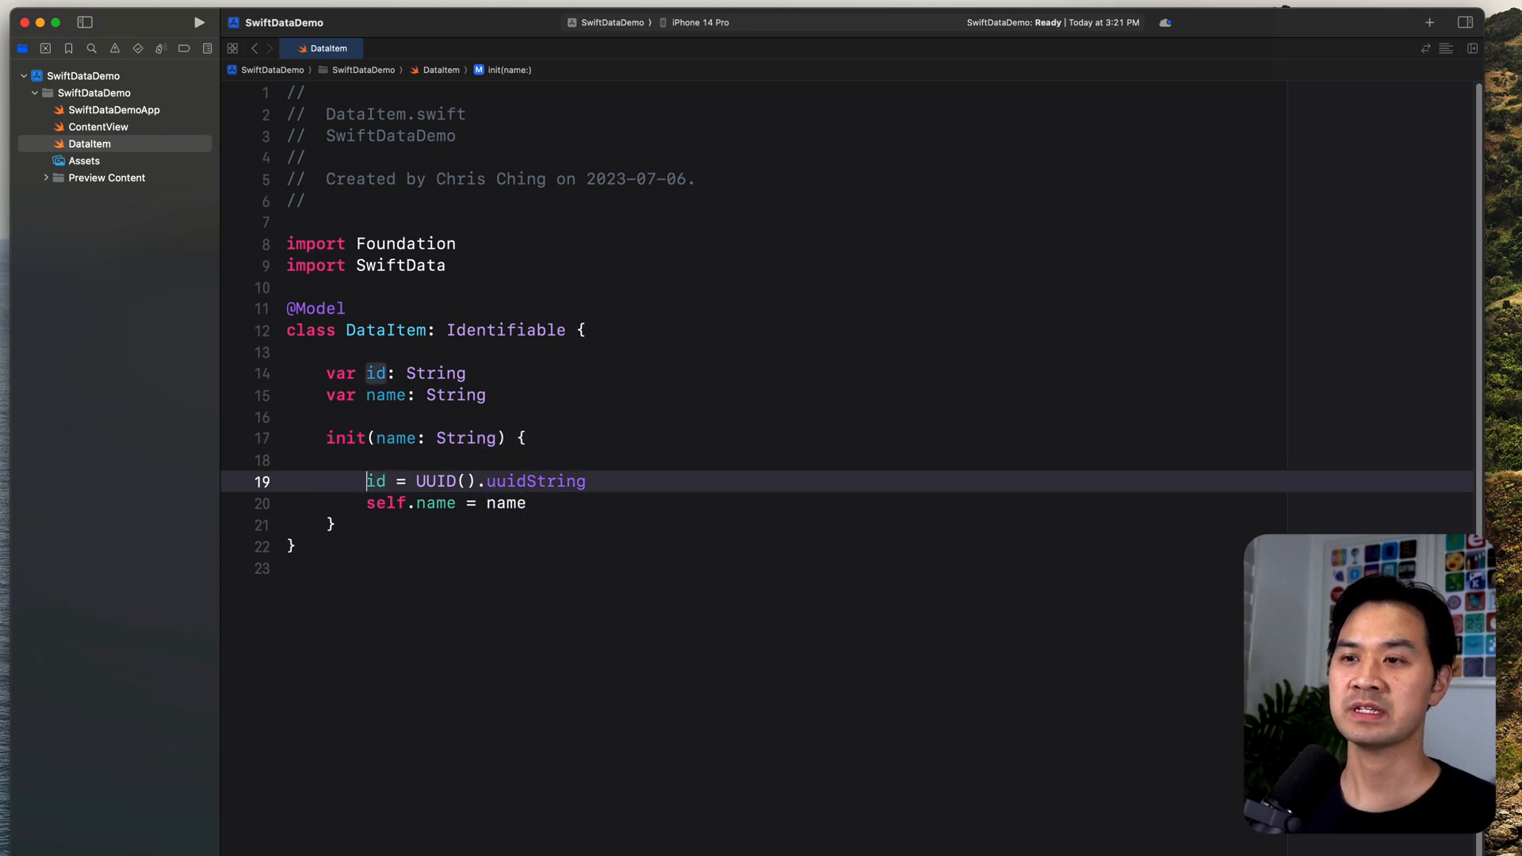
type("self.")
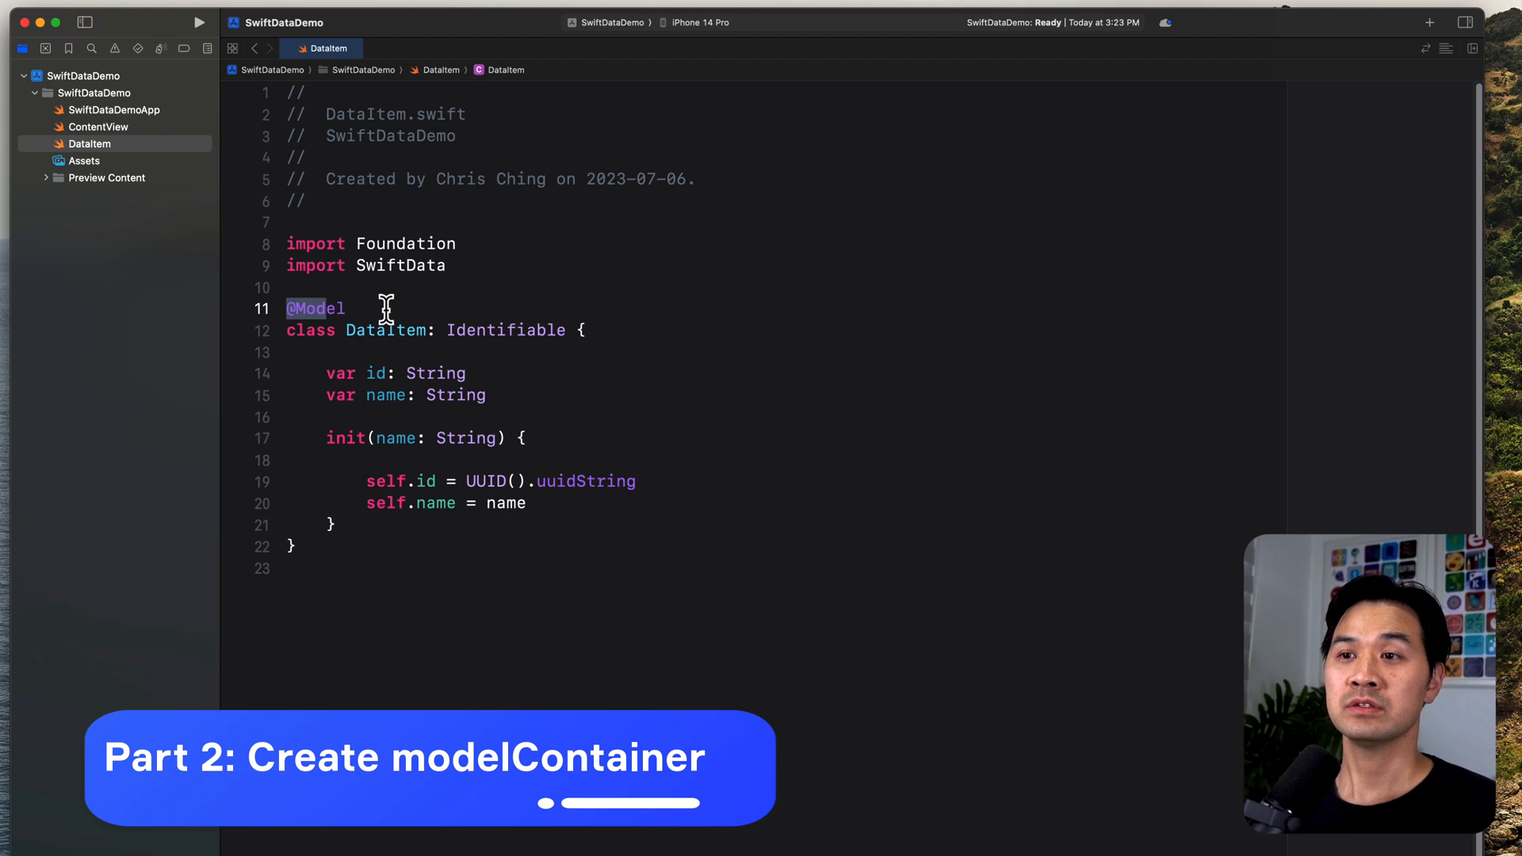
Import SwiftData in SwiftDataDemoApp and attach .modelContainer(for: DataItem.self) to WindowGroup
left_click(114, 109)
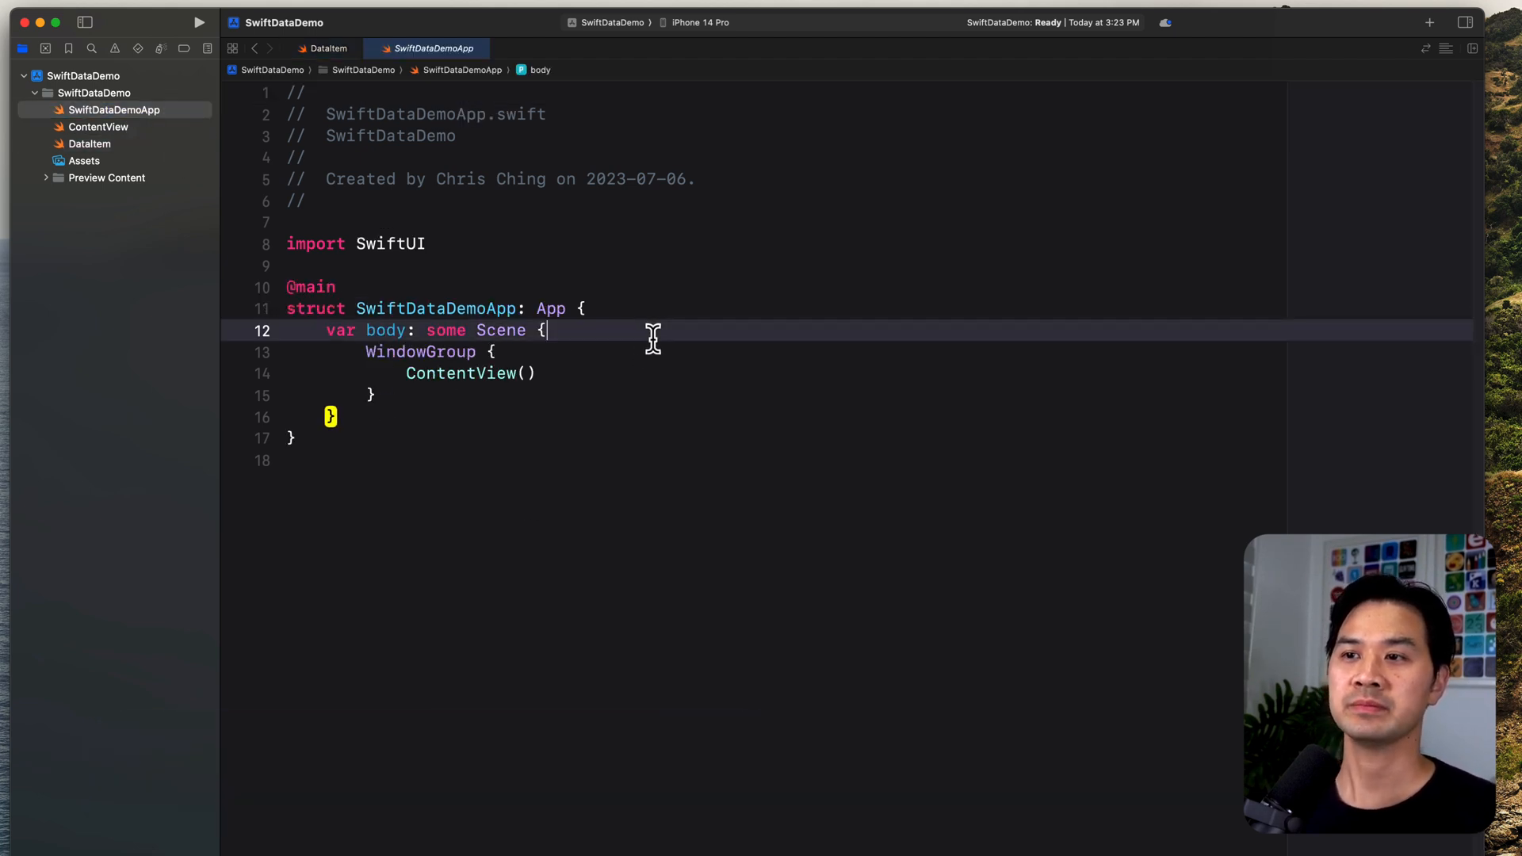
type("im")
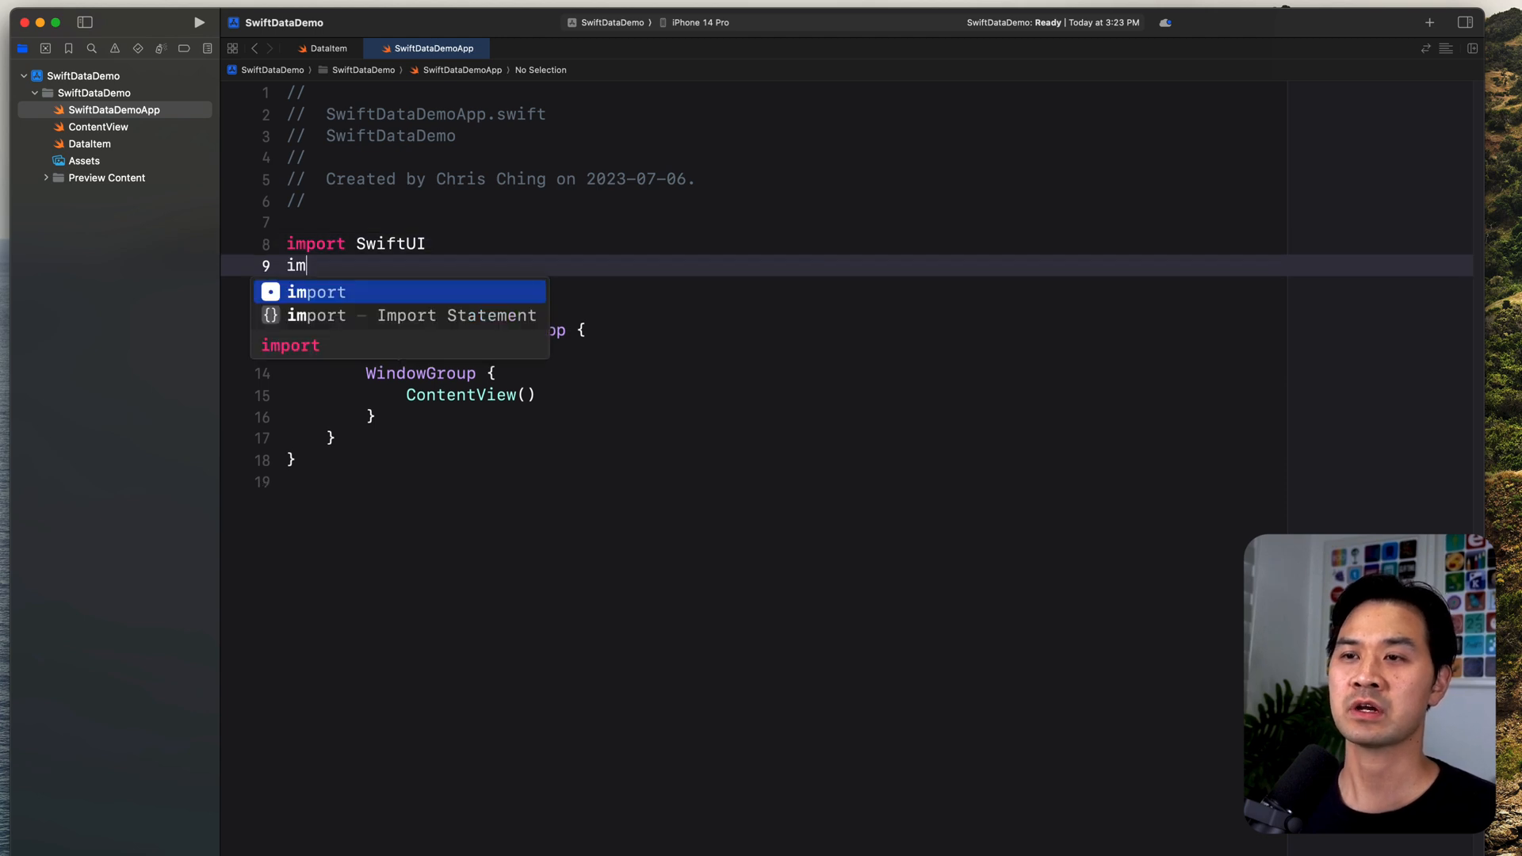
type("port SwiftData")
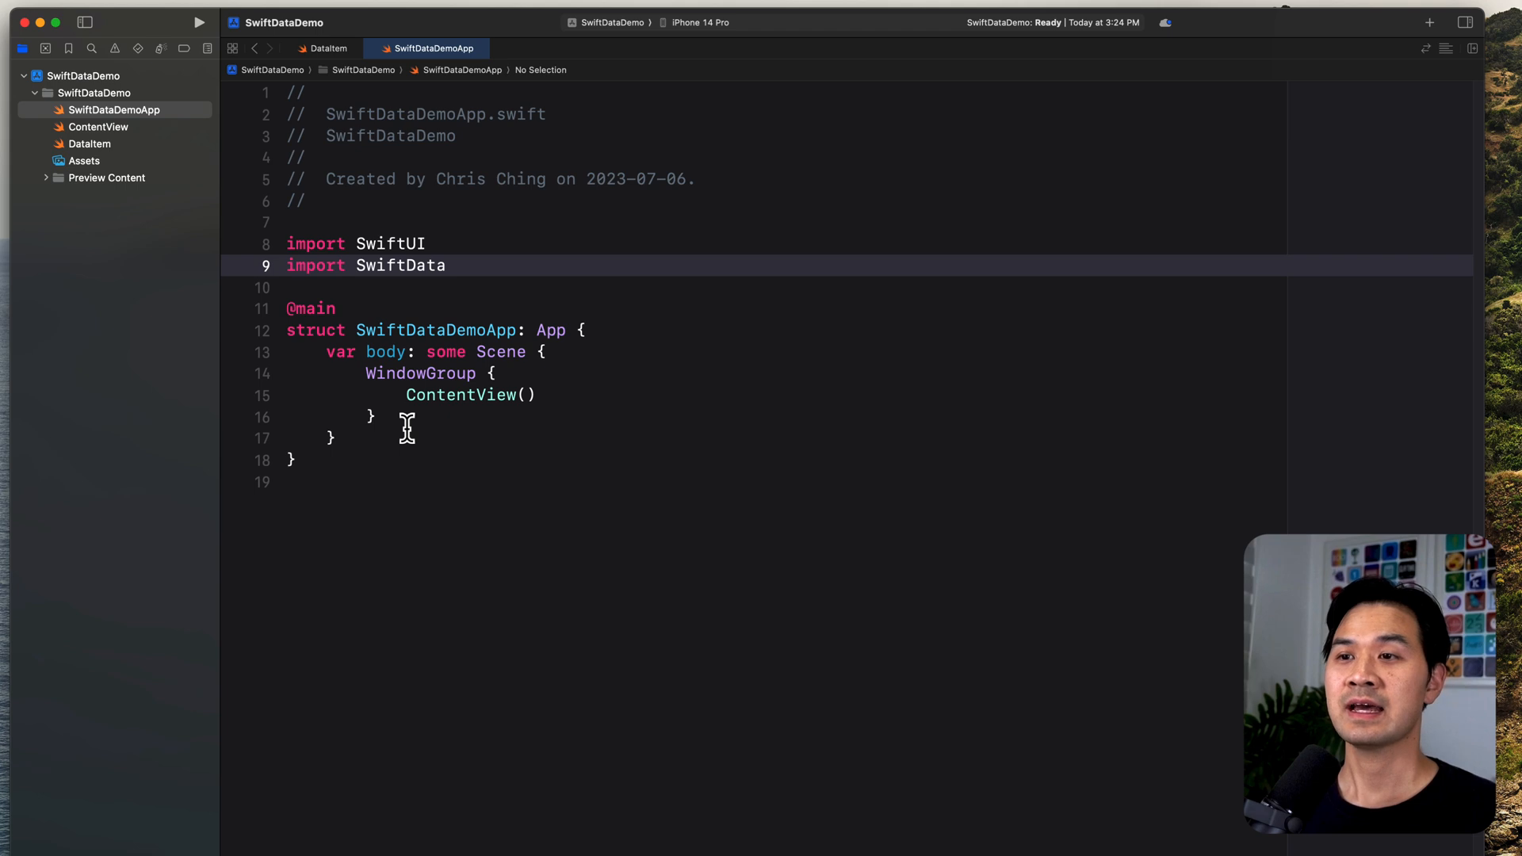
type(".")
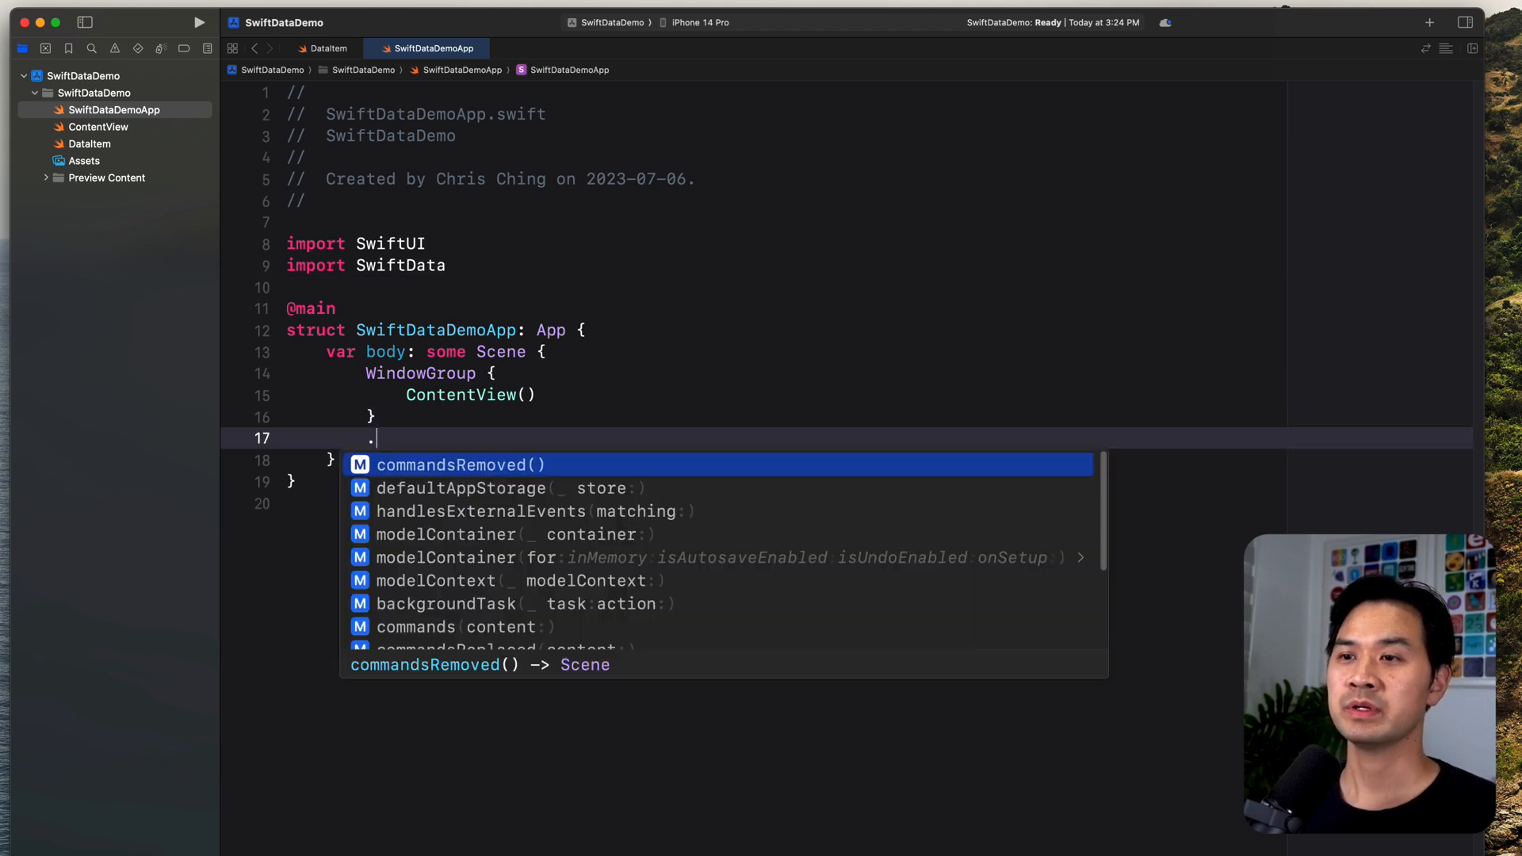
type("modelContainer(for: PersistentModel.Type")
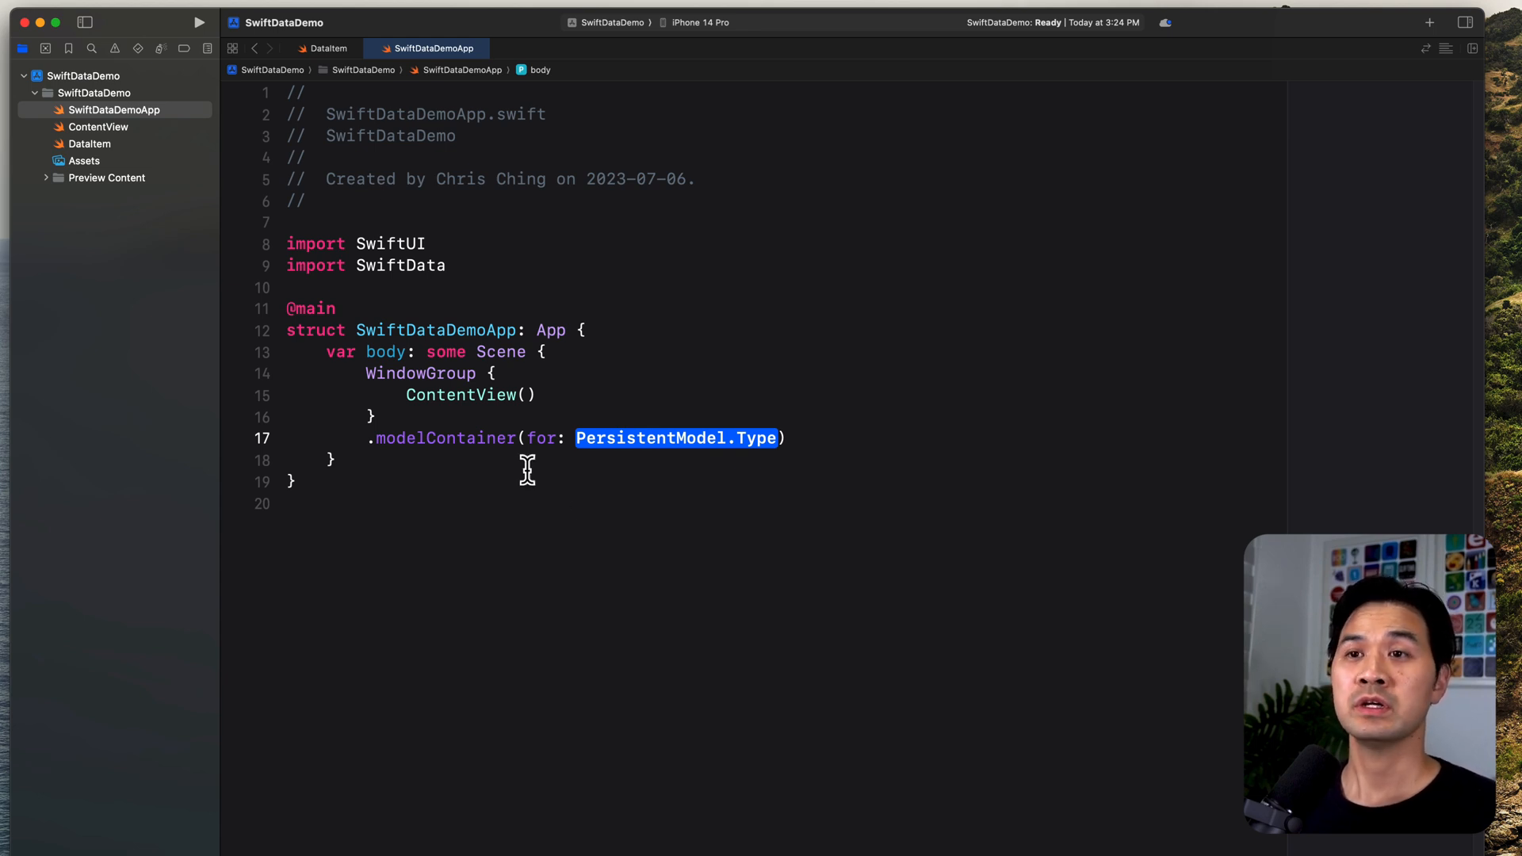
left_click(89, 145)
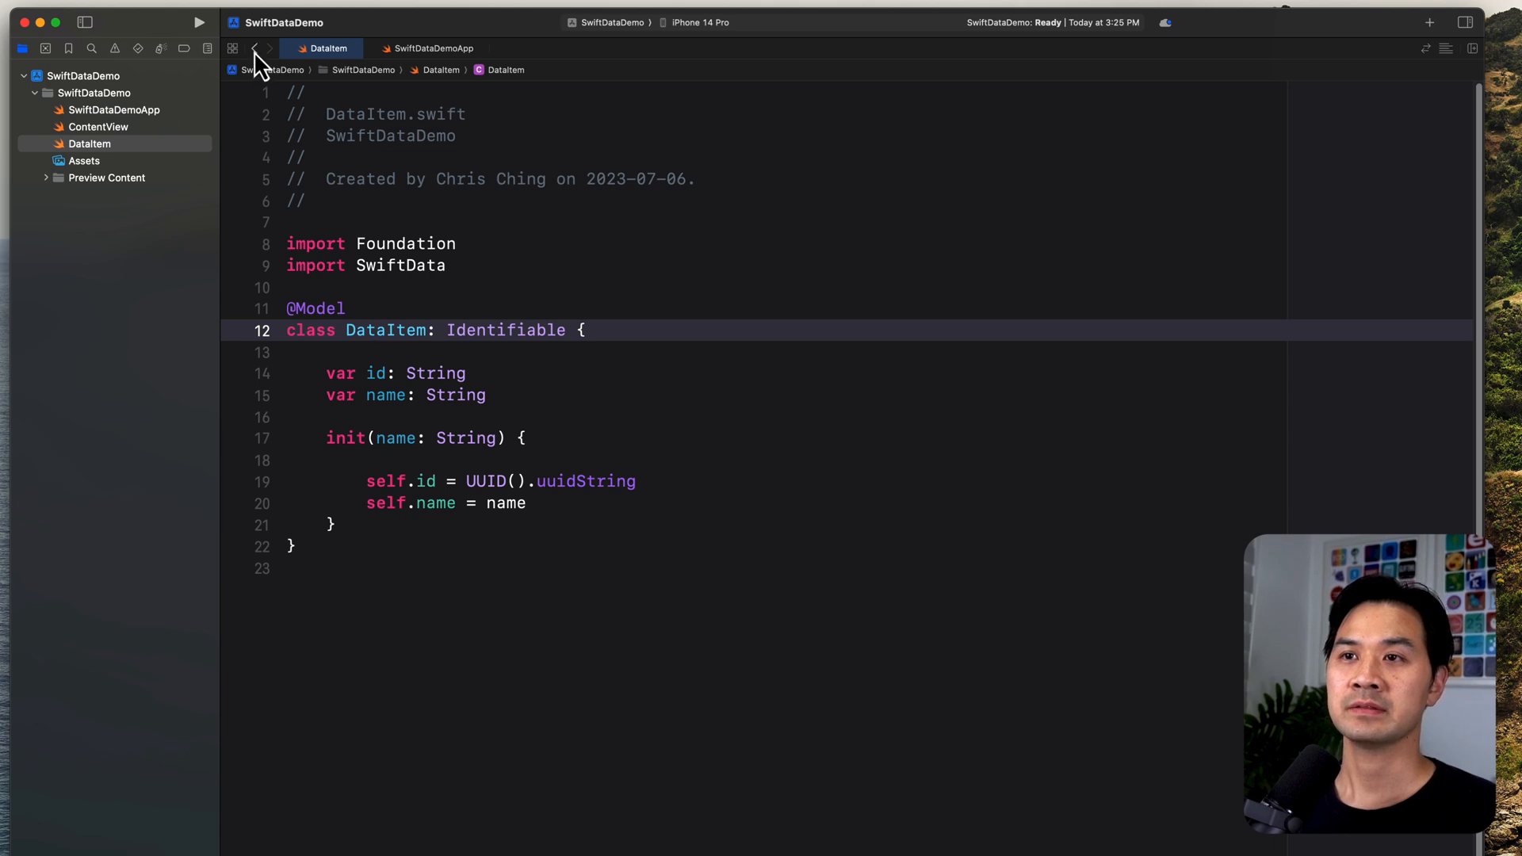
left_click(435, 47)
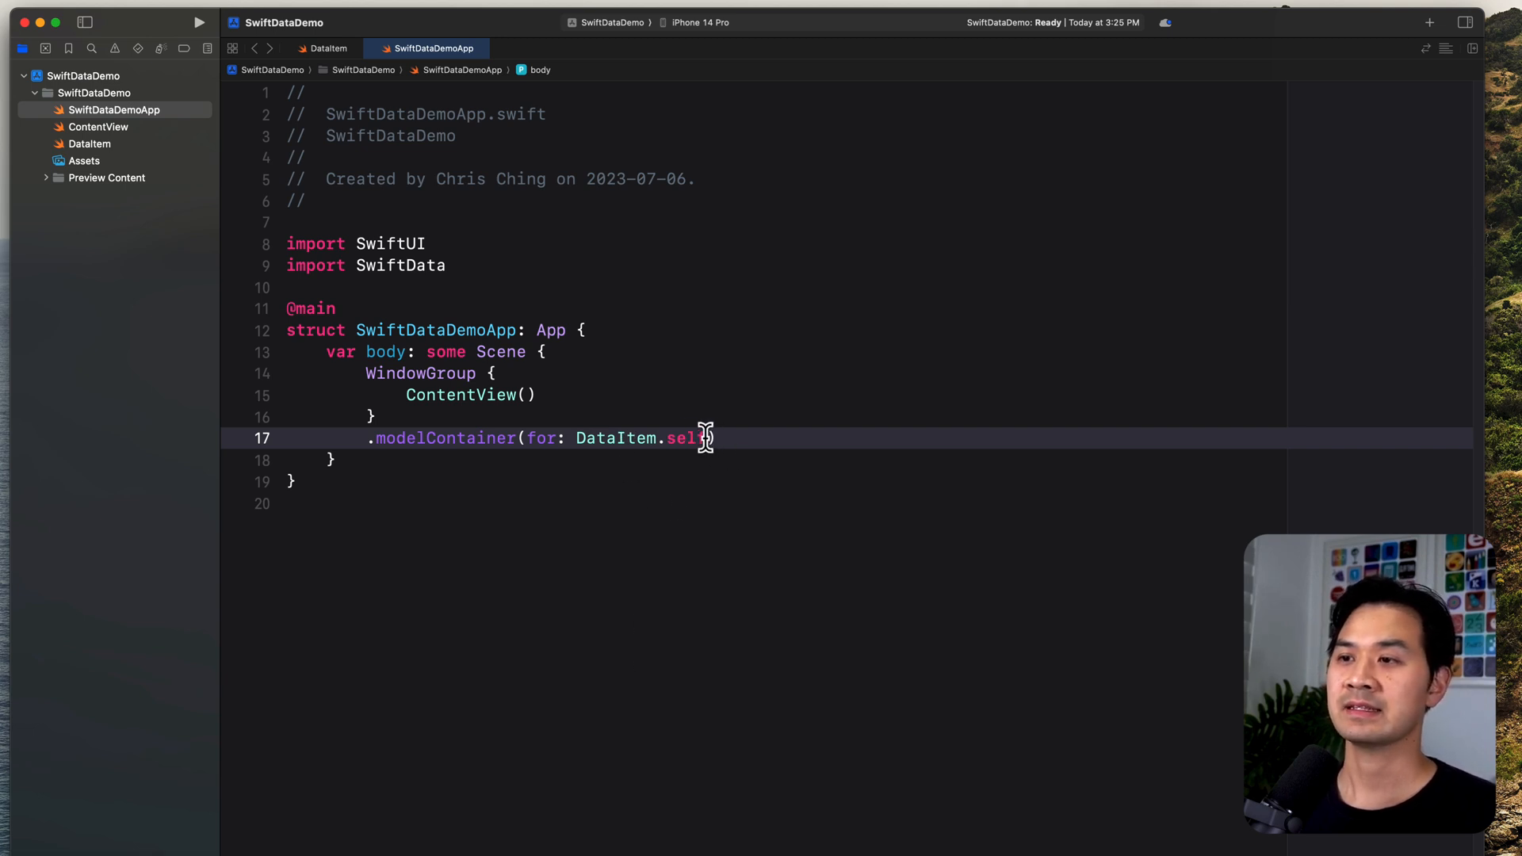
double_click(640, 437)
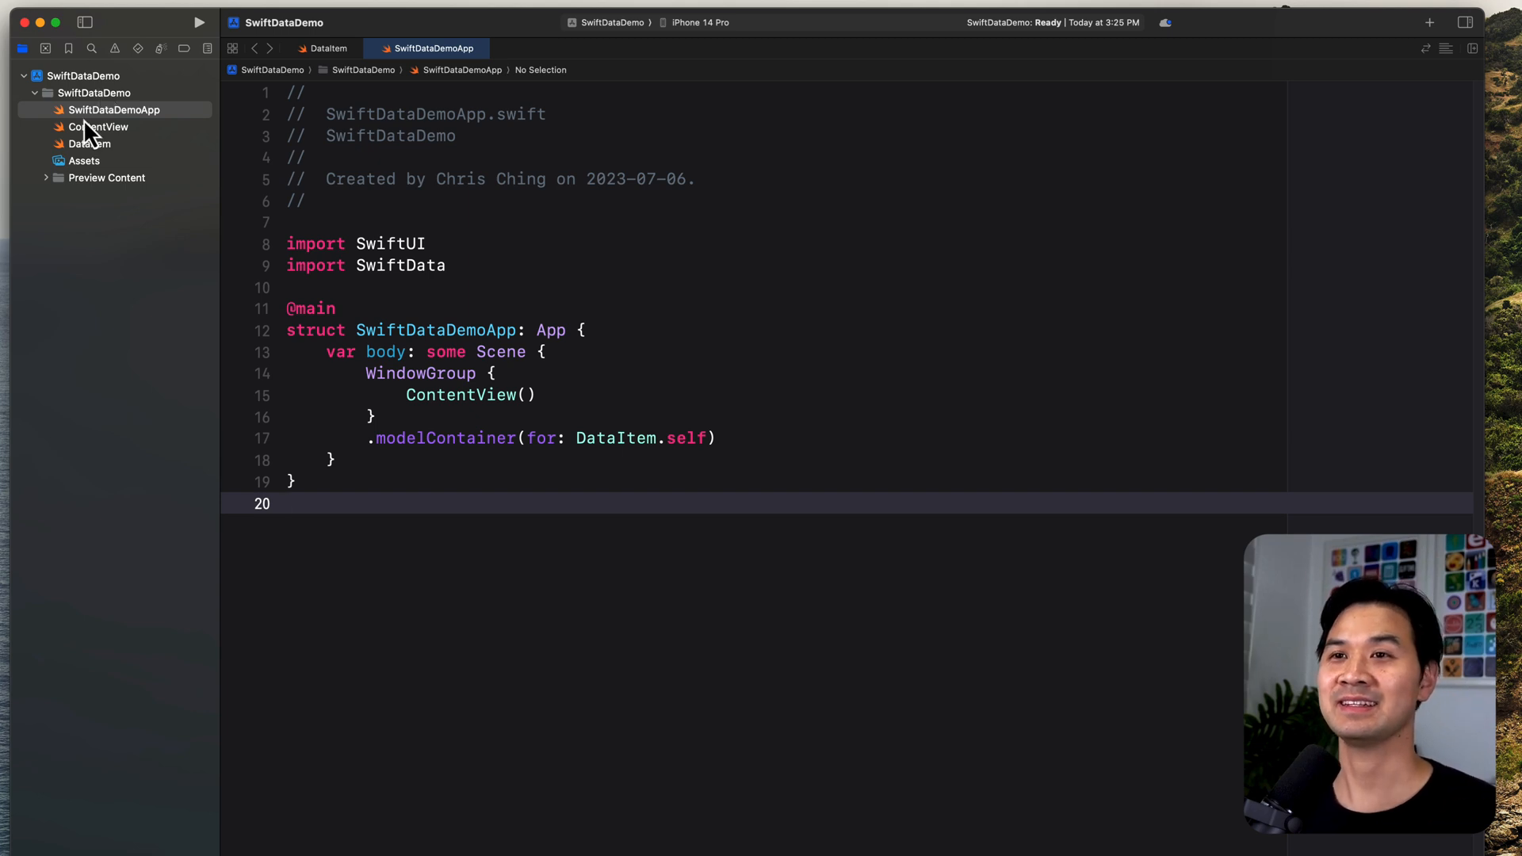
left_click(98, 127)
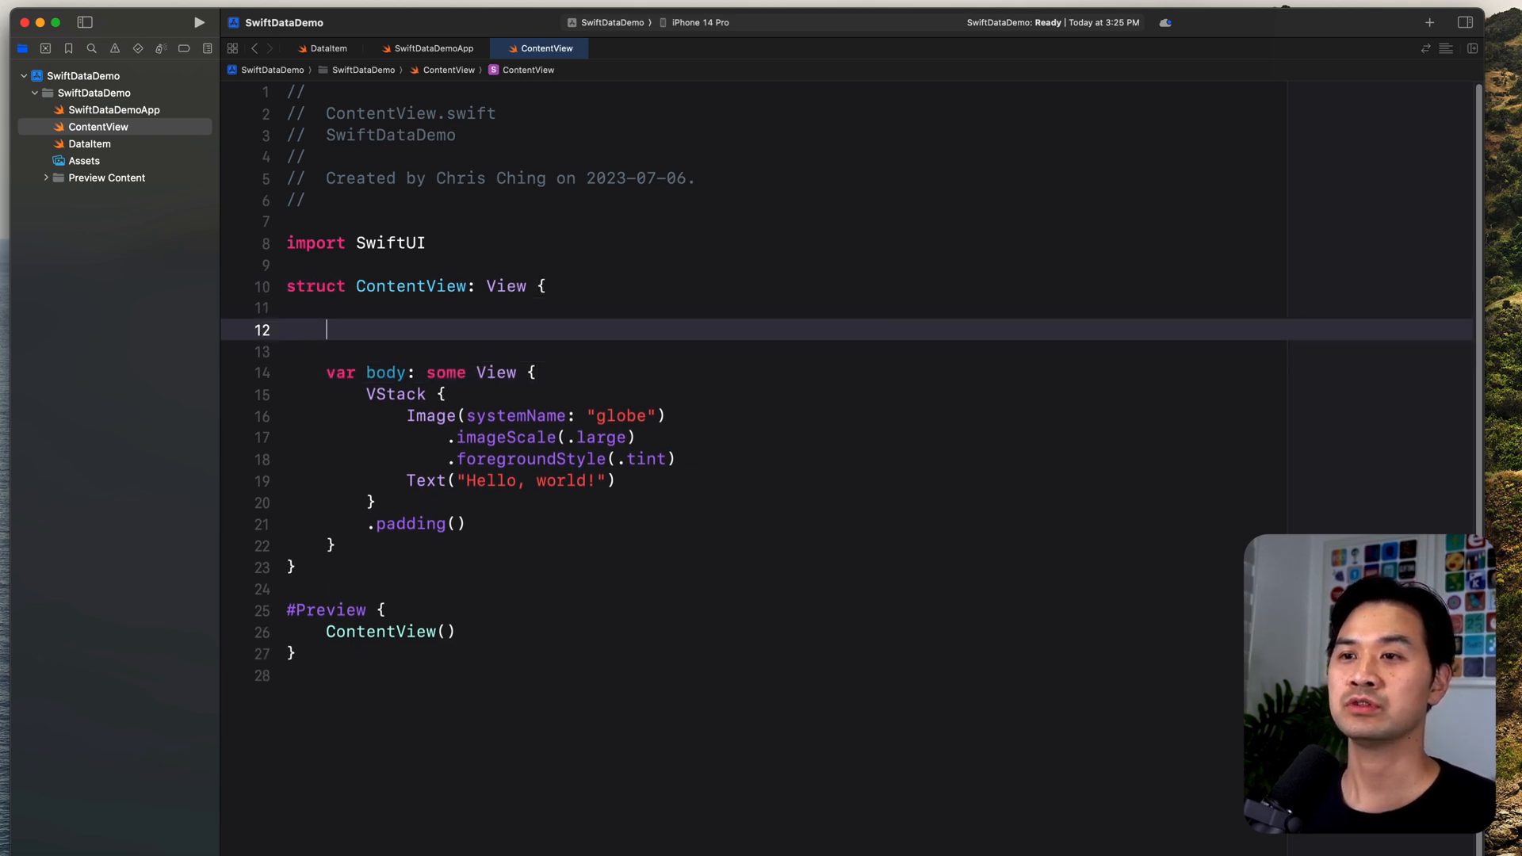
type("@Environment")
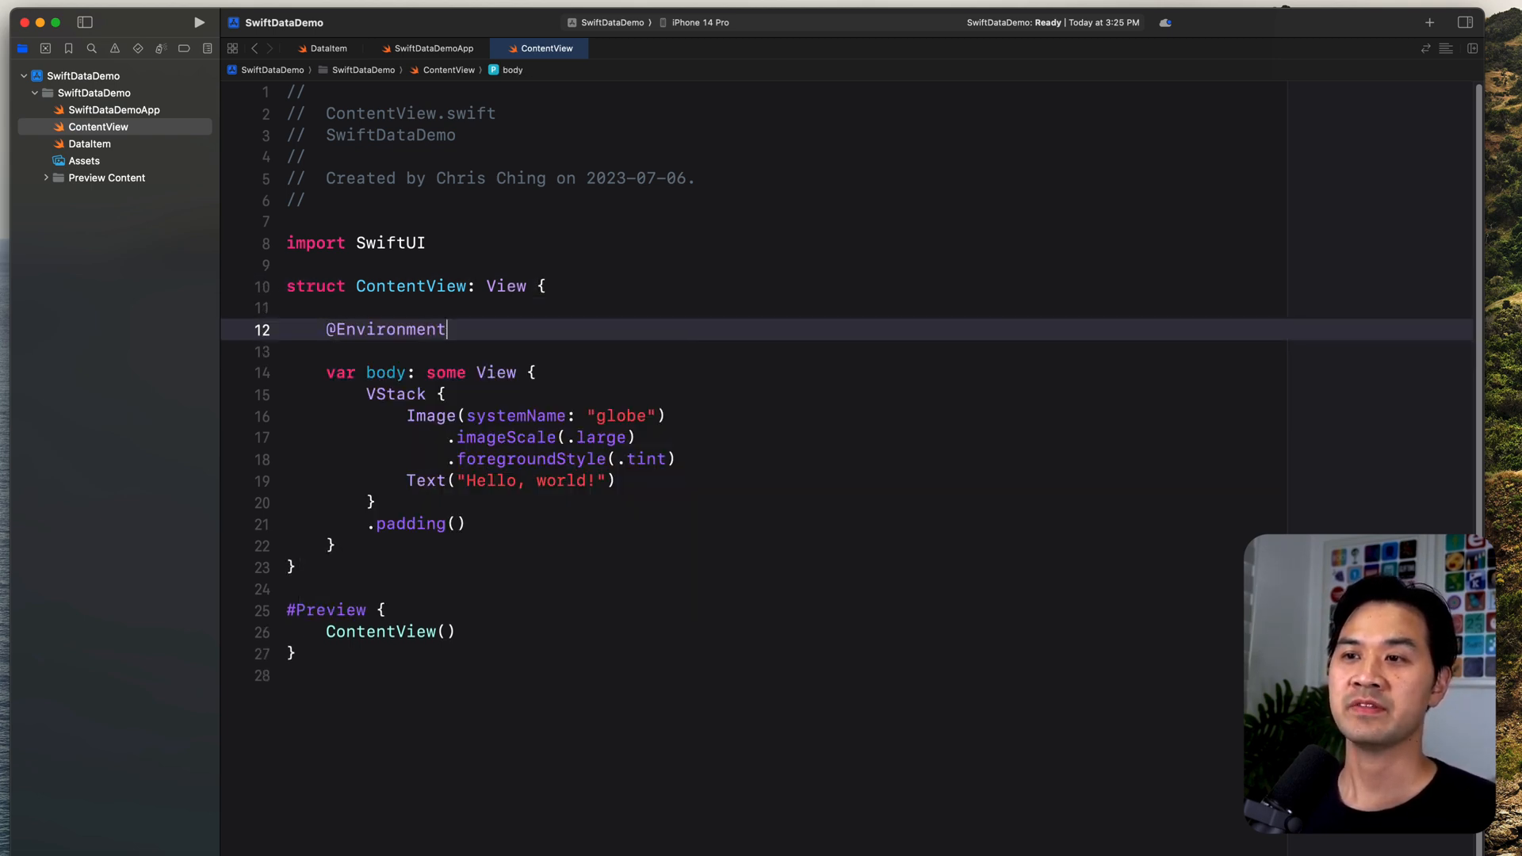
type("(")
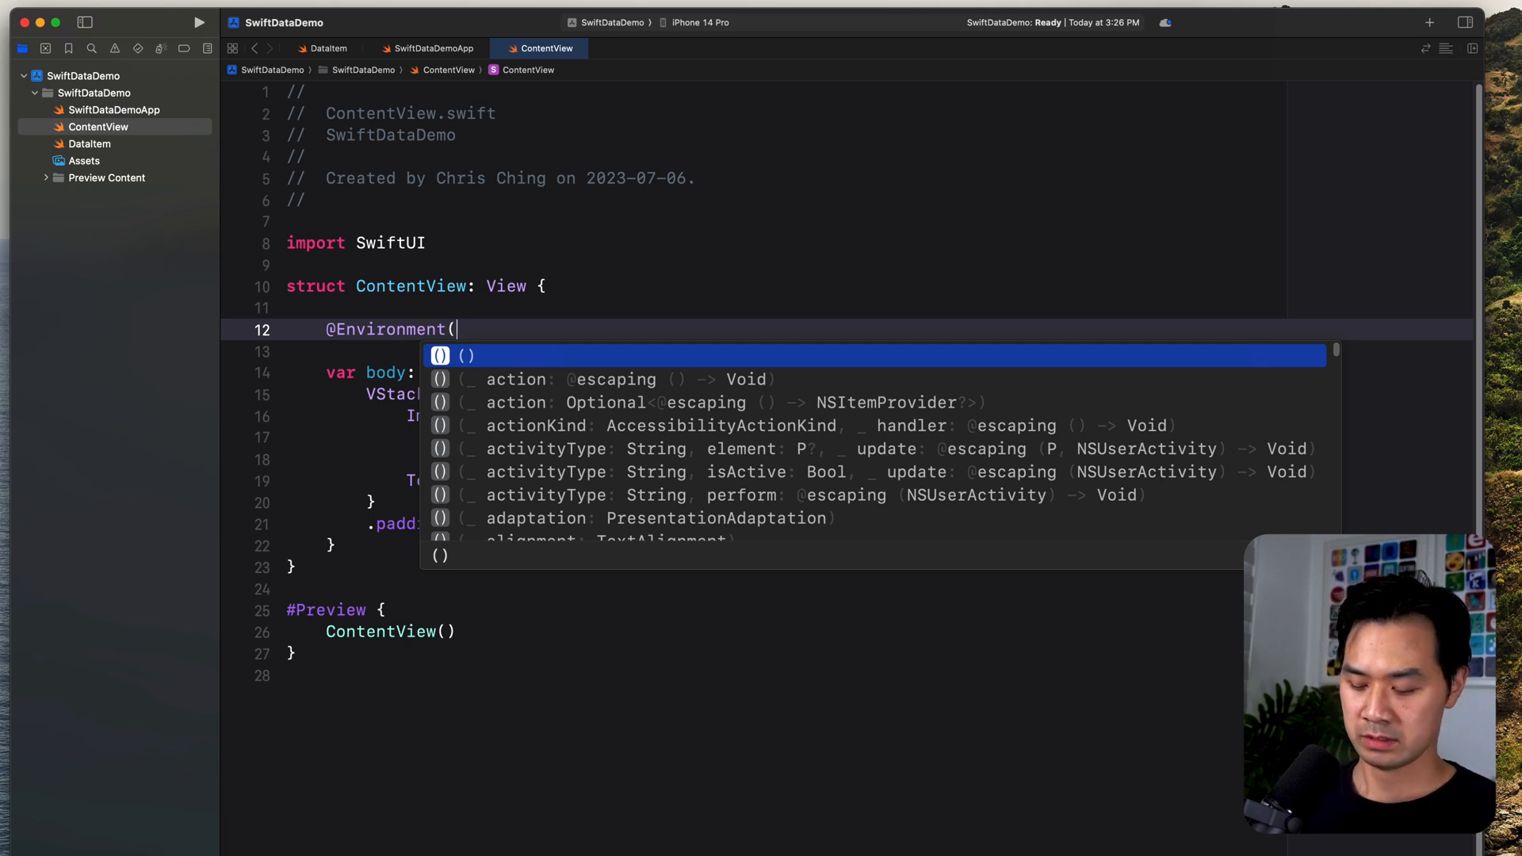
type("\\.modelContext")
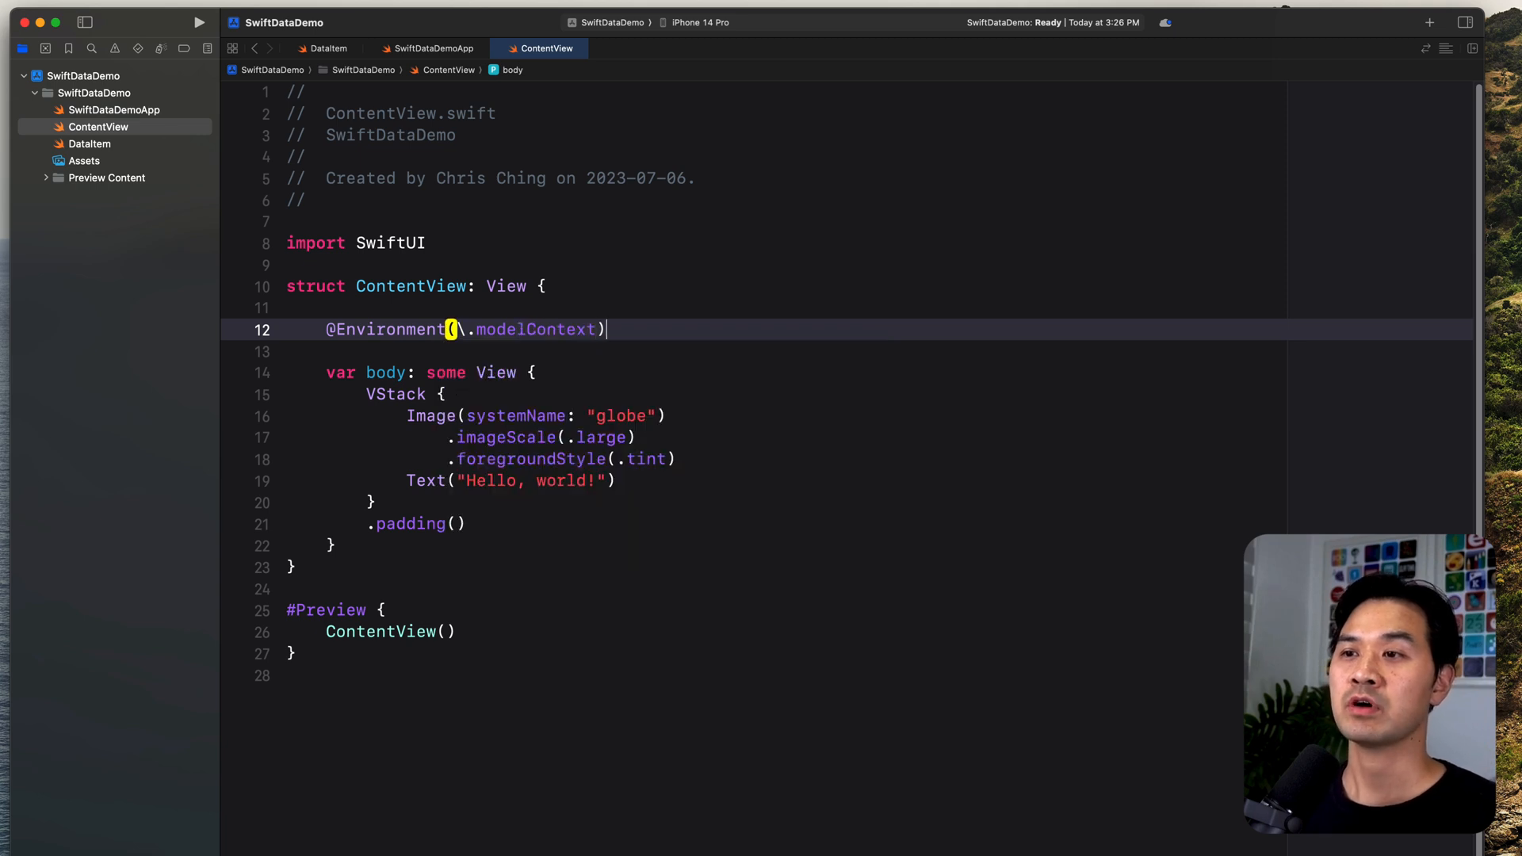
type("private var context")
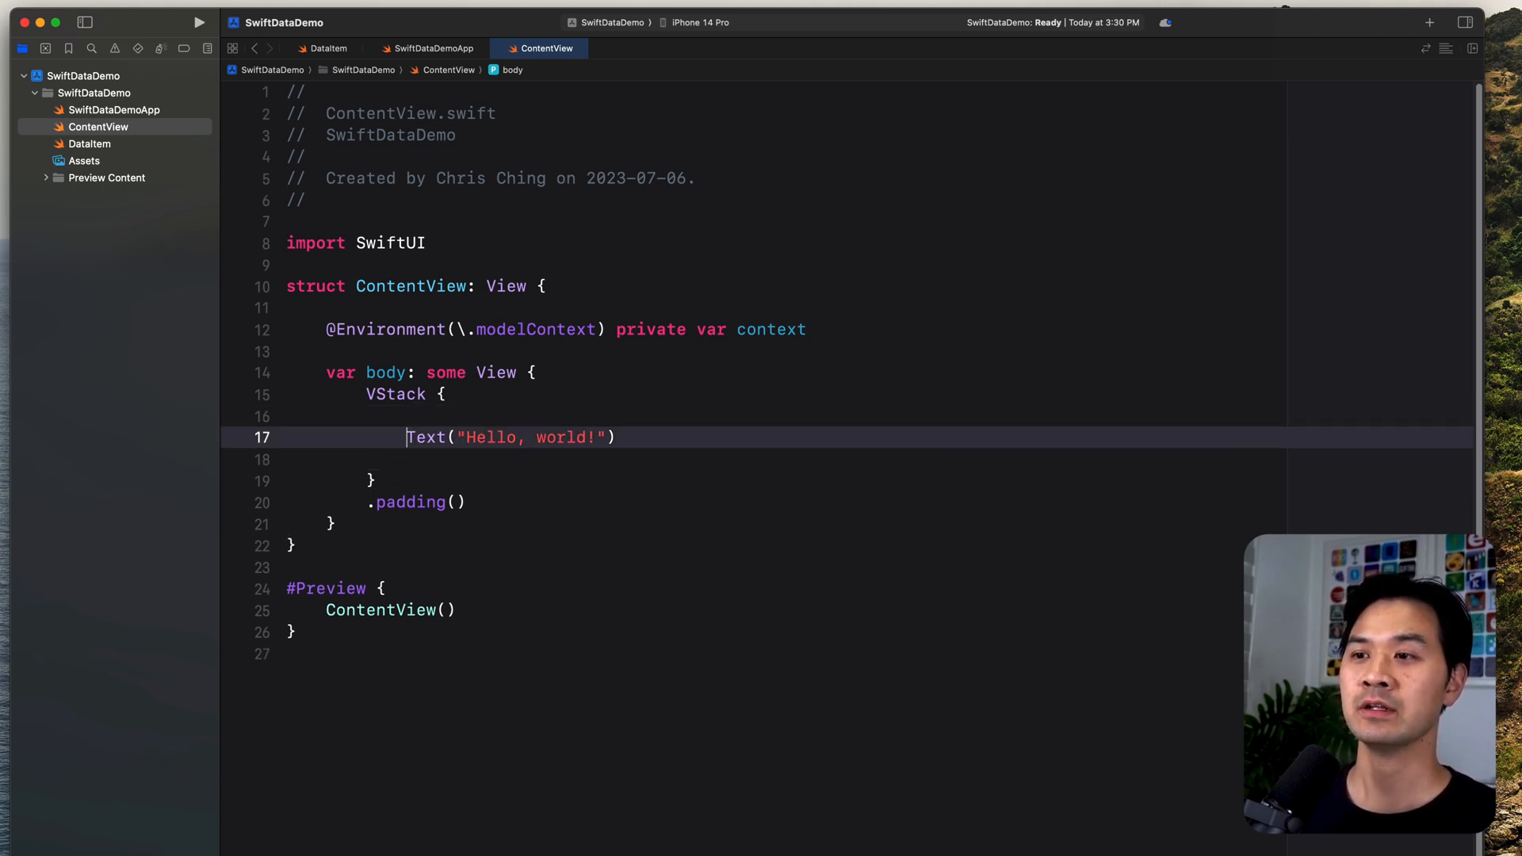
Change the text to "Tap on this button to add data" and add an empty Button("Add an item")
double_click(531, 437)
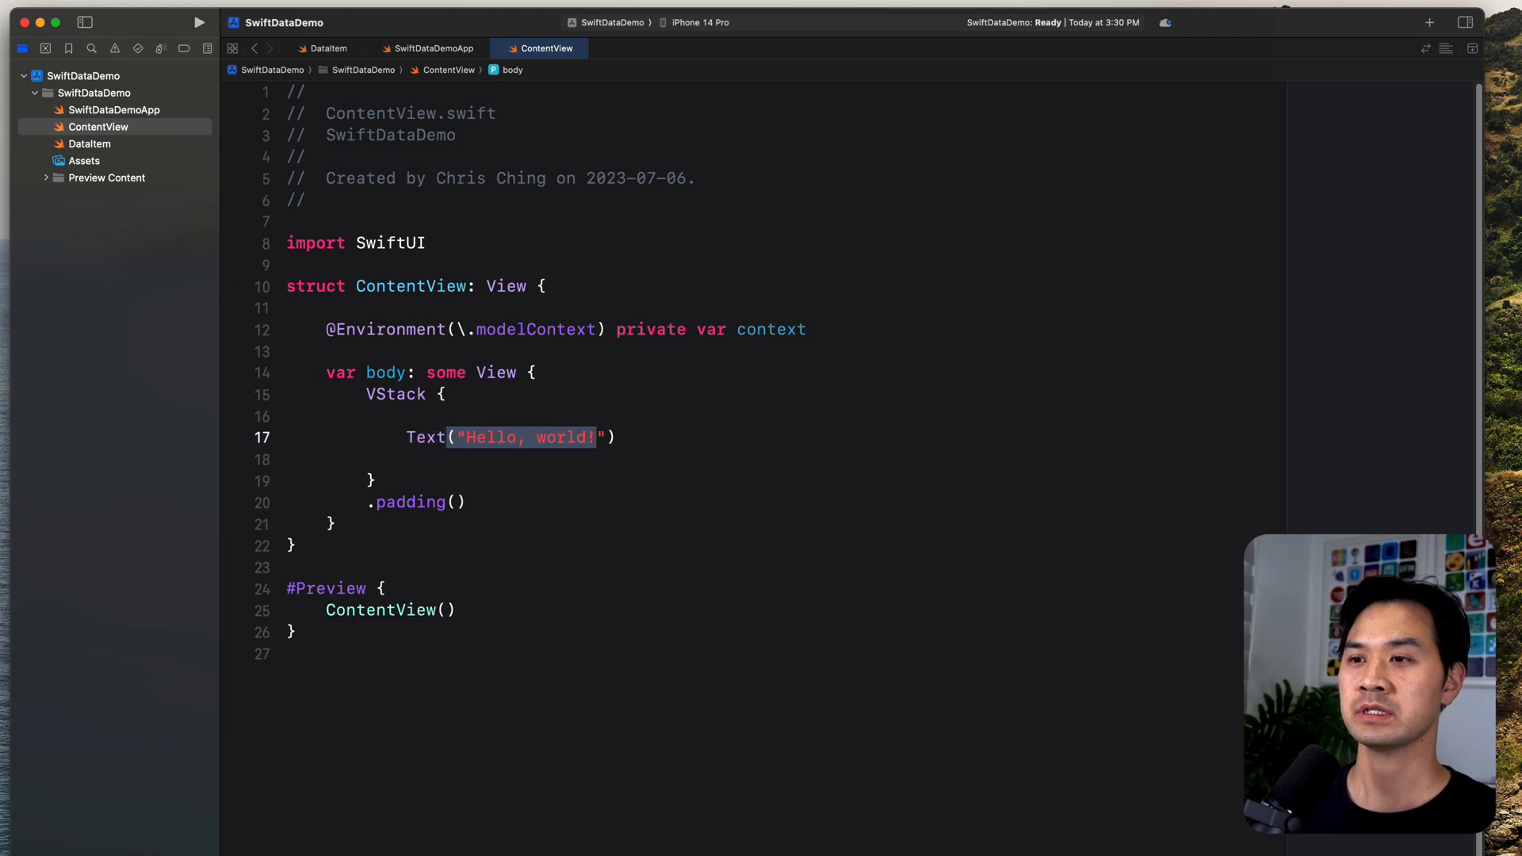
type("Tap on thi\")")
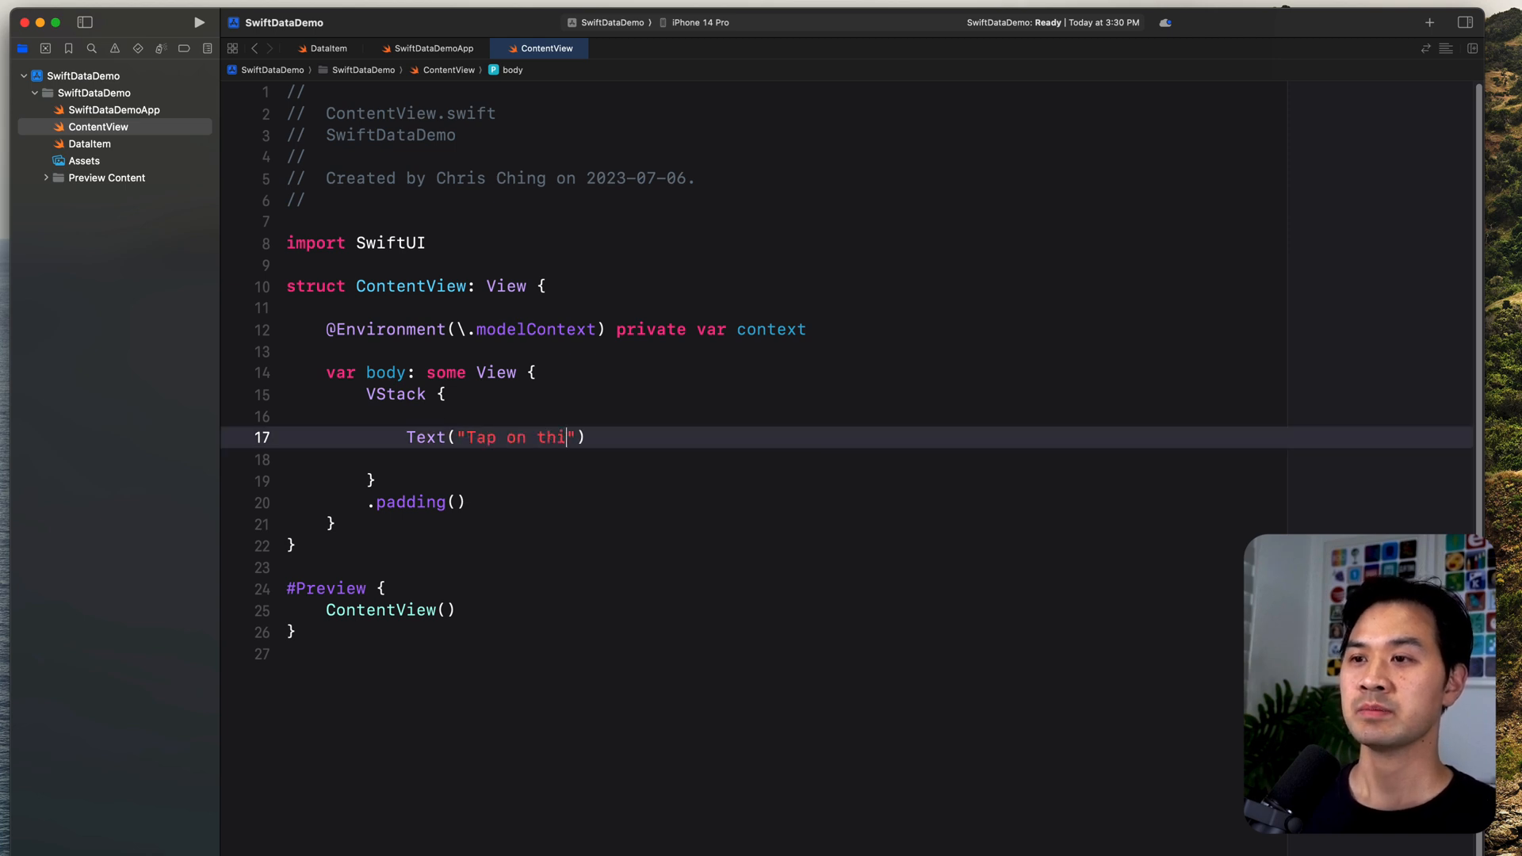
type("s button to add")
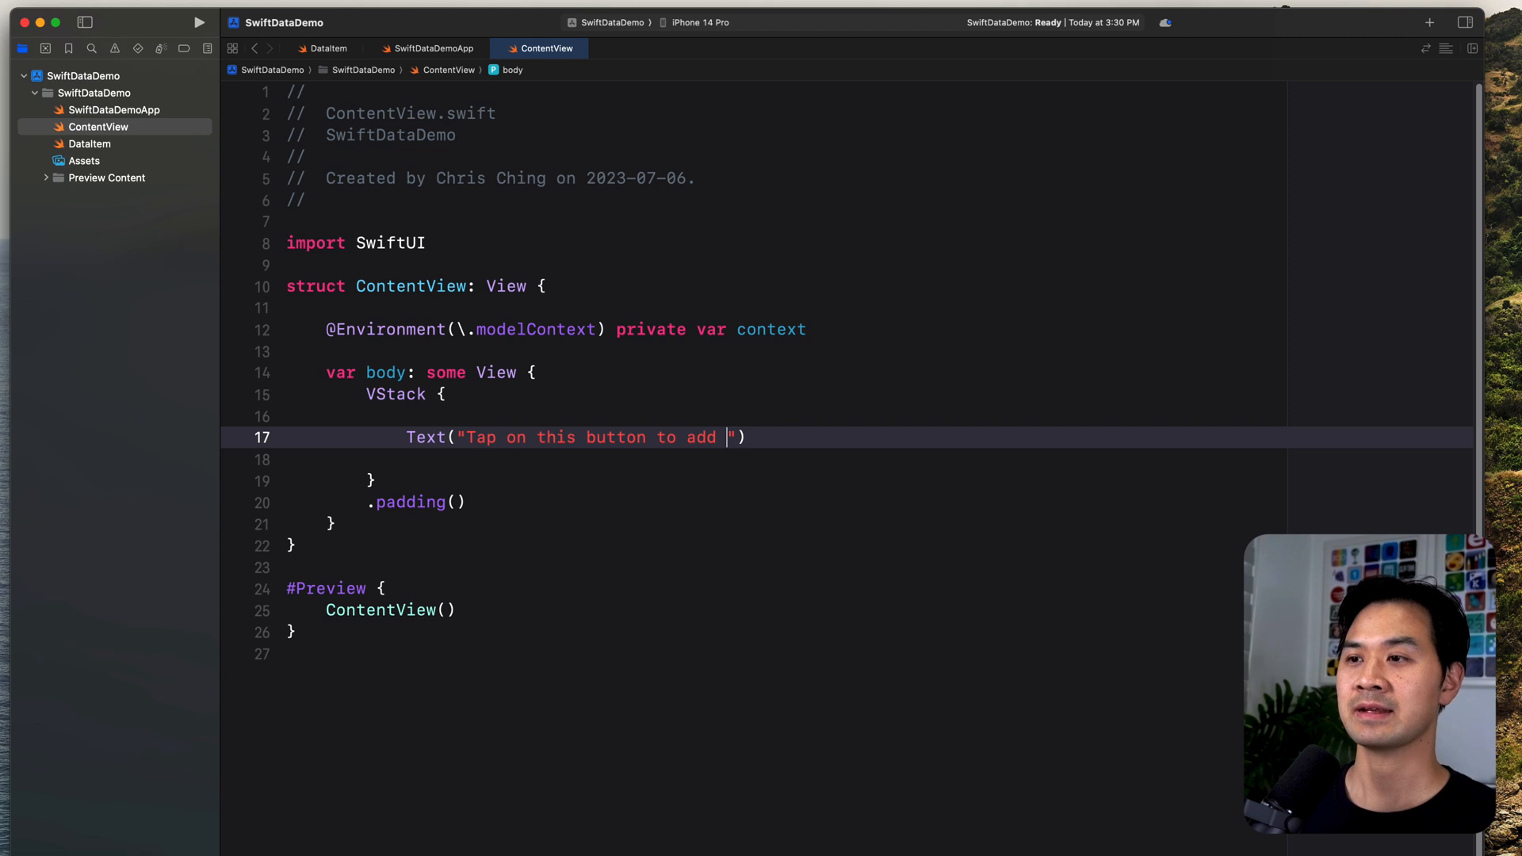
type("data\"")
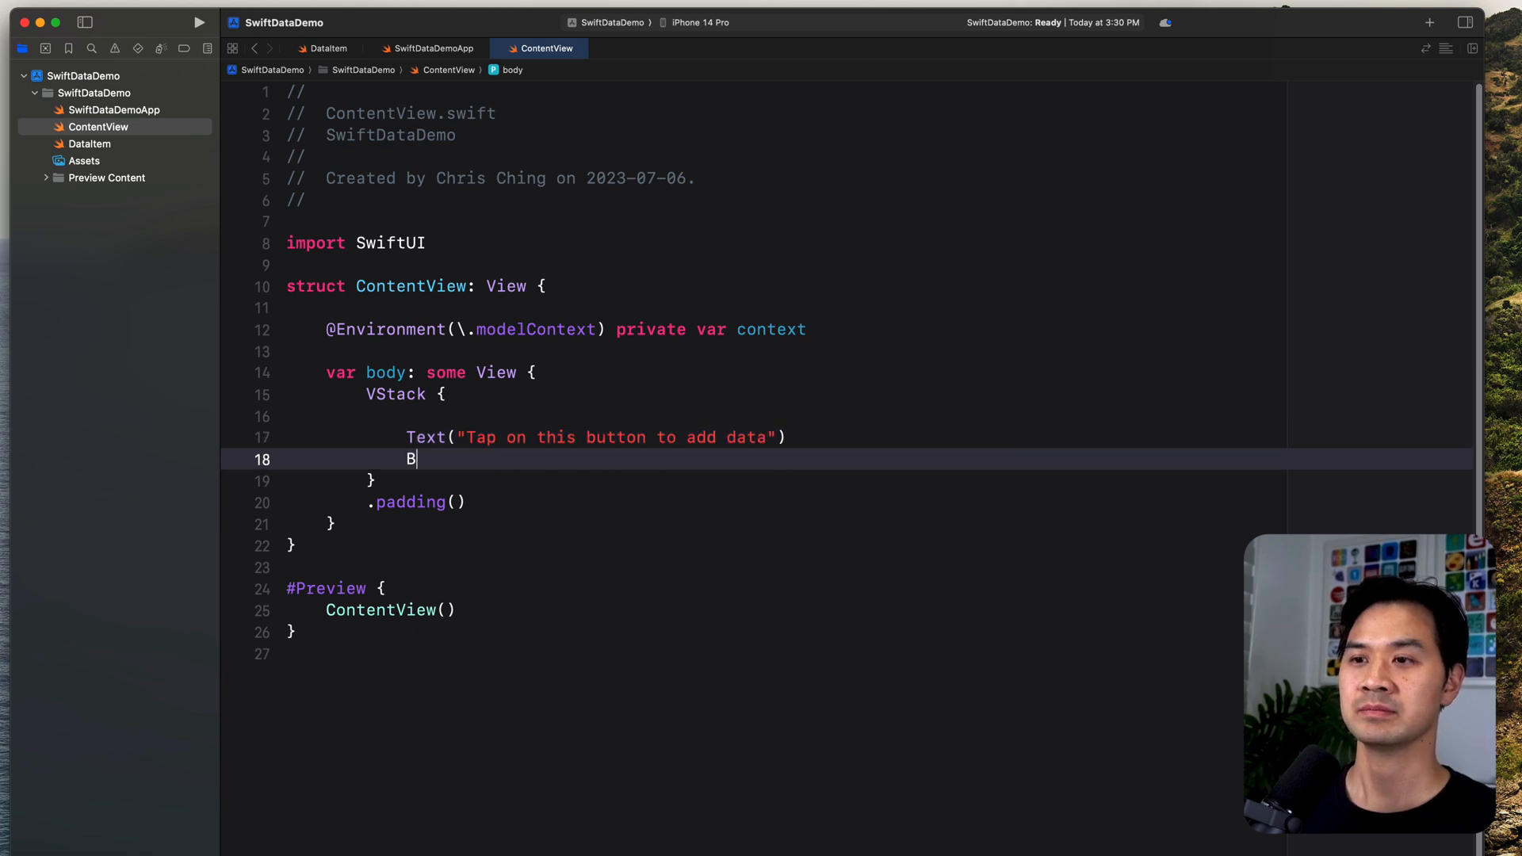
type("utton(")
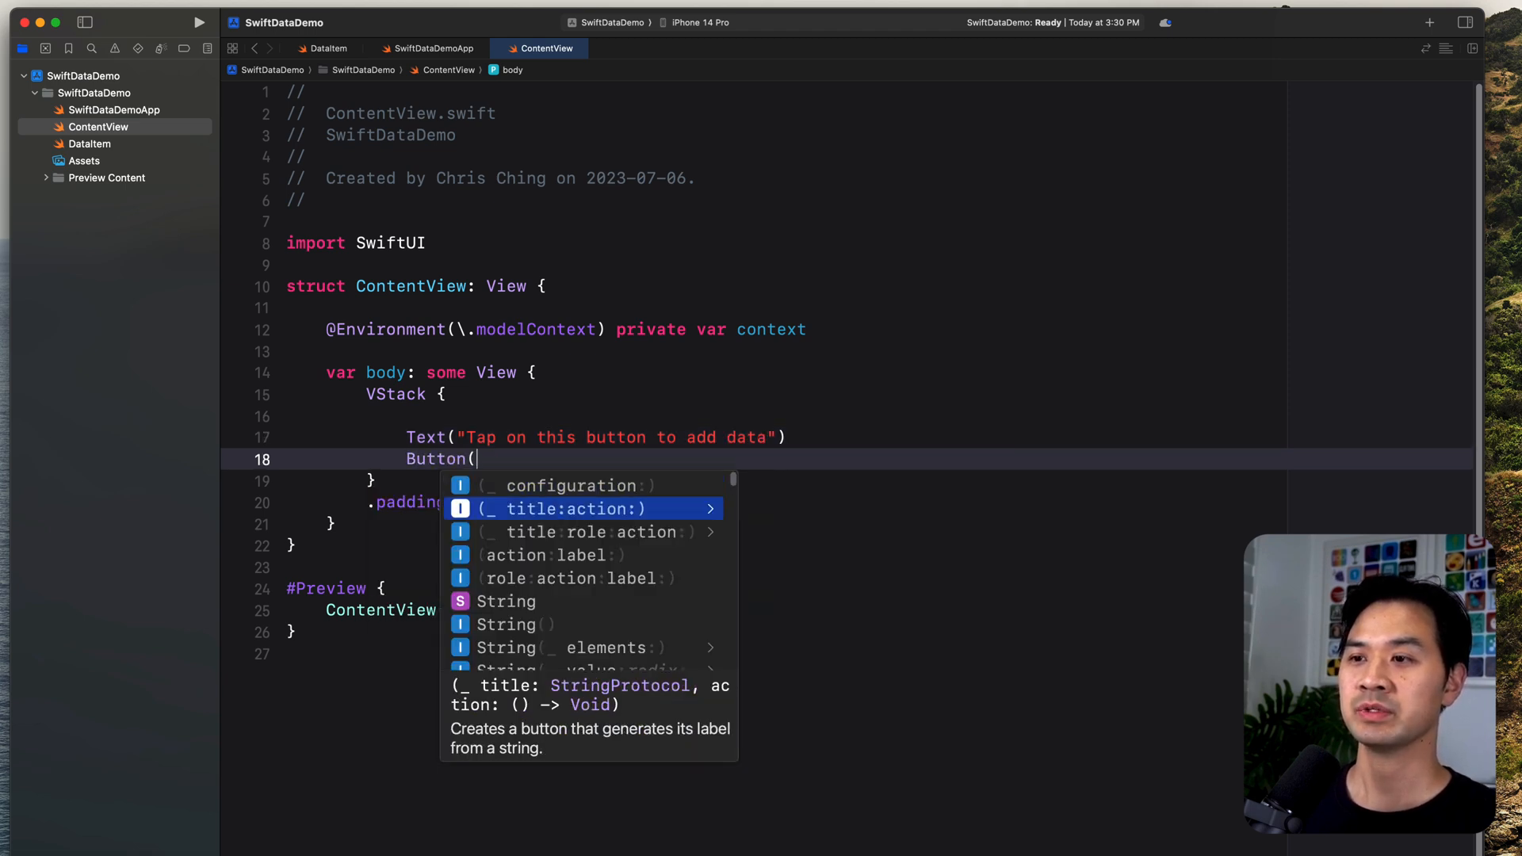
left_click(561, 509)
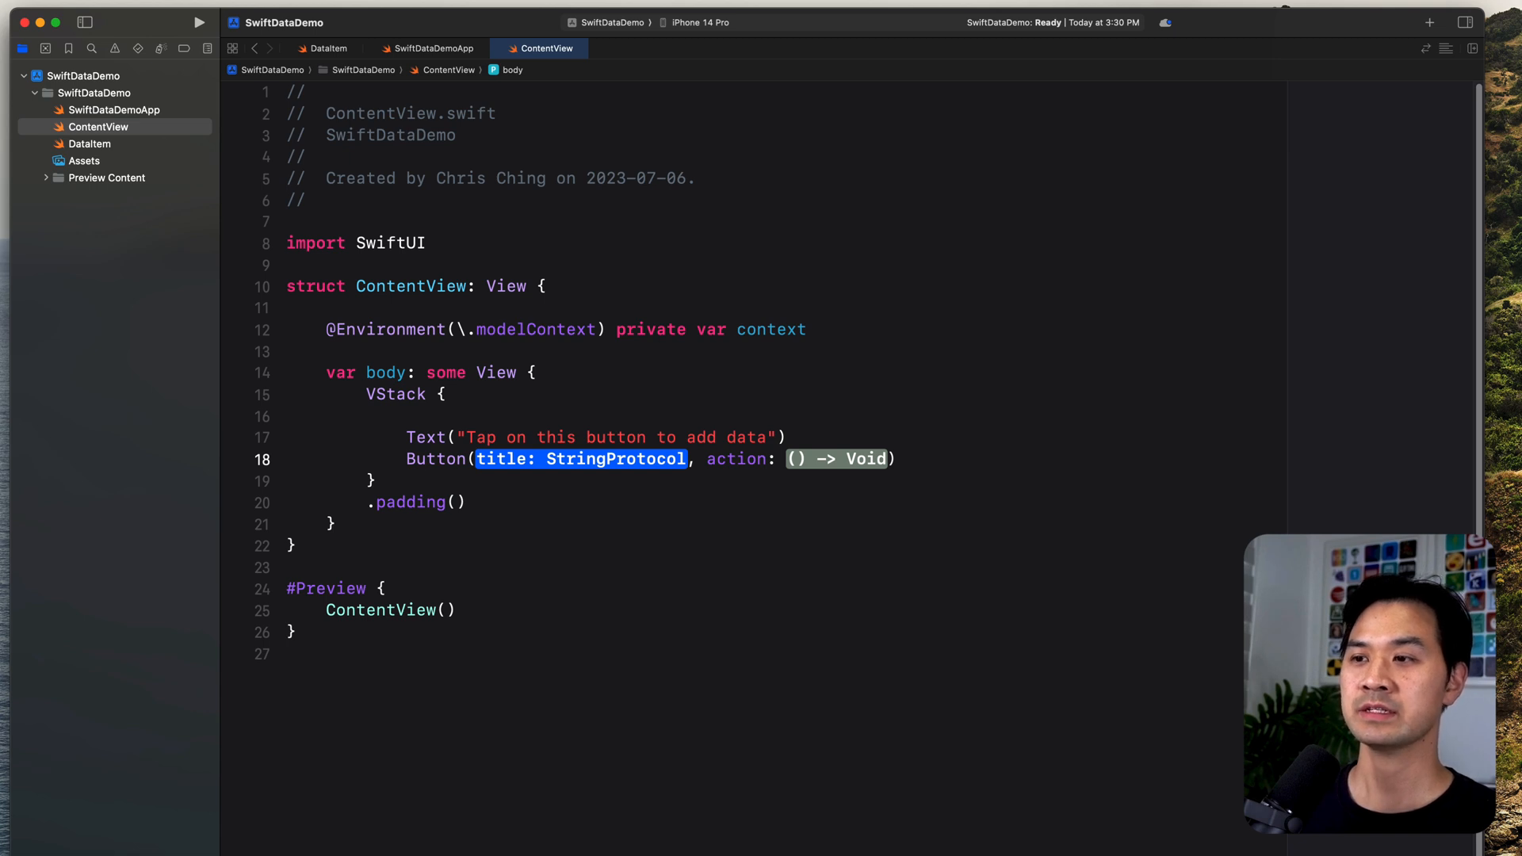
type("\"\"")
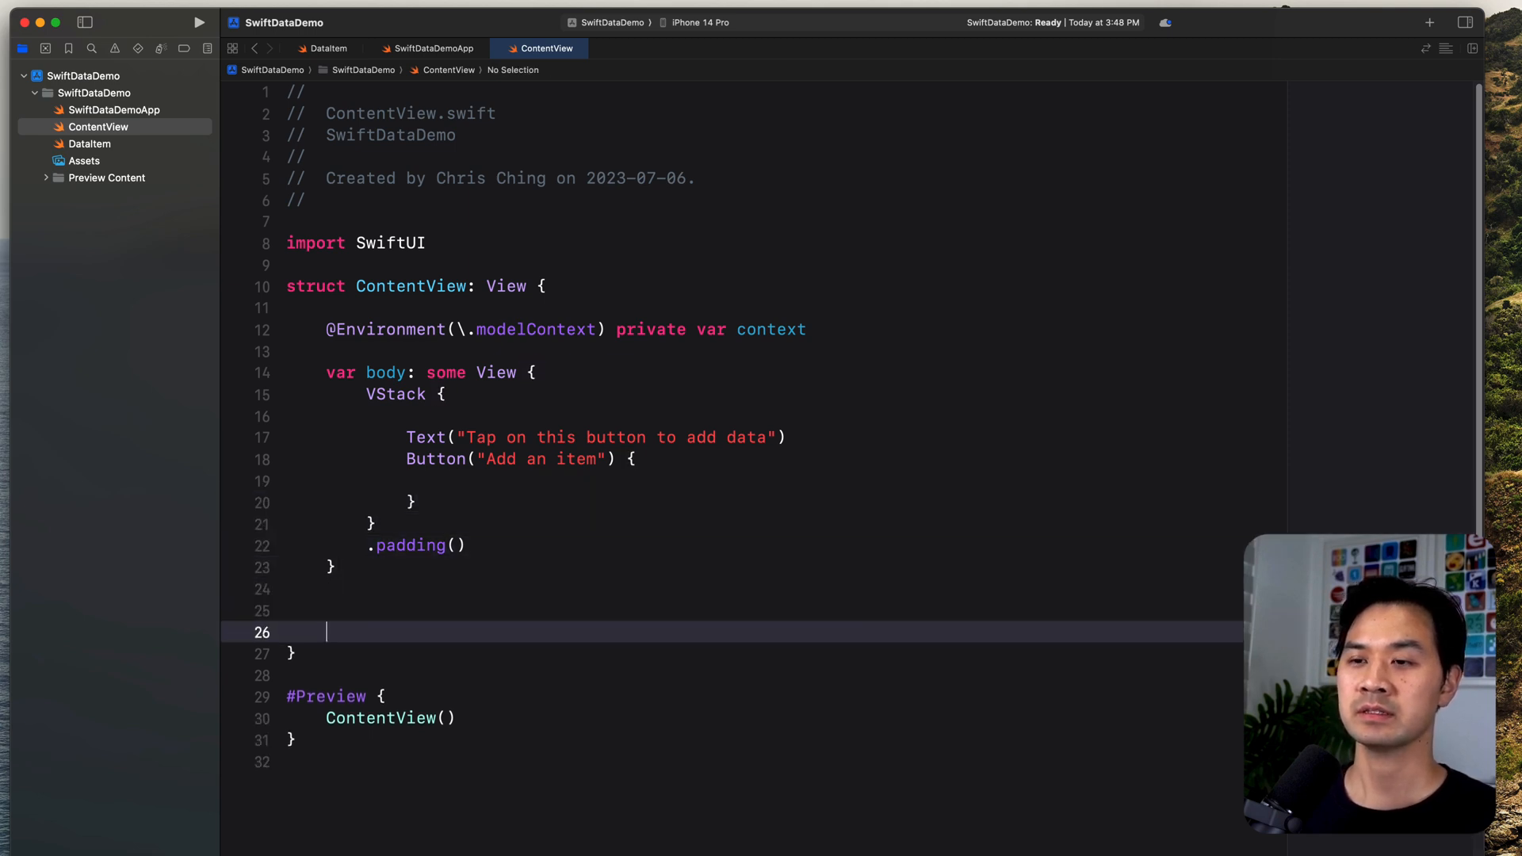
Define func addItem(), call it from the button, and comment the create and insert steps
type("func")
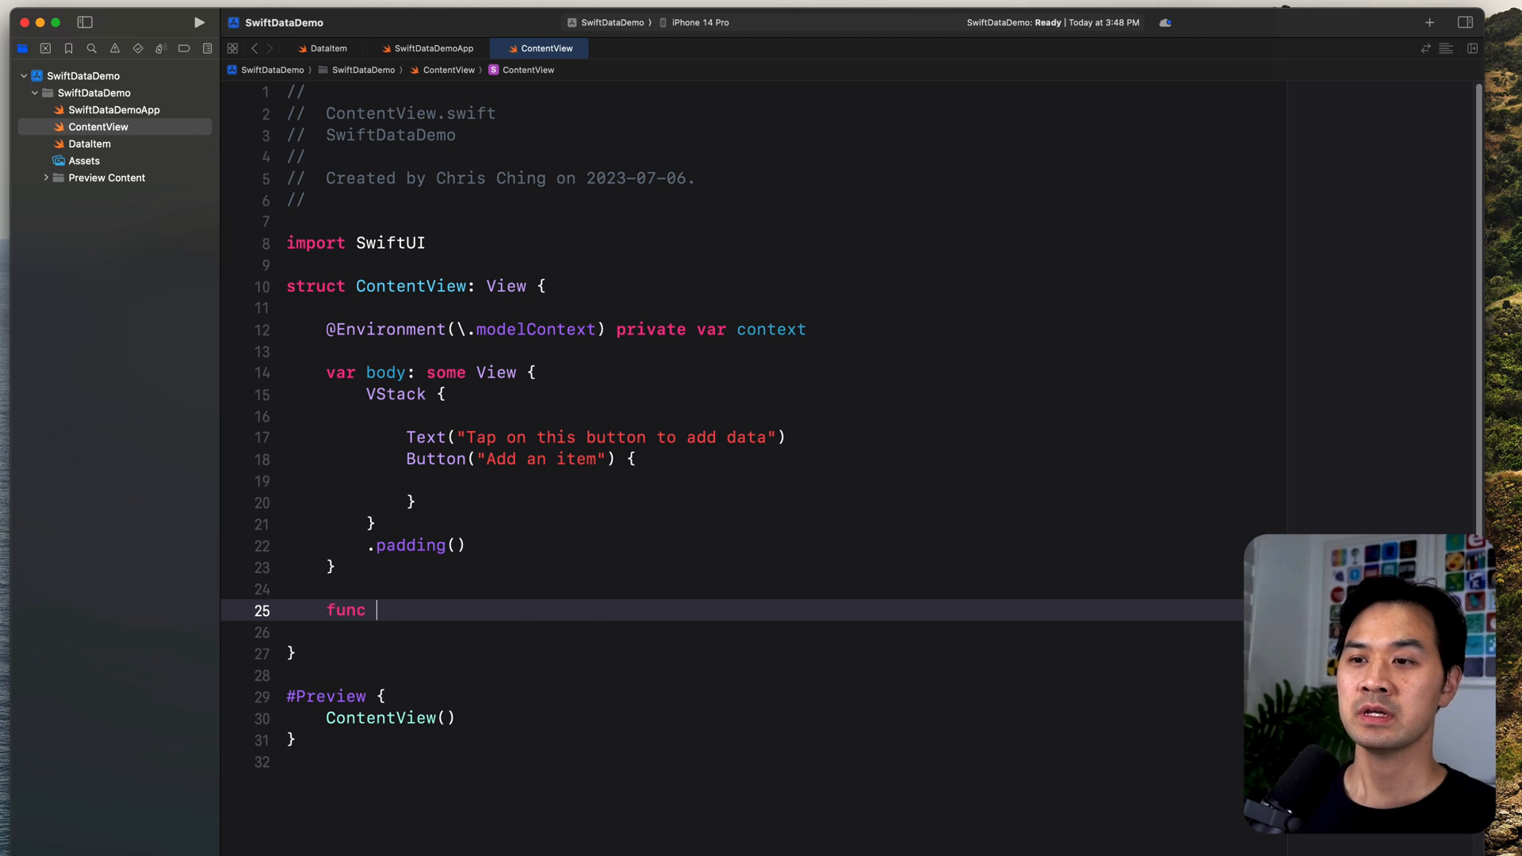
type("addItem")
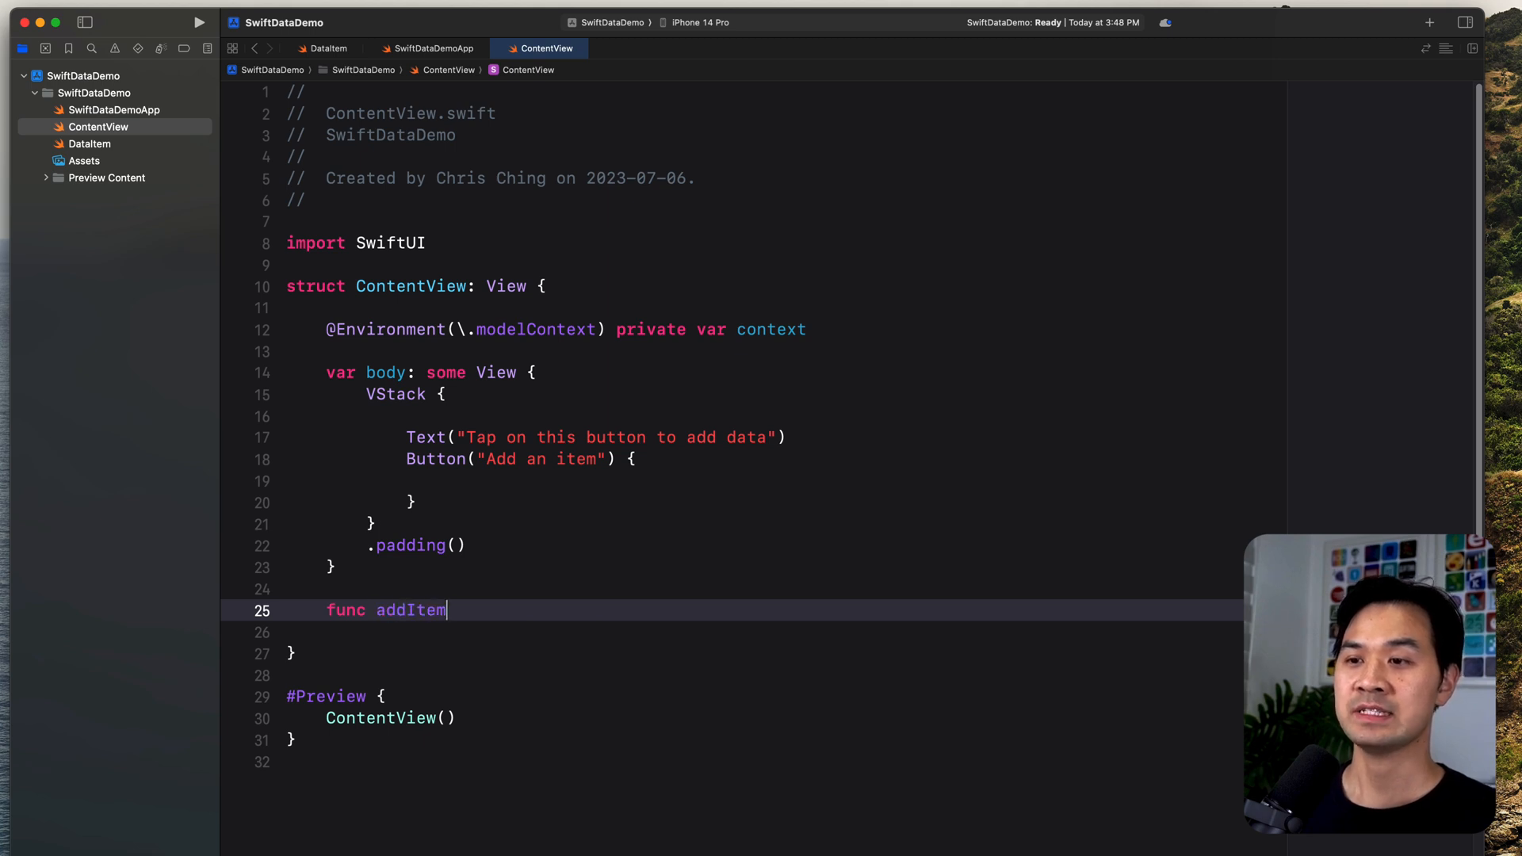
type("() {")
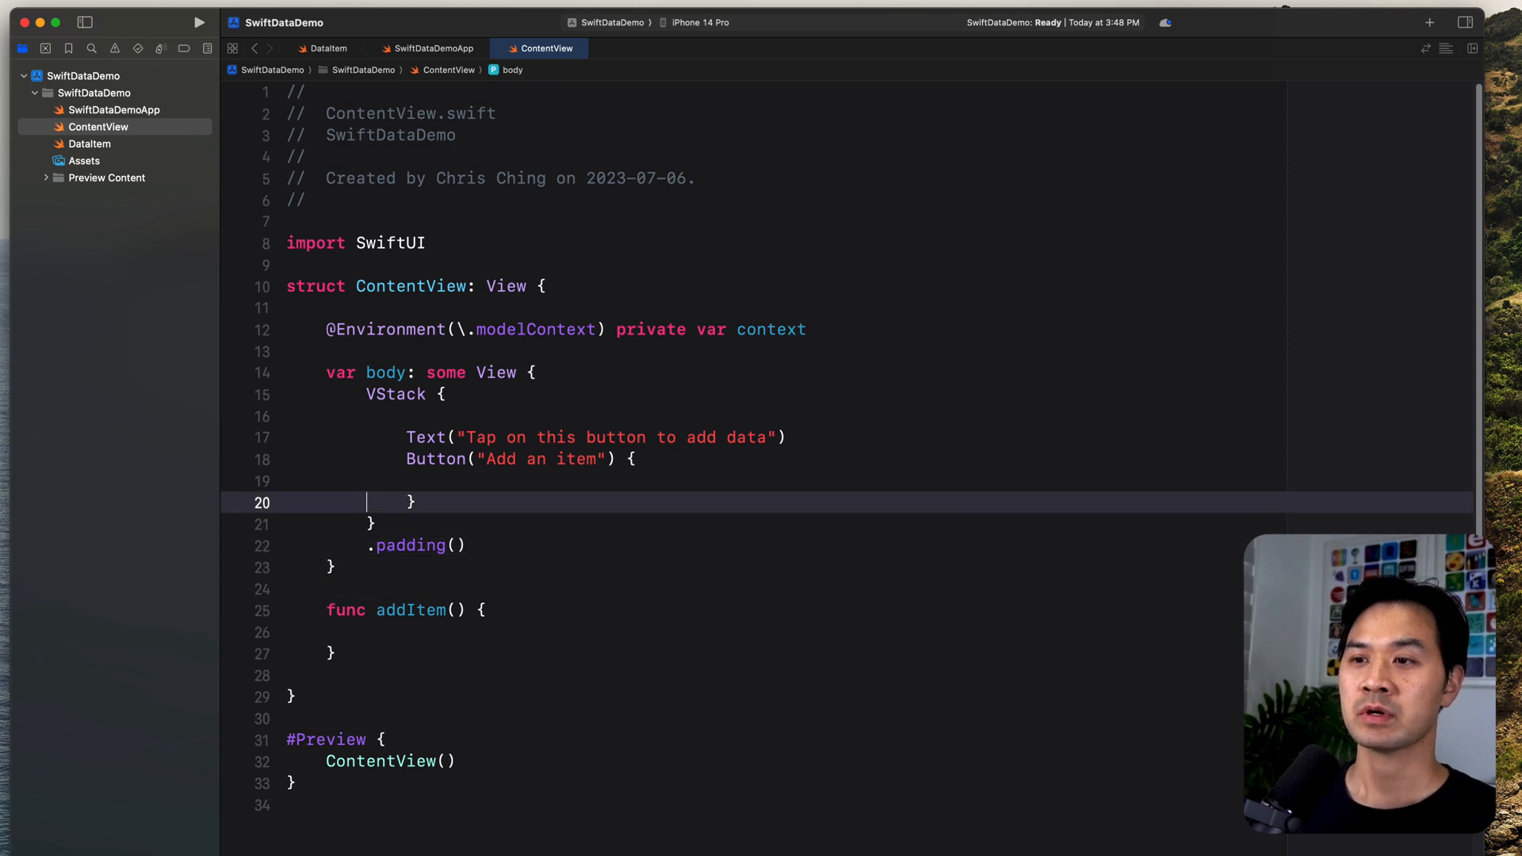
type("addItem()")
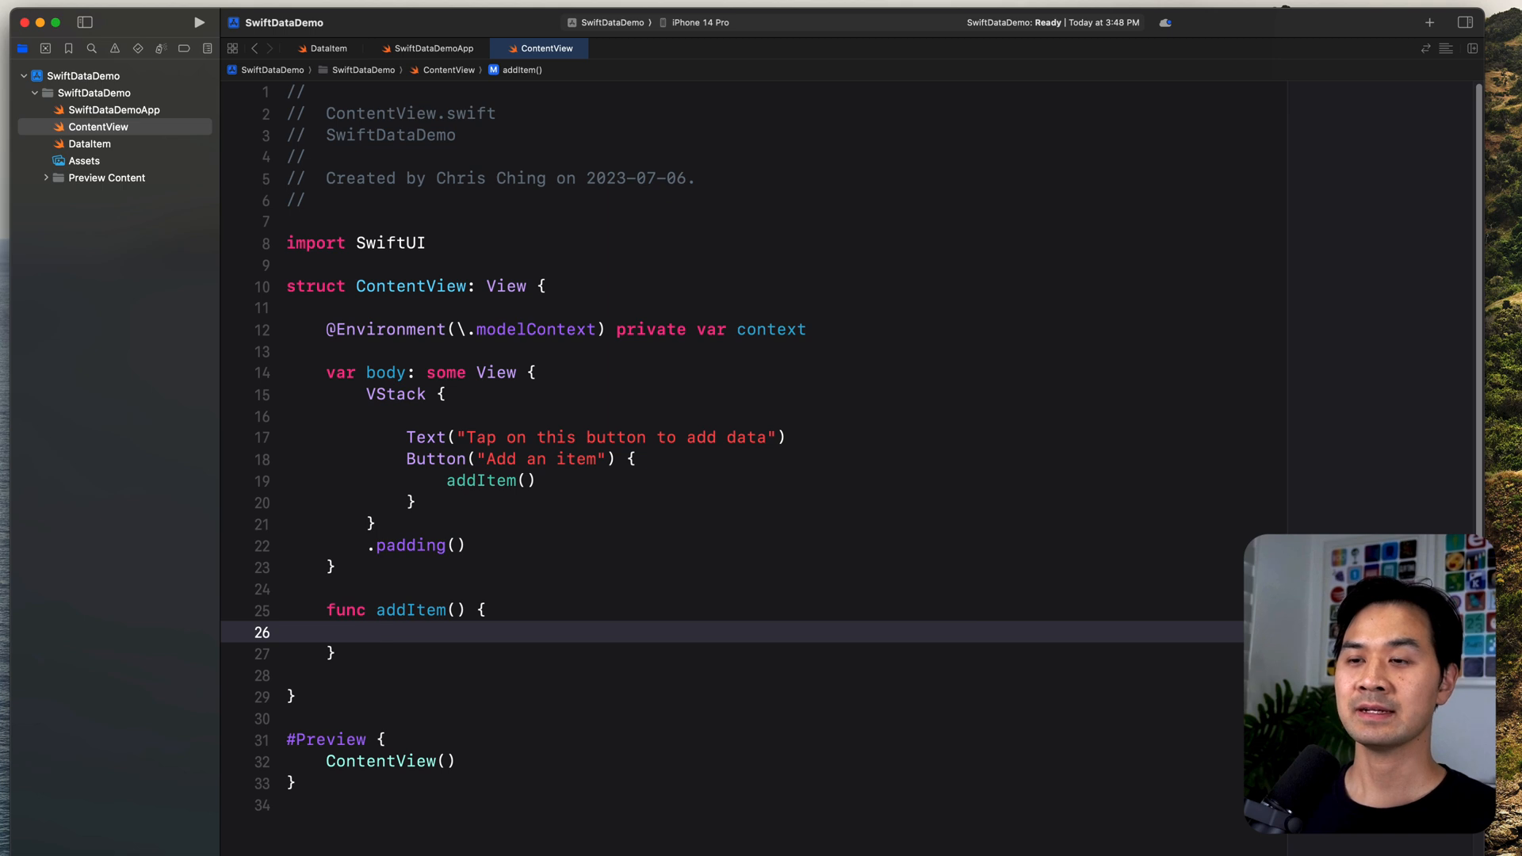
type("// Create the item")
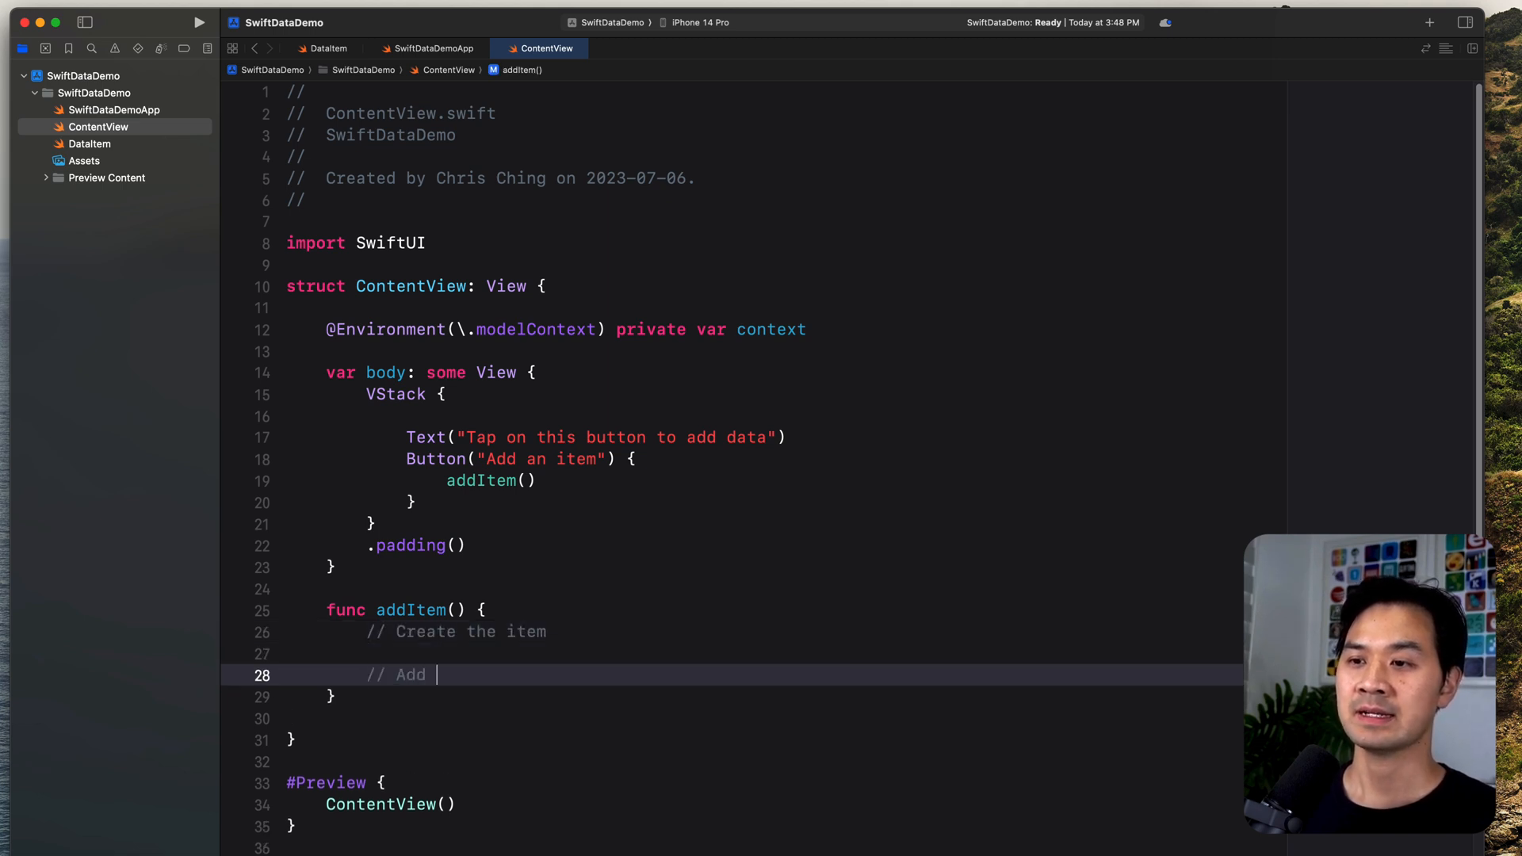
type("the item to the data context")
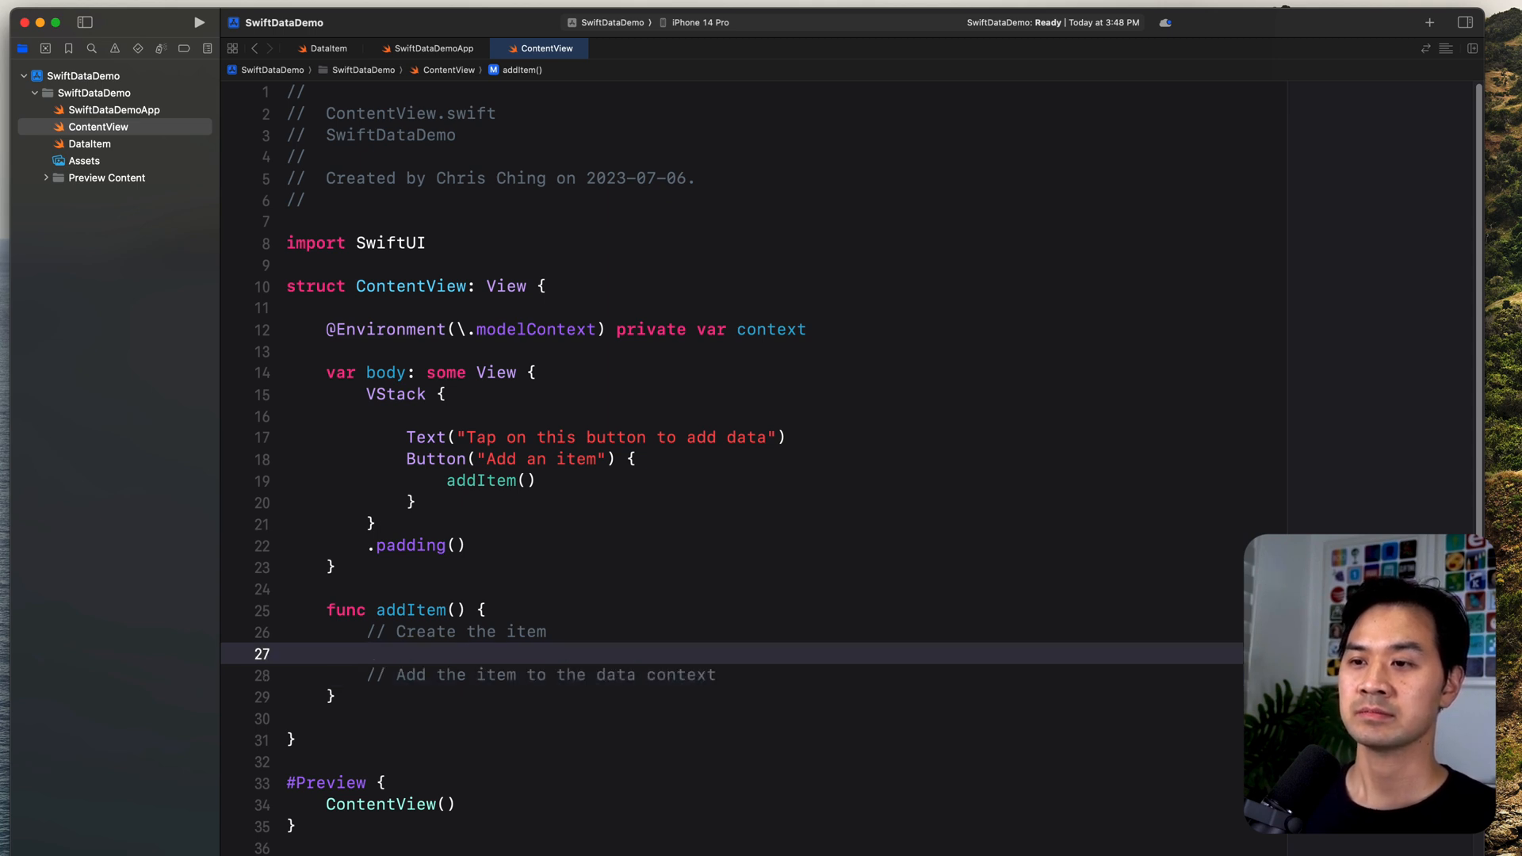
Create let item = DataItem(name: "Test Item") and insert it with context.insert(item)
type("let")
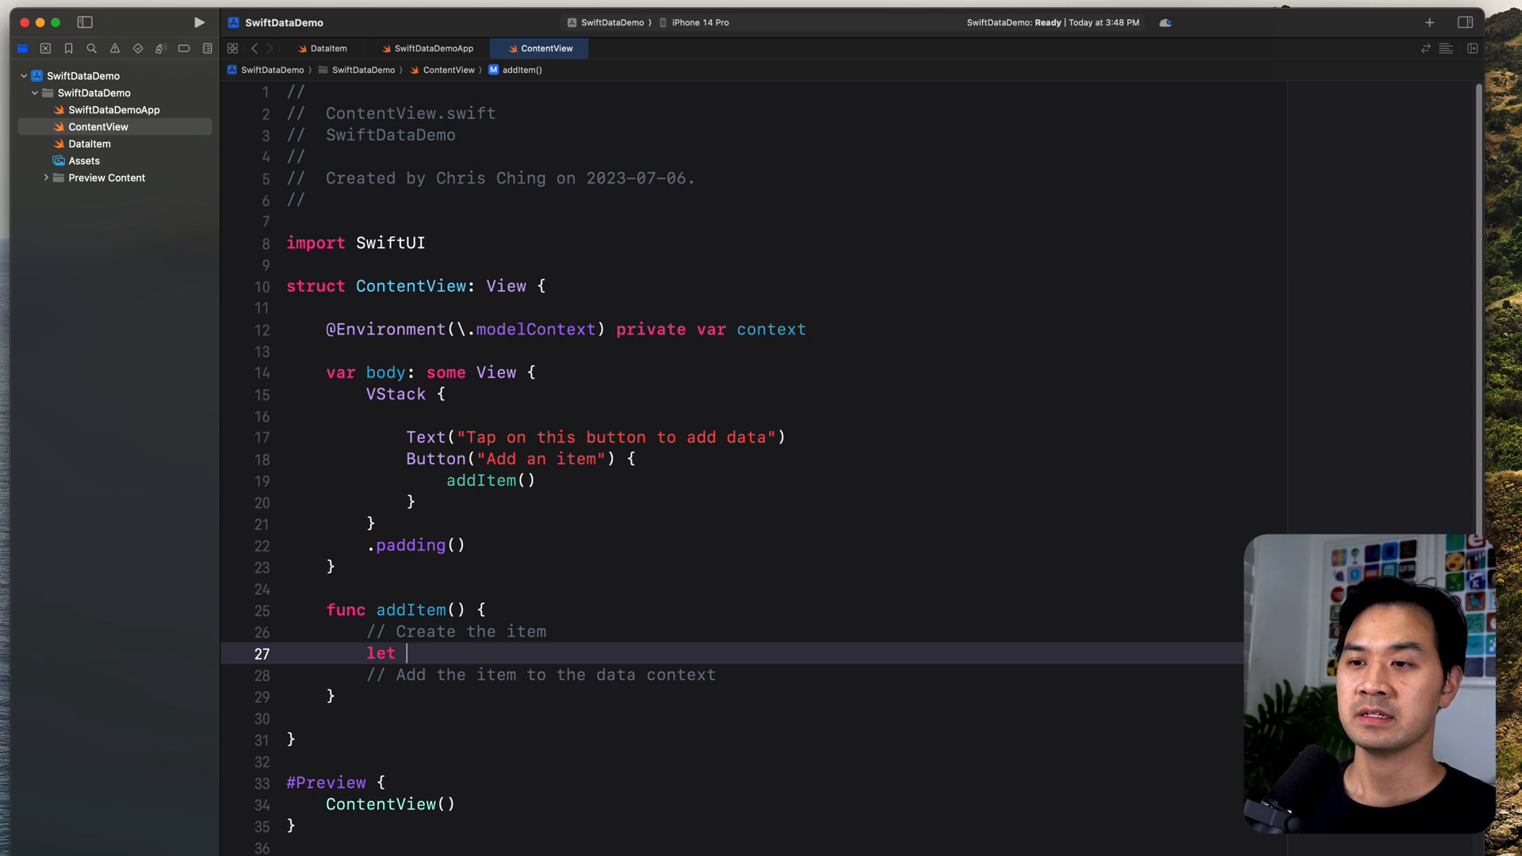
type("item = DataItem(name: String")
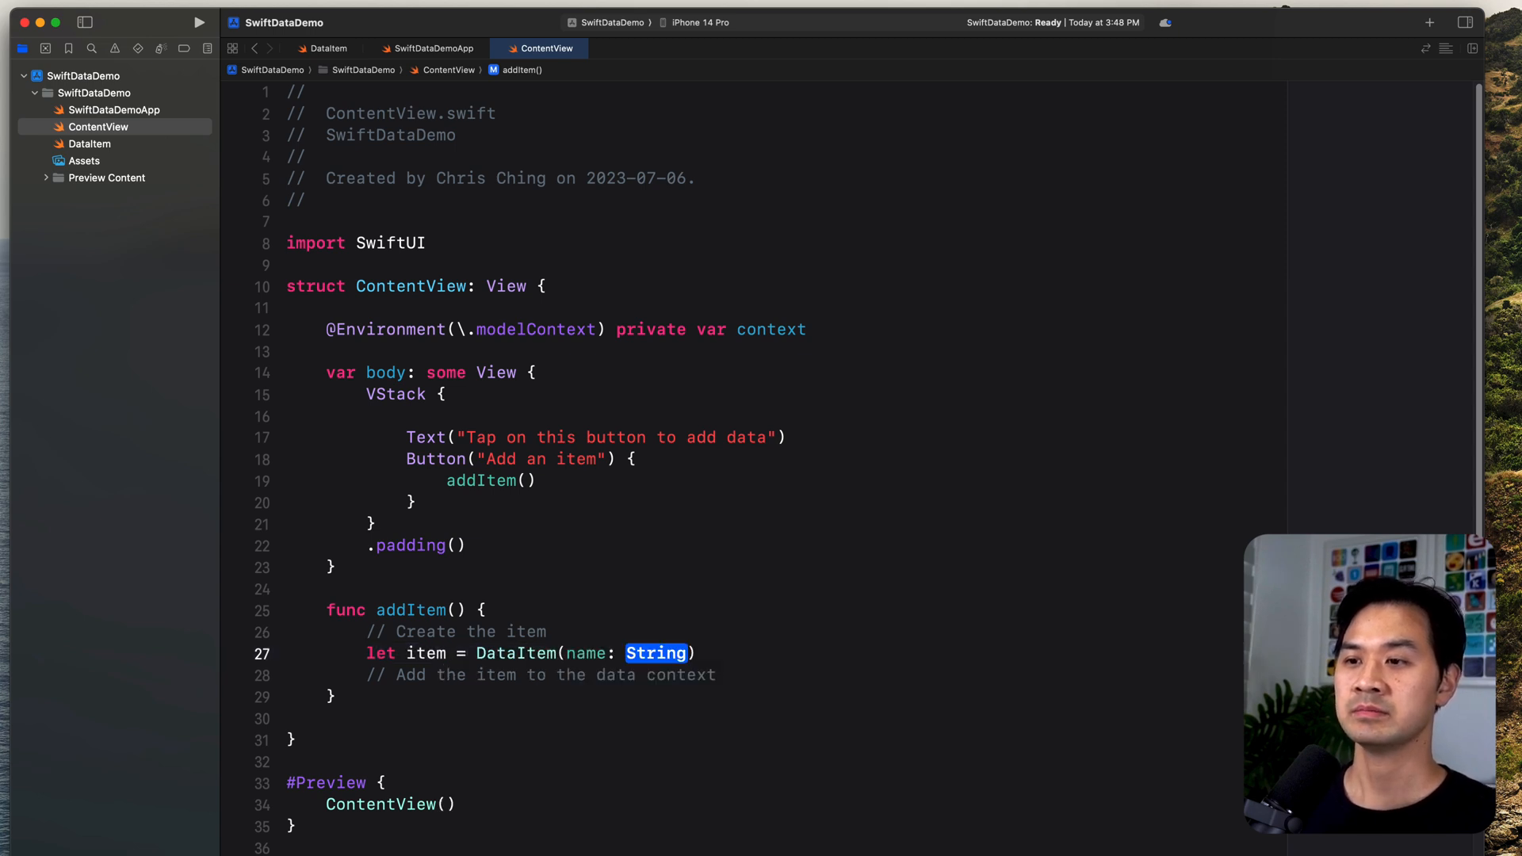
type("\"T")
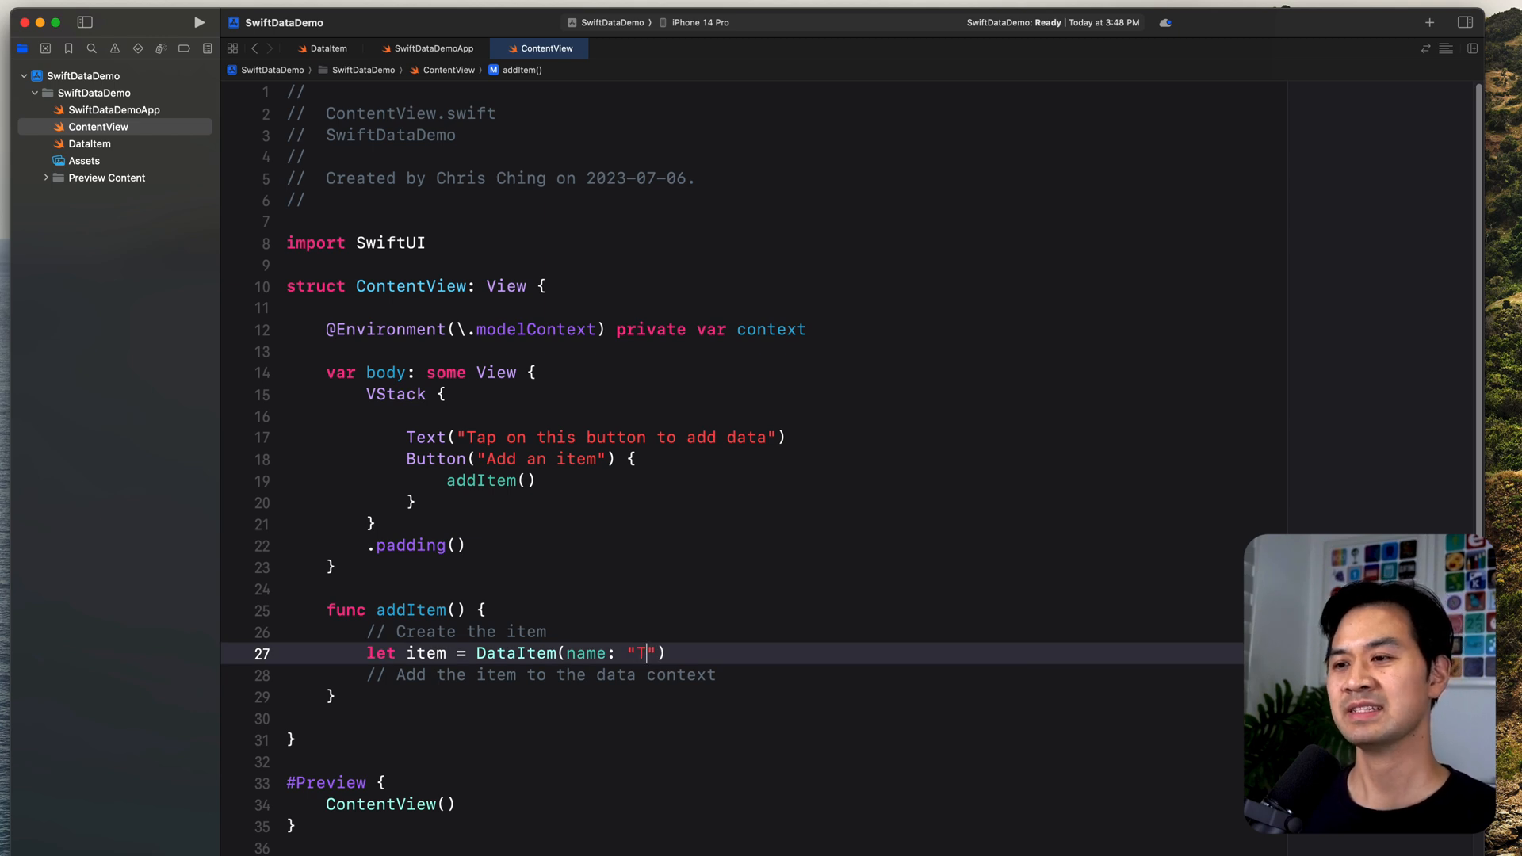
type("est Item")
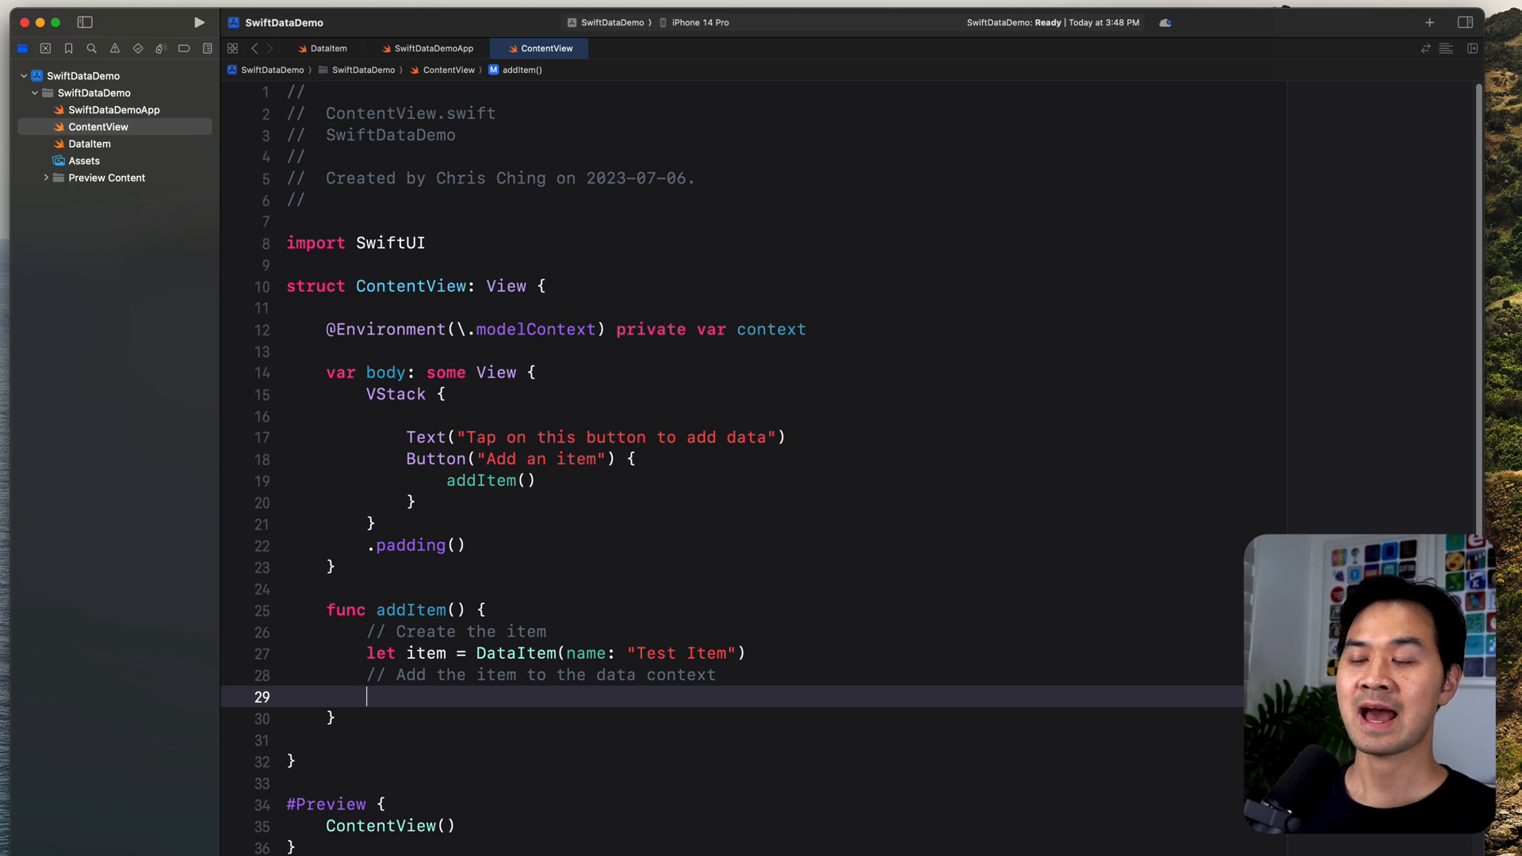
type("context")
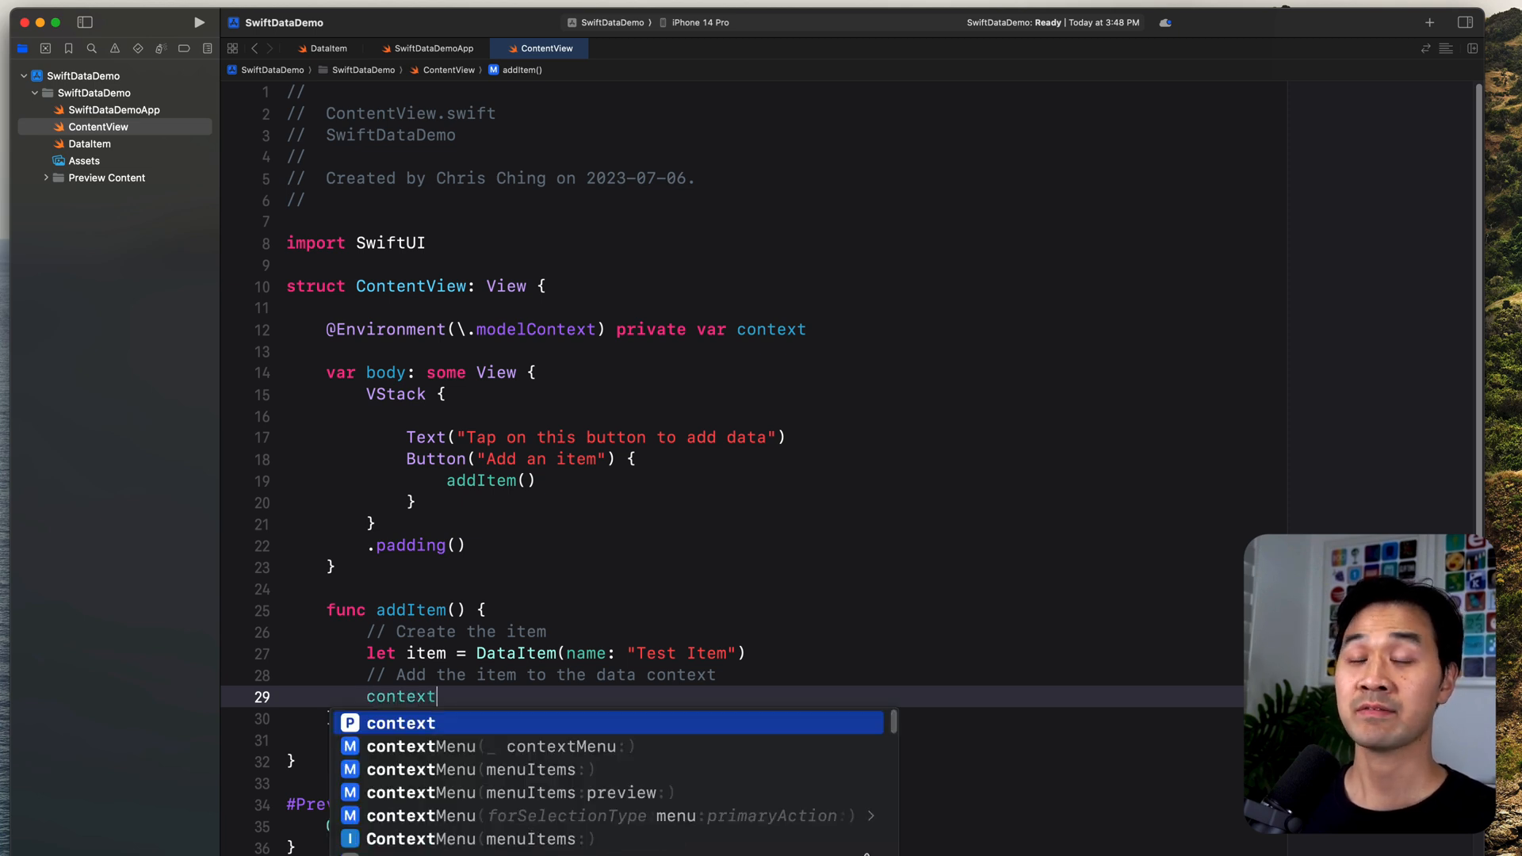
type(".")
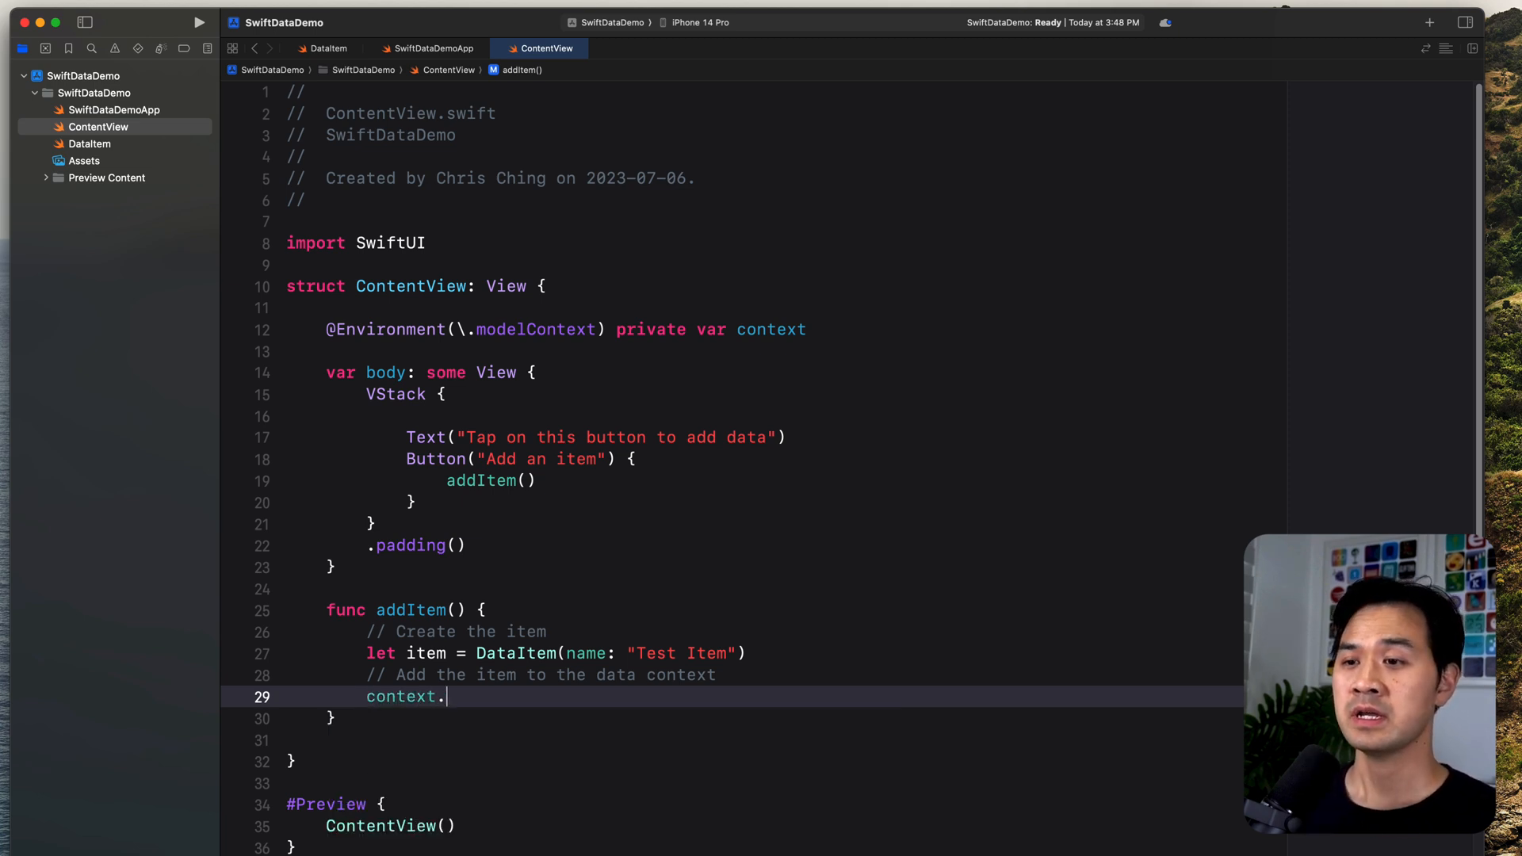
type("insert(item")
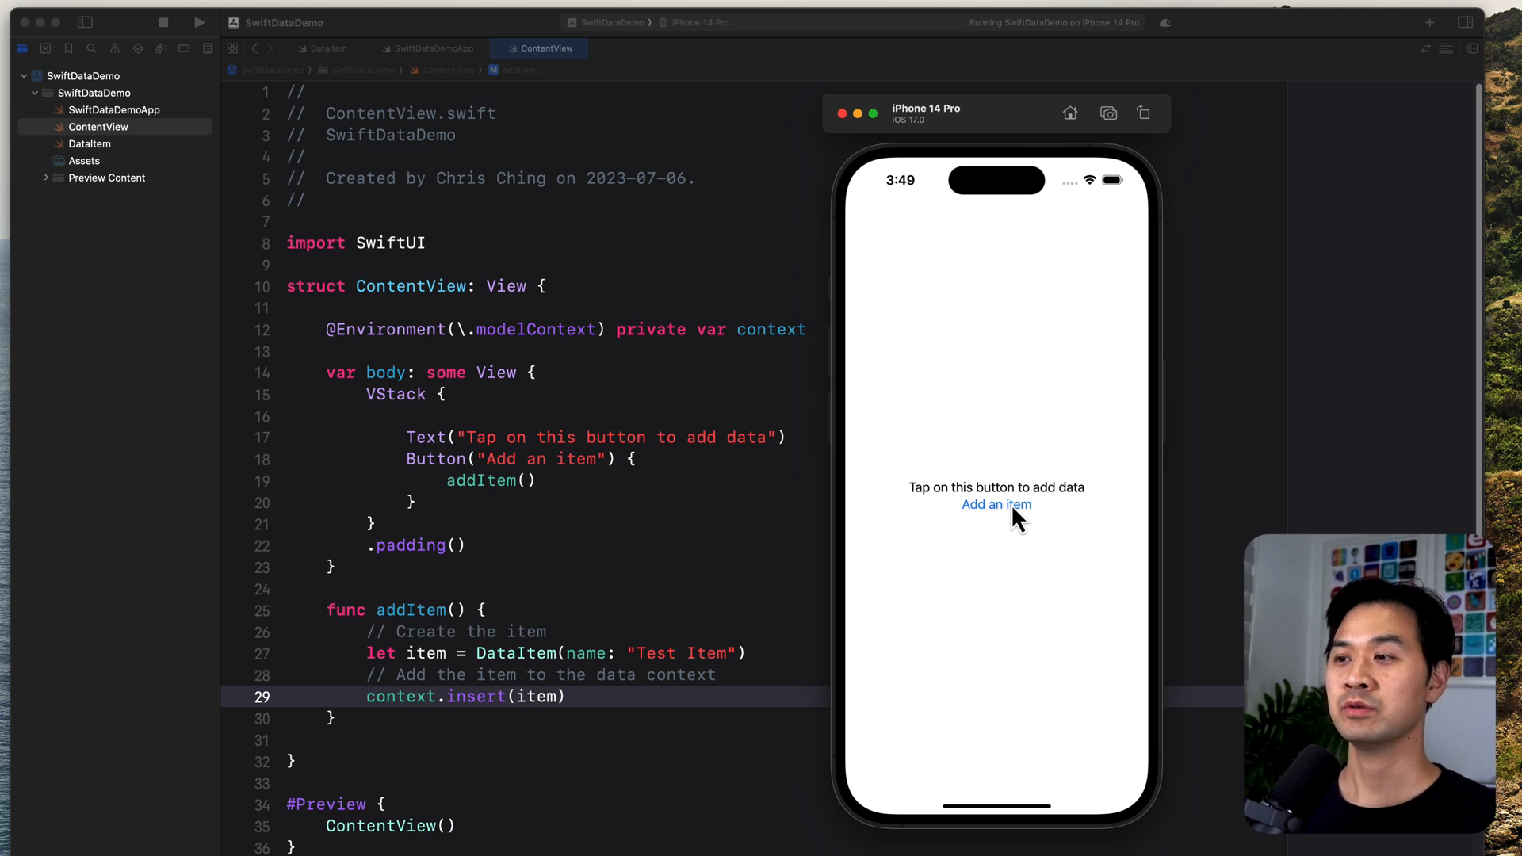
mouse_move(796, 740)
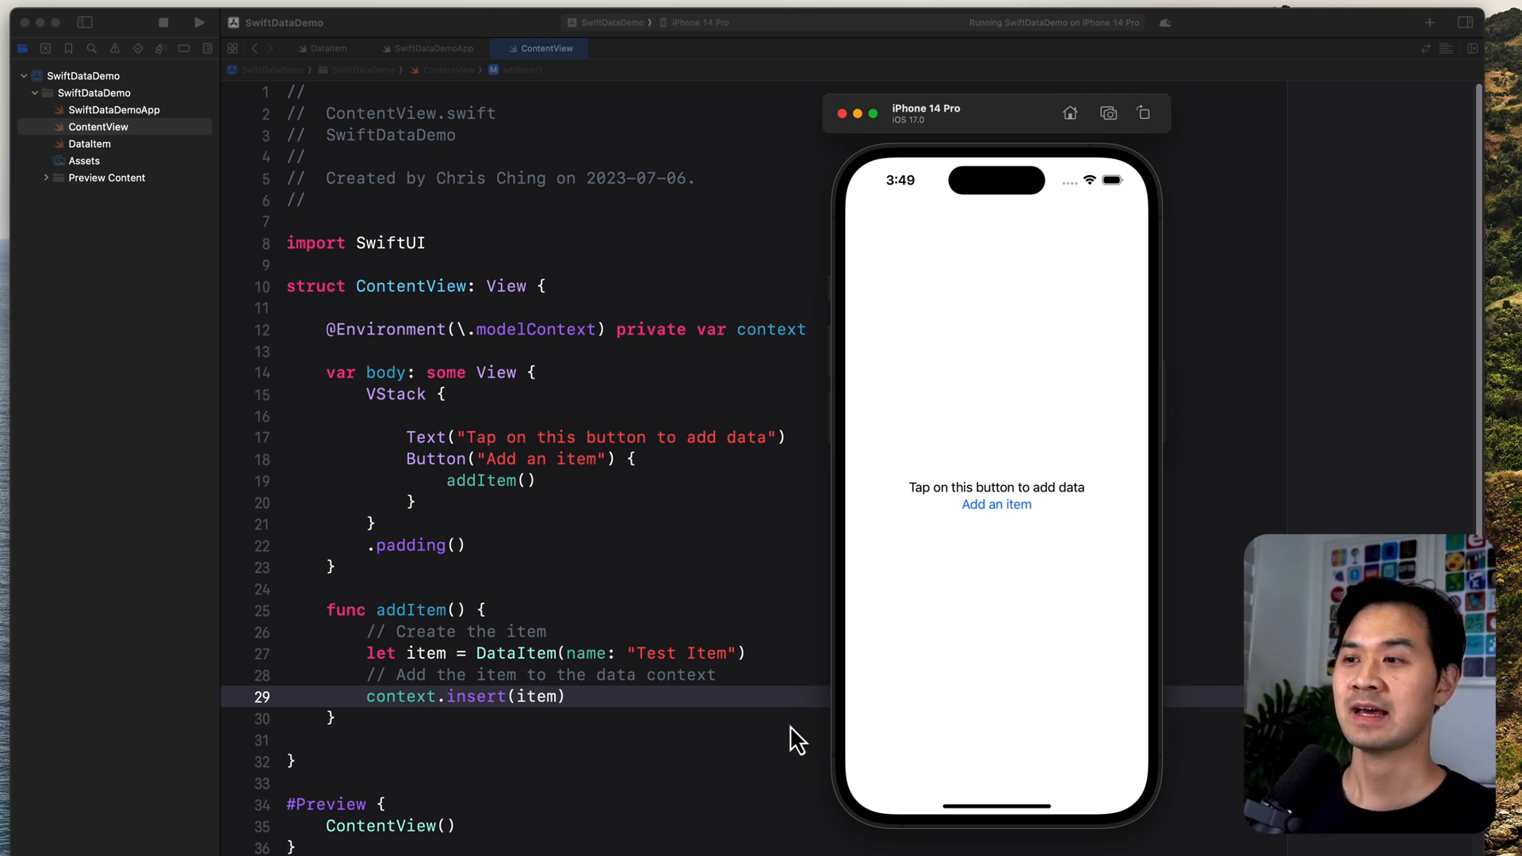
mouse_move(464, 412)
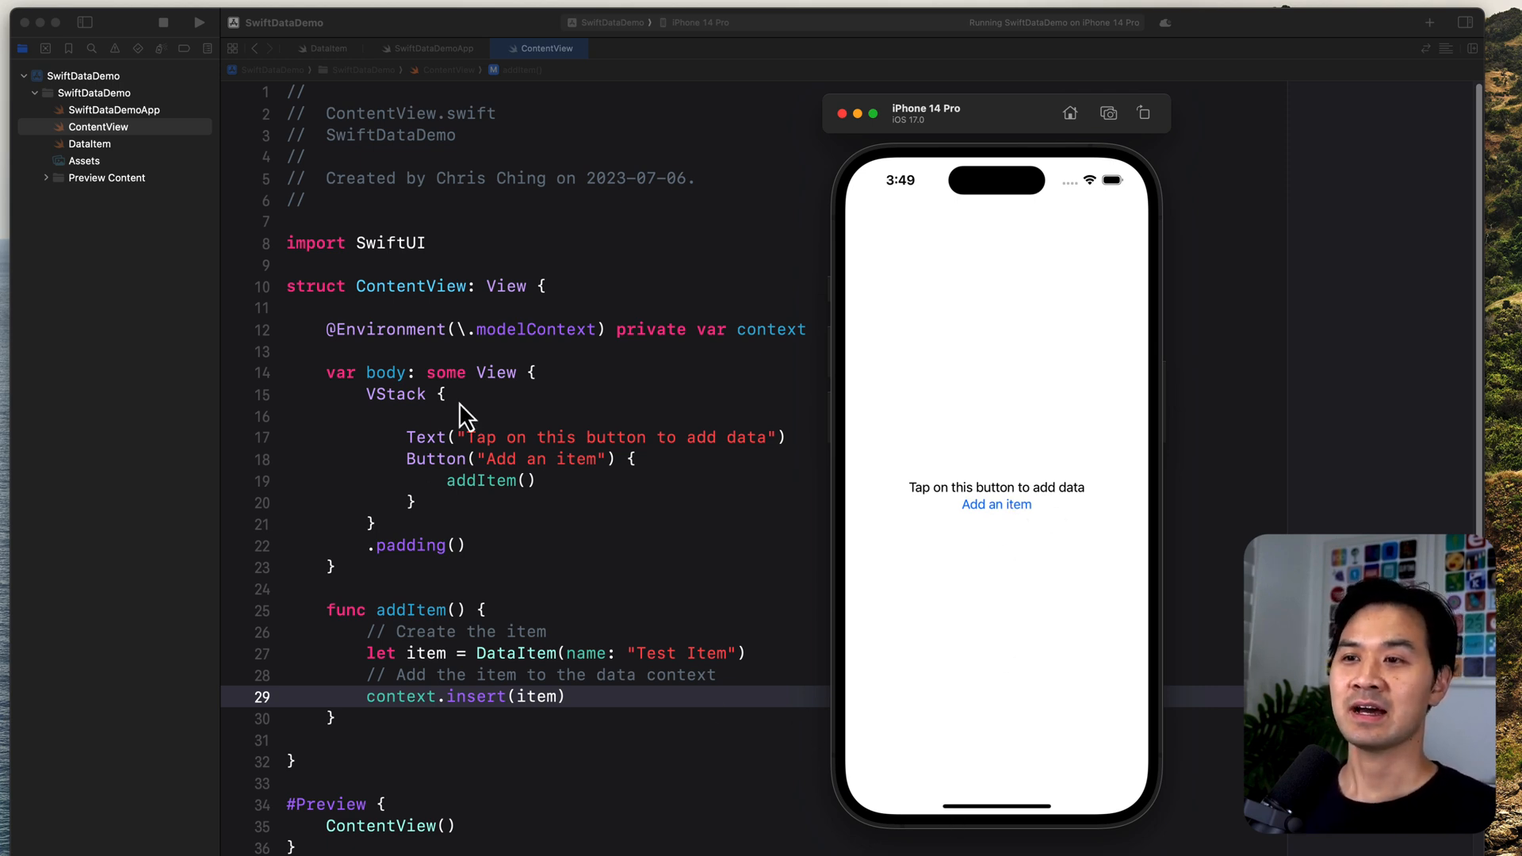
mouse_move(595, 374)
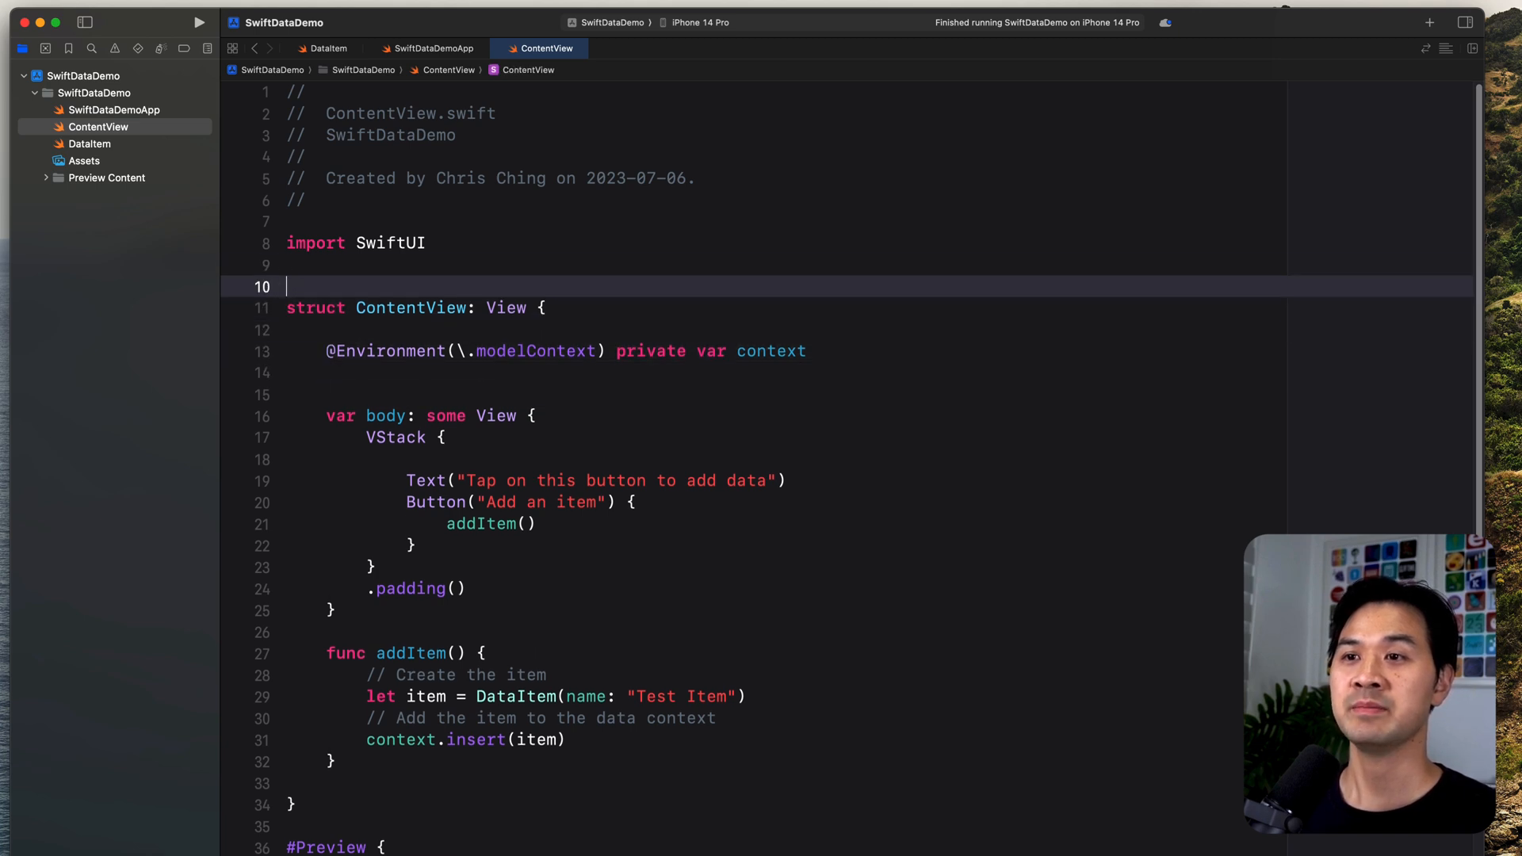
type("import")
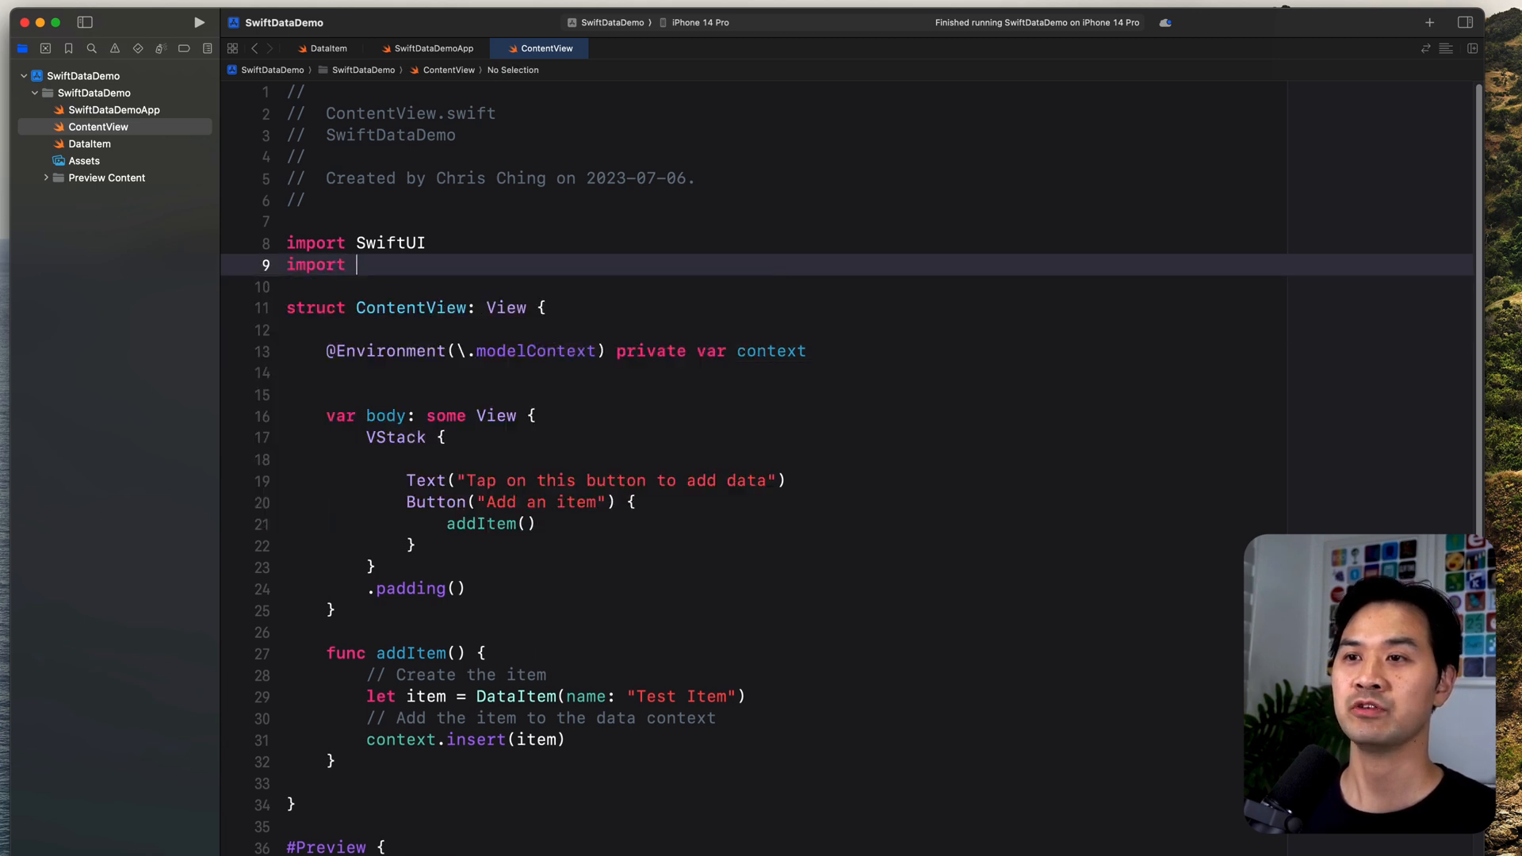
type("SwiftData")
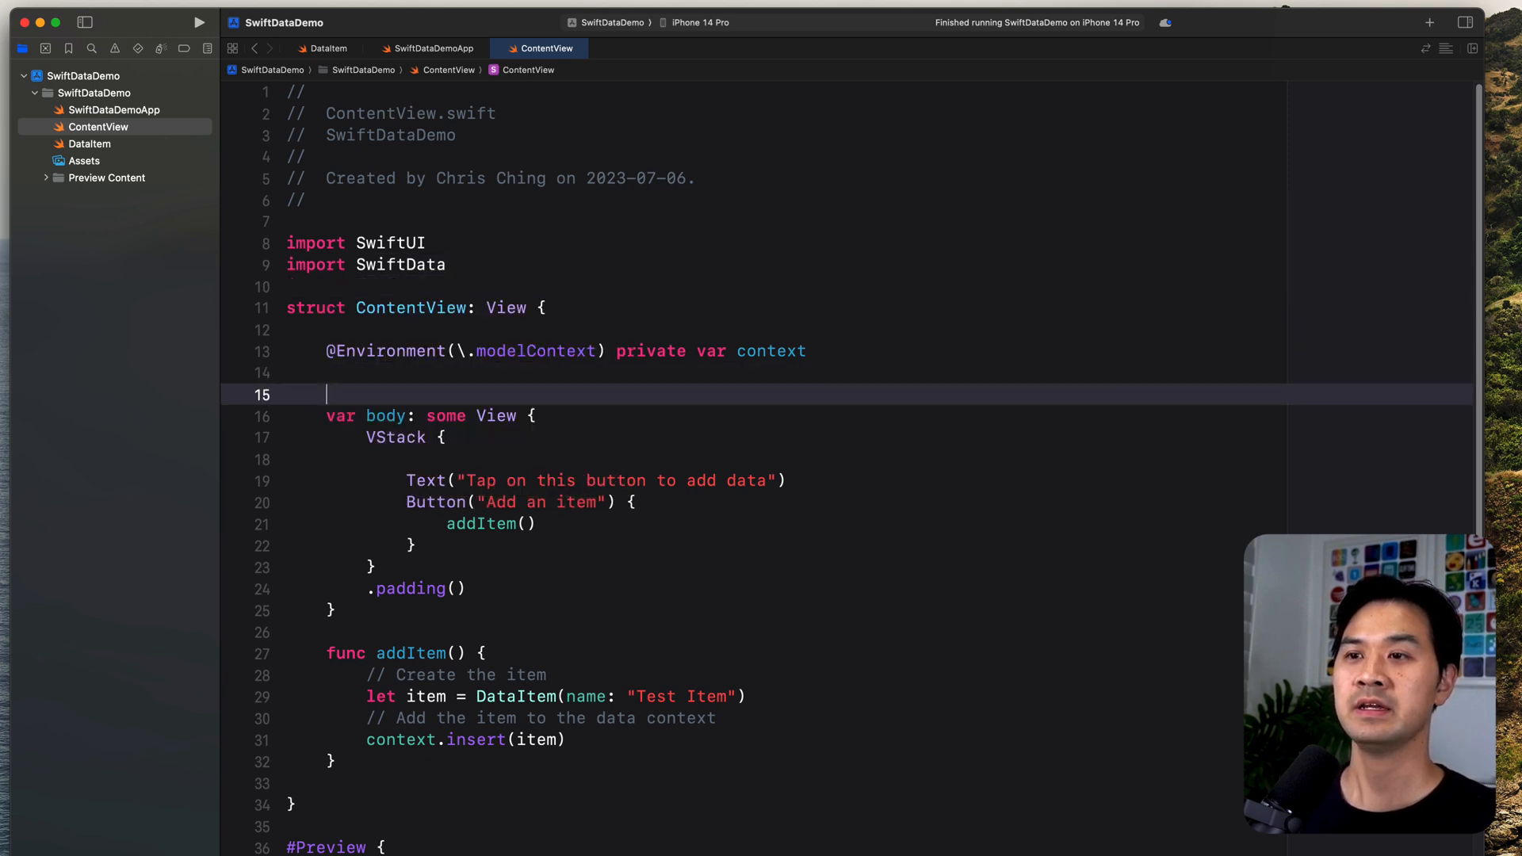
type("@")
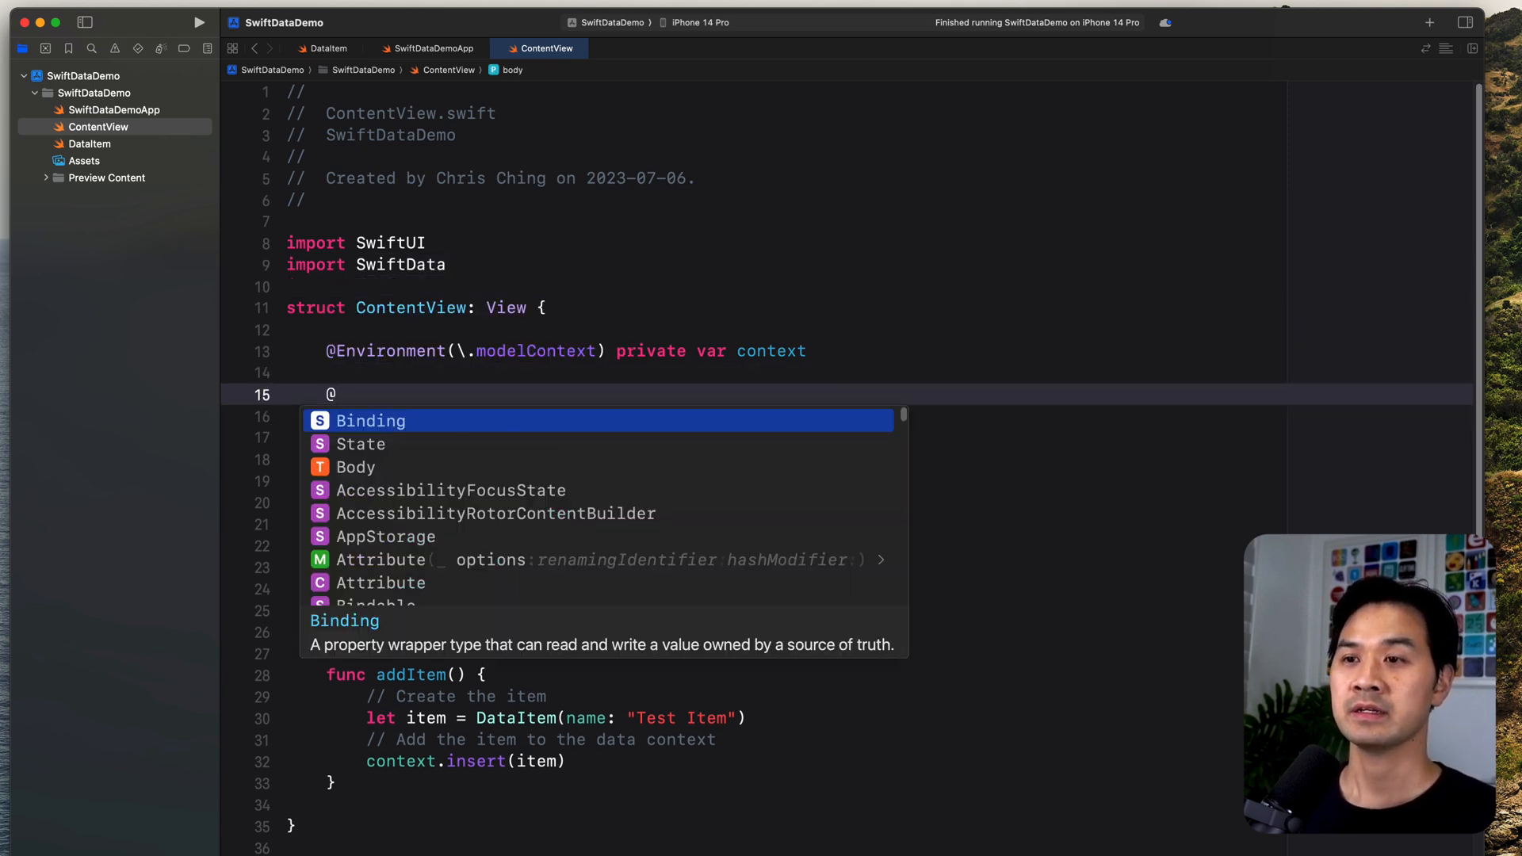
type("Query")
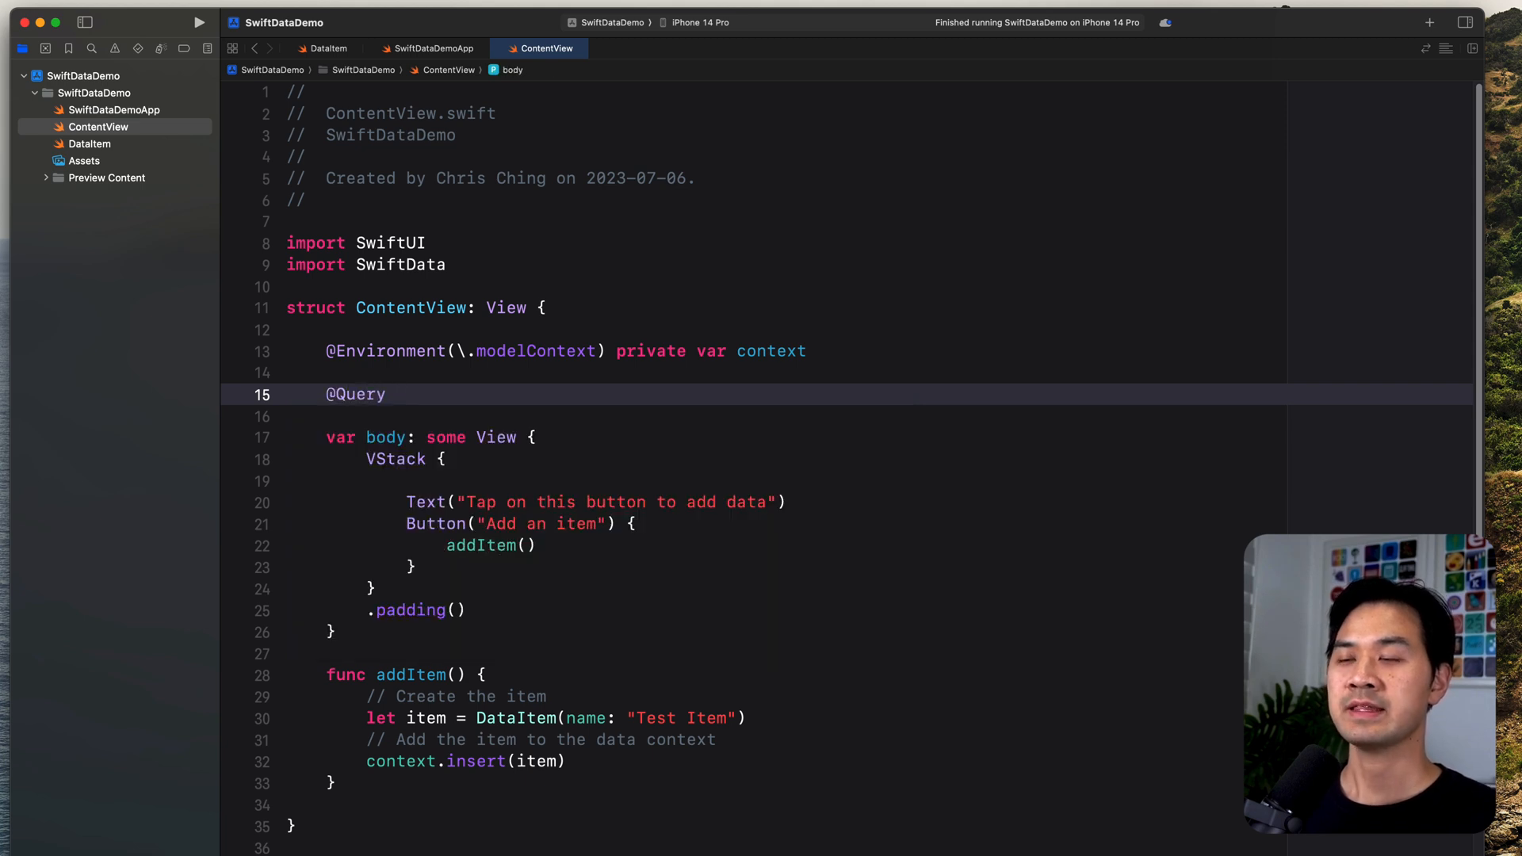
type("private")
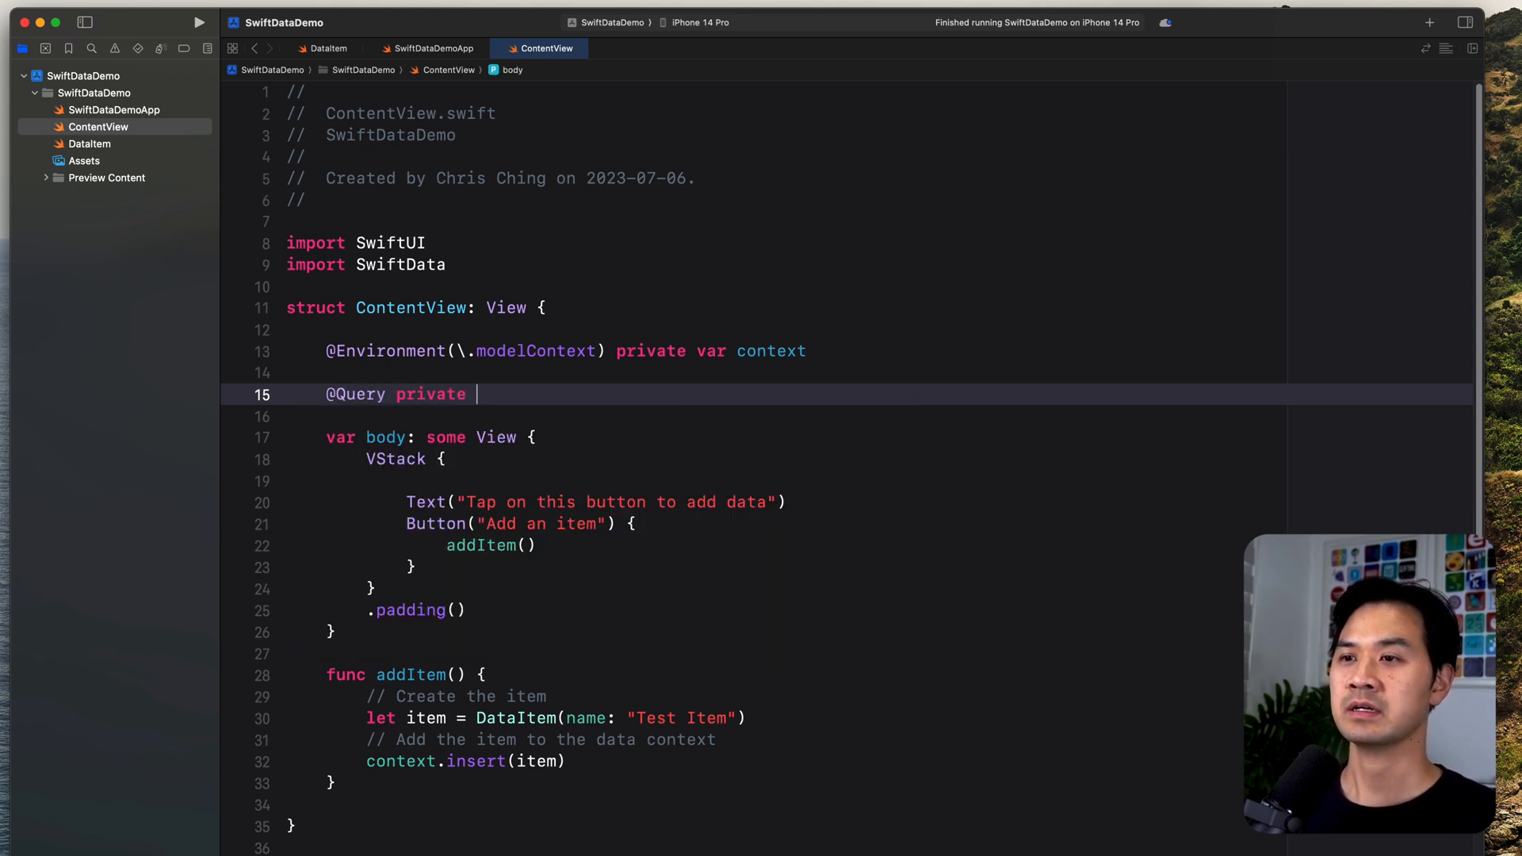
type("var")
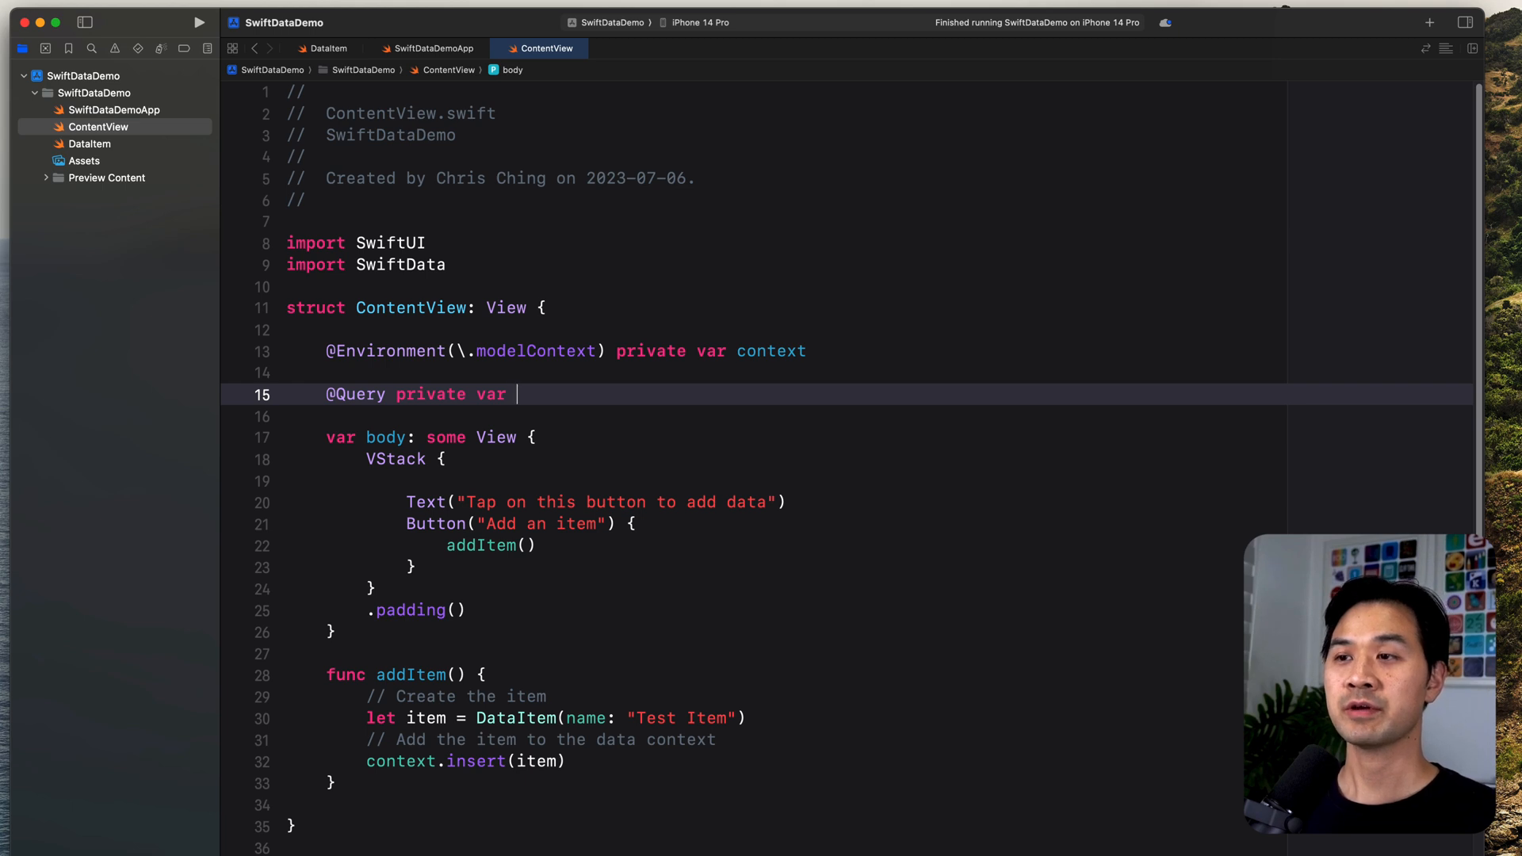
type("items:")
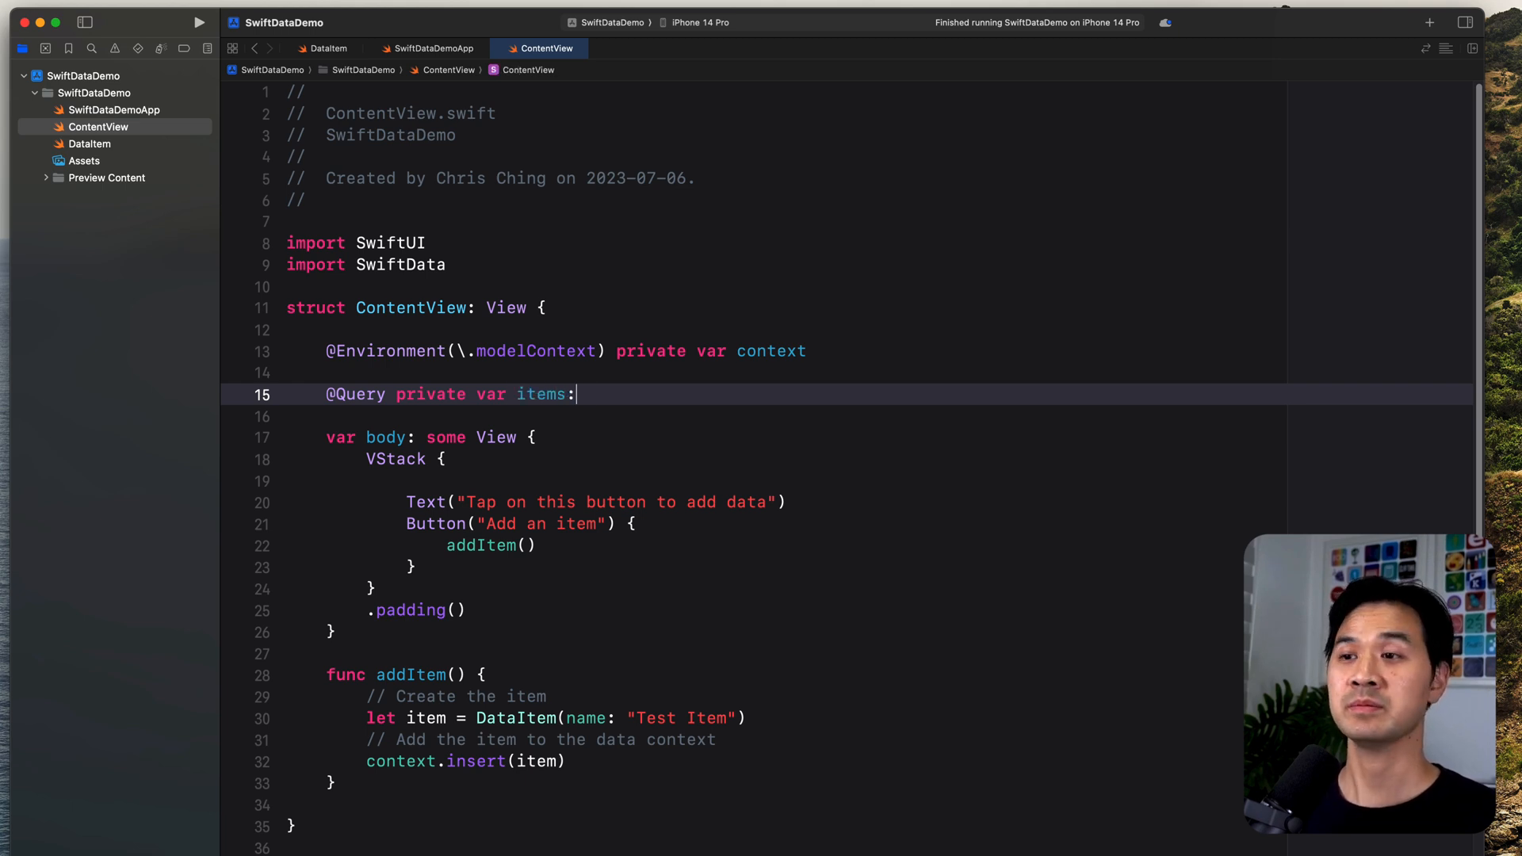
type("[")
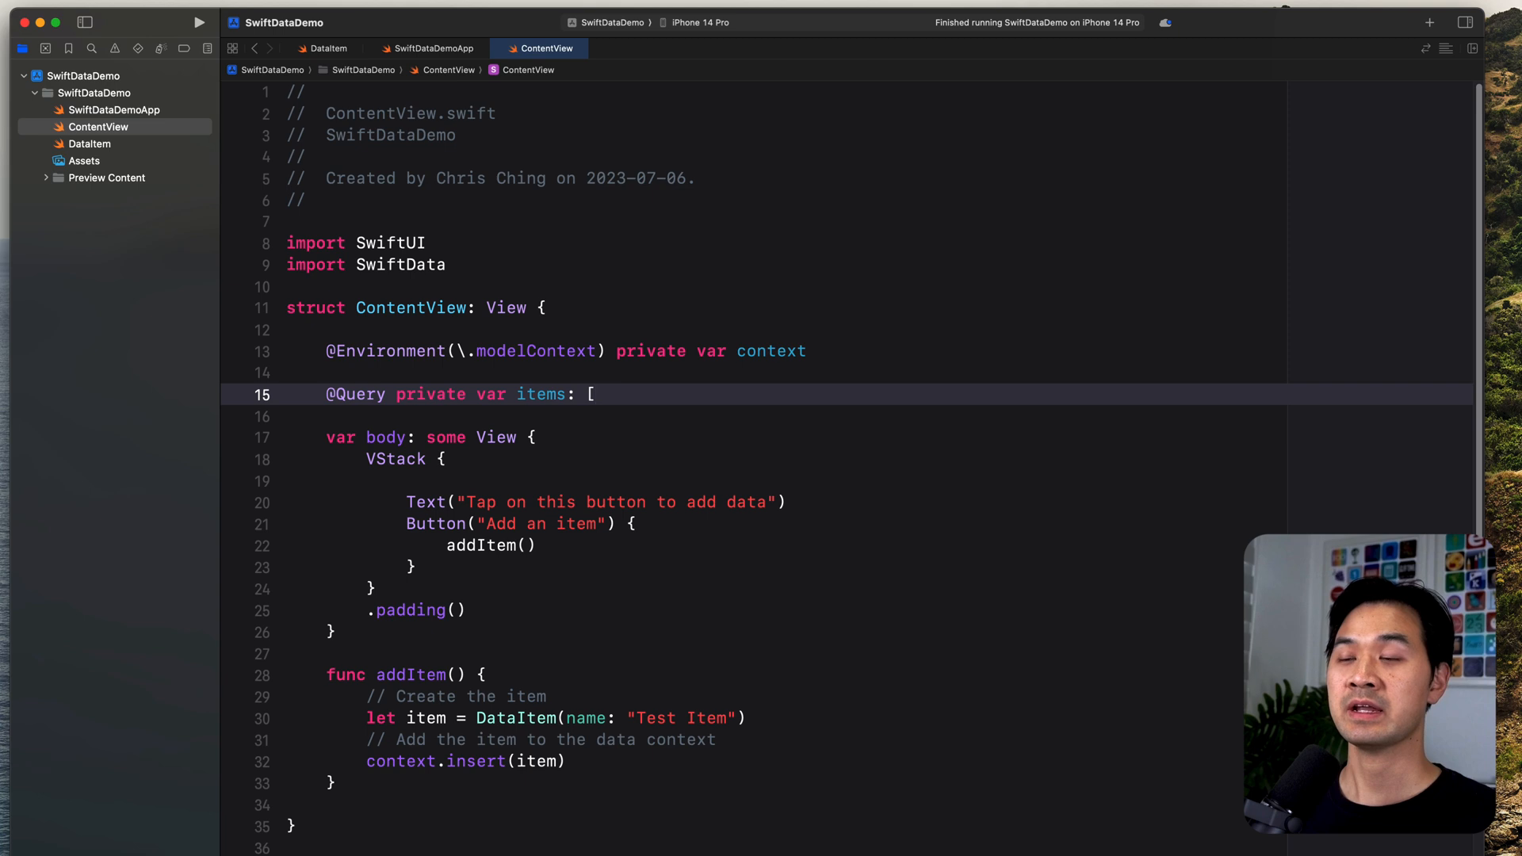
type("DataItem")
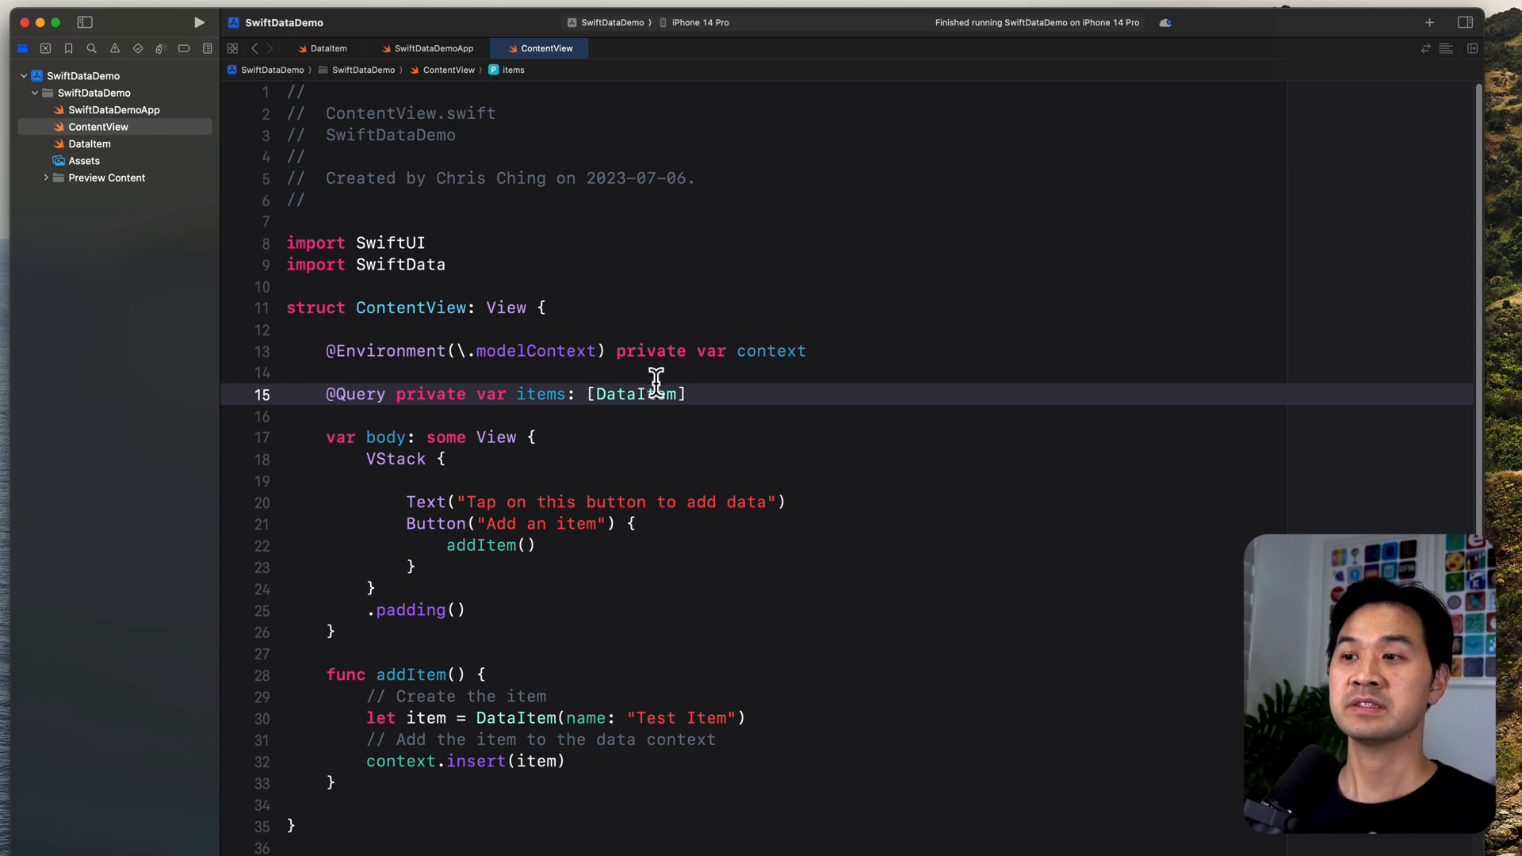
mouse_move(360, 393)
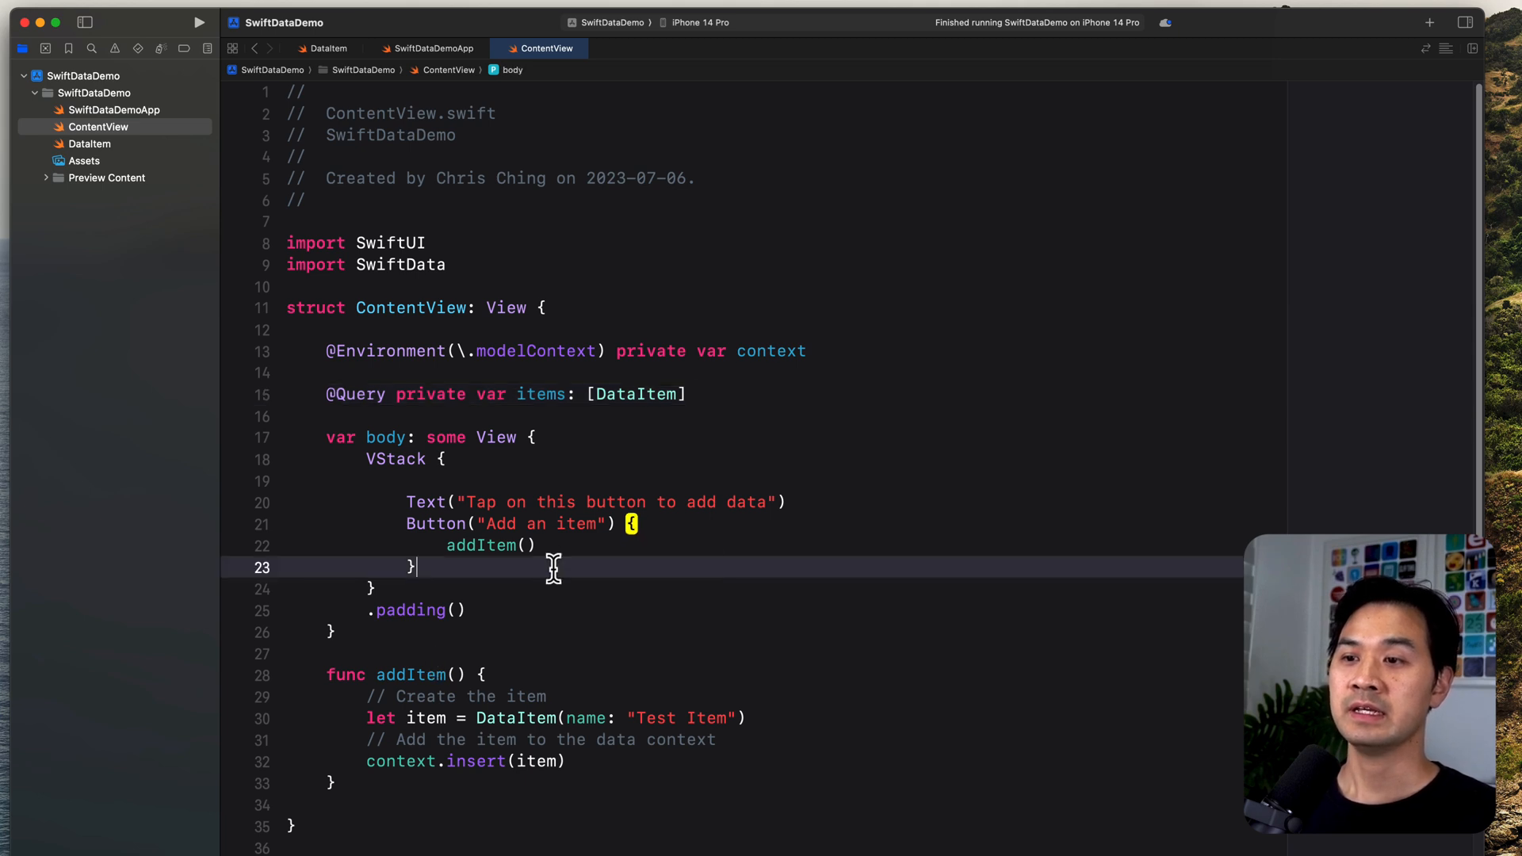
Add List { ForEach(items) { item in Text(item.name) } } below the button
key("Return")
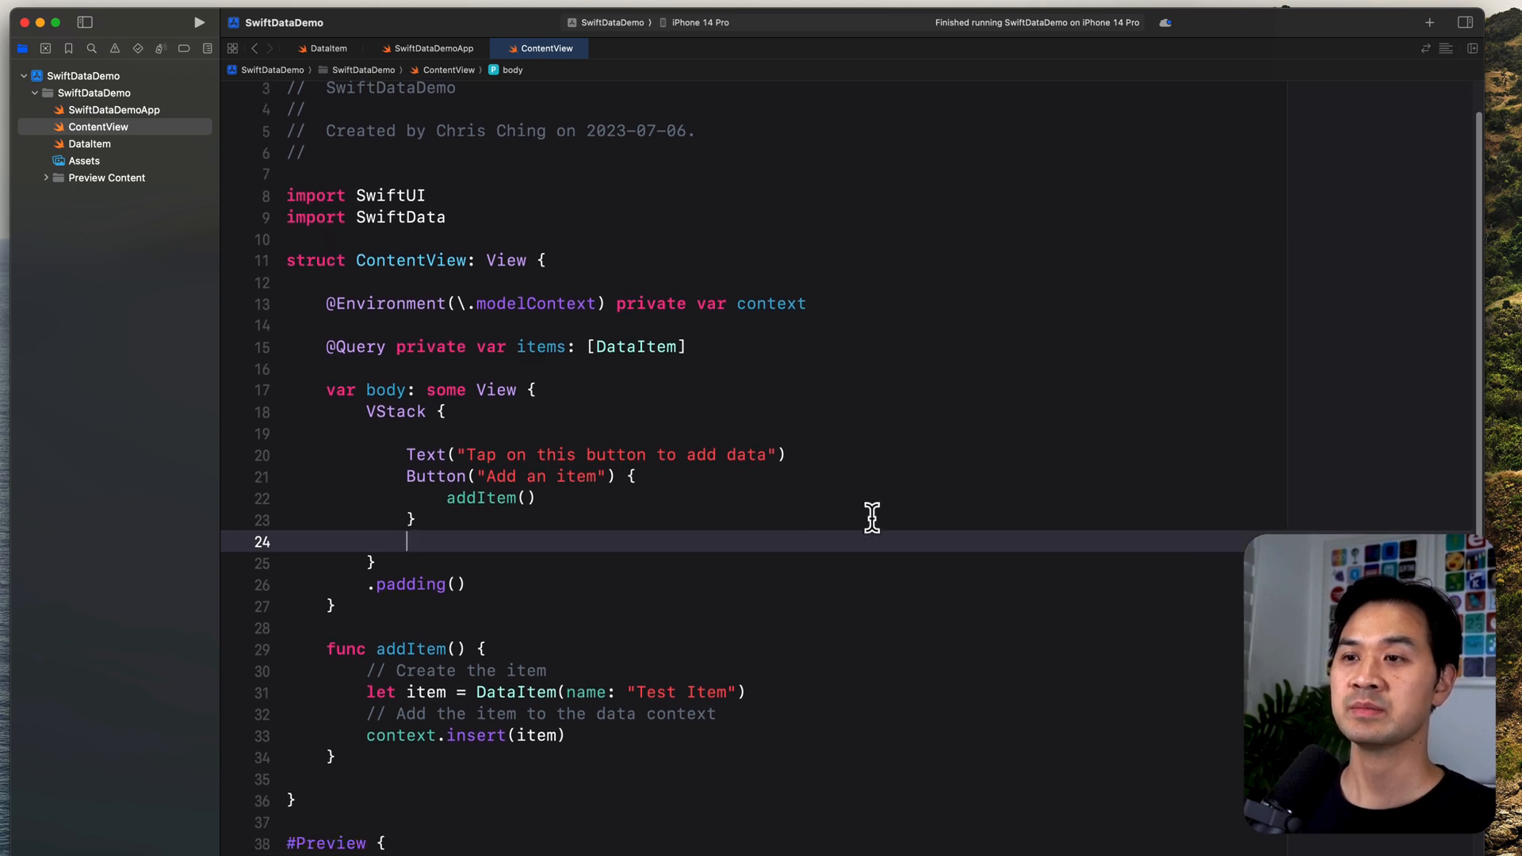
type("List")
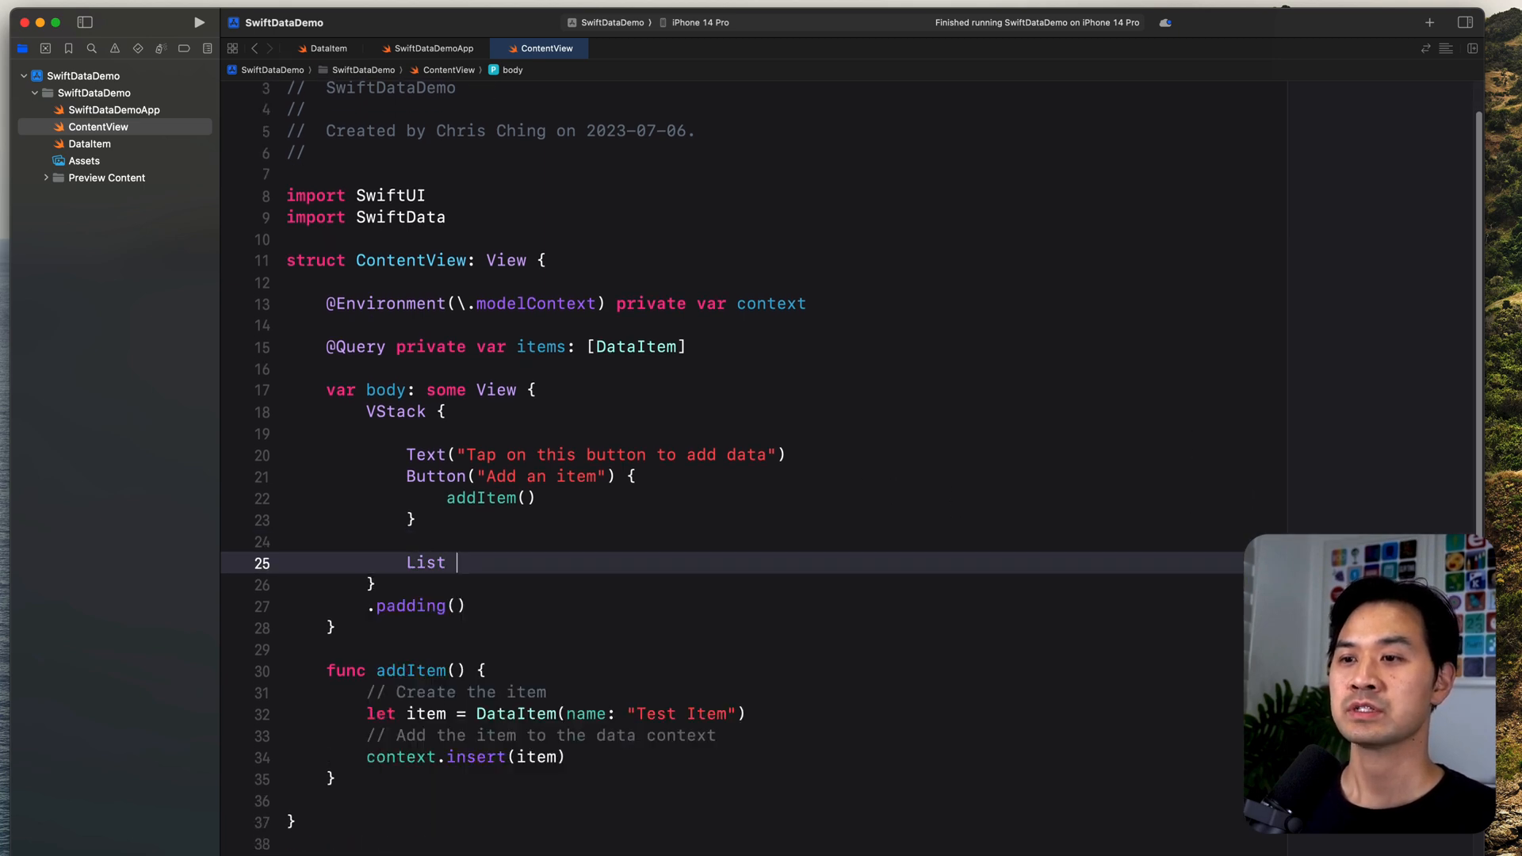
type("{")
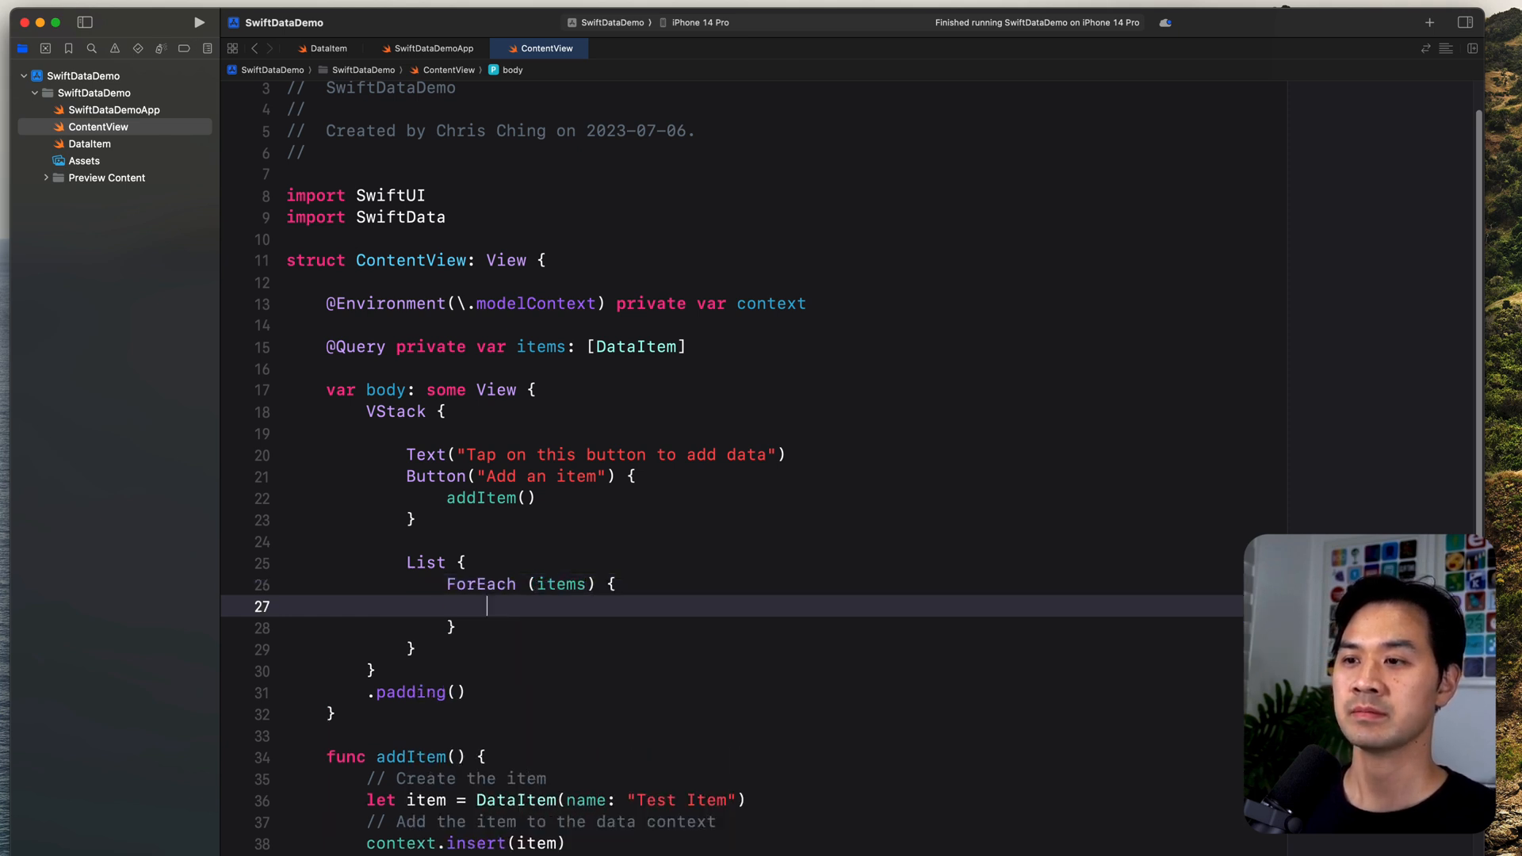
type("item in")
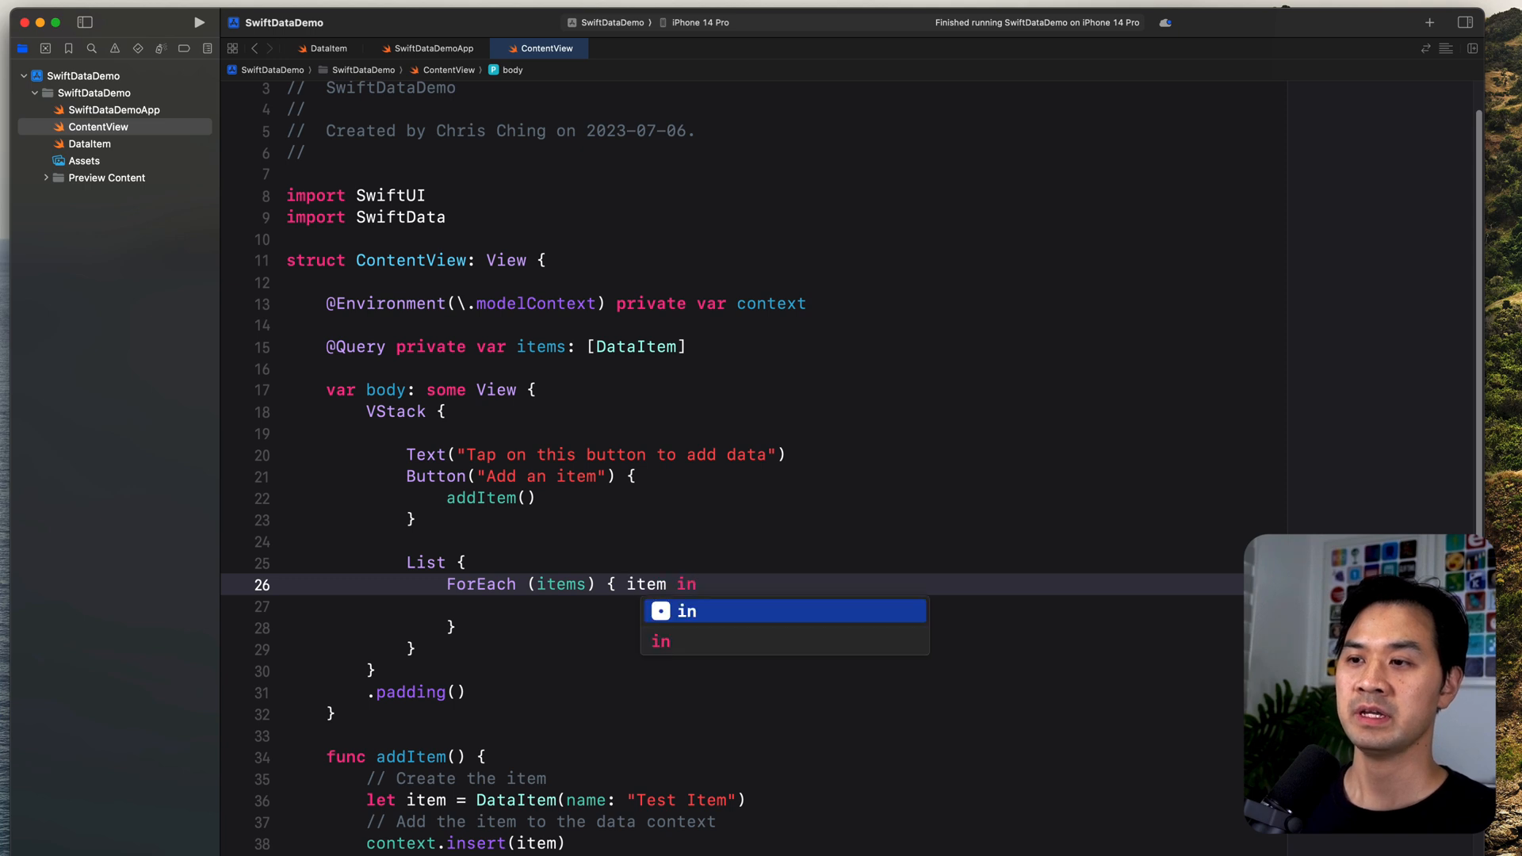
type("Text(")
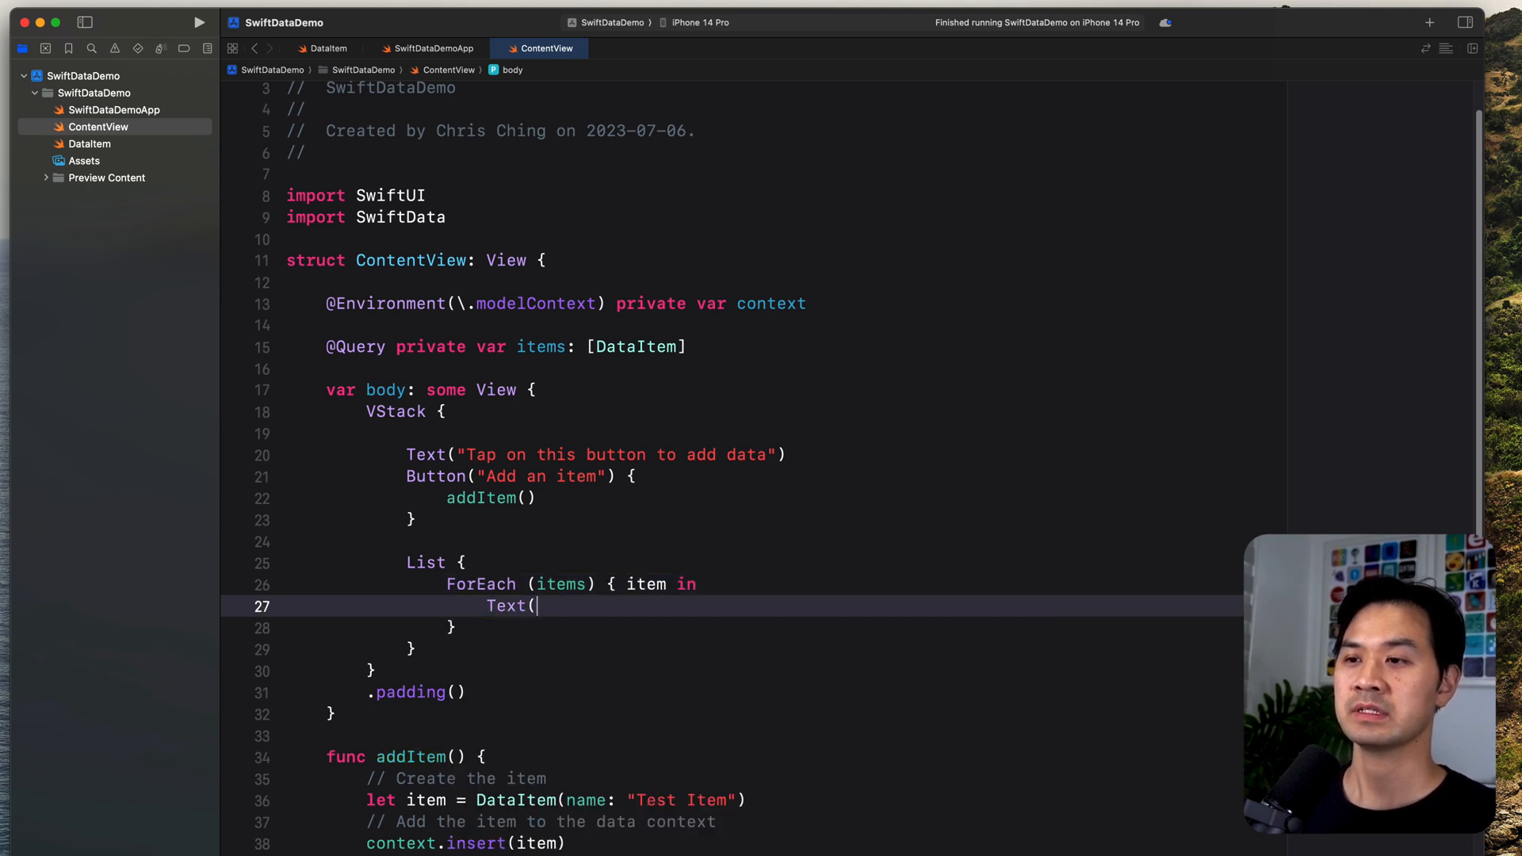
type("item.name")
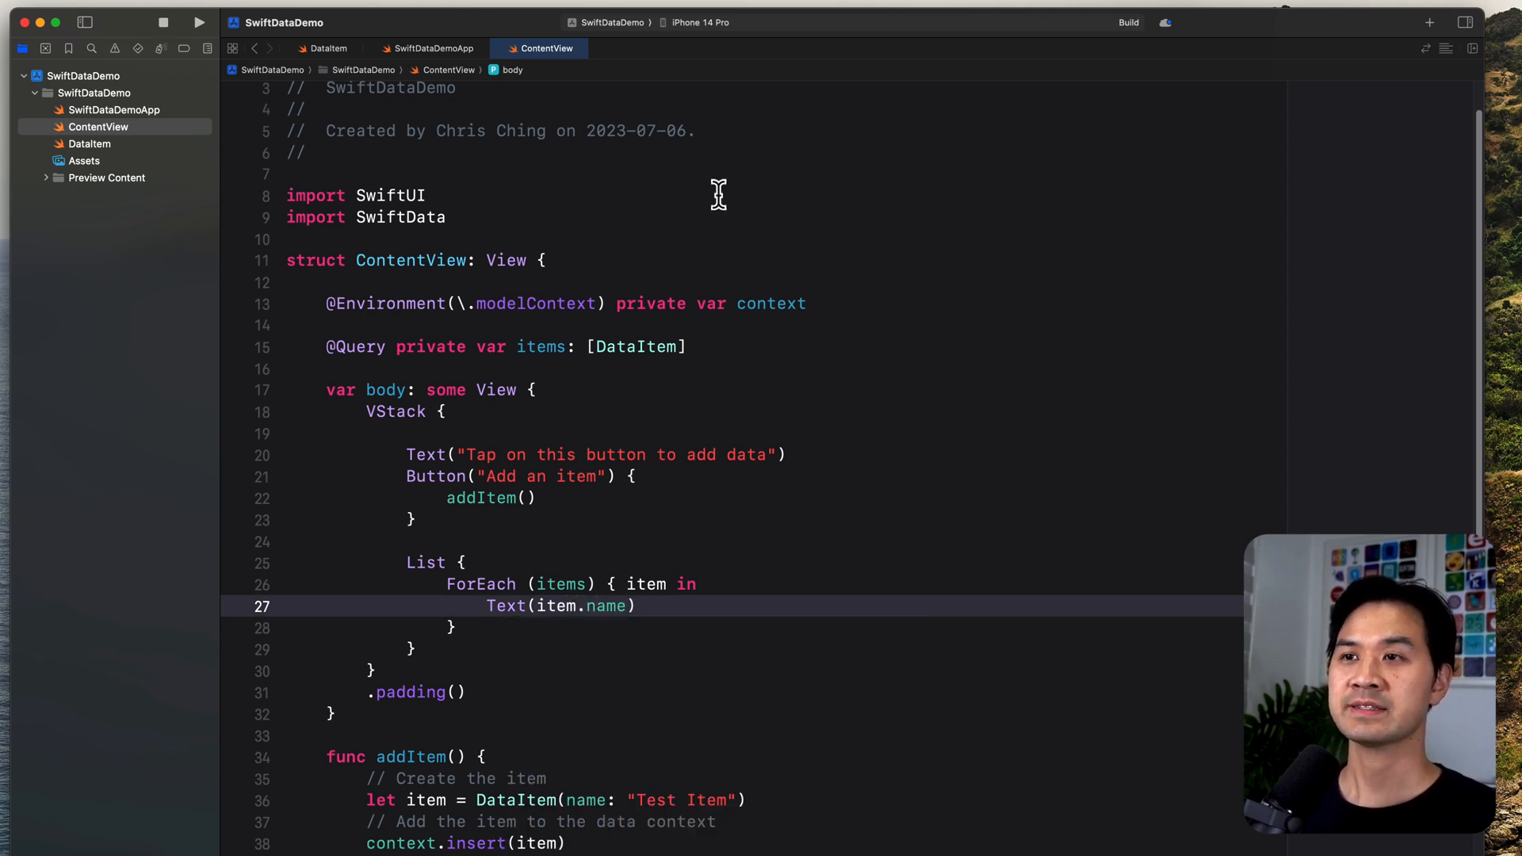
Add more Test Item rows to the list in the iPhone 14 Pro simulator
left_click(198, 22)
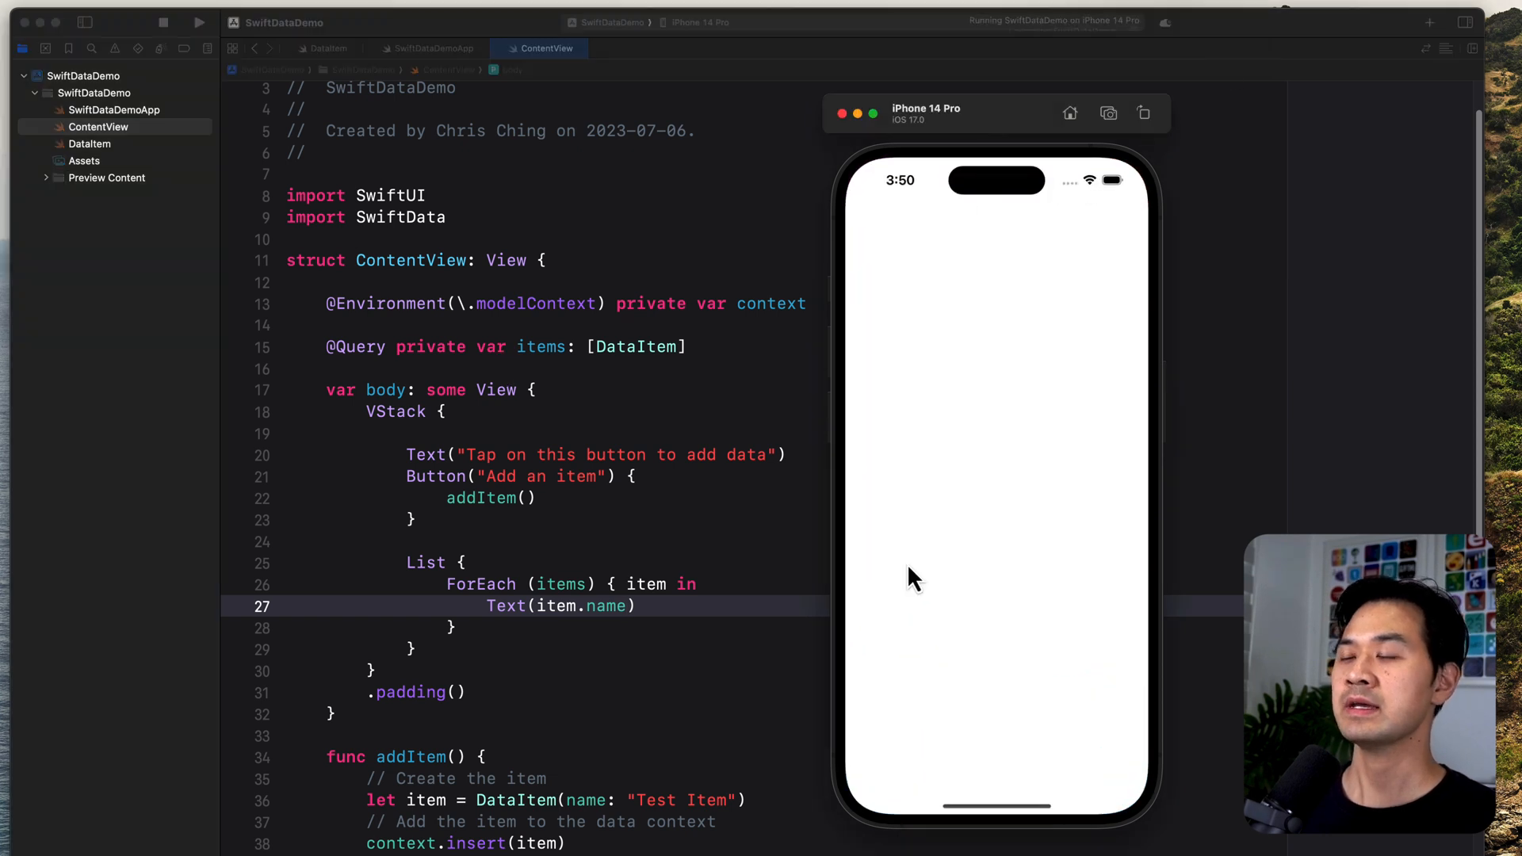
left_click(995, 240)
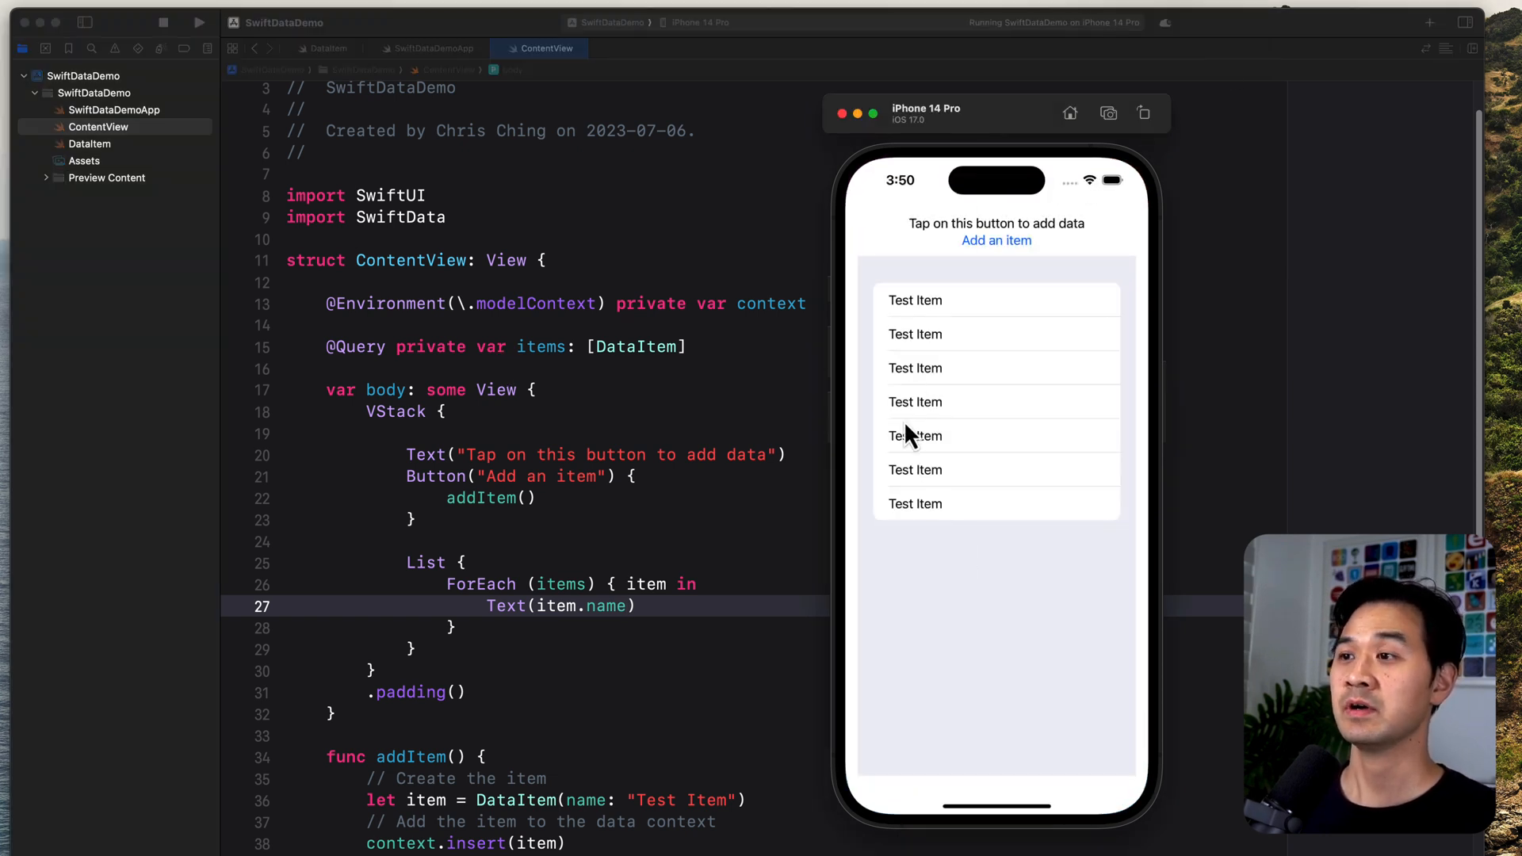
mouse_move(965, 334)
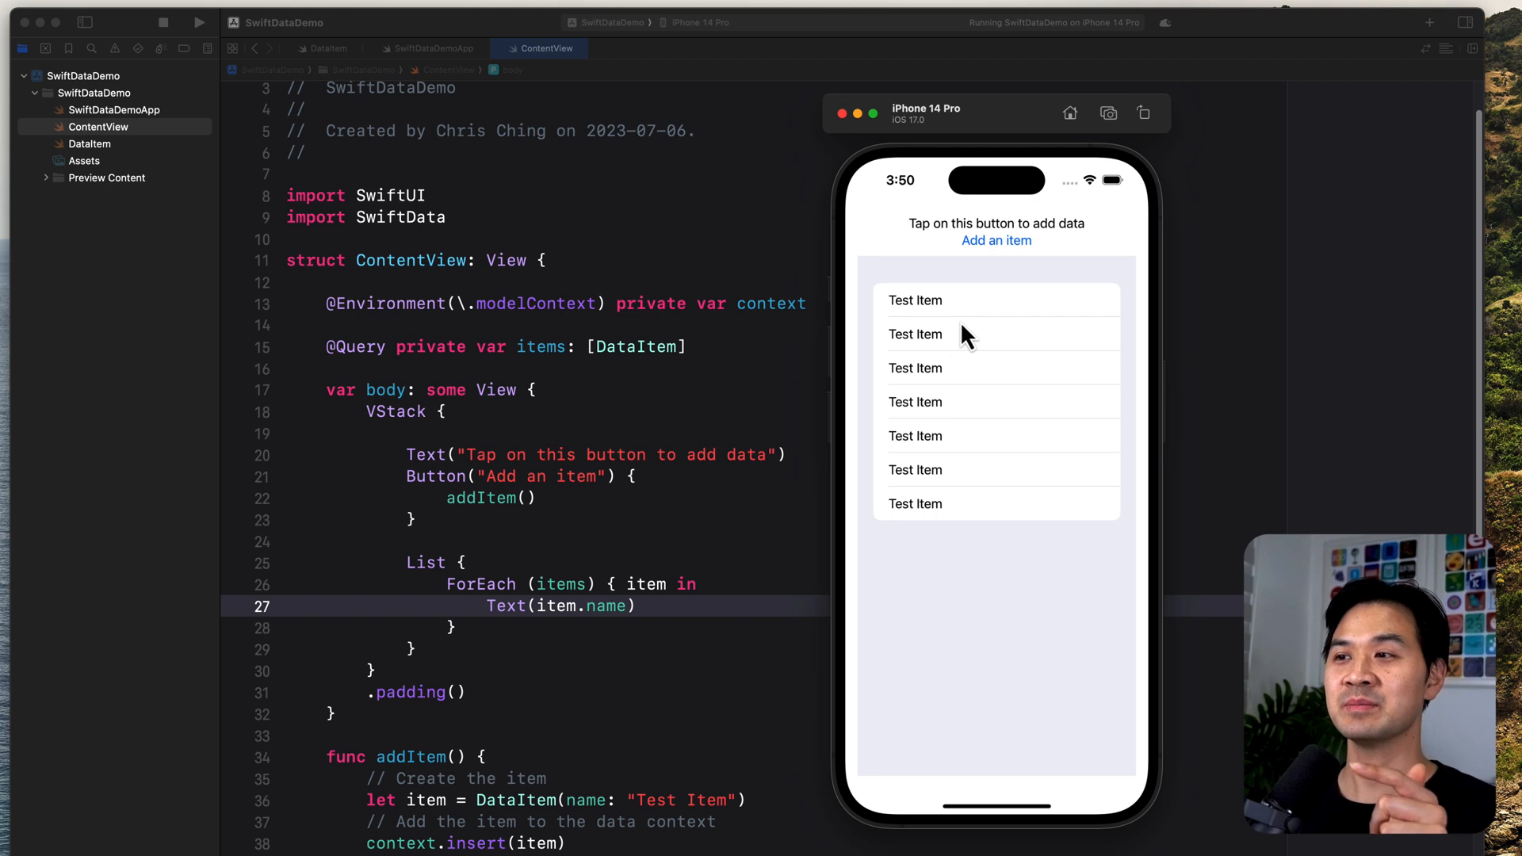
mouse_move(1024, 266)
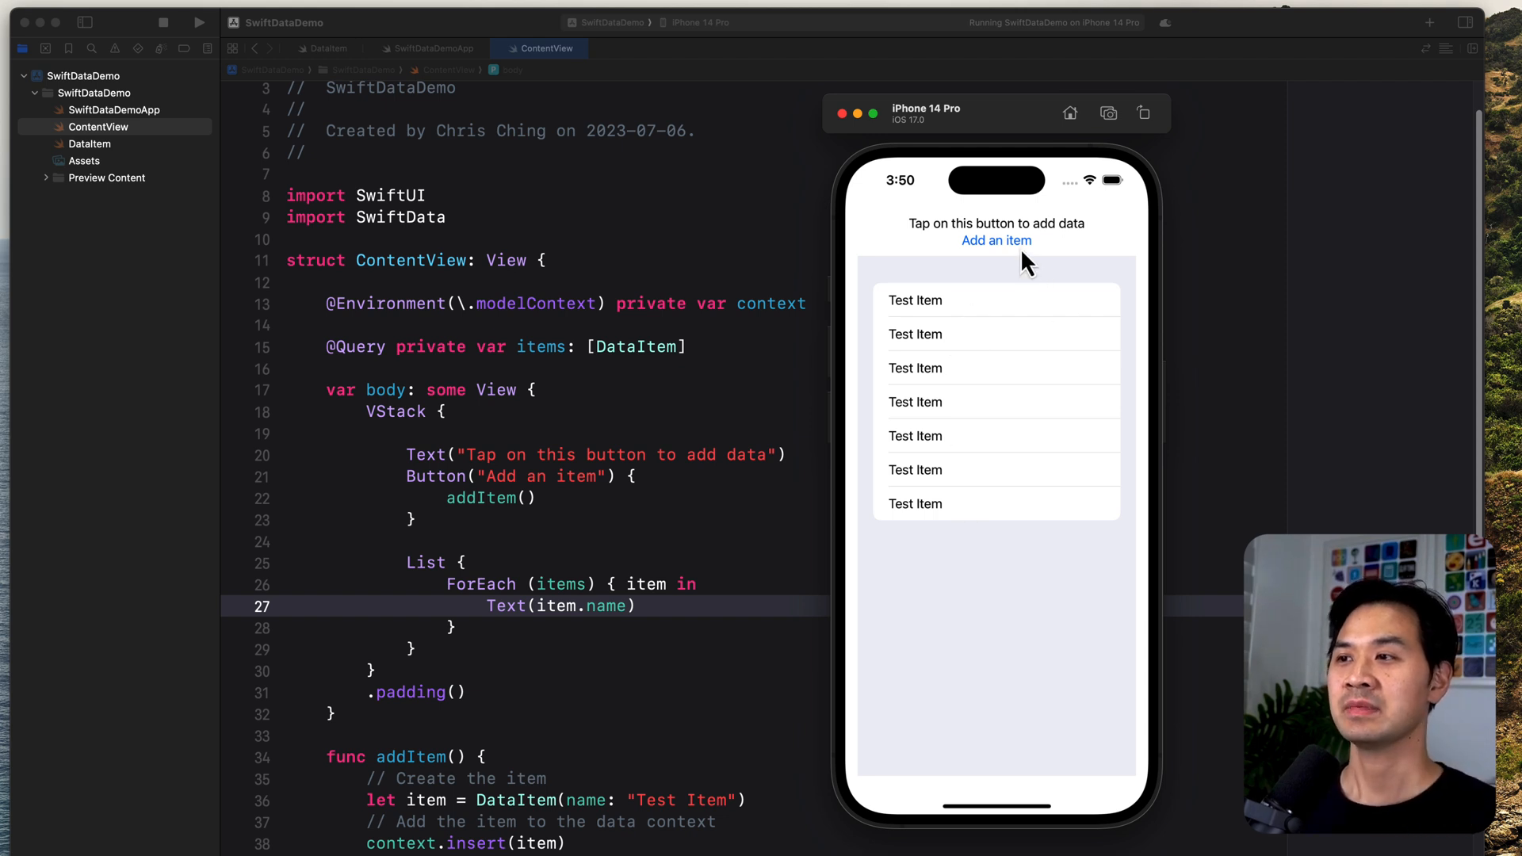
left_click(995, 239)
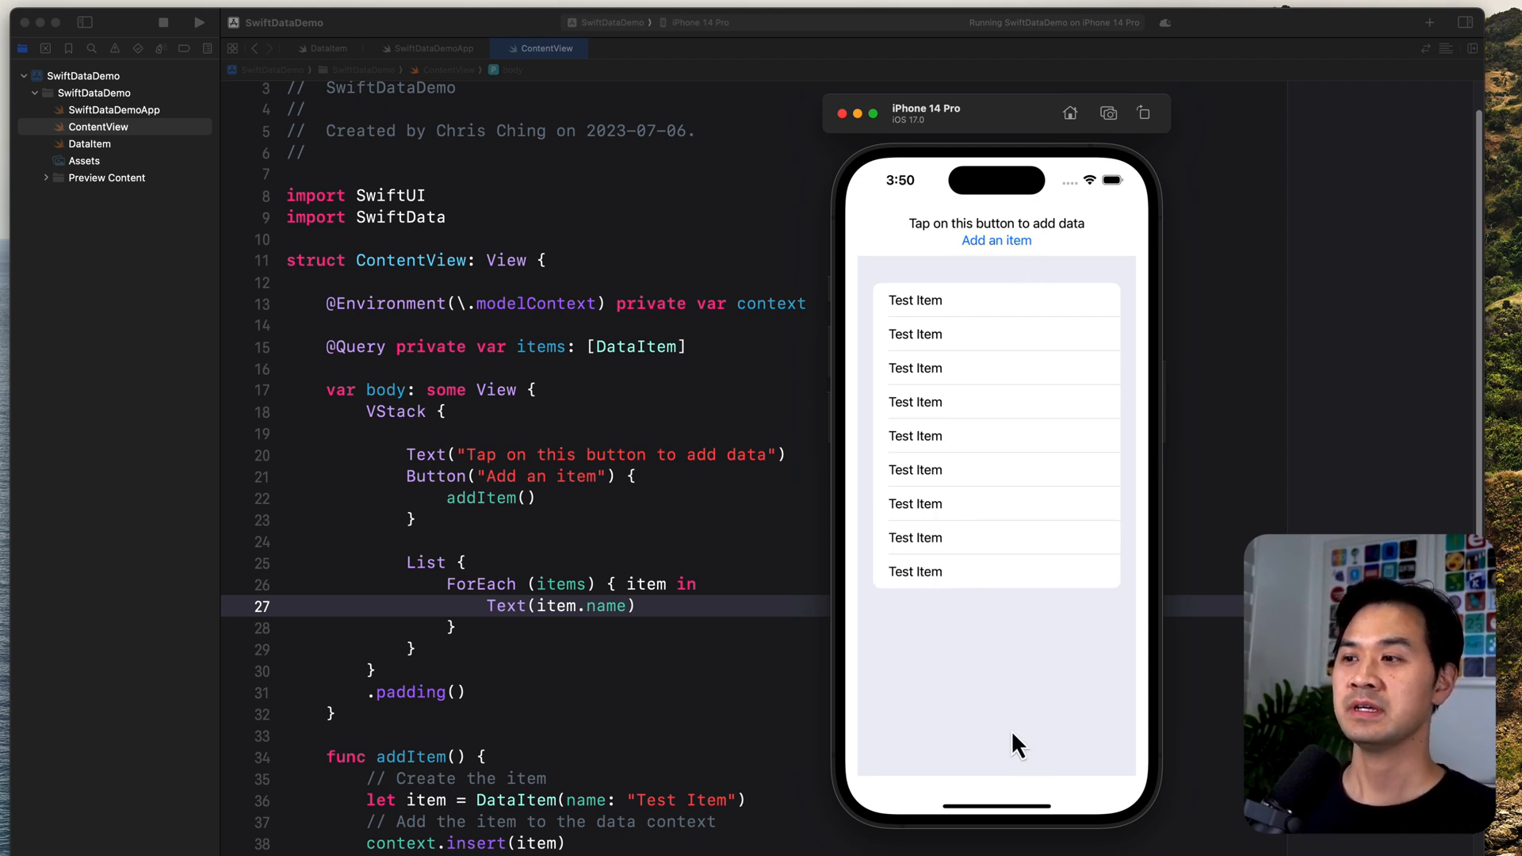
mouse_move(1005, 460)
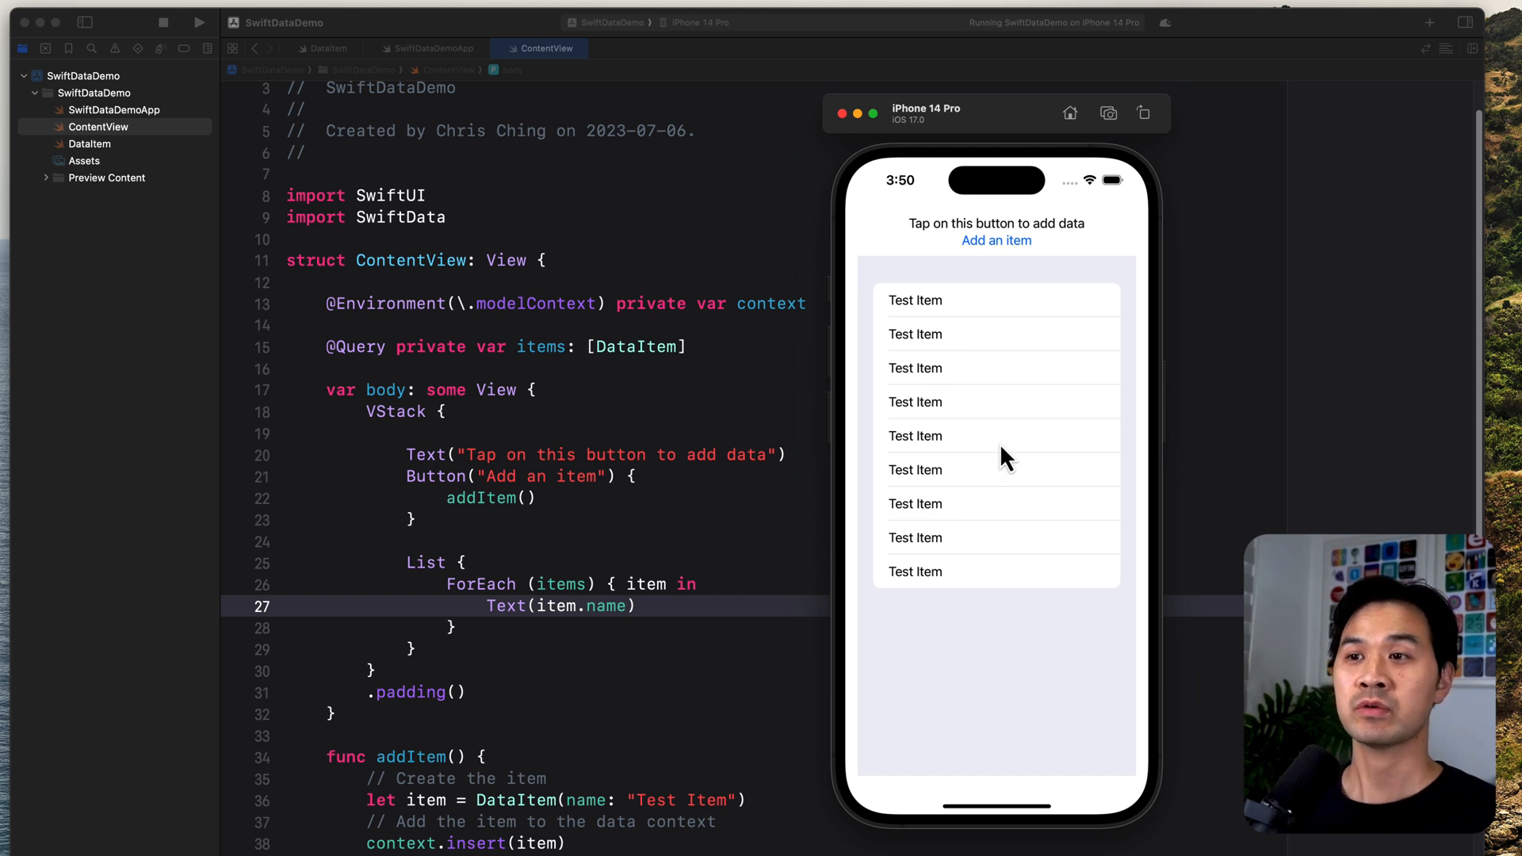
mouse_move(385, 352)
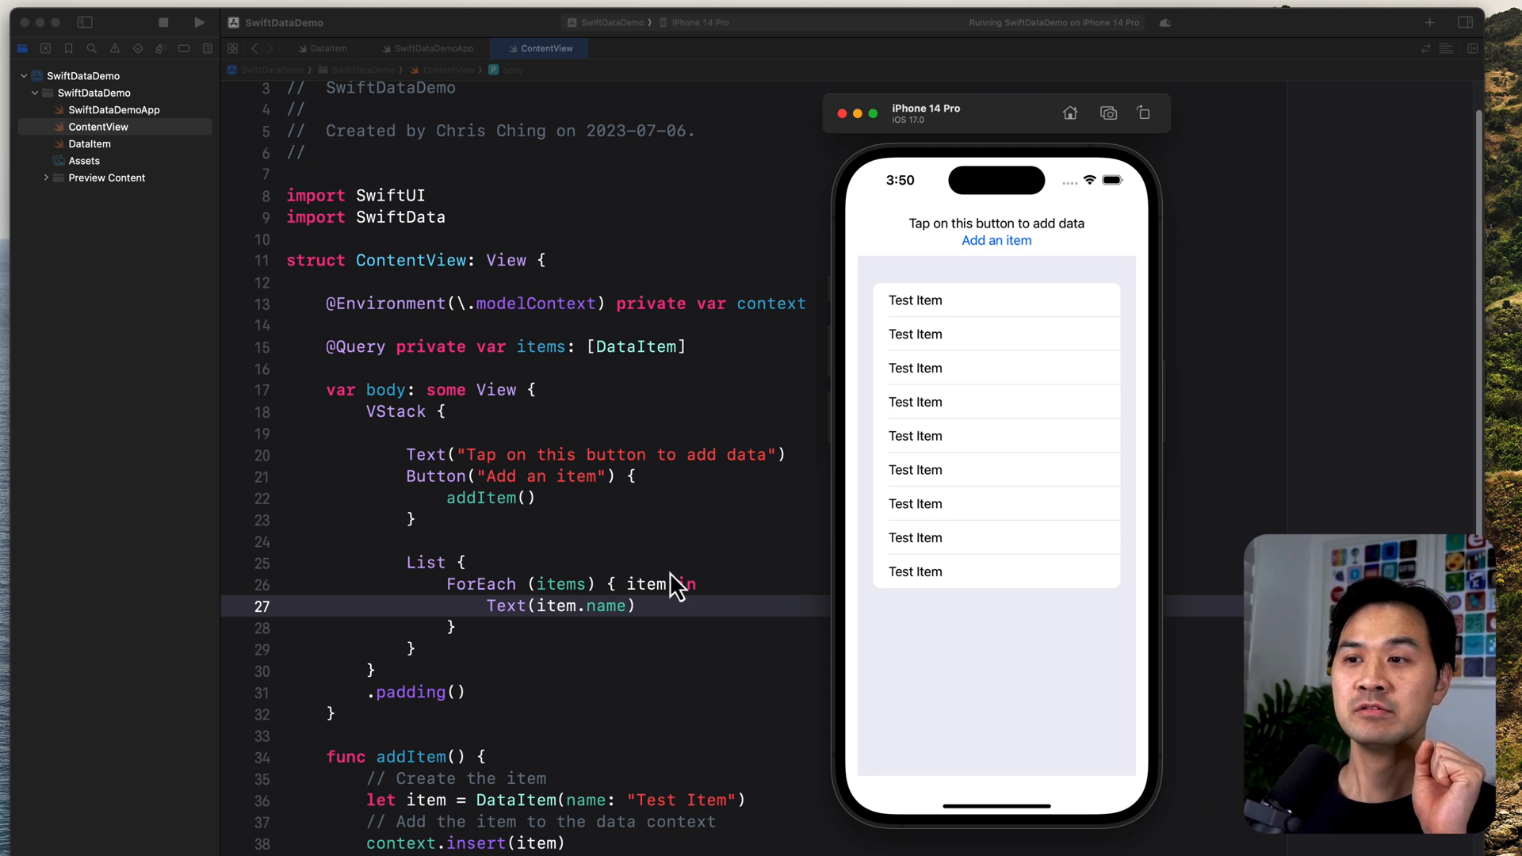
mouse_move(522, 586)
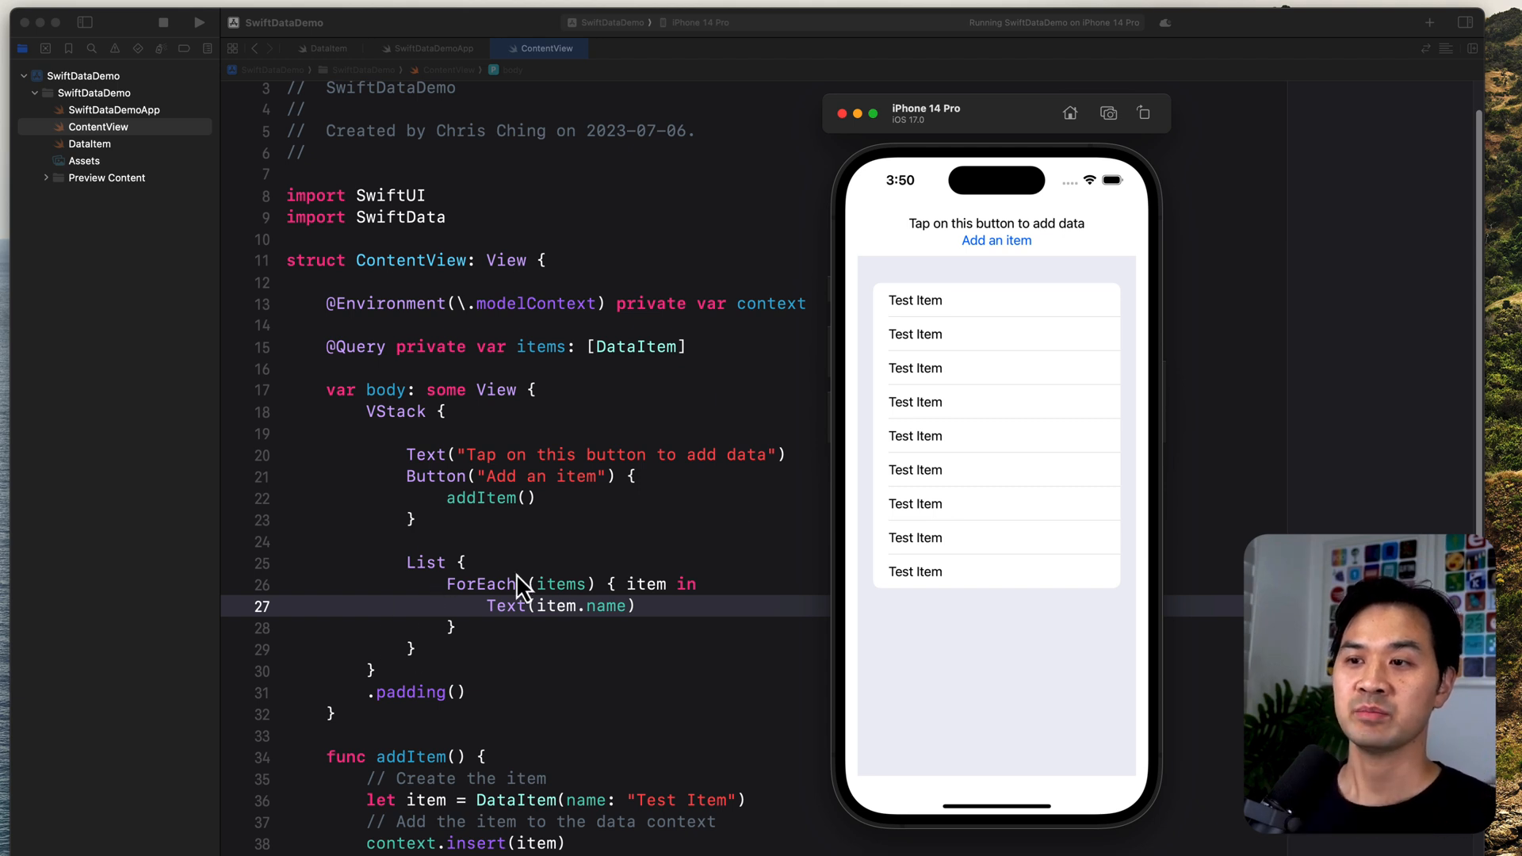
mouse_move(458, 636)
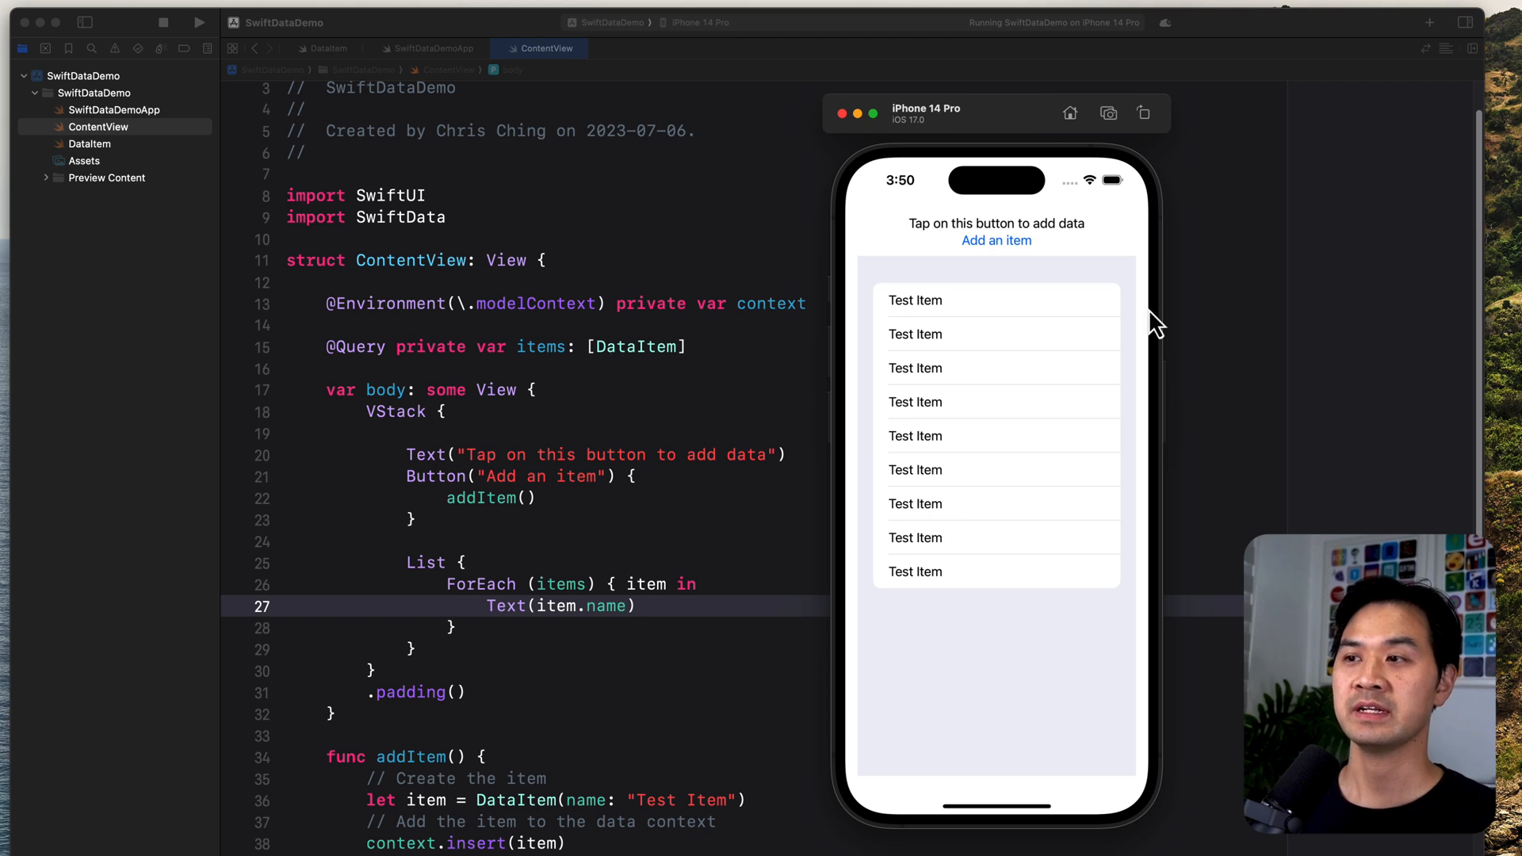
mouse_move(1017, 720)
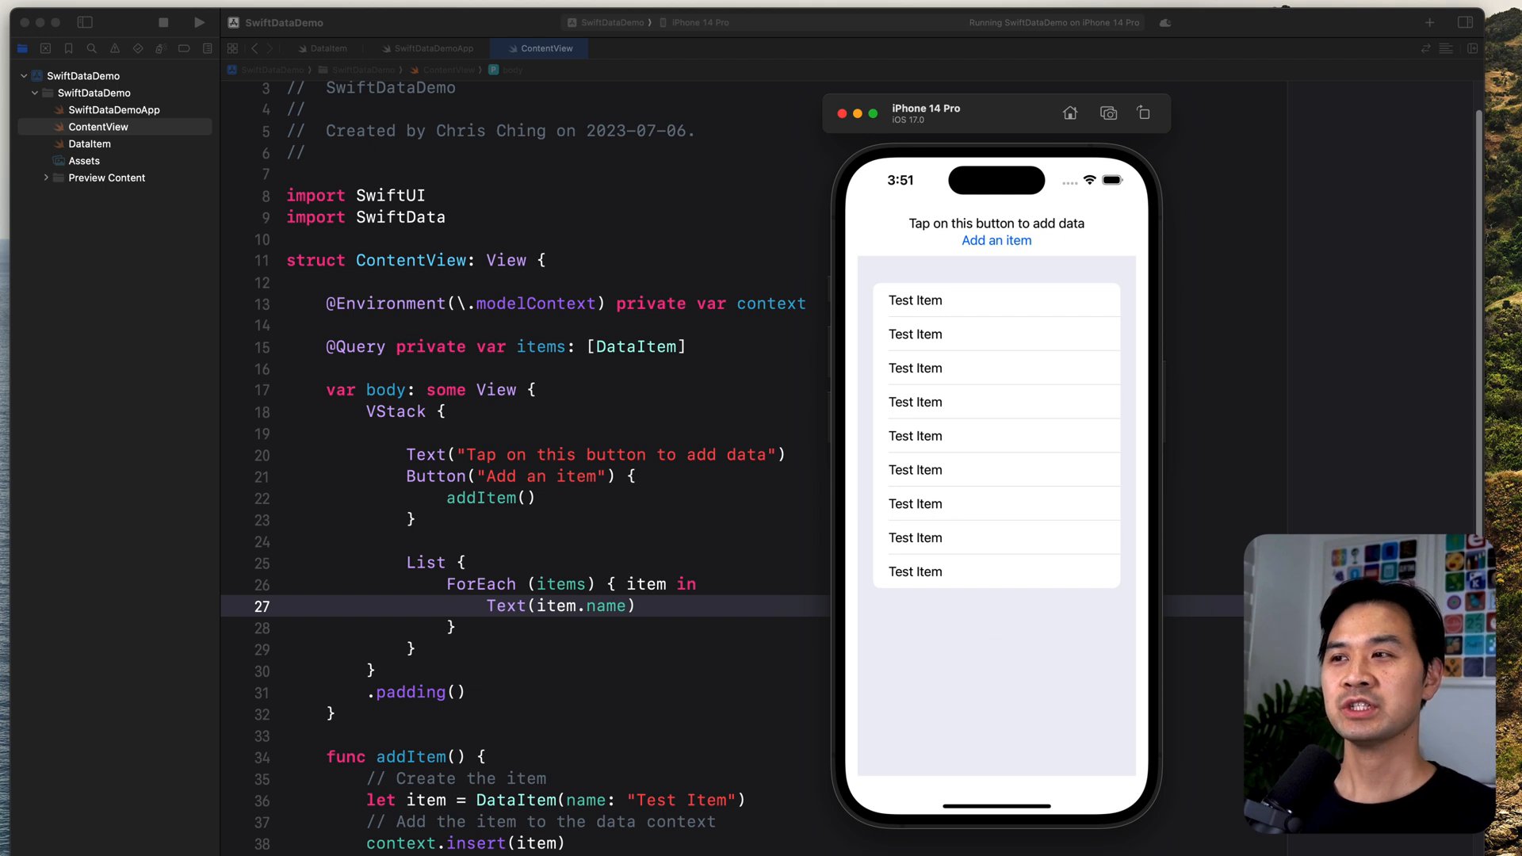
mouse_move(1025, 244)
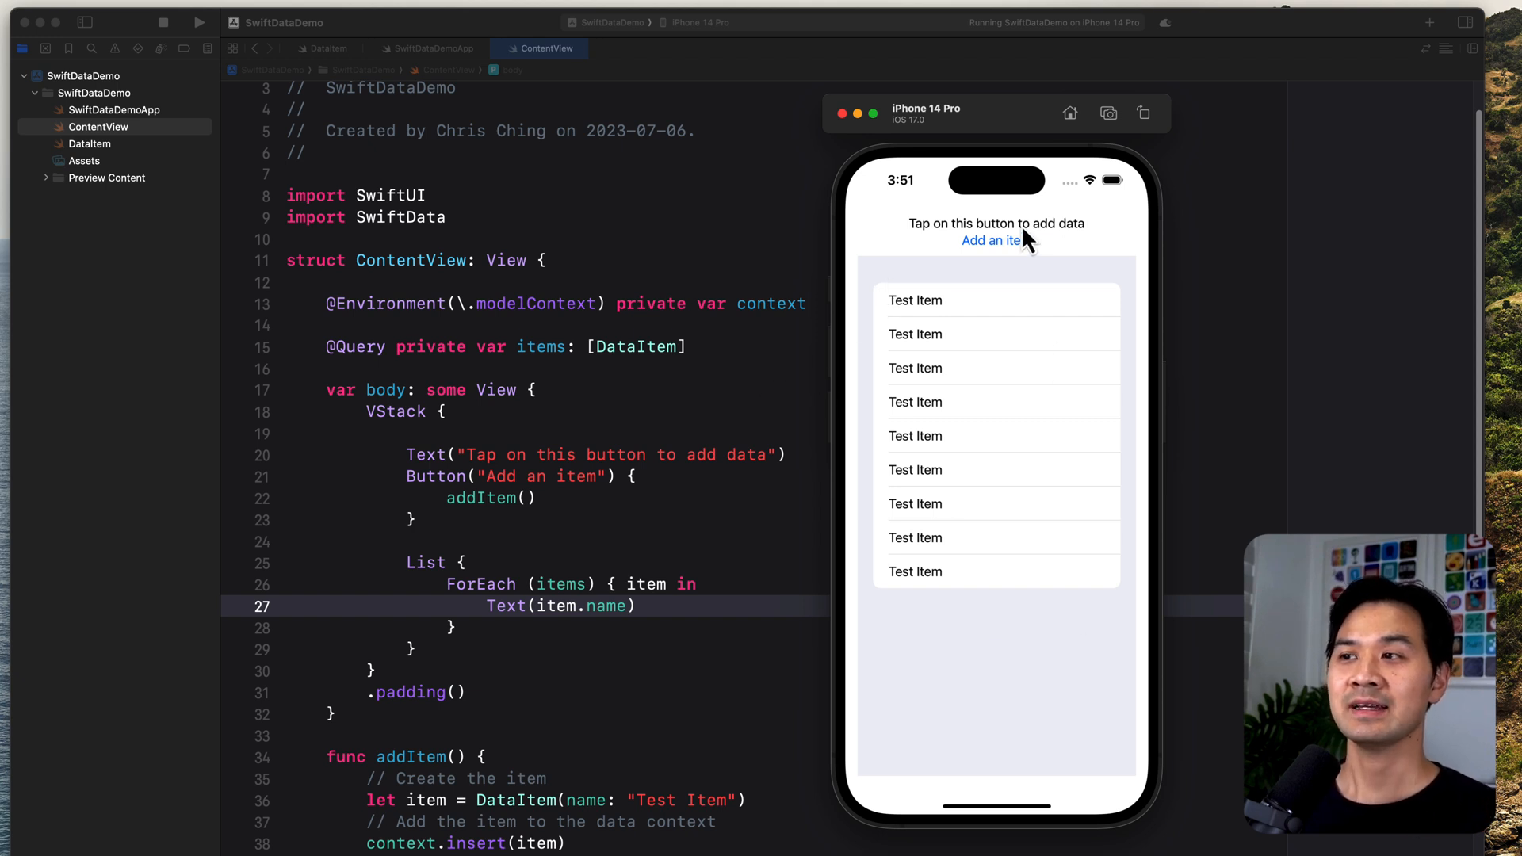
mouse_move(517, 382)
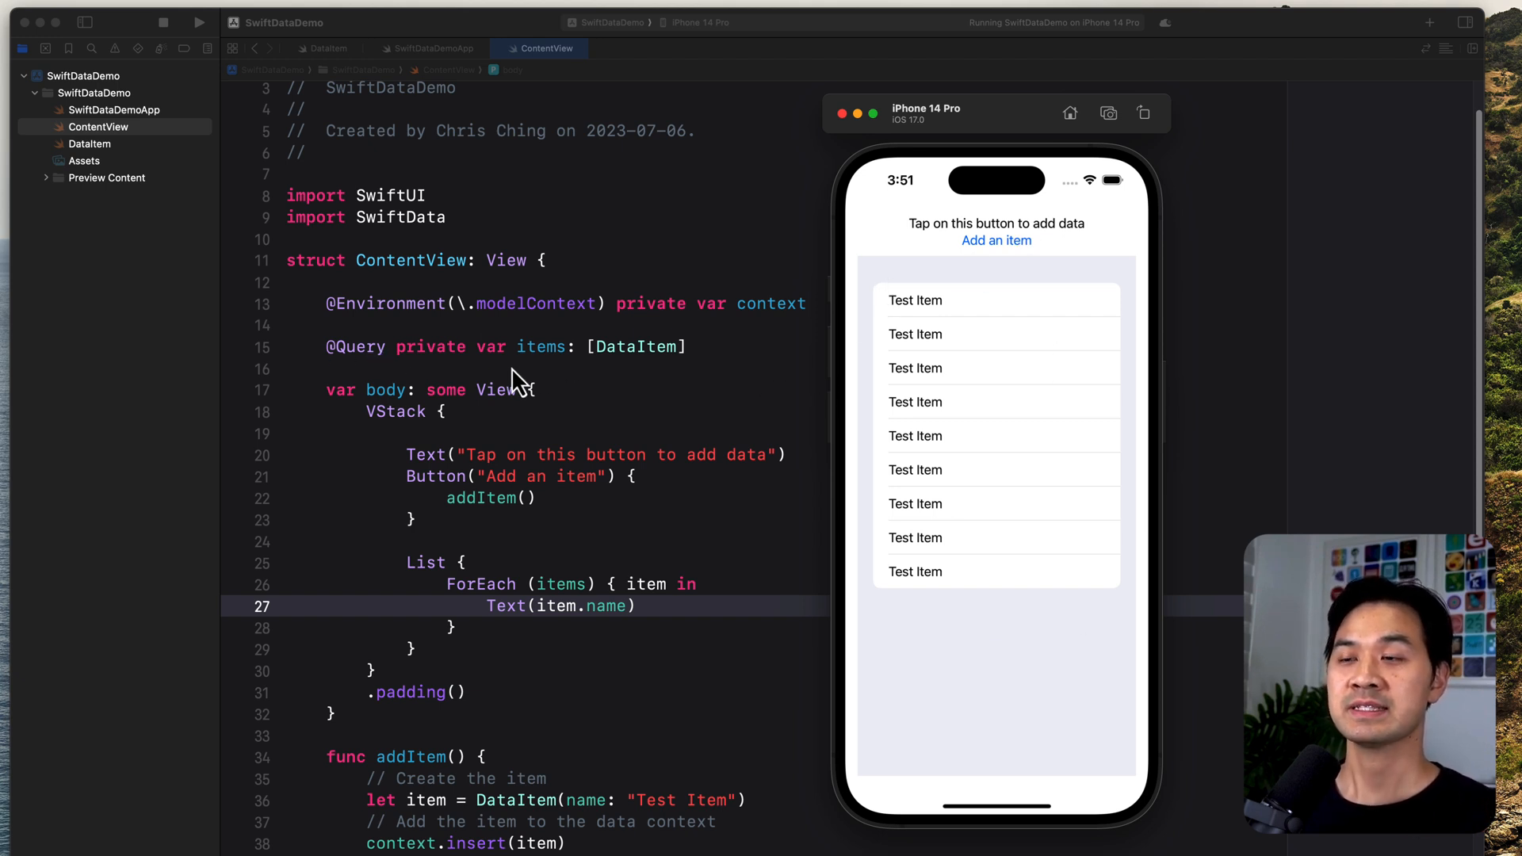
mouse_move(649, 566)
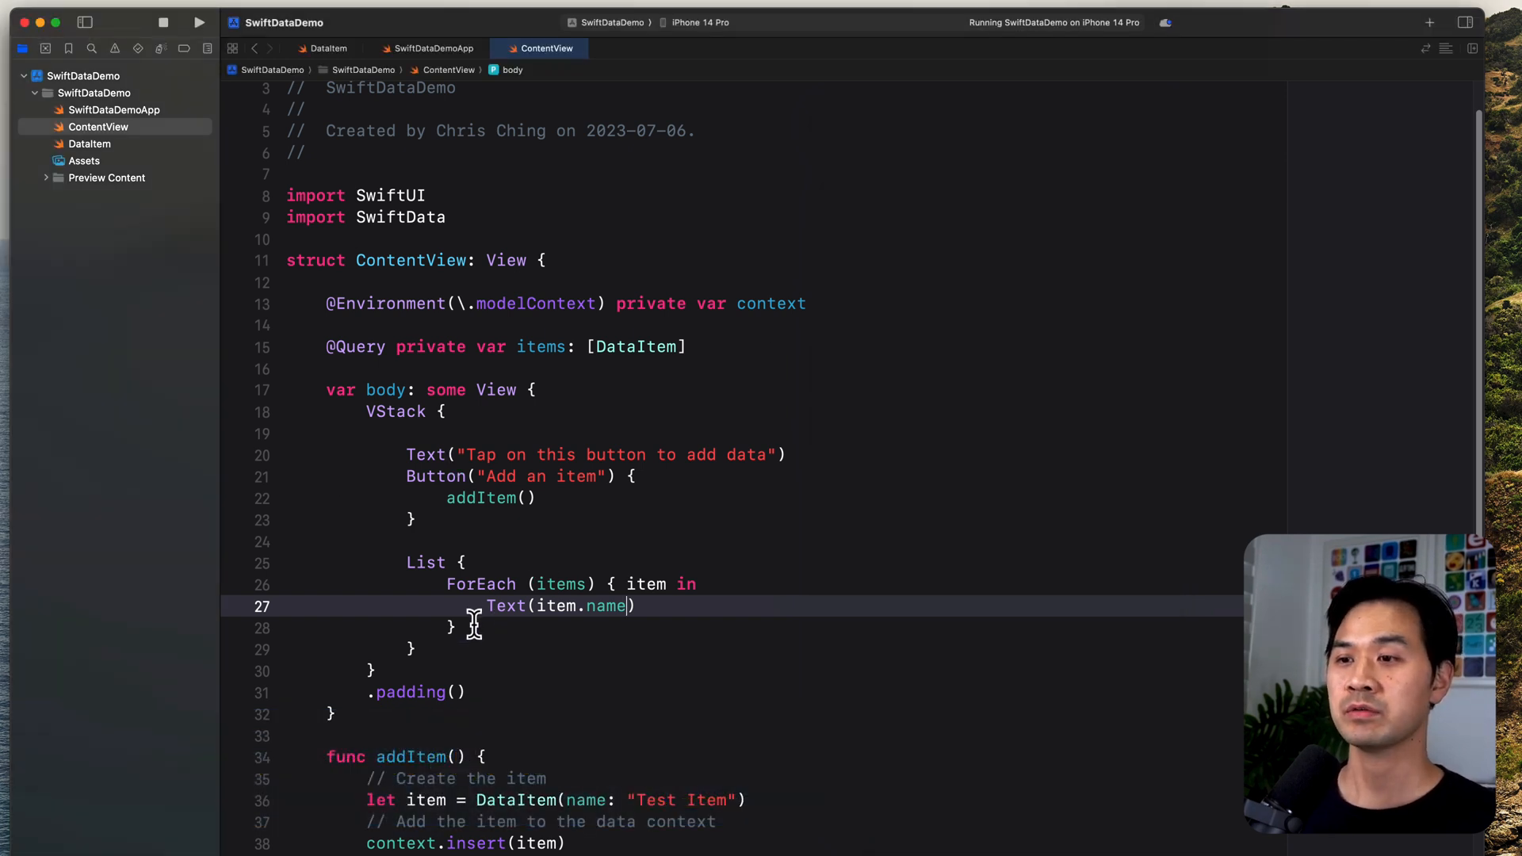
Attach .onDelete { indexes in } to the ForEach with an empty for index in indexes loop
type(".")
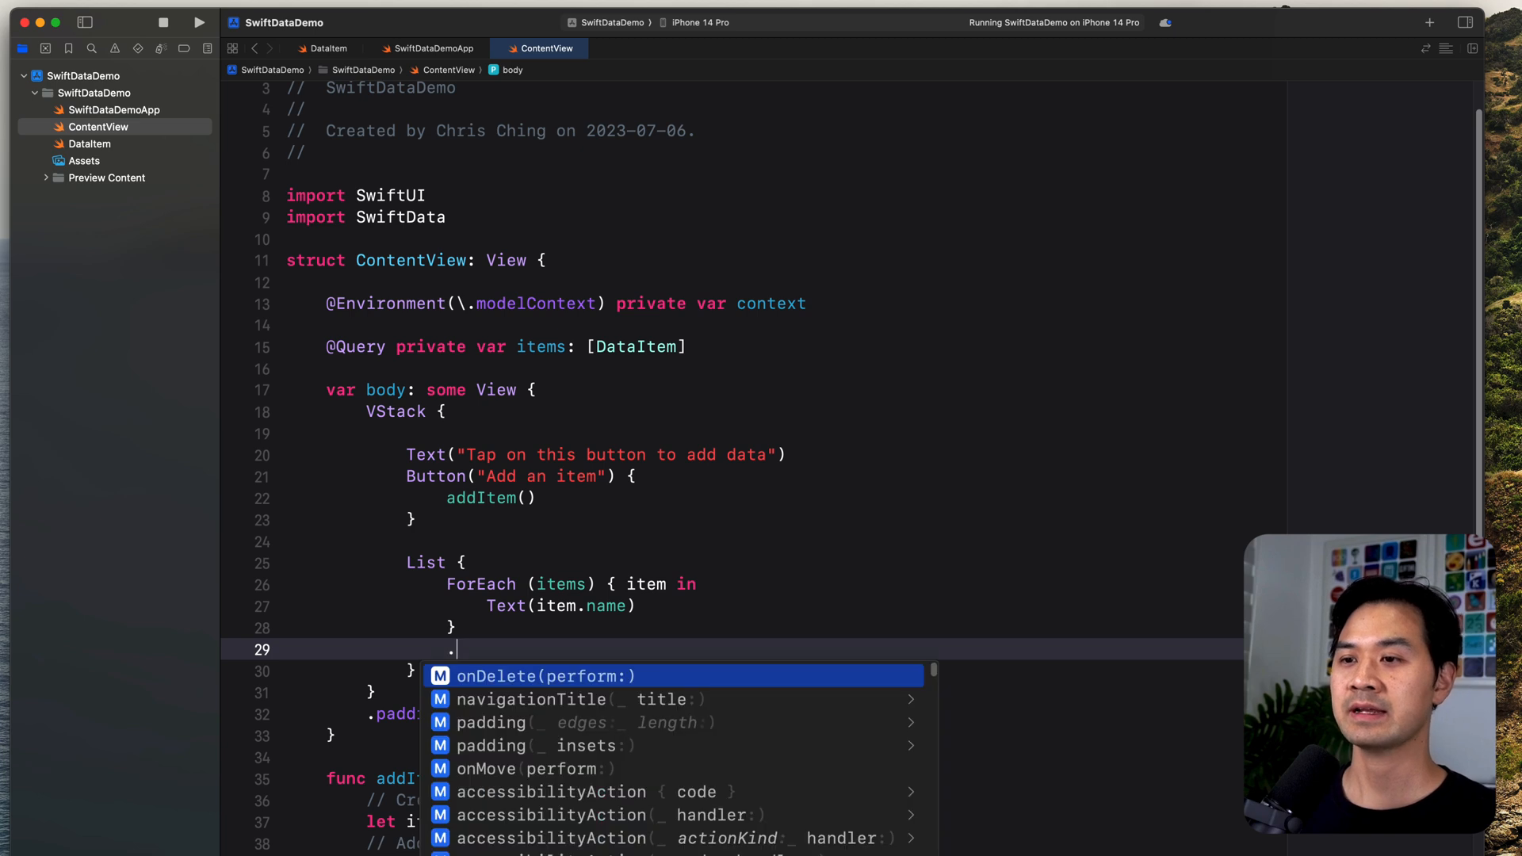
left_click(538, 675)
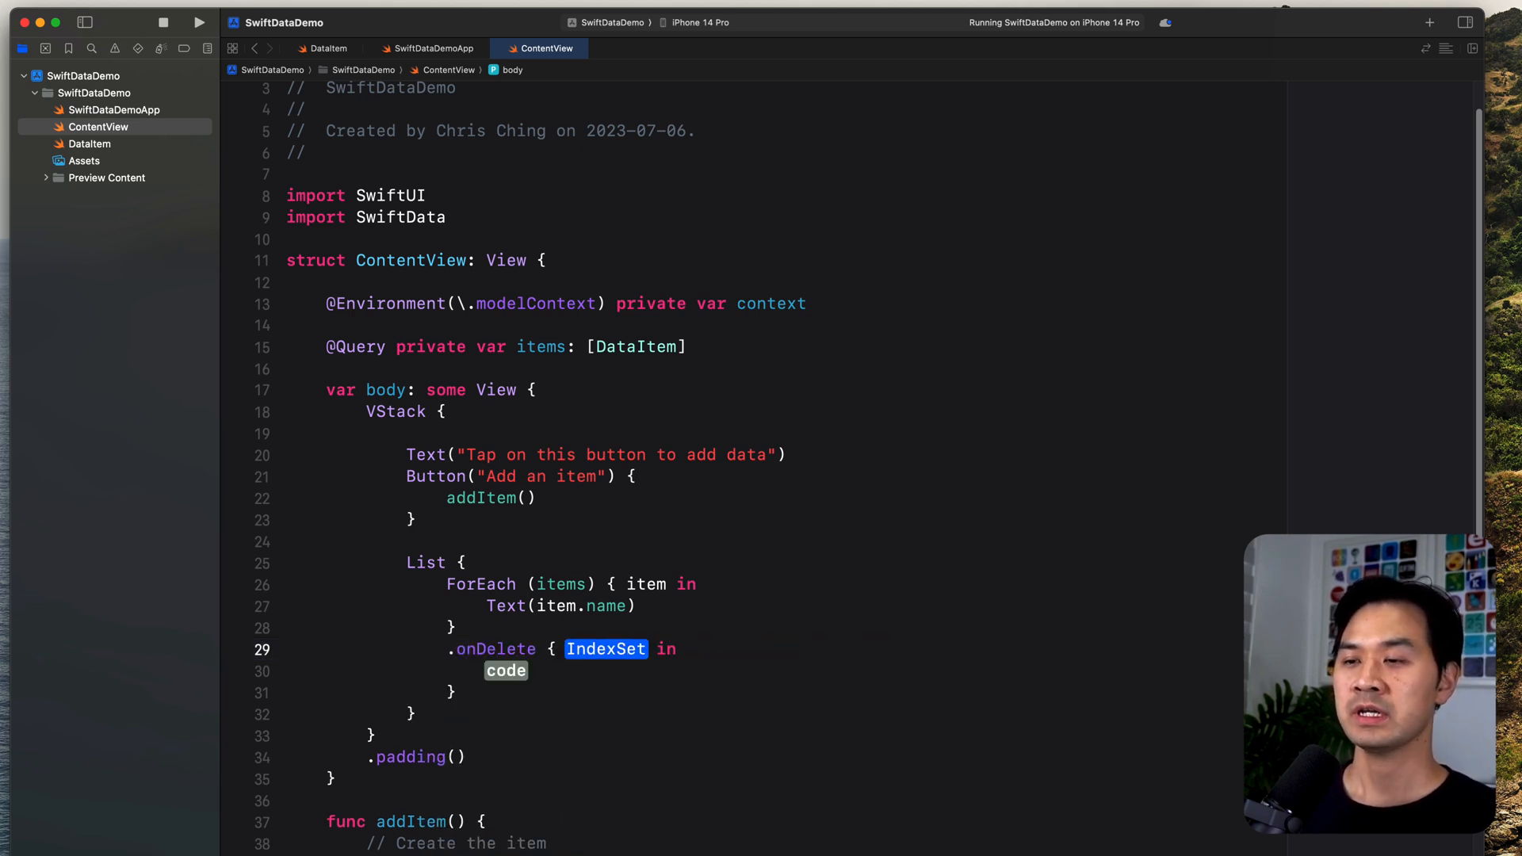
type("index")
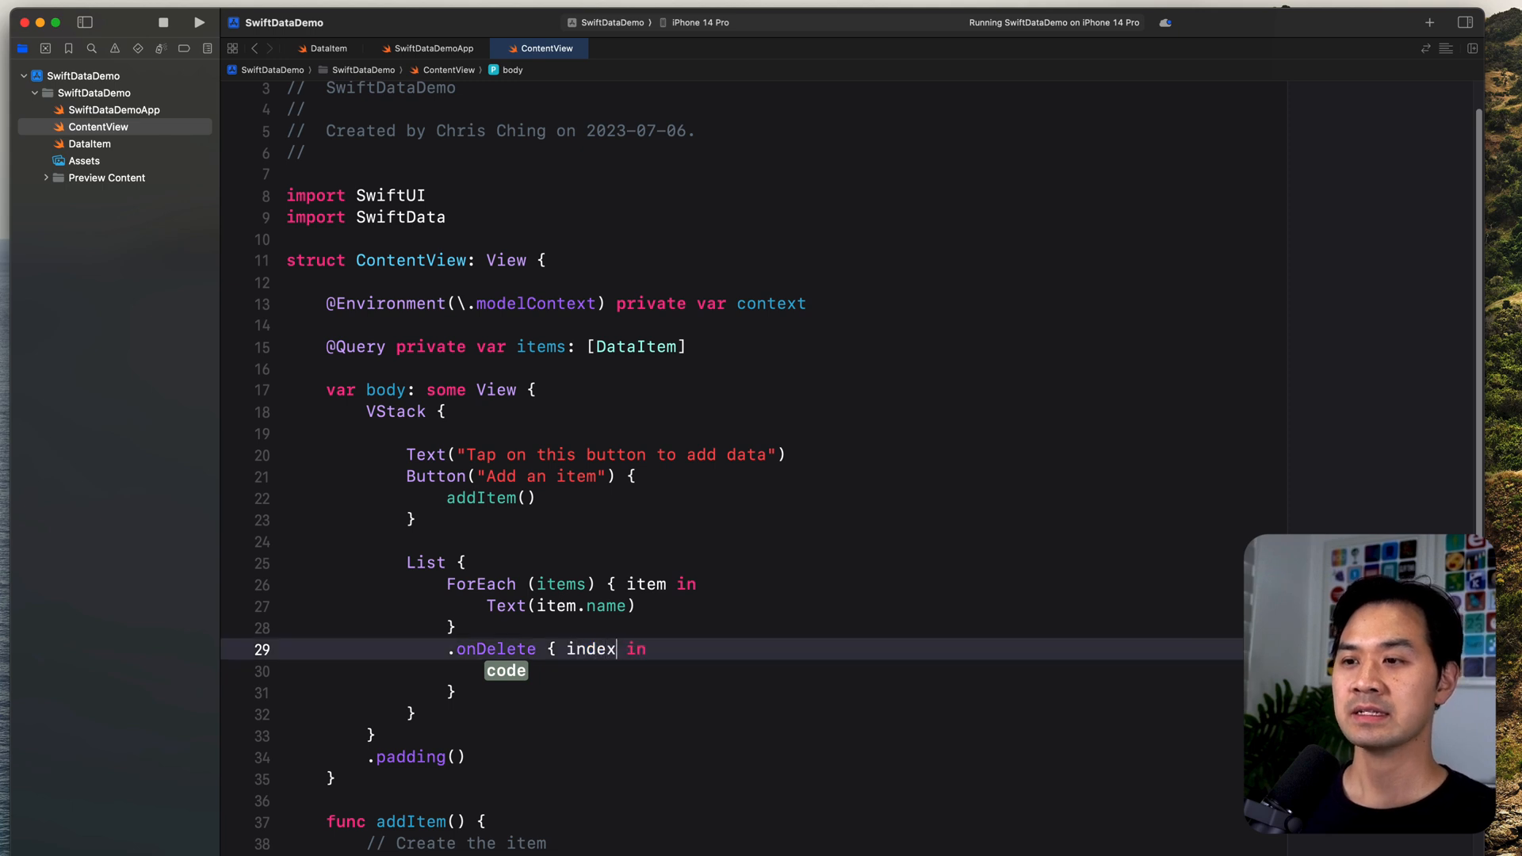
type("es")
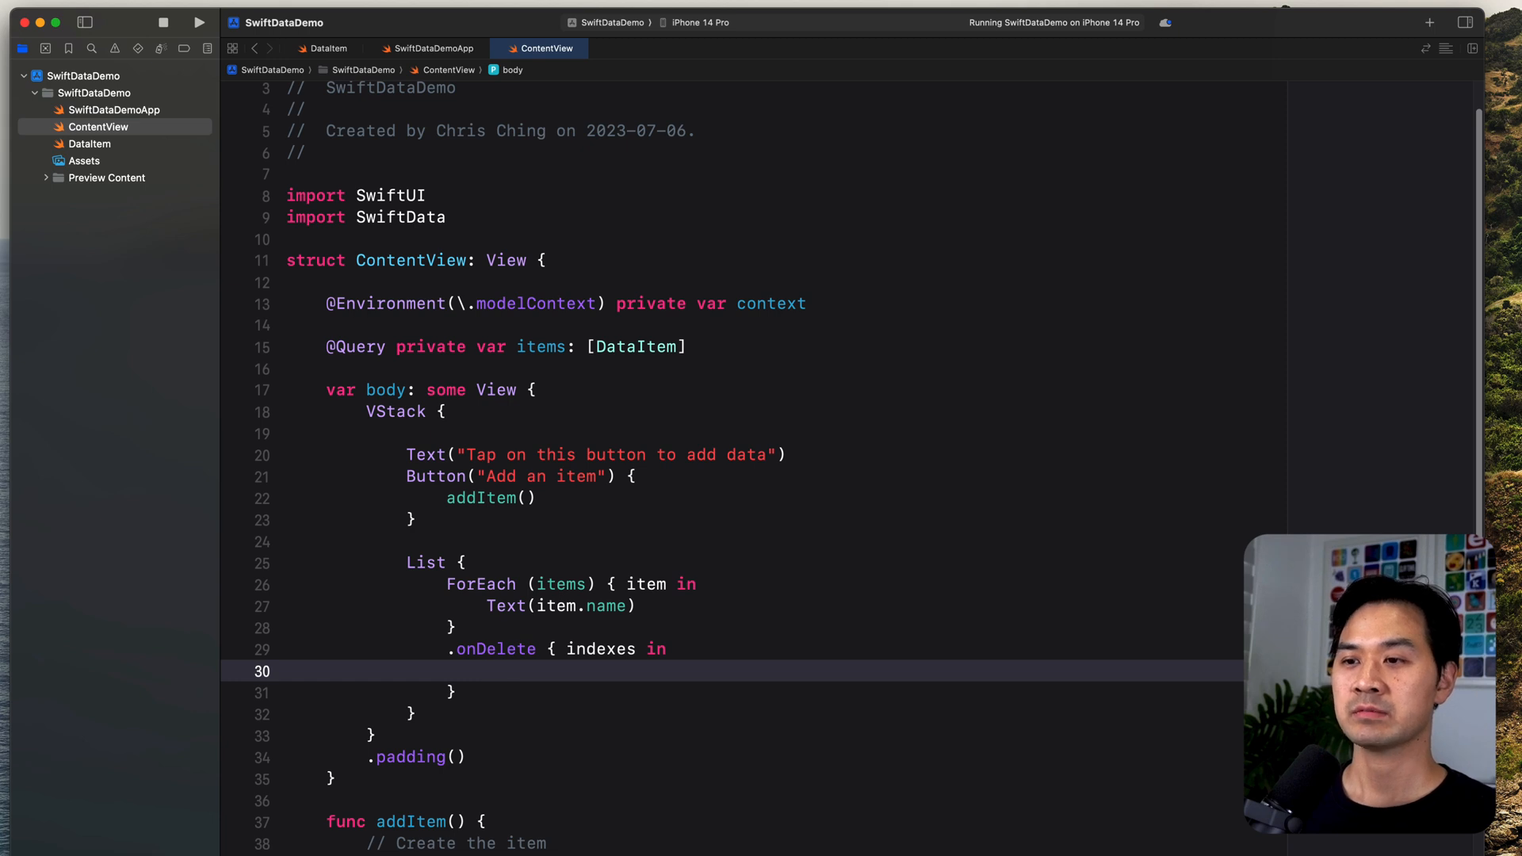
type("for inde")
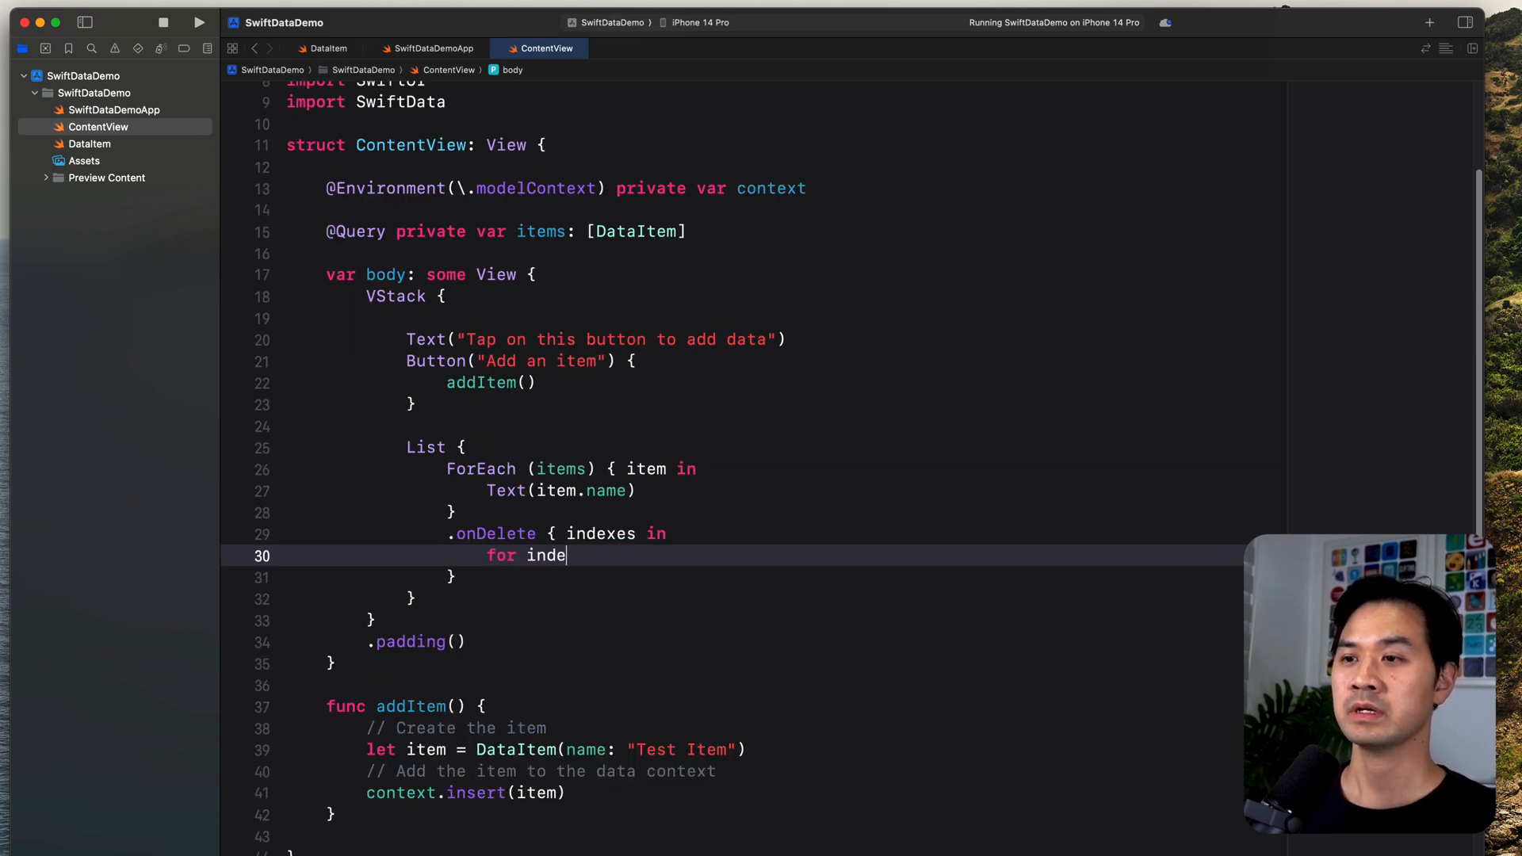
type("x in indexes {")
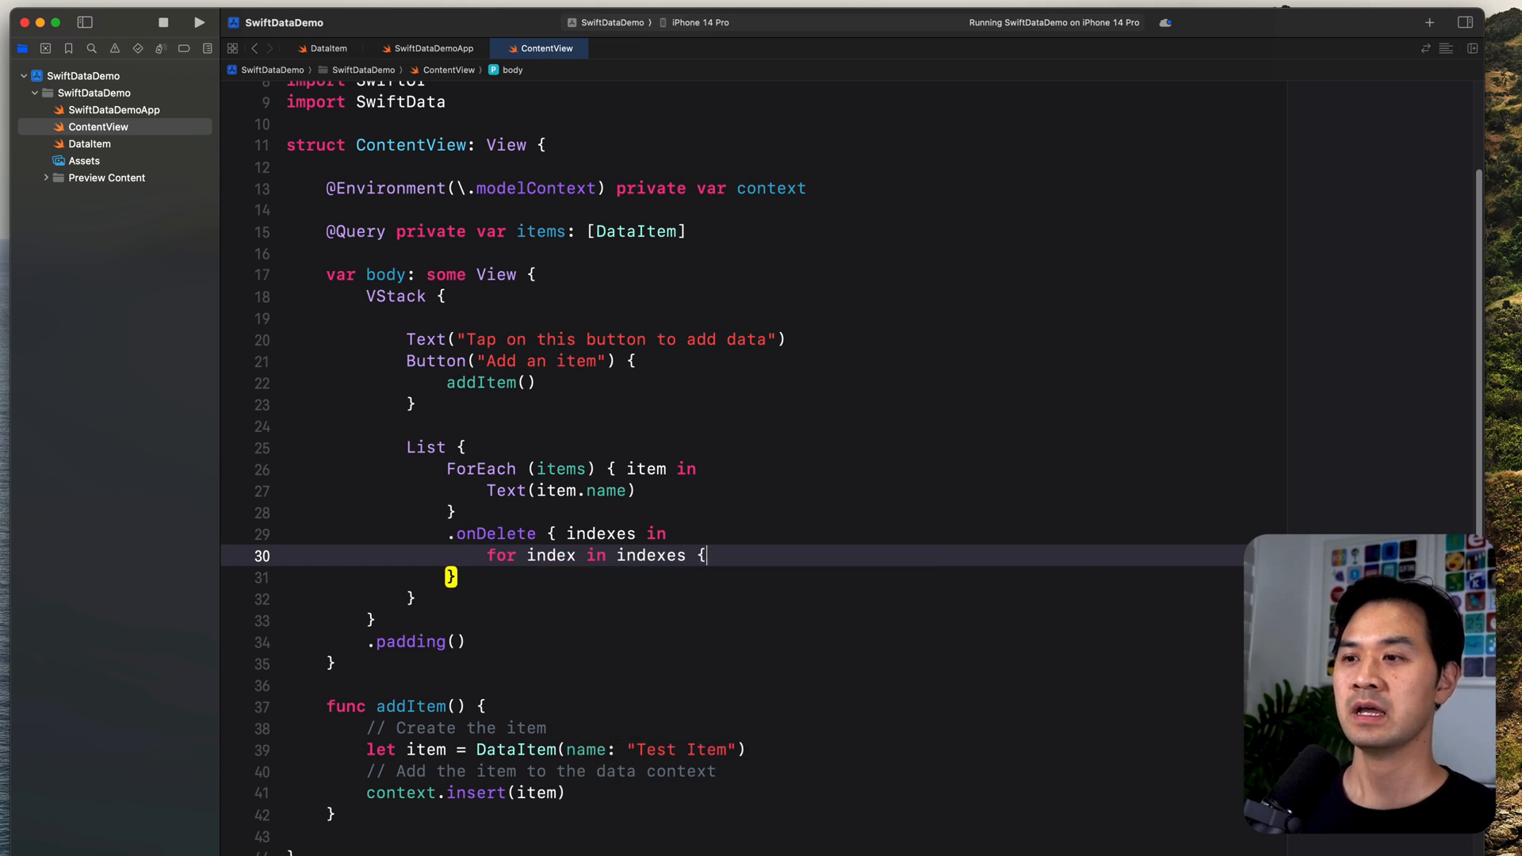
key("return")
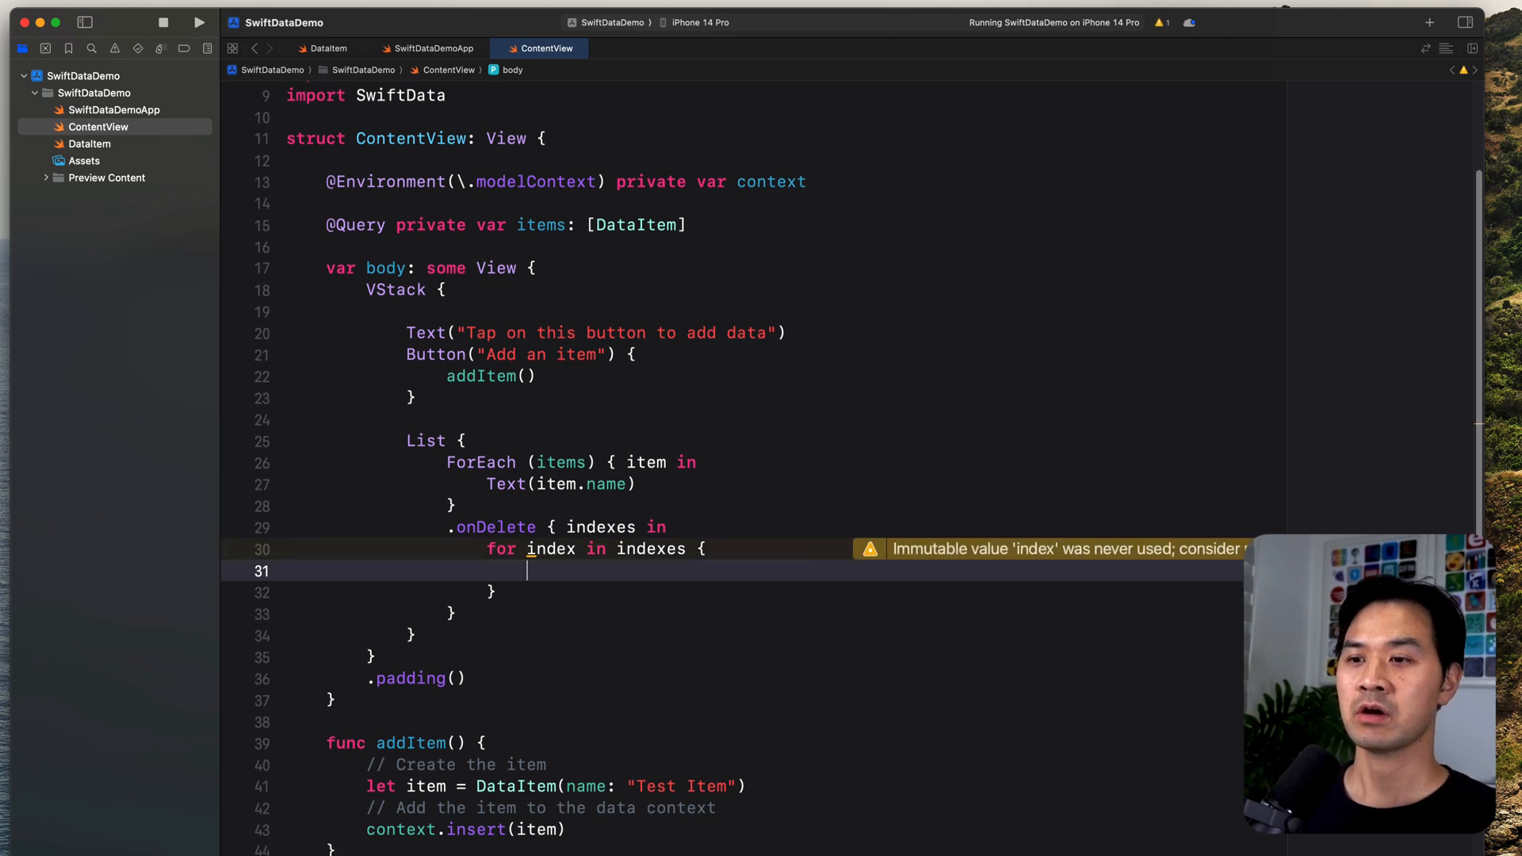
scroll("down", 3)
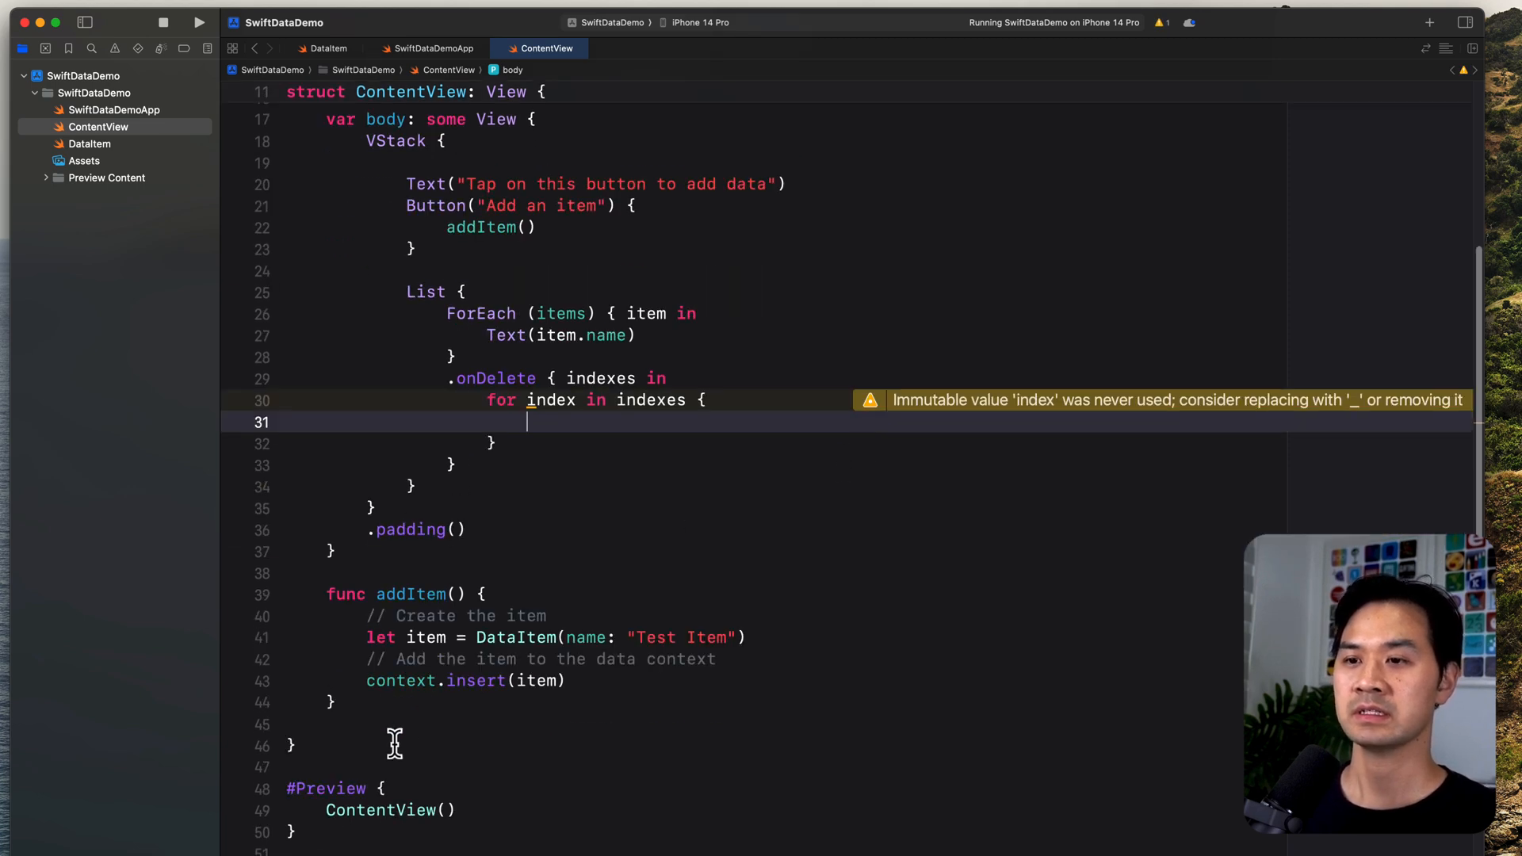
Declare func deleteItem(_ item: DataItem) below the view body
type("func")
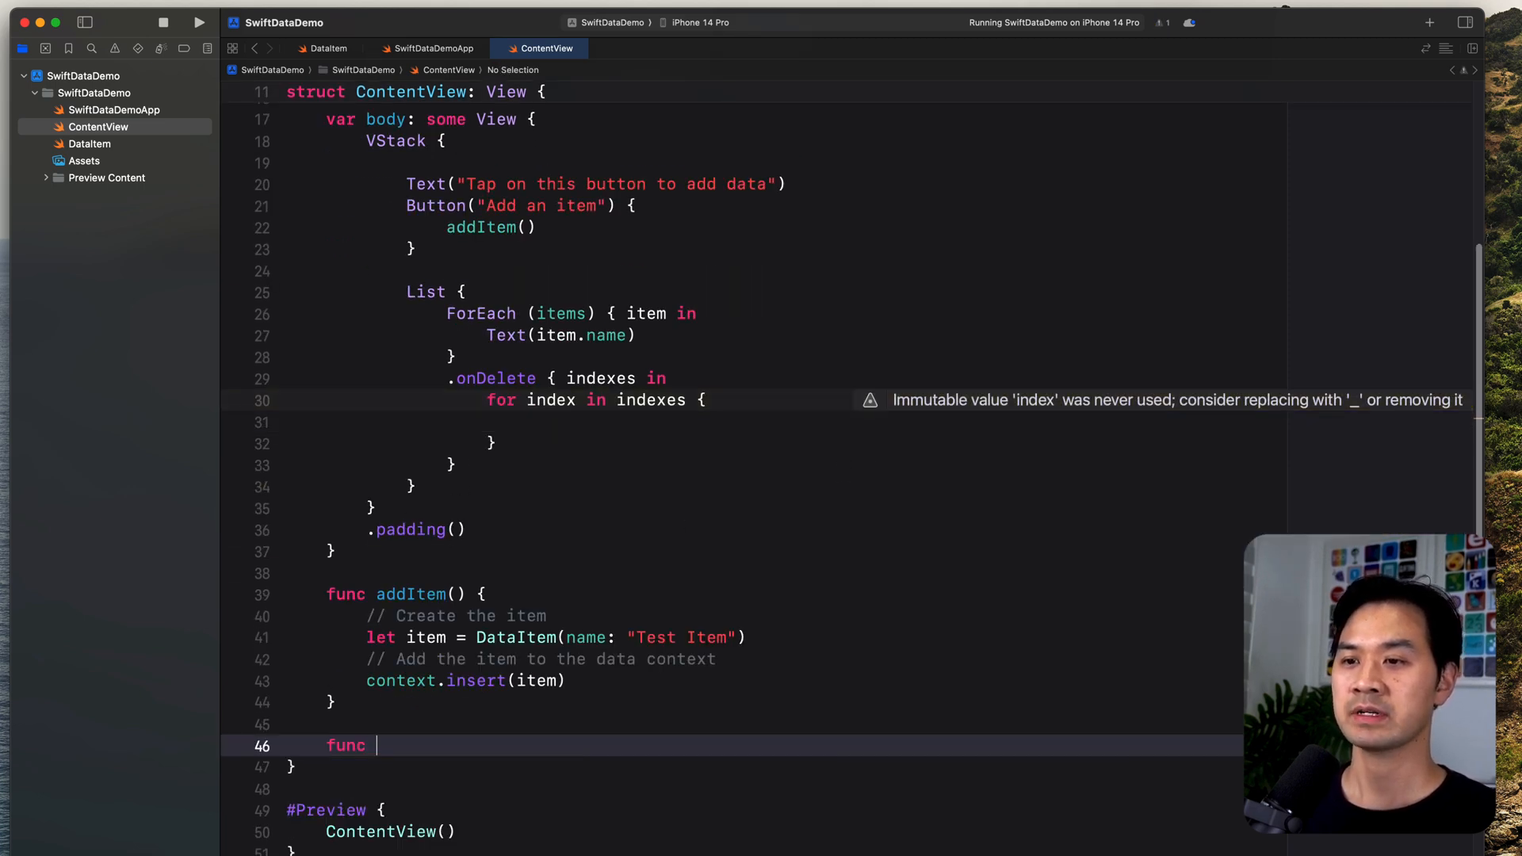
type("deleteIt")
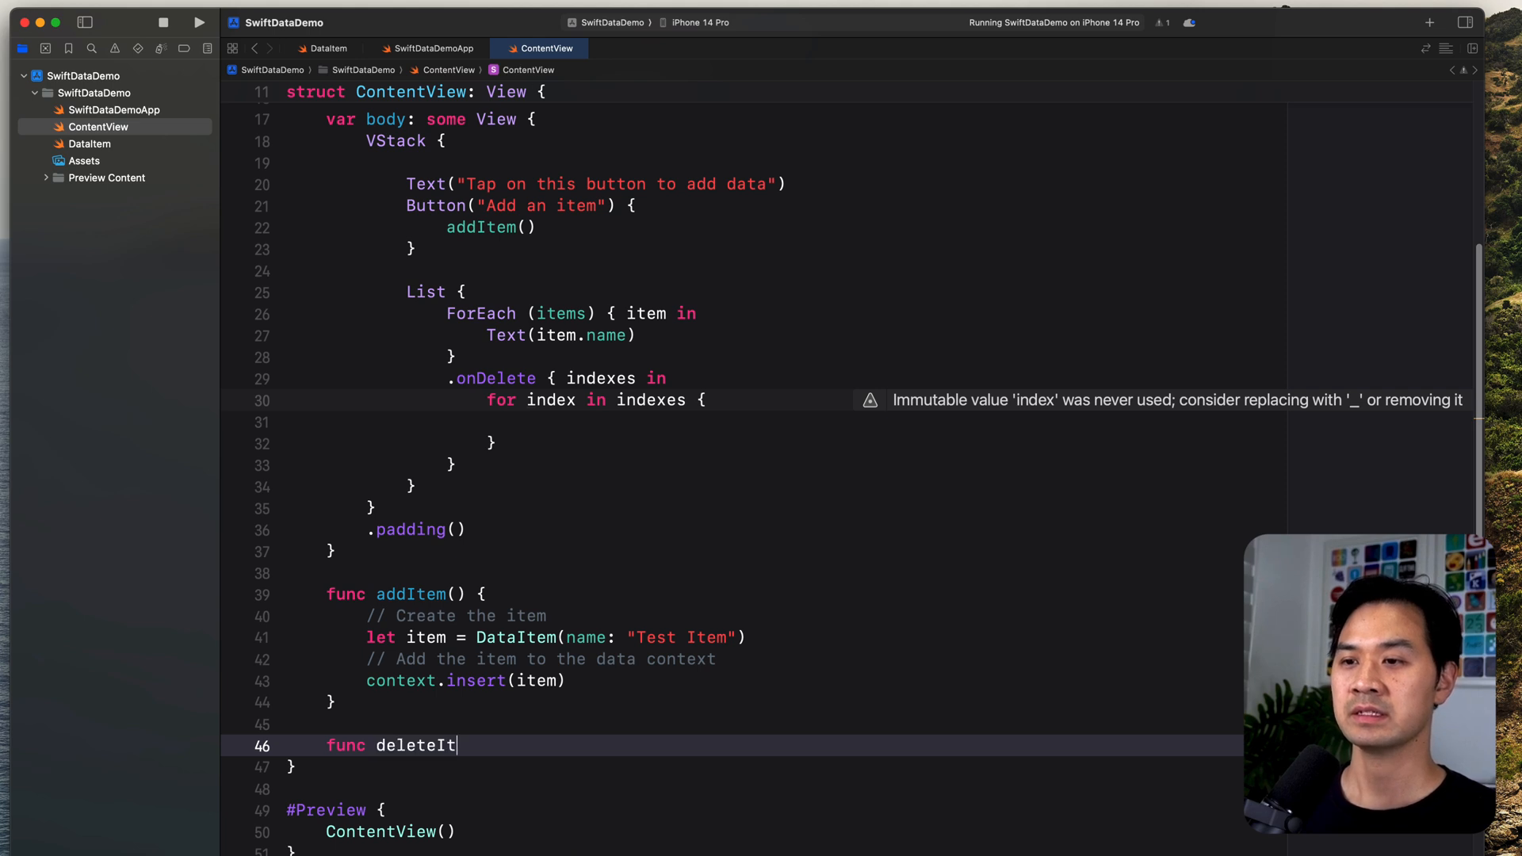
type("em(_ item:")
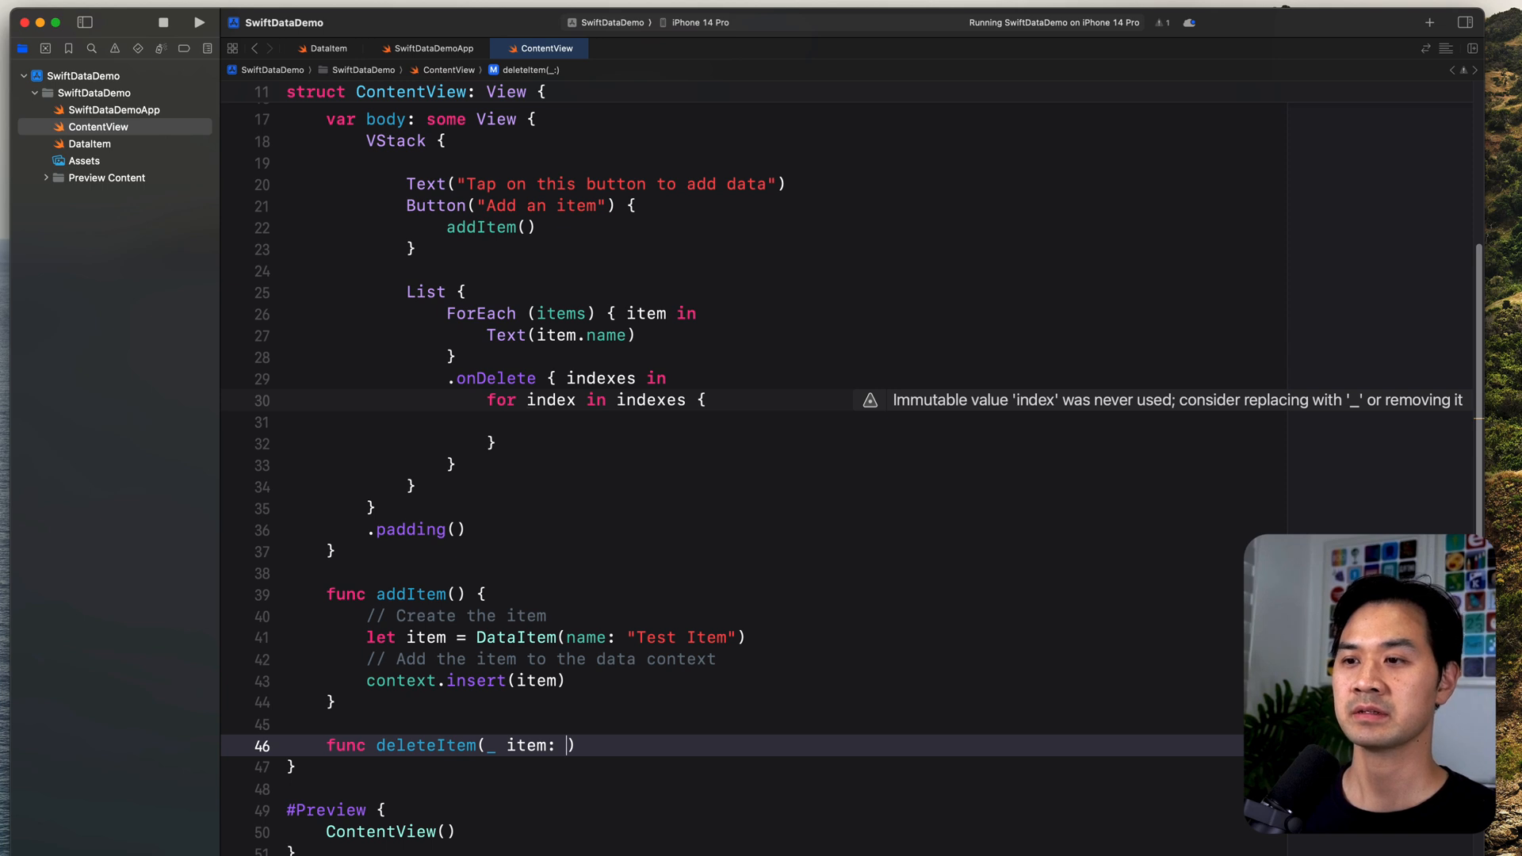
type("DataItem)")
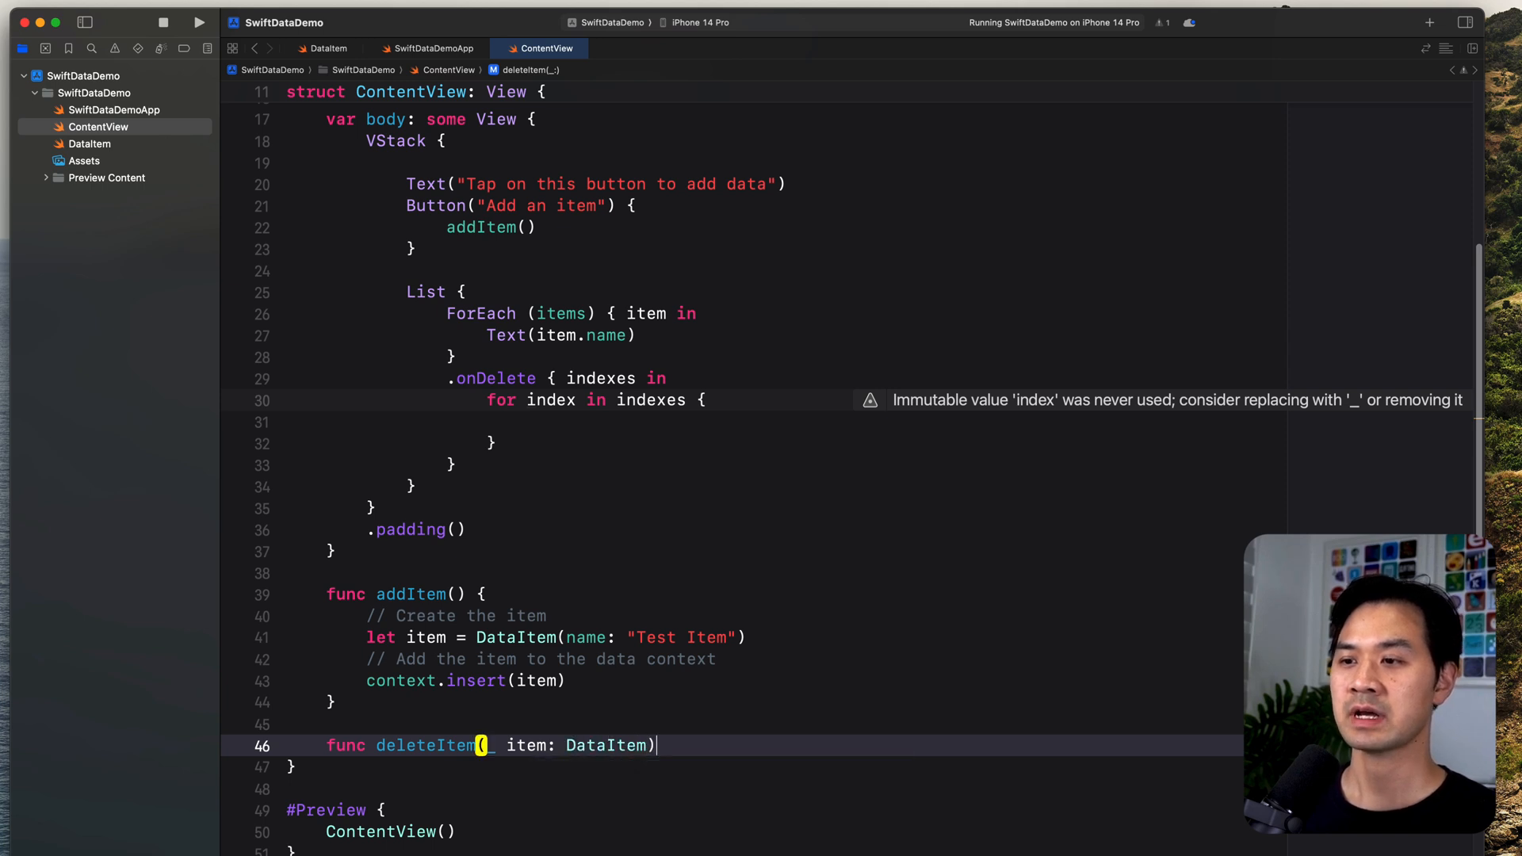
type("{")
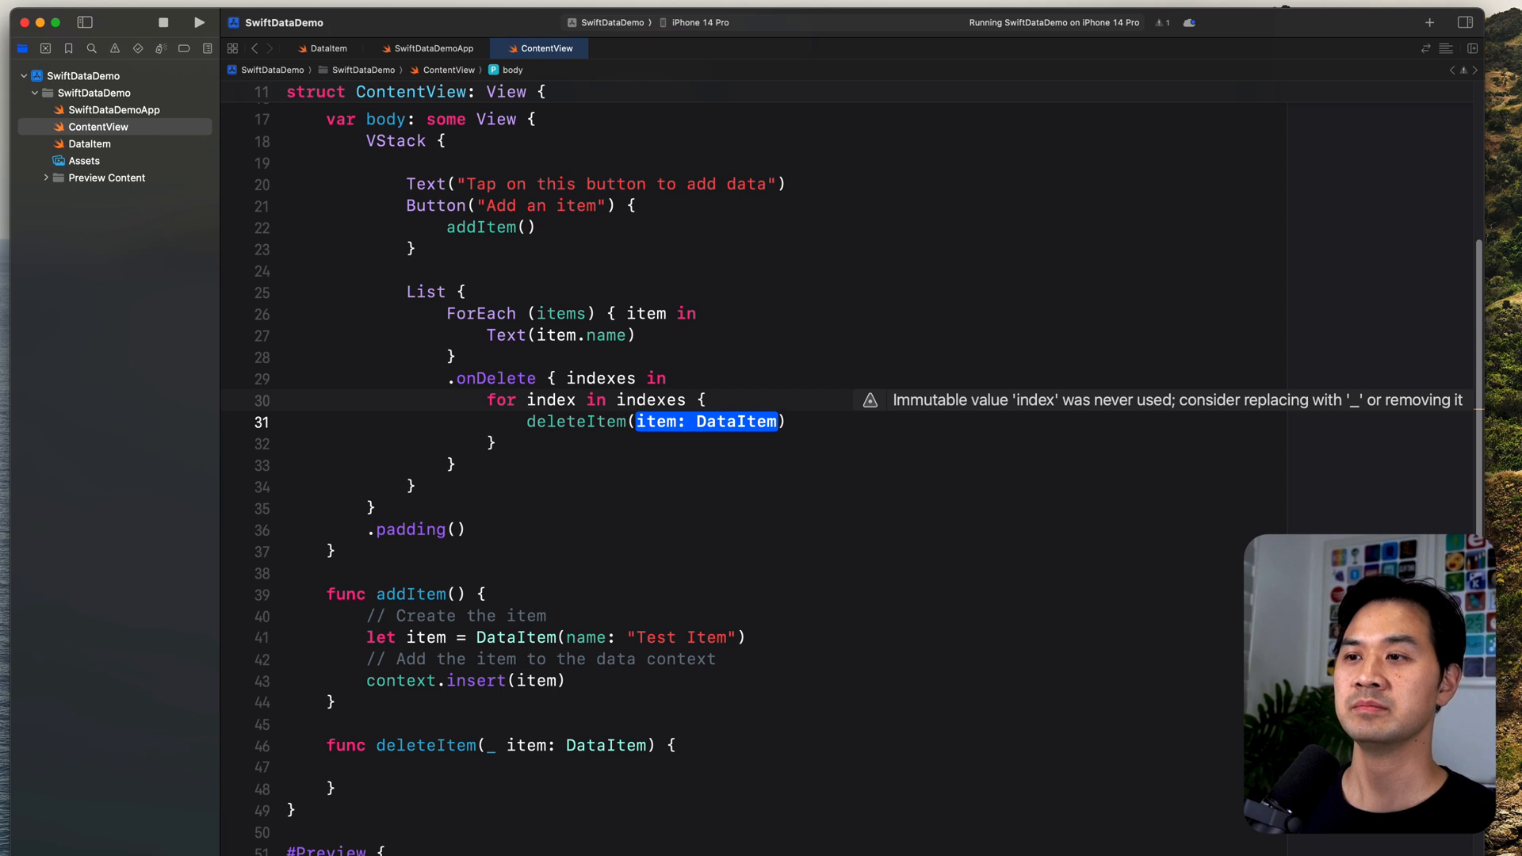
Call deleteItem(items[index]) in the onDelete loop and have it run context.delete(item)
type("items")
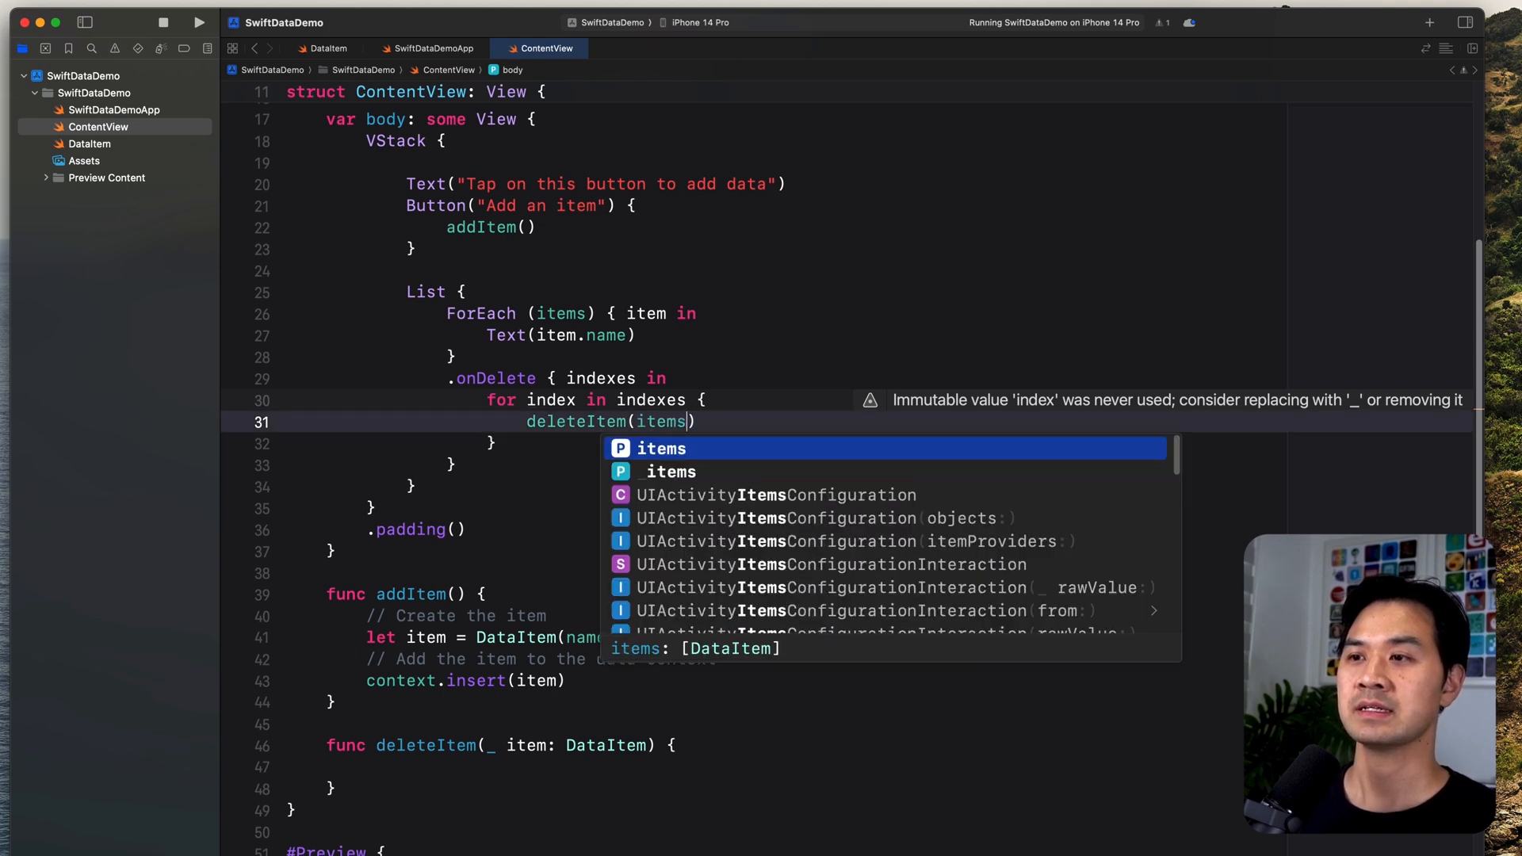
type("[index]")
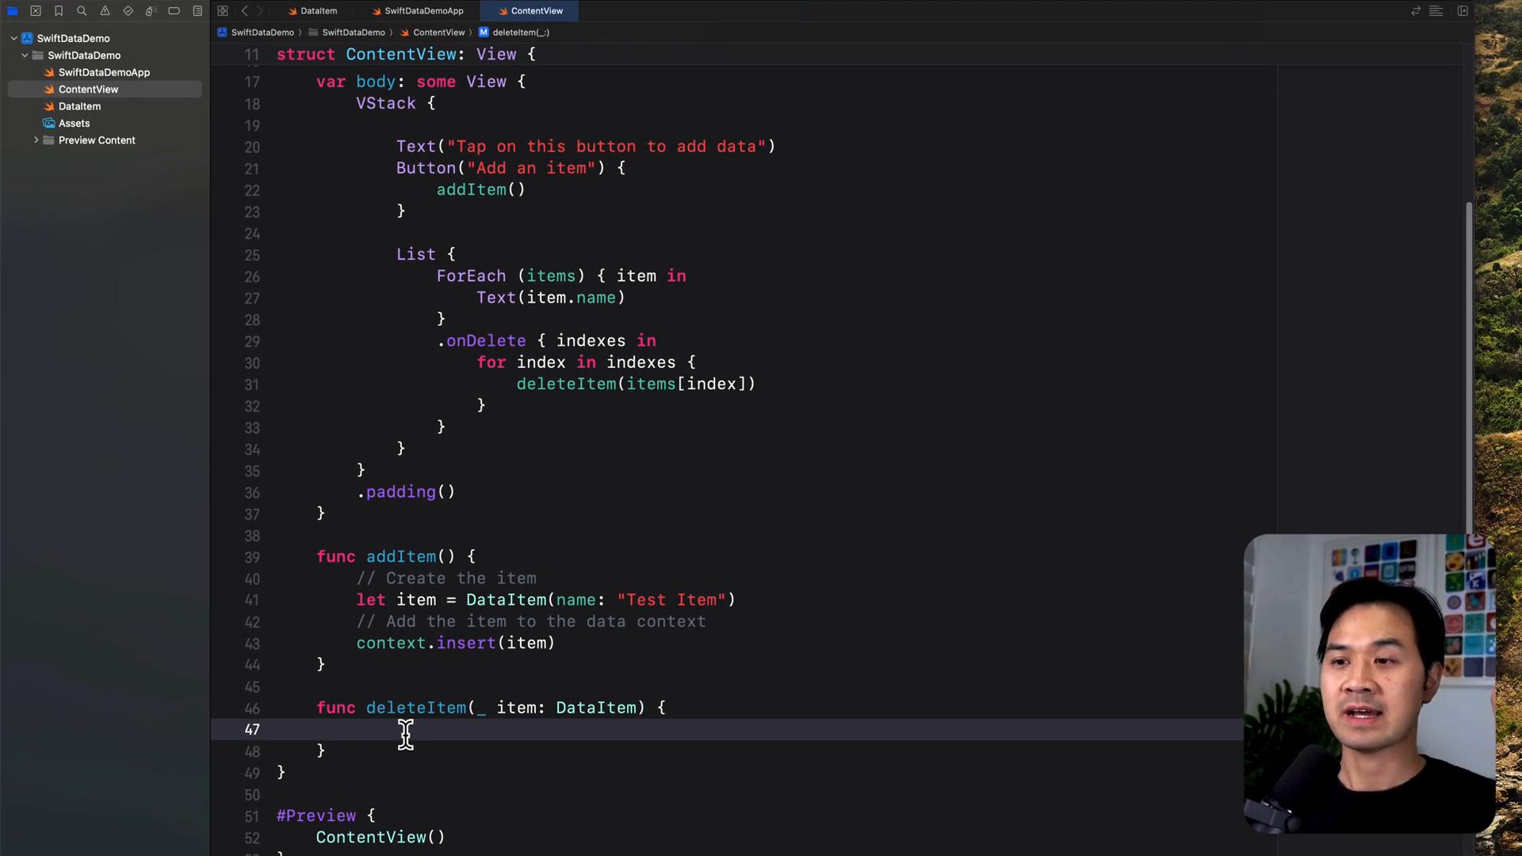
type("context.delete(object: PersistentModel")
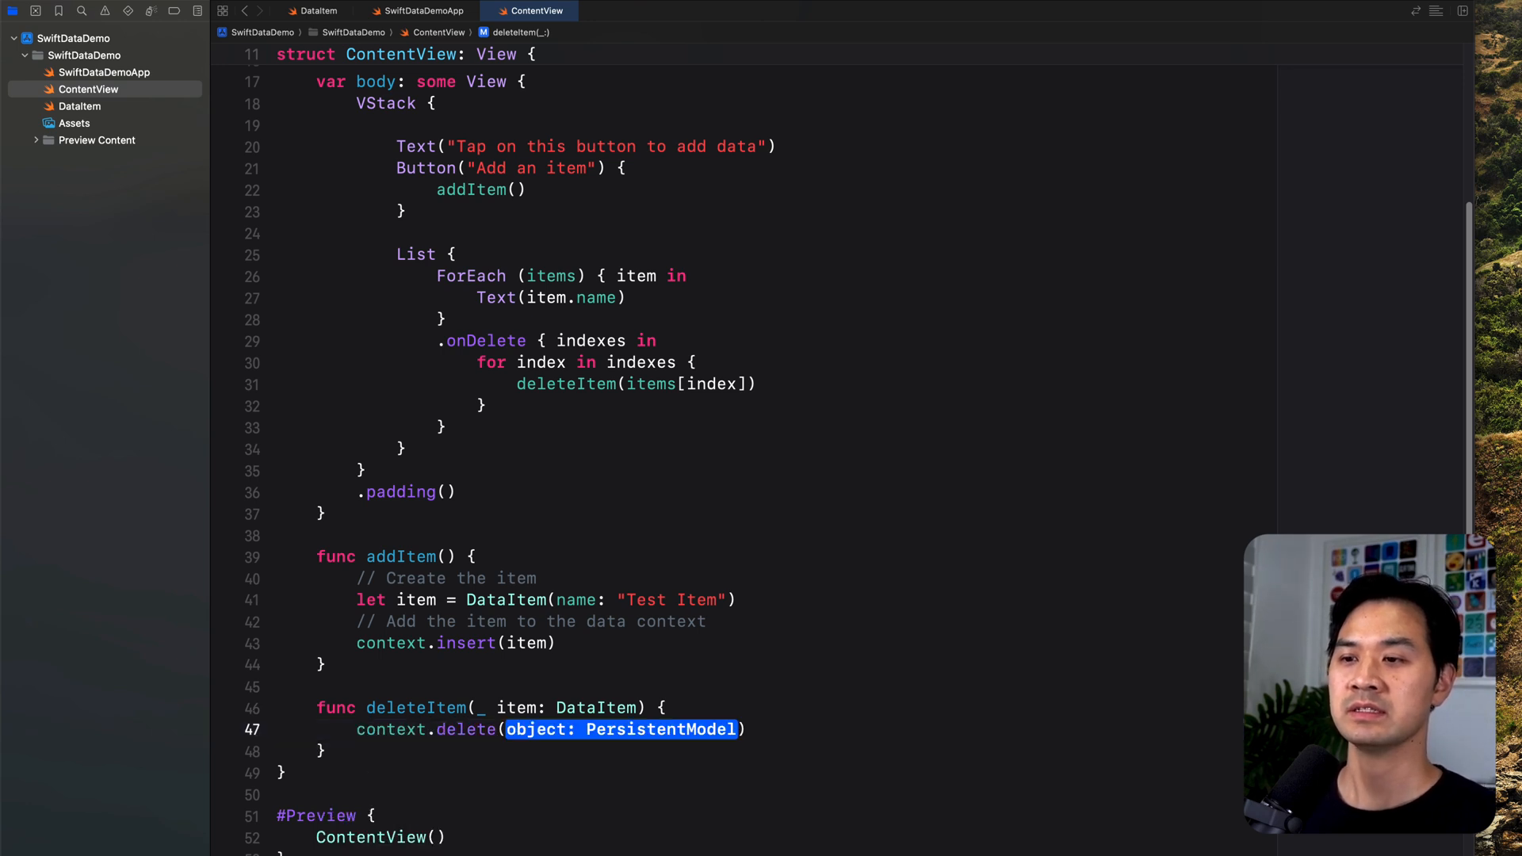
type("item")
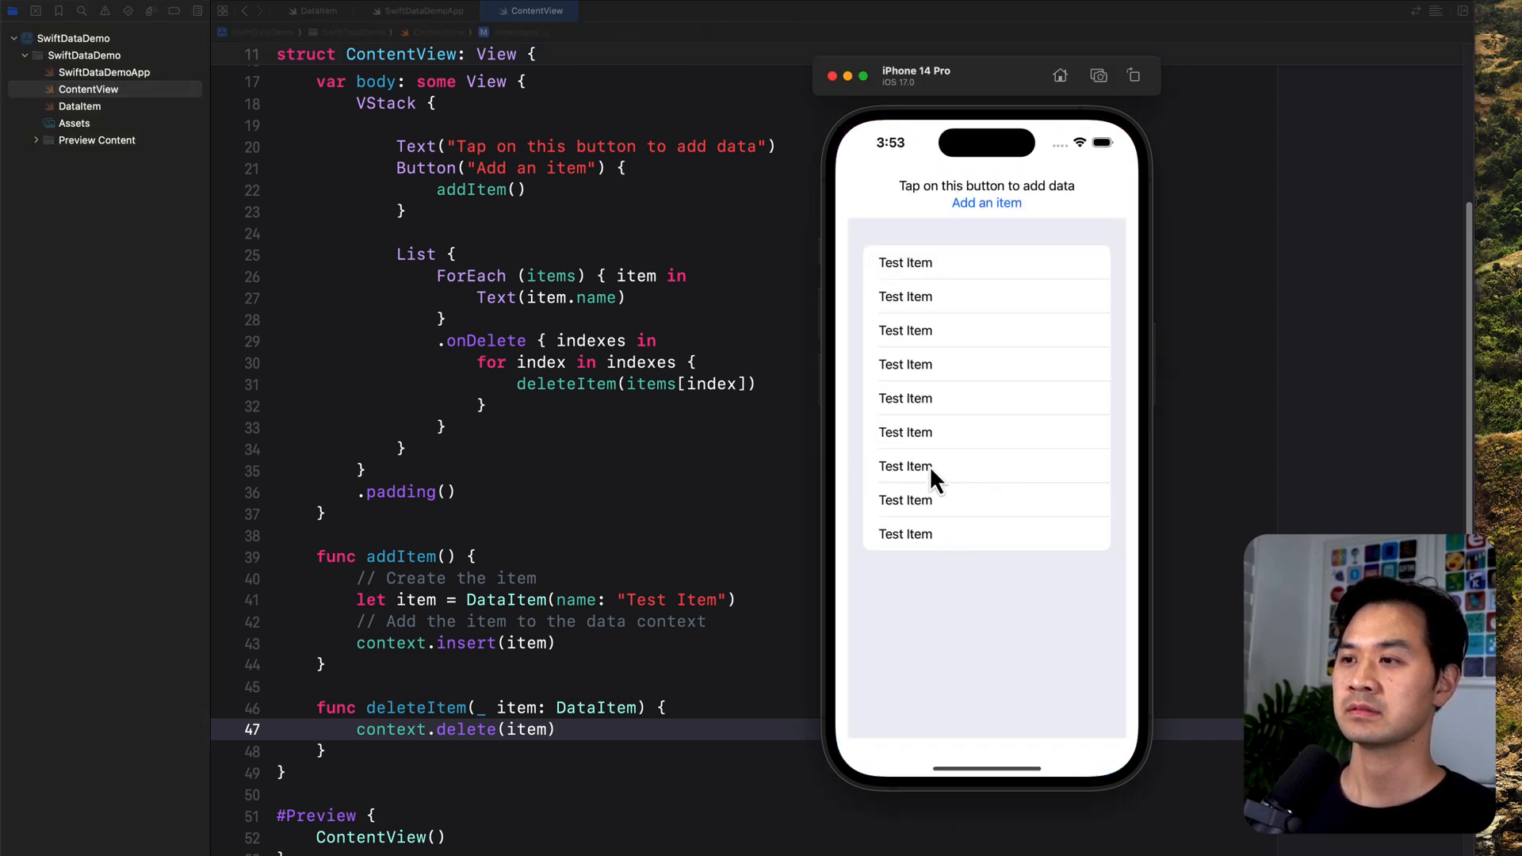
Swipe a Test Item row left in the simulator and delete it
left_click_drag(970, 466, 873, 466)
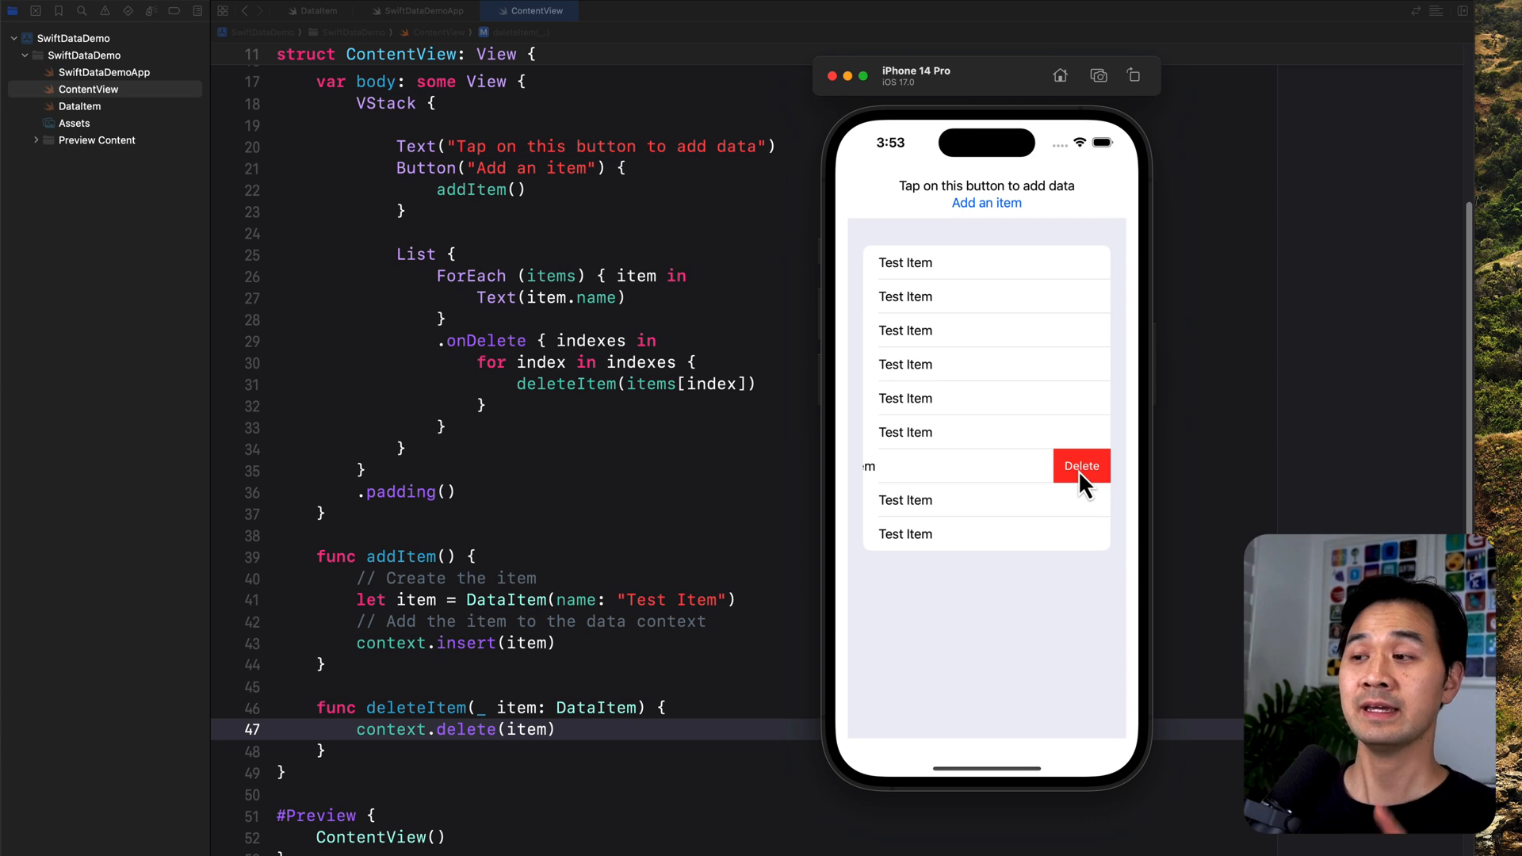
left_click(1081, 466)
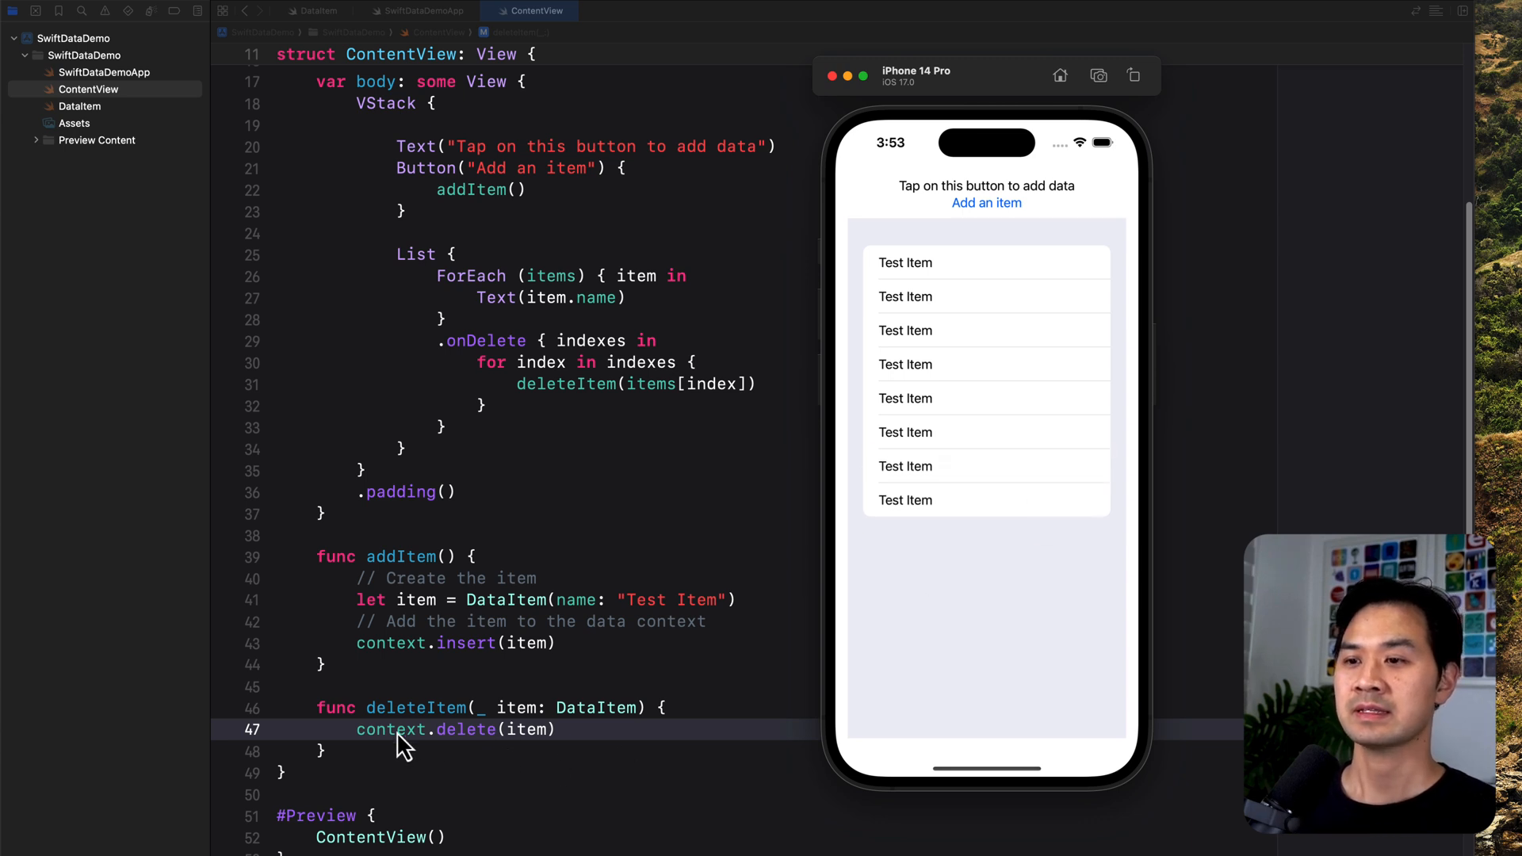
mouse_move(504, 377)
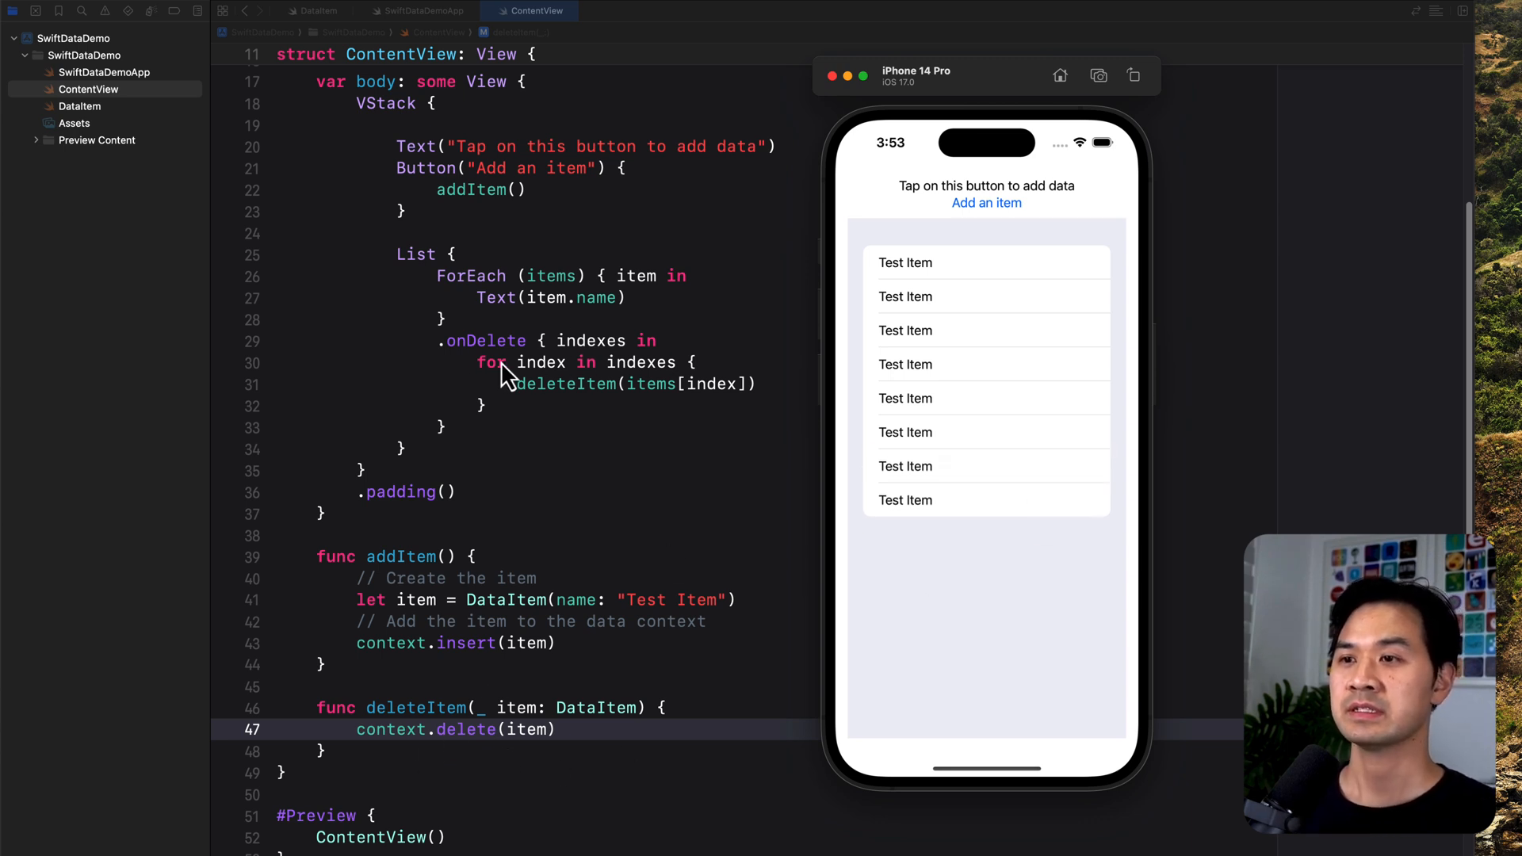
mouse_move(539, 564)
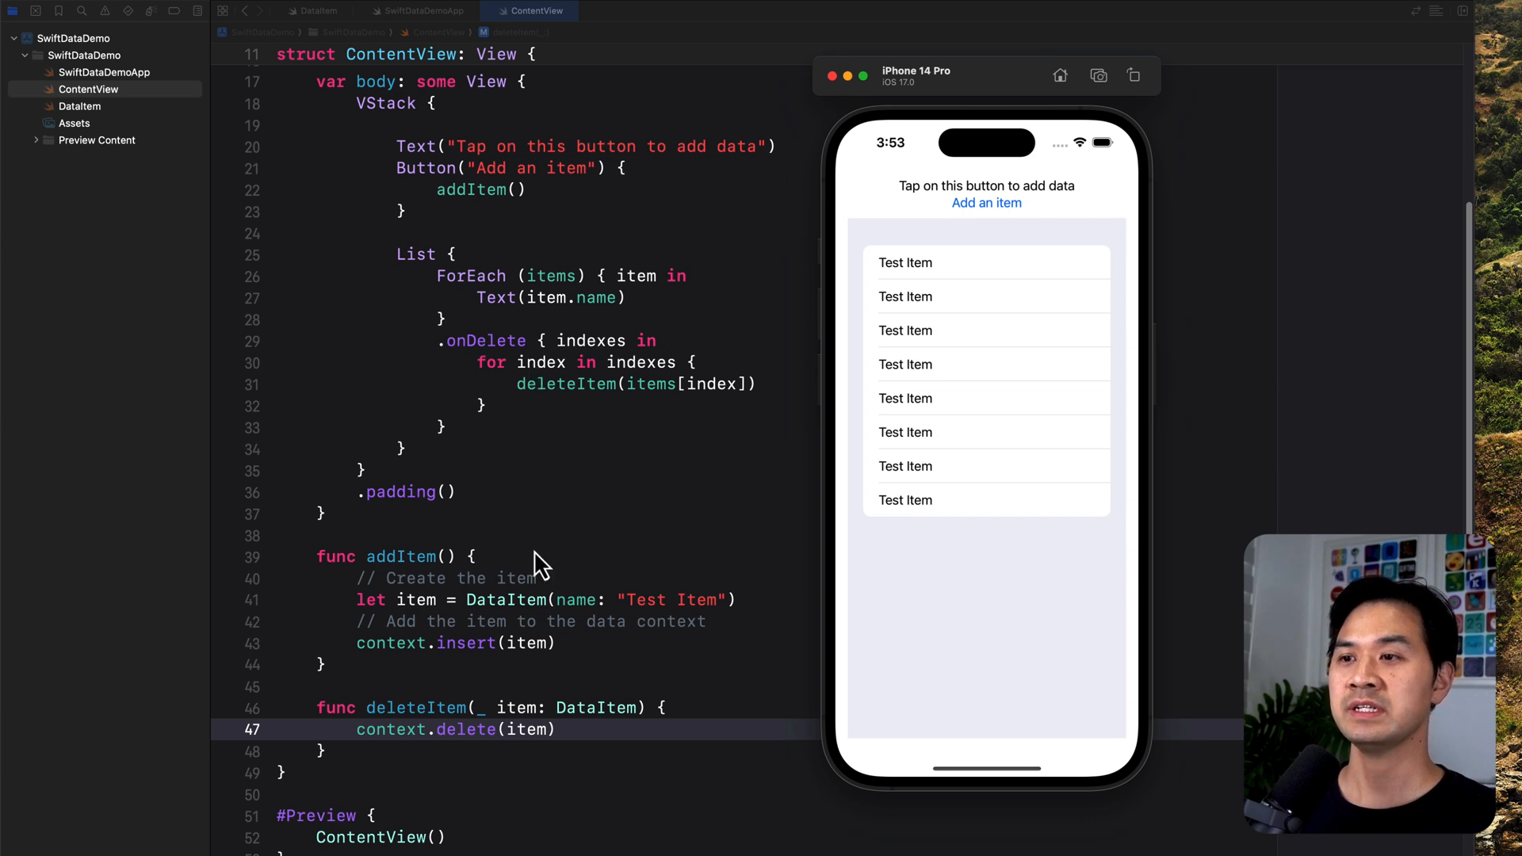
mouse_move(1039, 475)
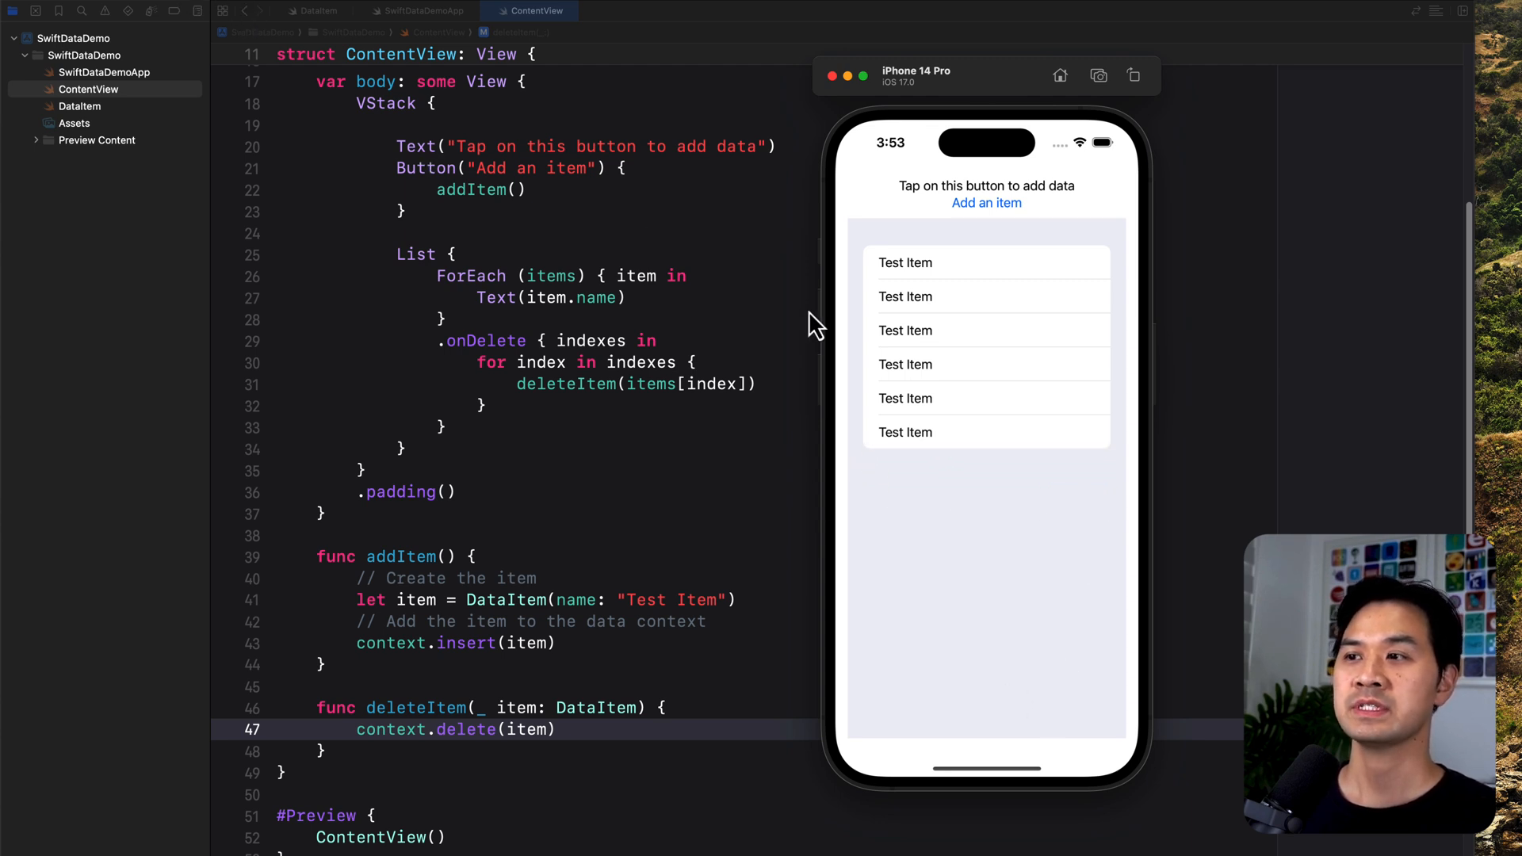
mouse_move(204, 9)
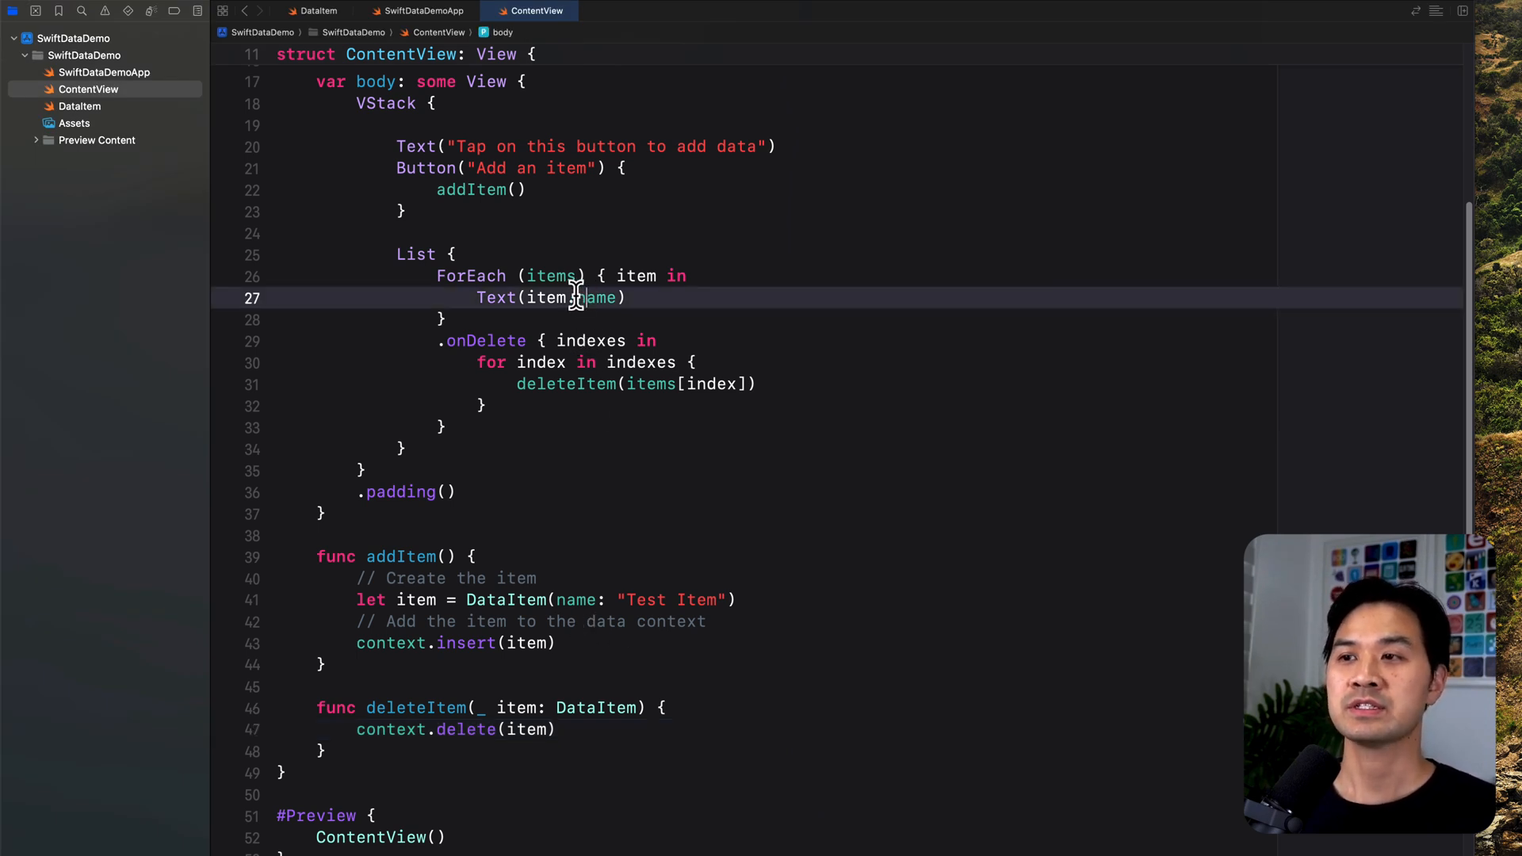
Select the item.name text in the row's Text view for editing
double_click(547, 298)
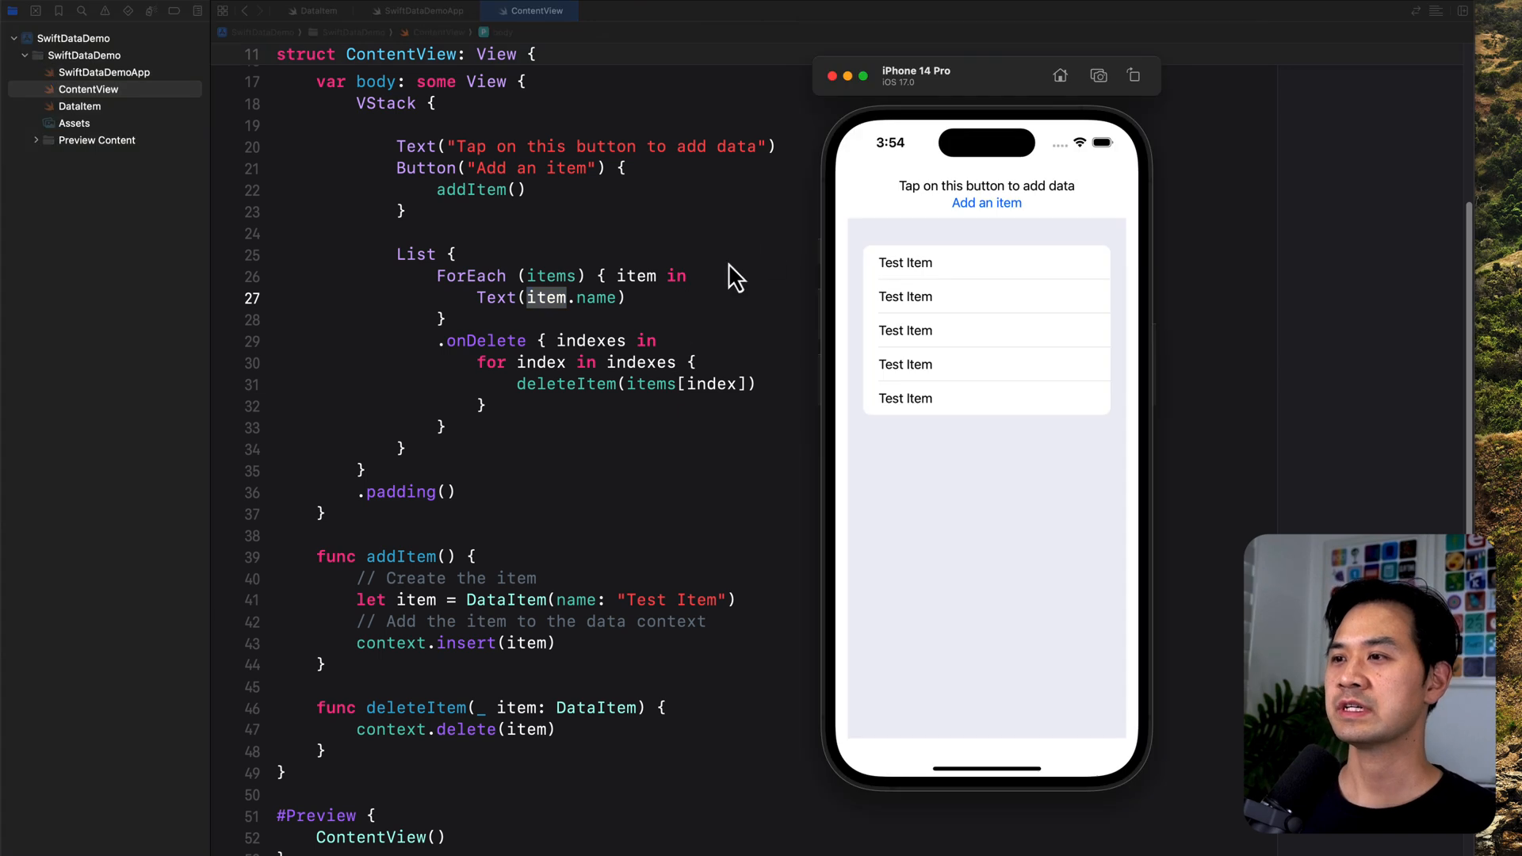
mouse_move(1026, 443)
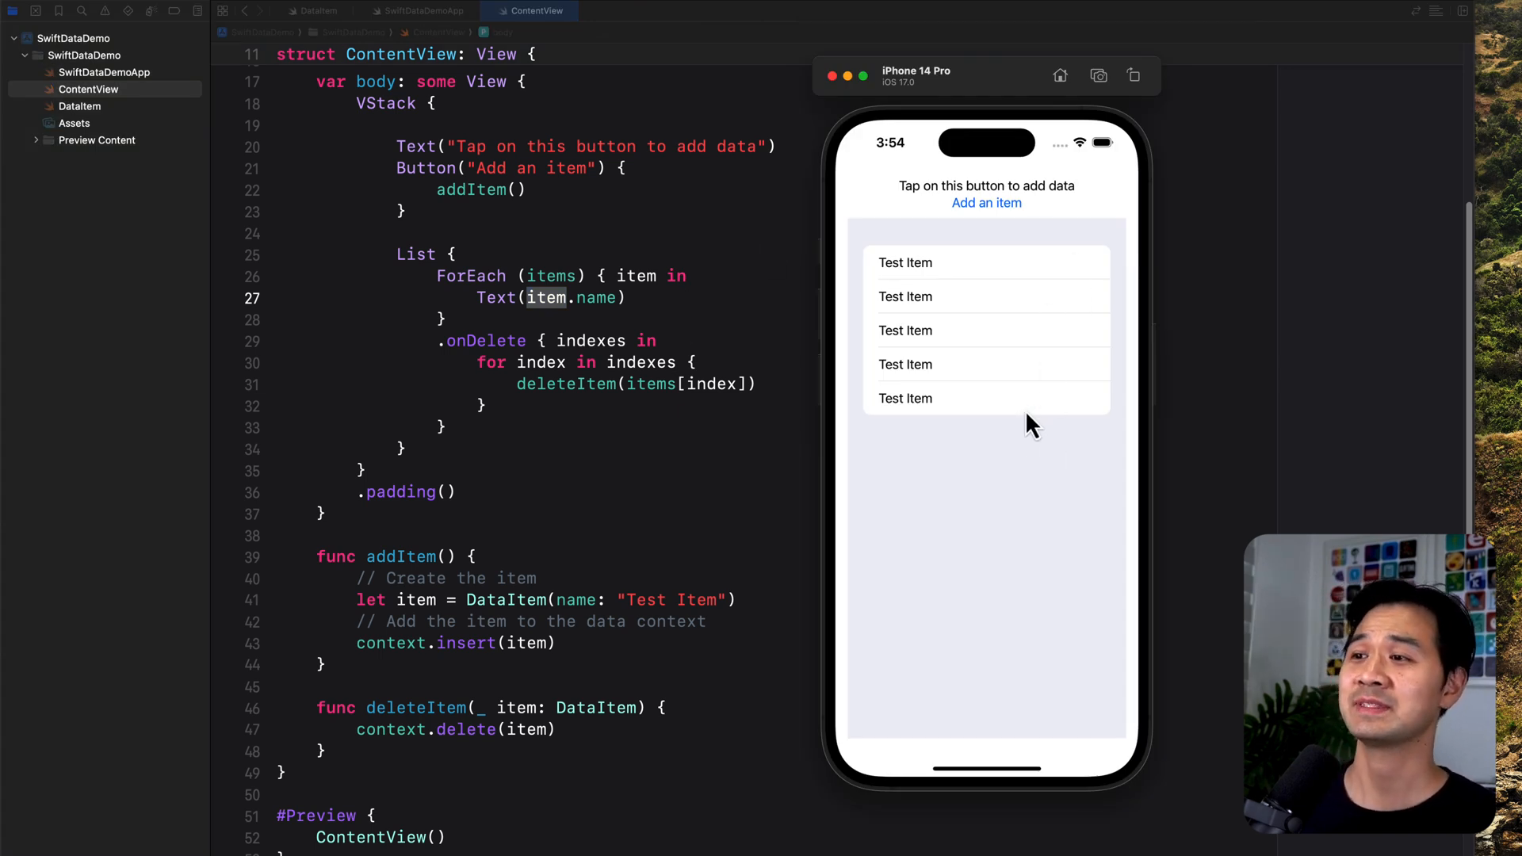
mouse_move(1038, 384)
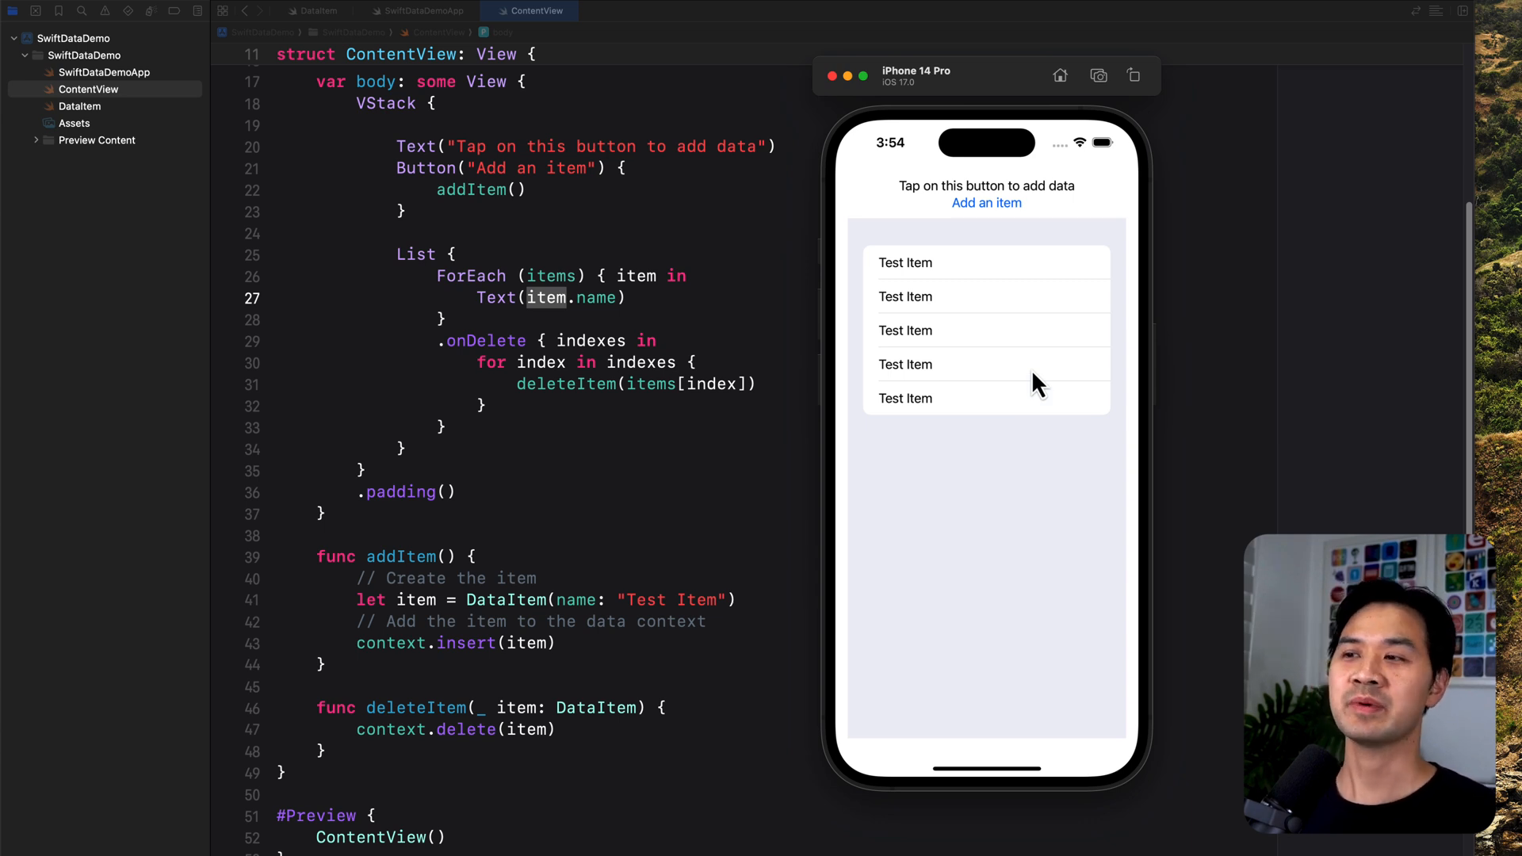
mouse_move(1007, 366)
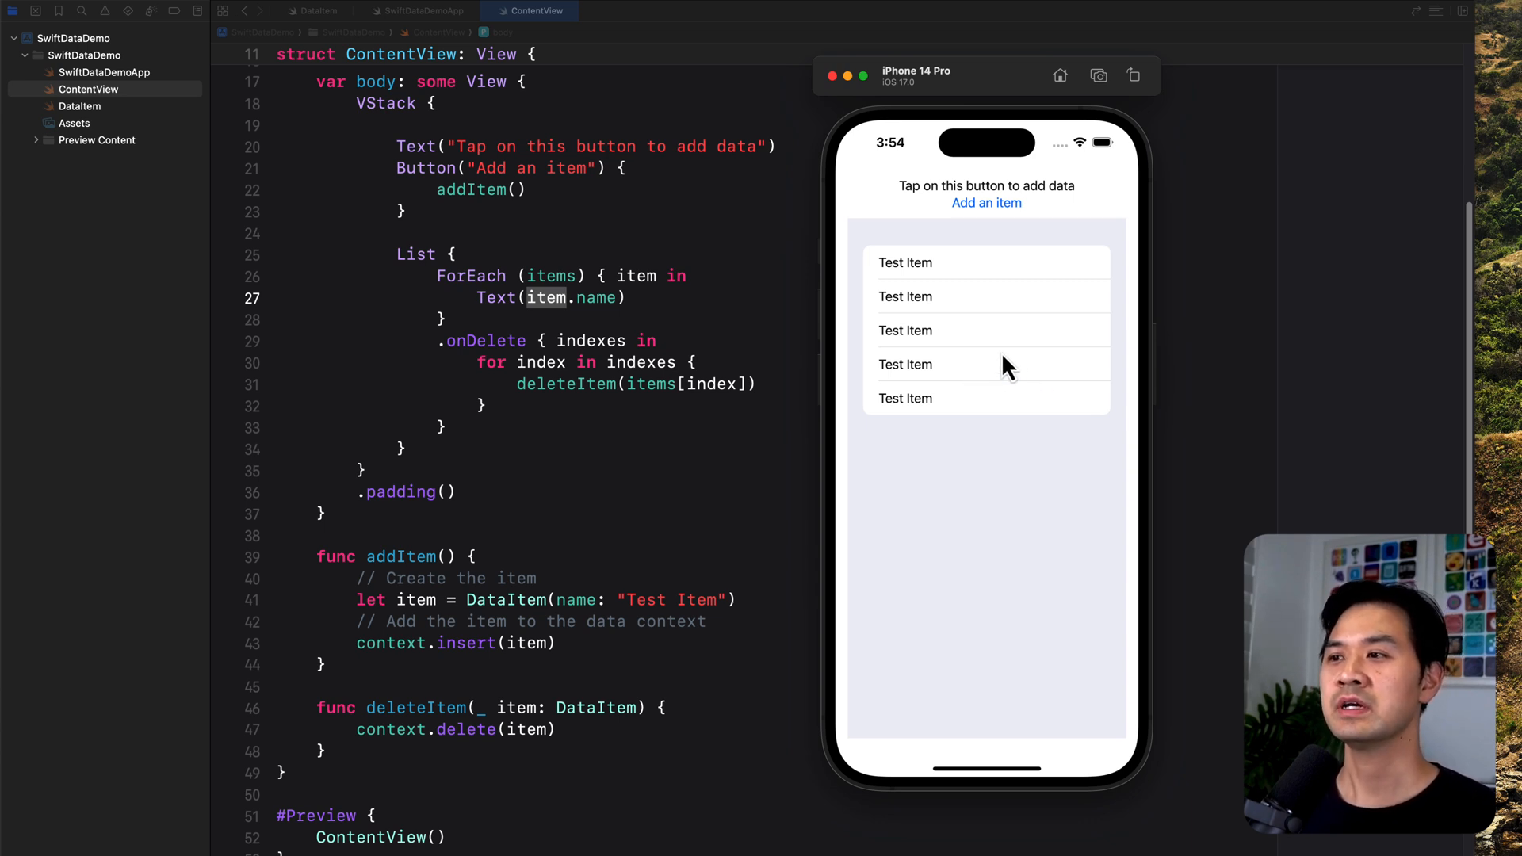
mouse_move(1090, 335)
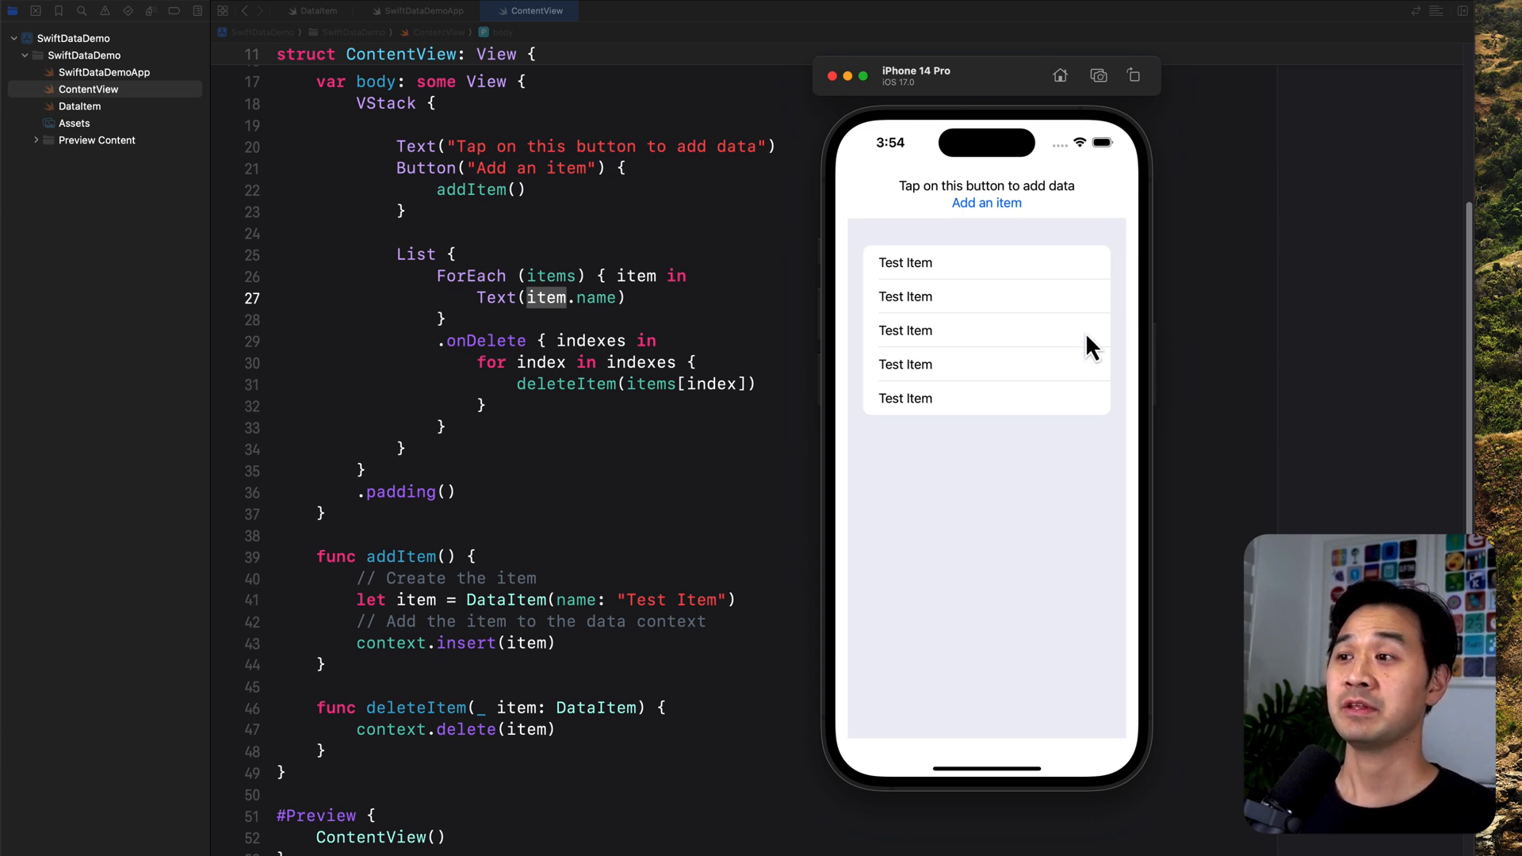
mouse_move(805, 407)
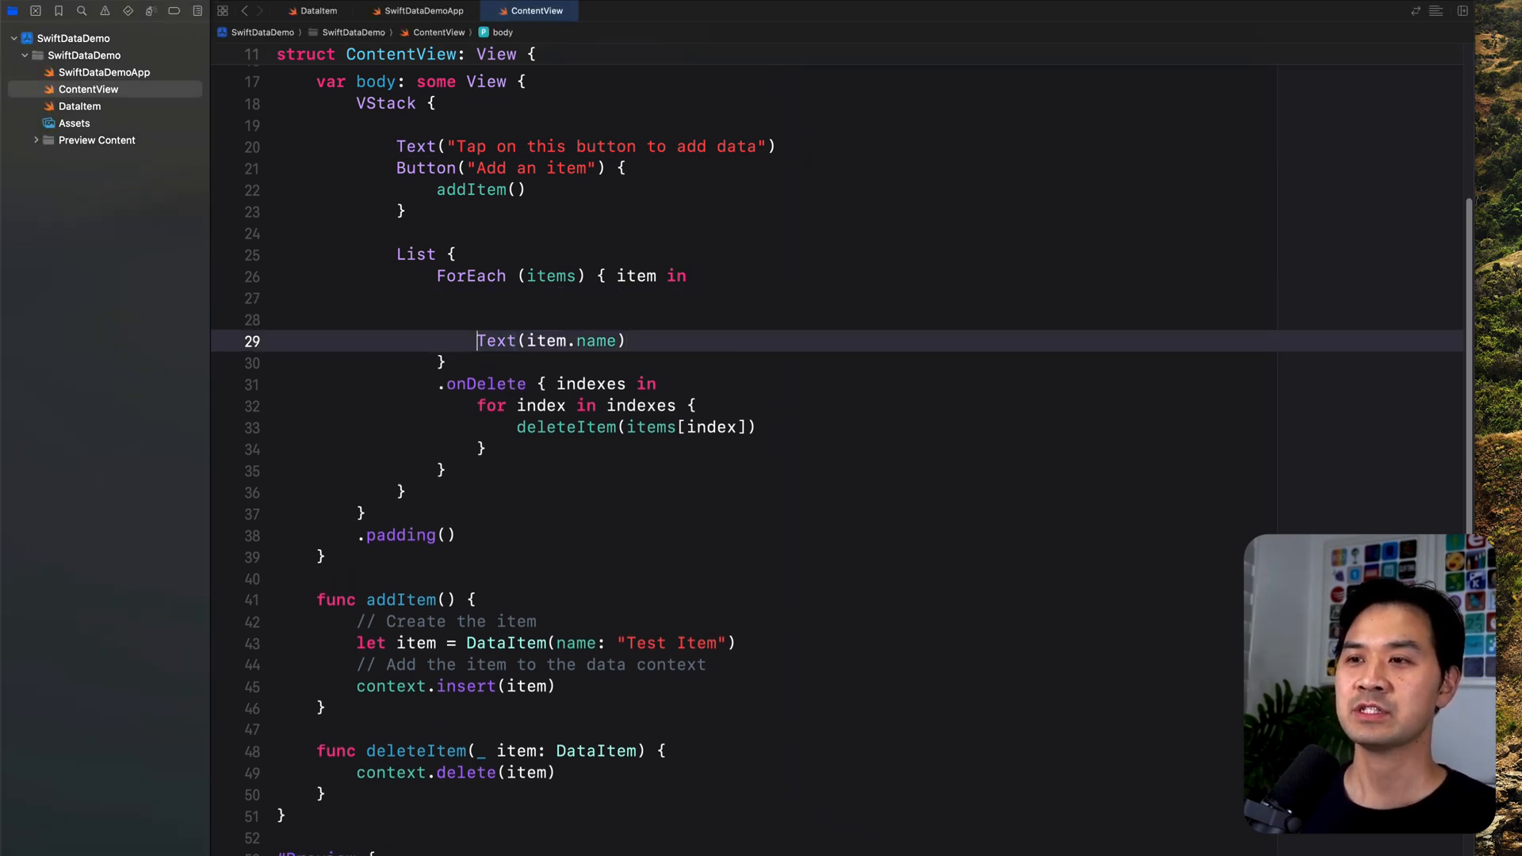
Wrap Text(item.name) in an HStack with Spacer() and an Image(systemName:) placeholder
type("HStack")
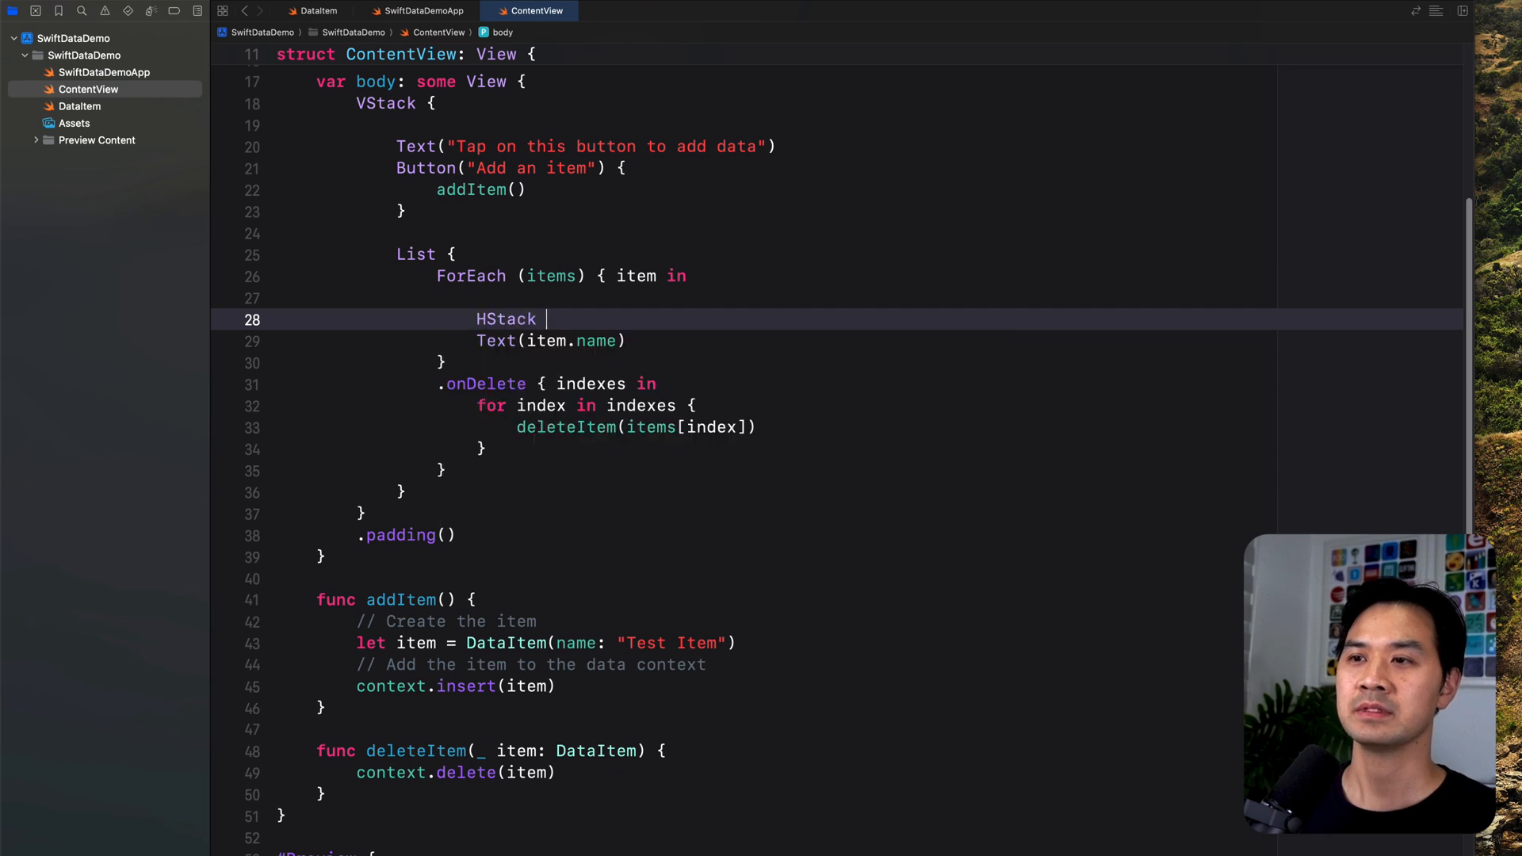
type("{")
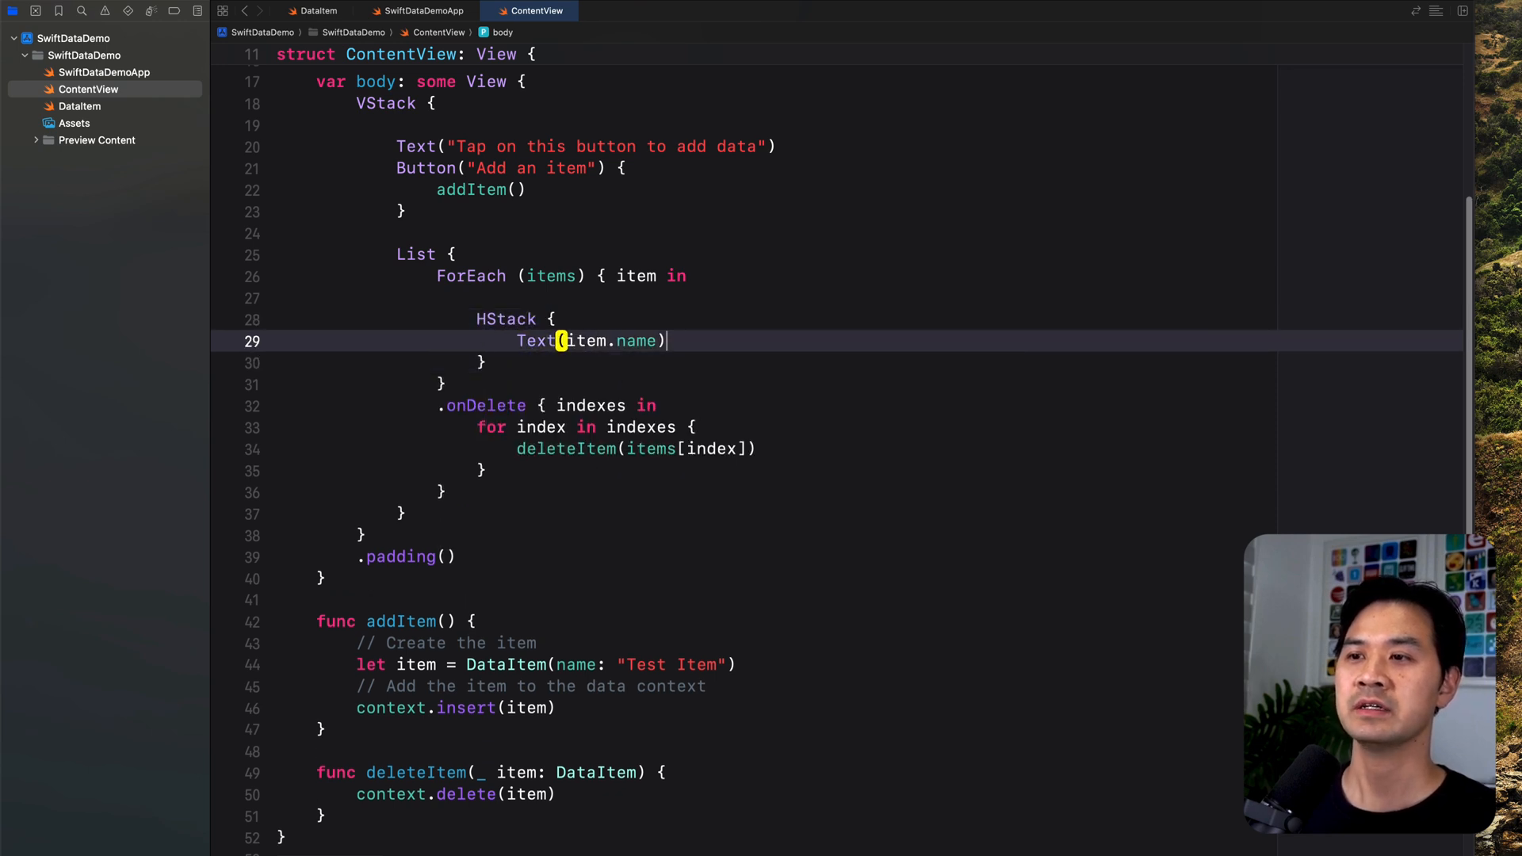
type("Spacer(0)")
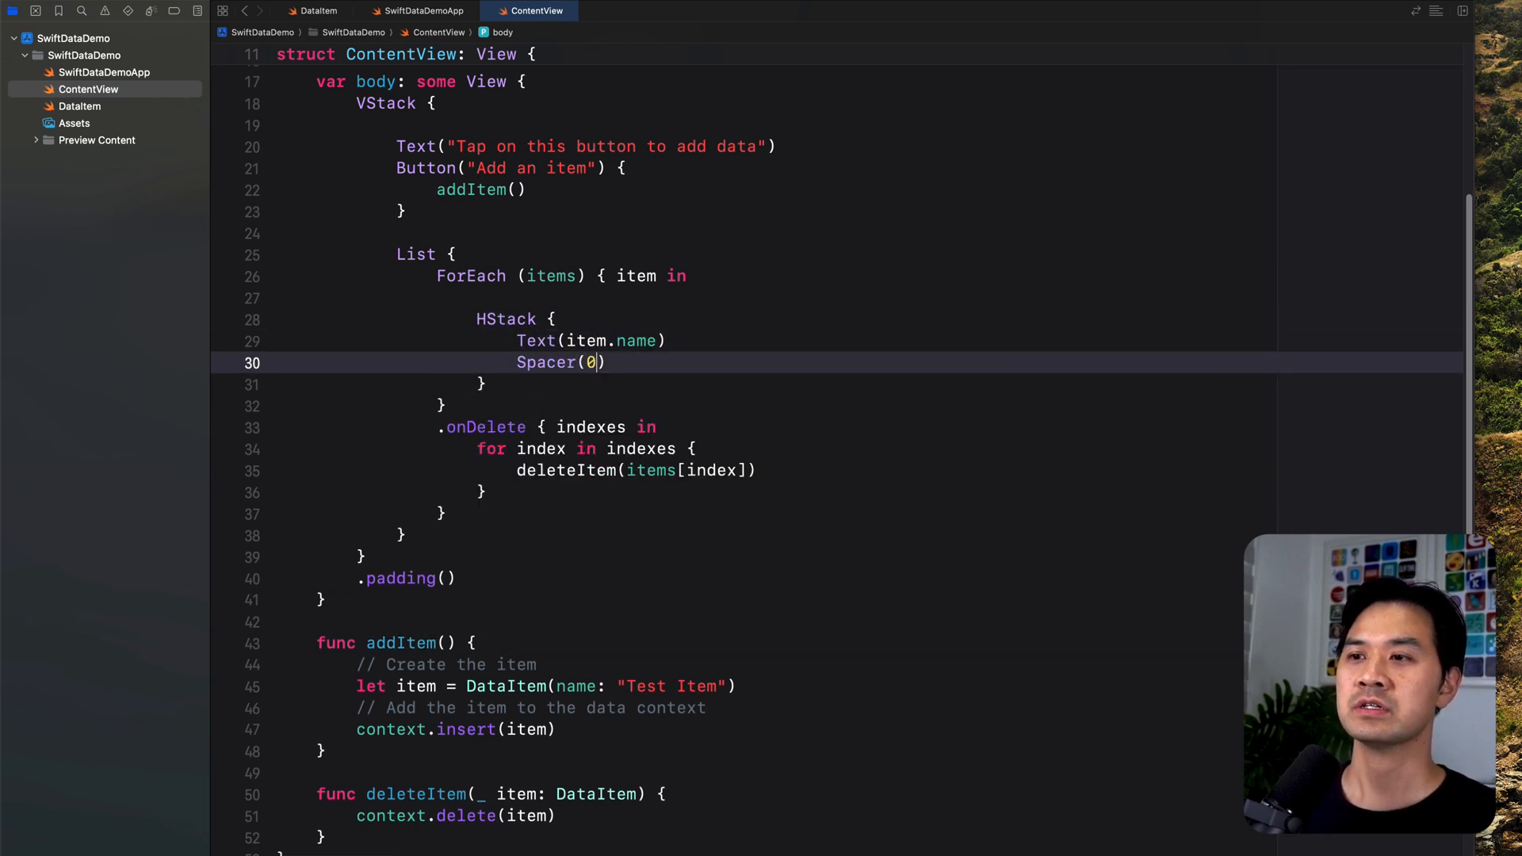
key("backspace")
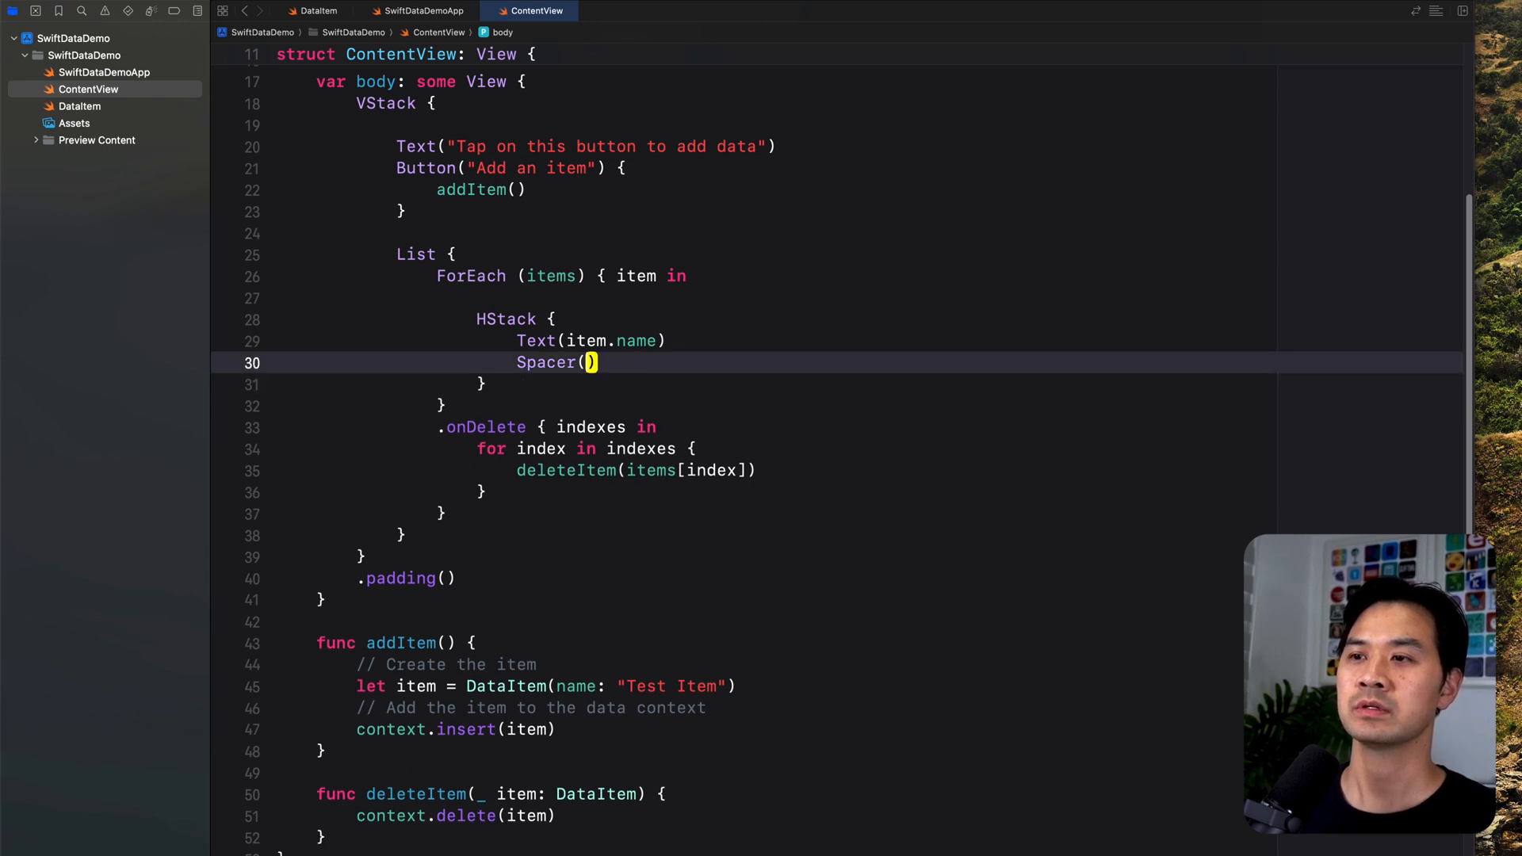
type("Image")
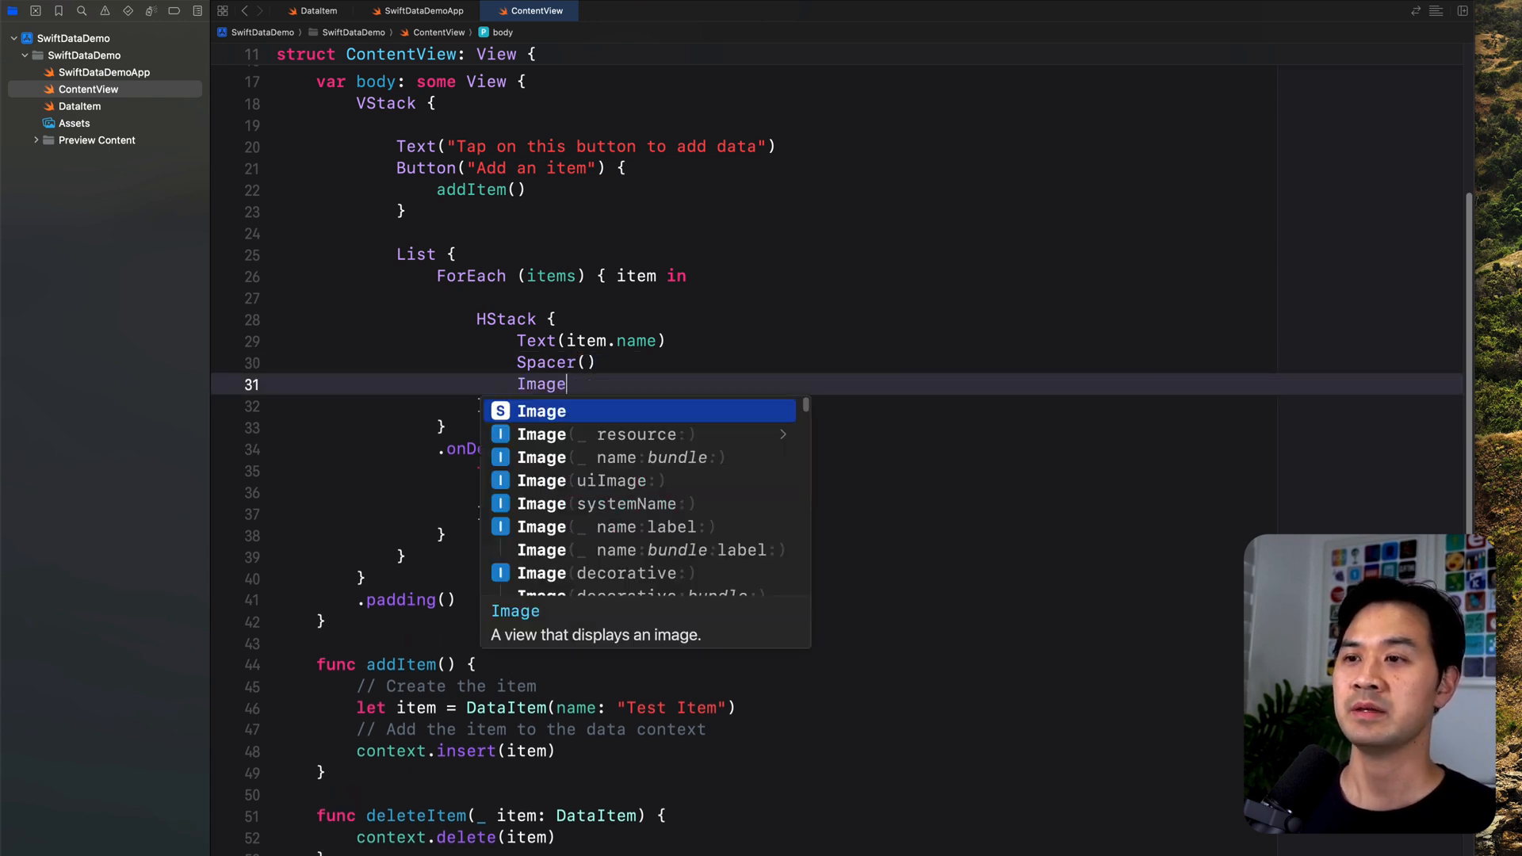
left_click(542, 504)
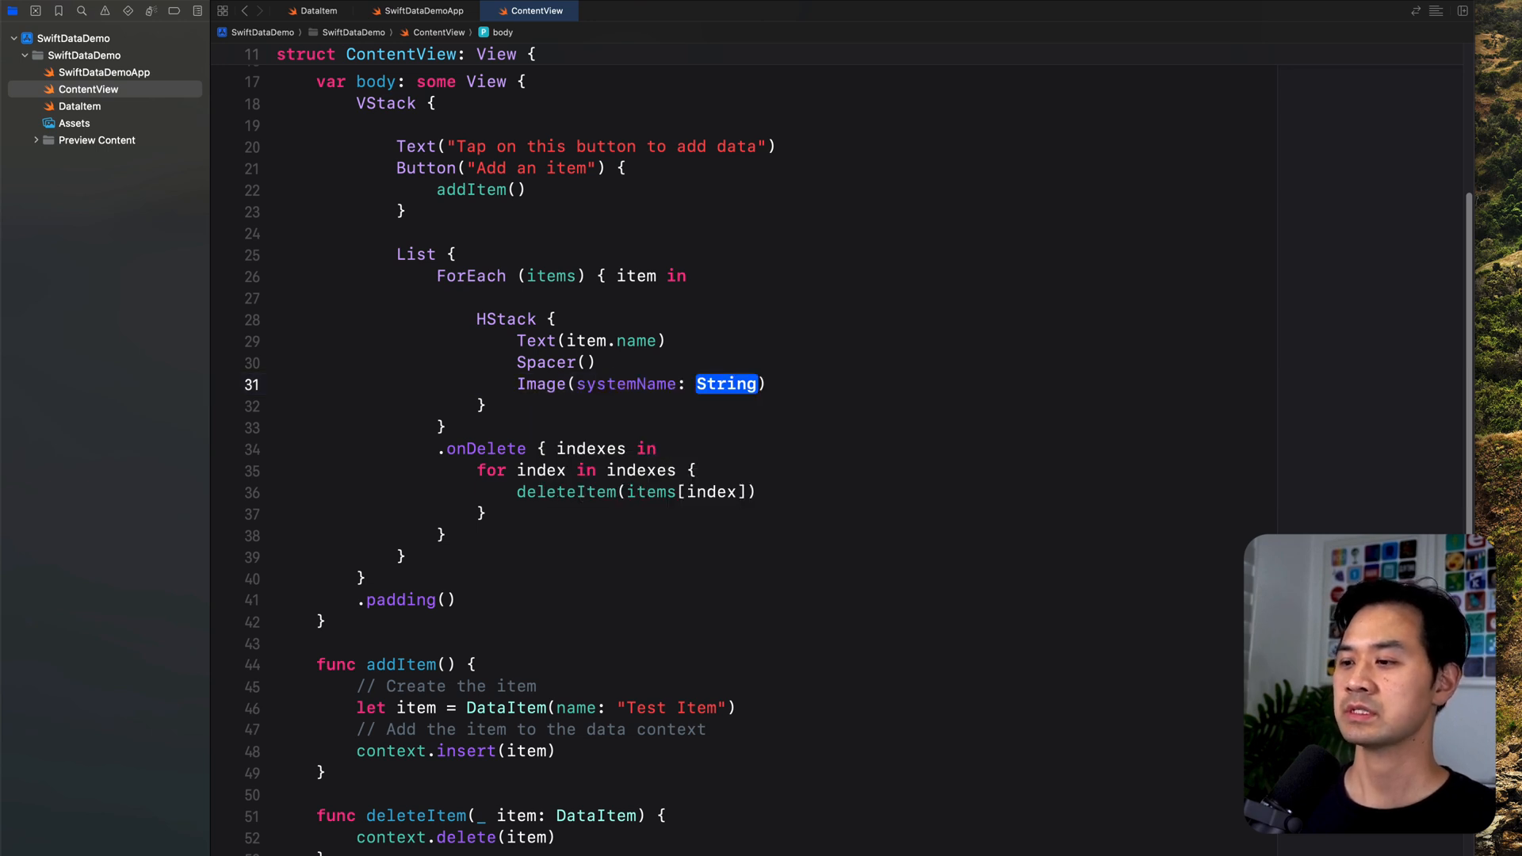
type("trash")
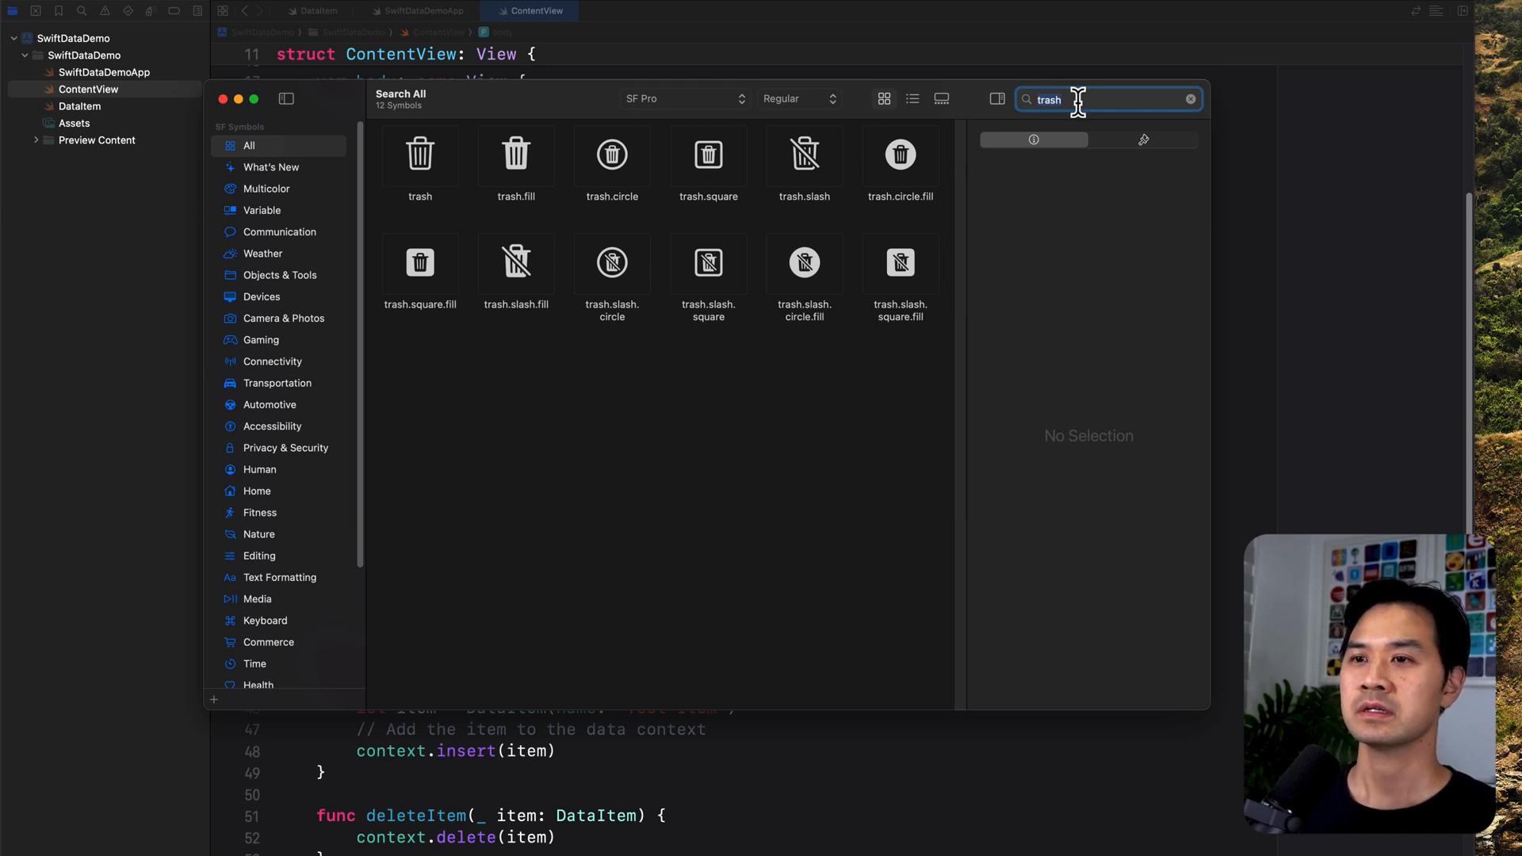
Try SF Symbols searches like cycle, circle, update, recycle and edit, inspecting the pencil symbol
type("cycle")
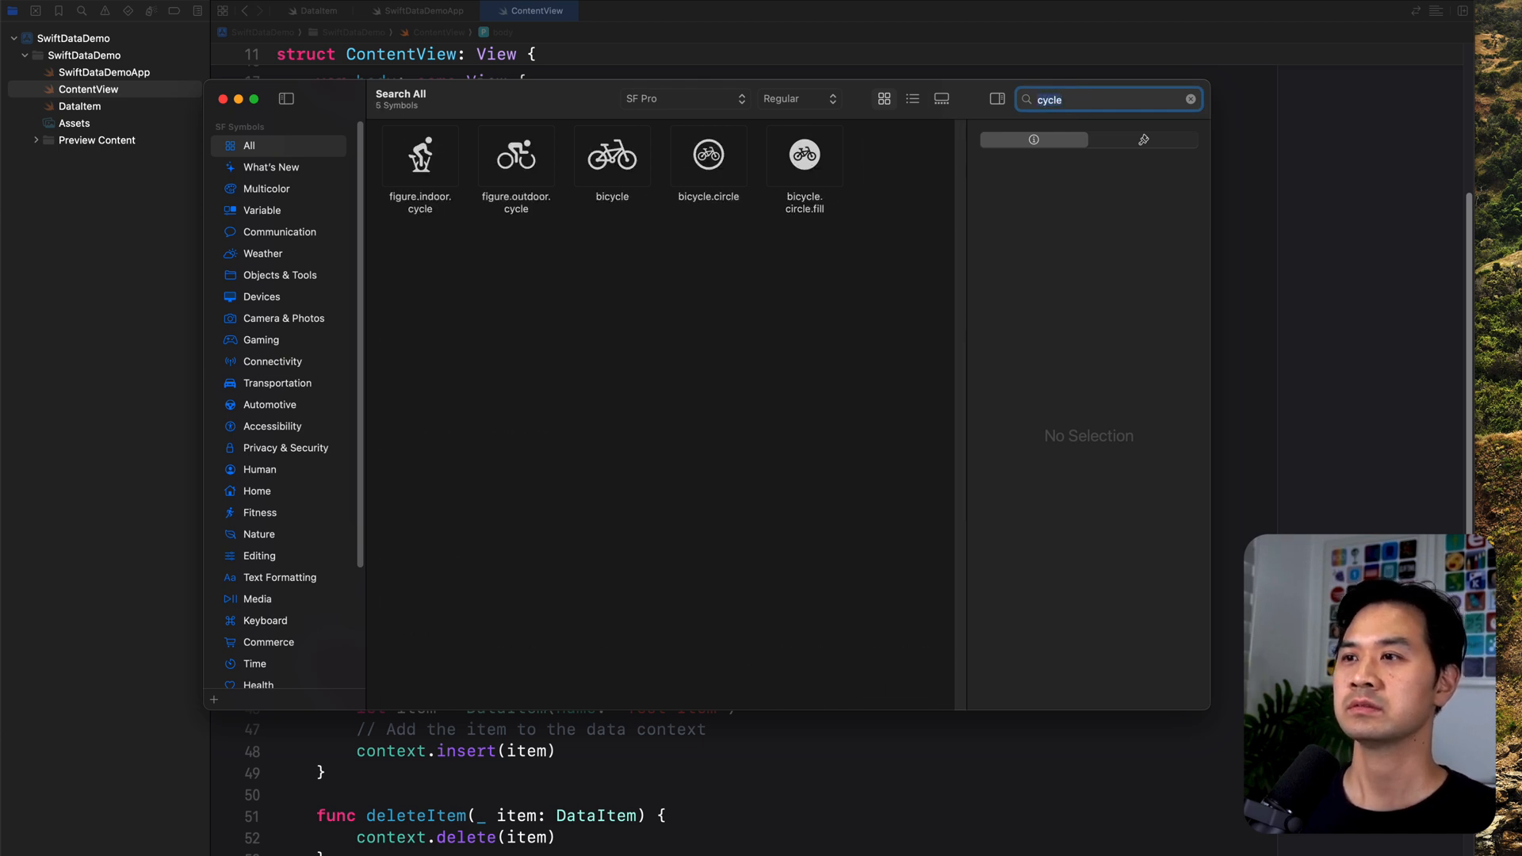
type("circle")
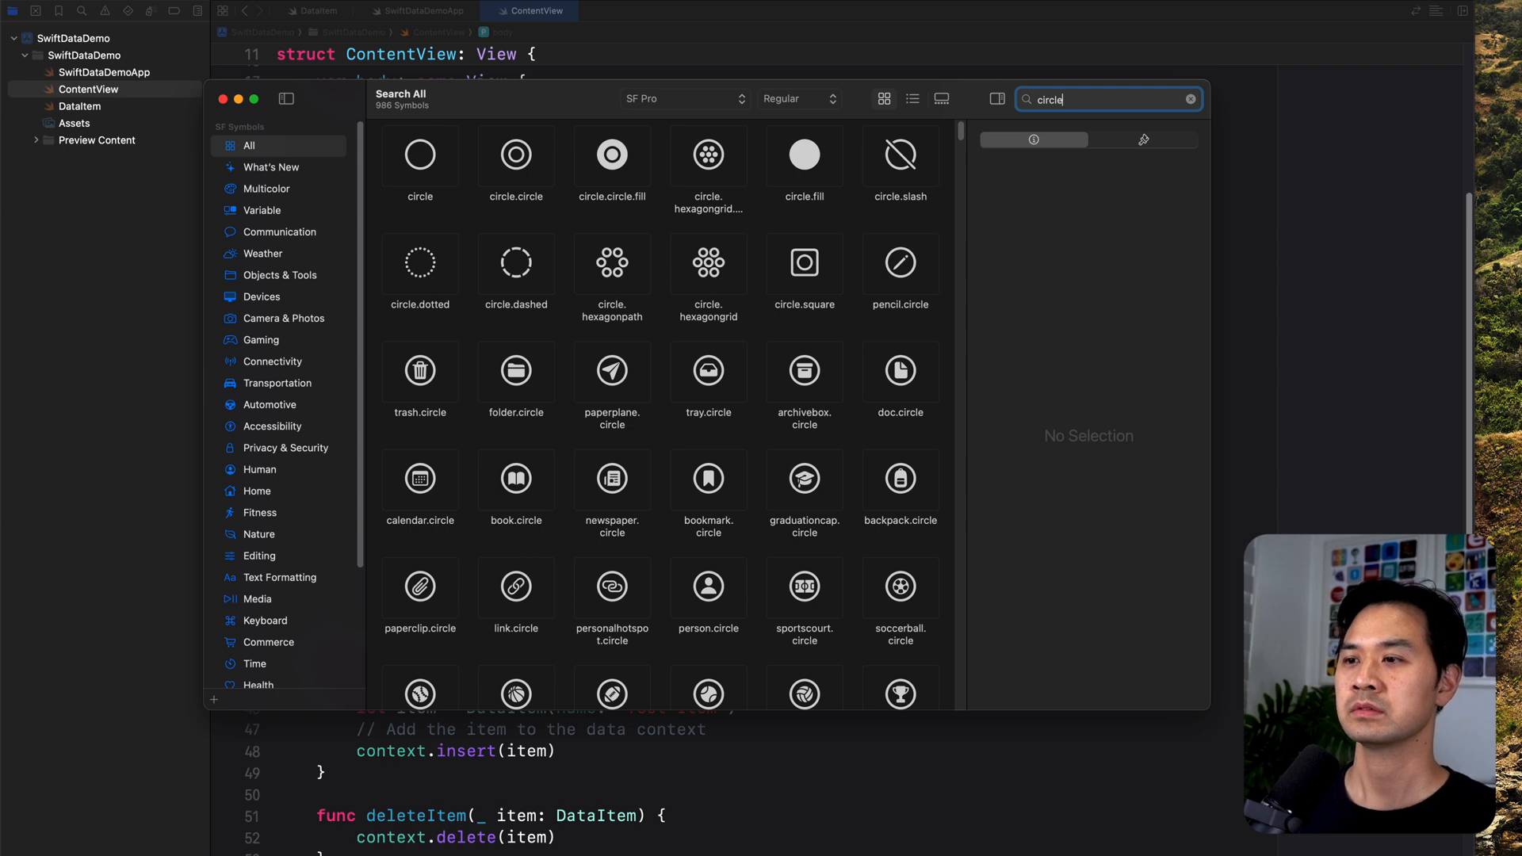
type("cupdate")
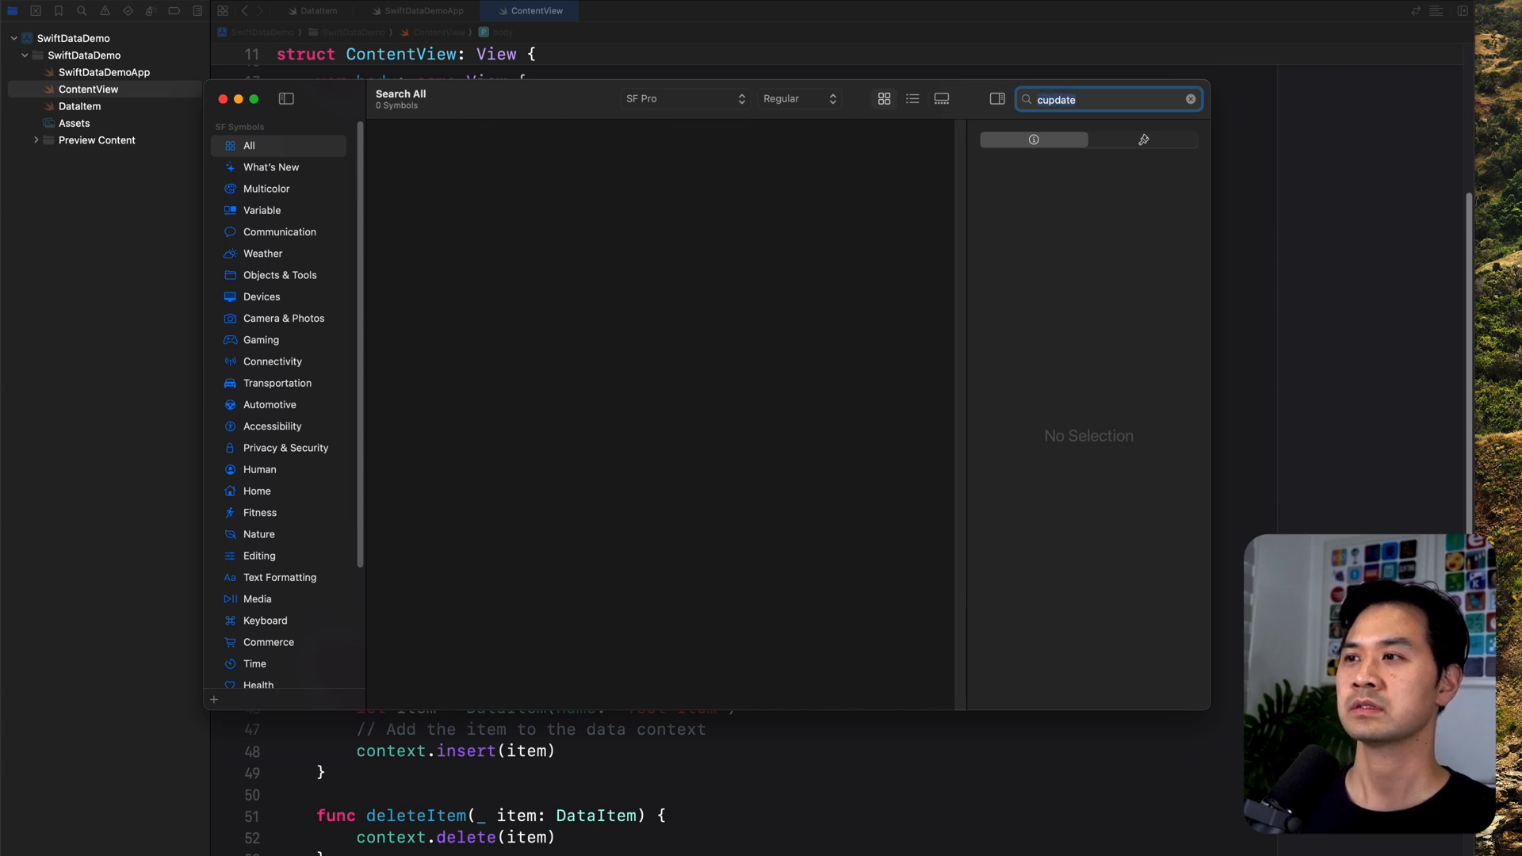
type("recyc")
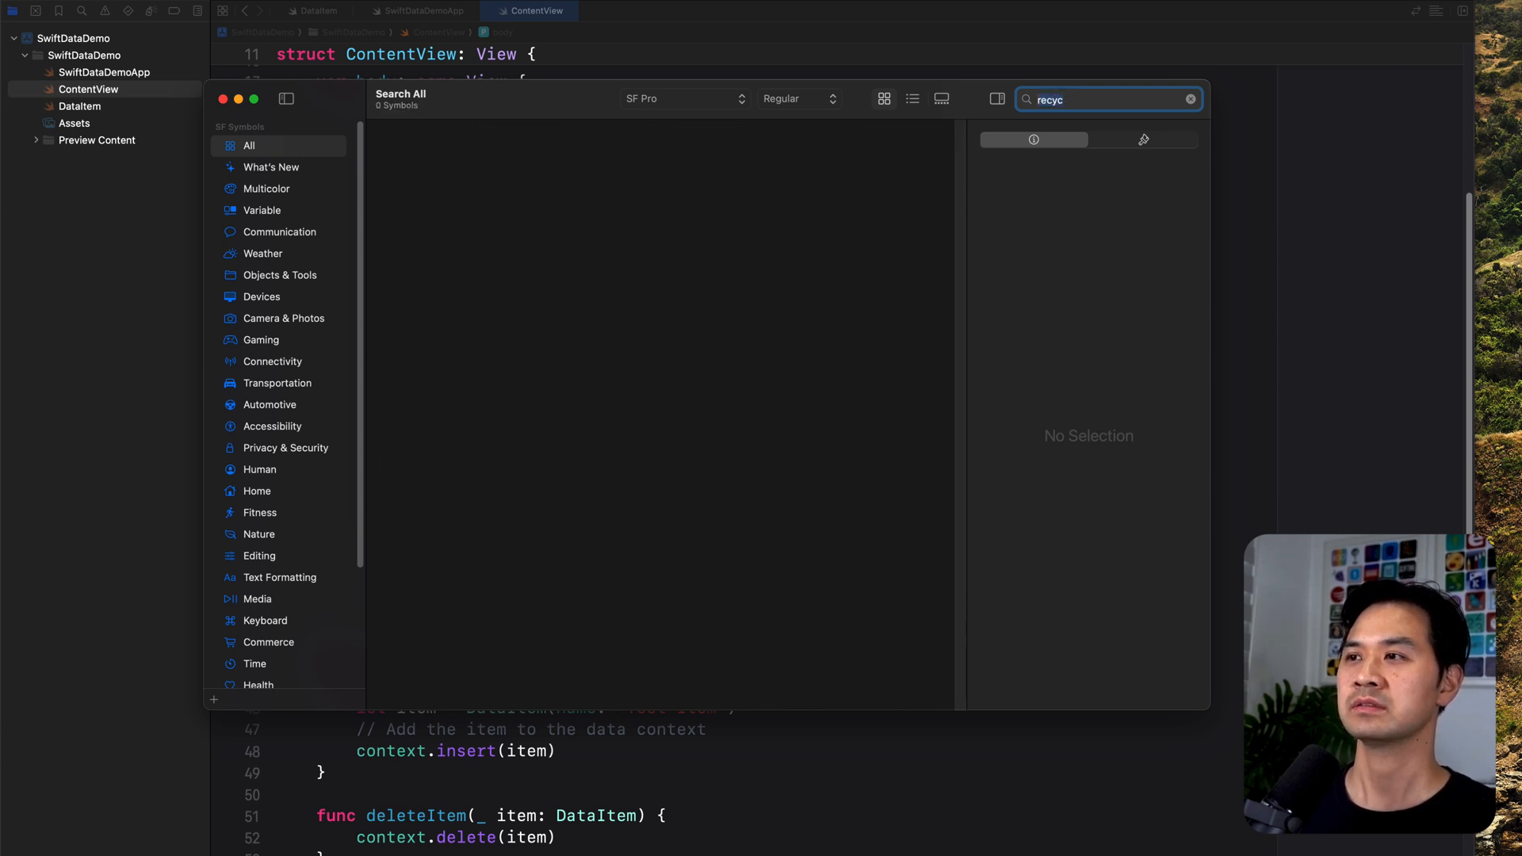
type("spi")
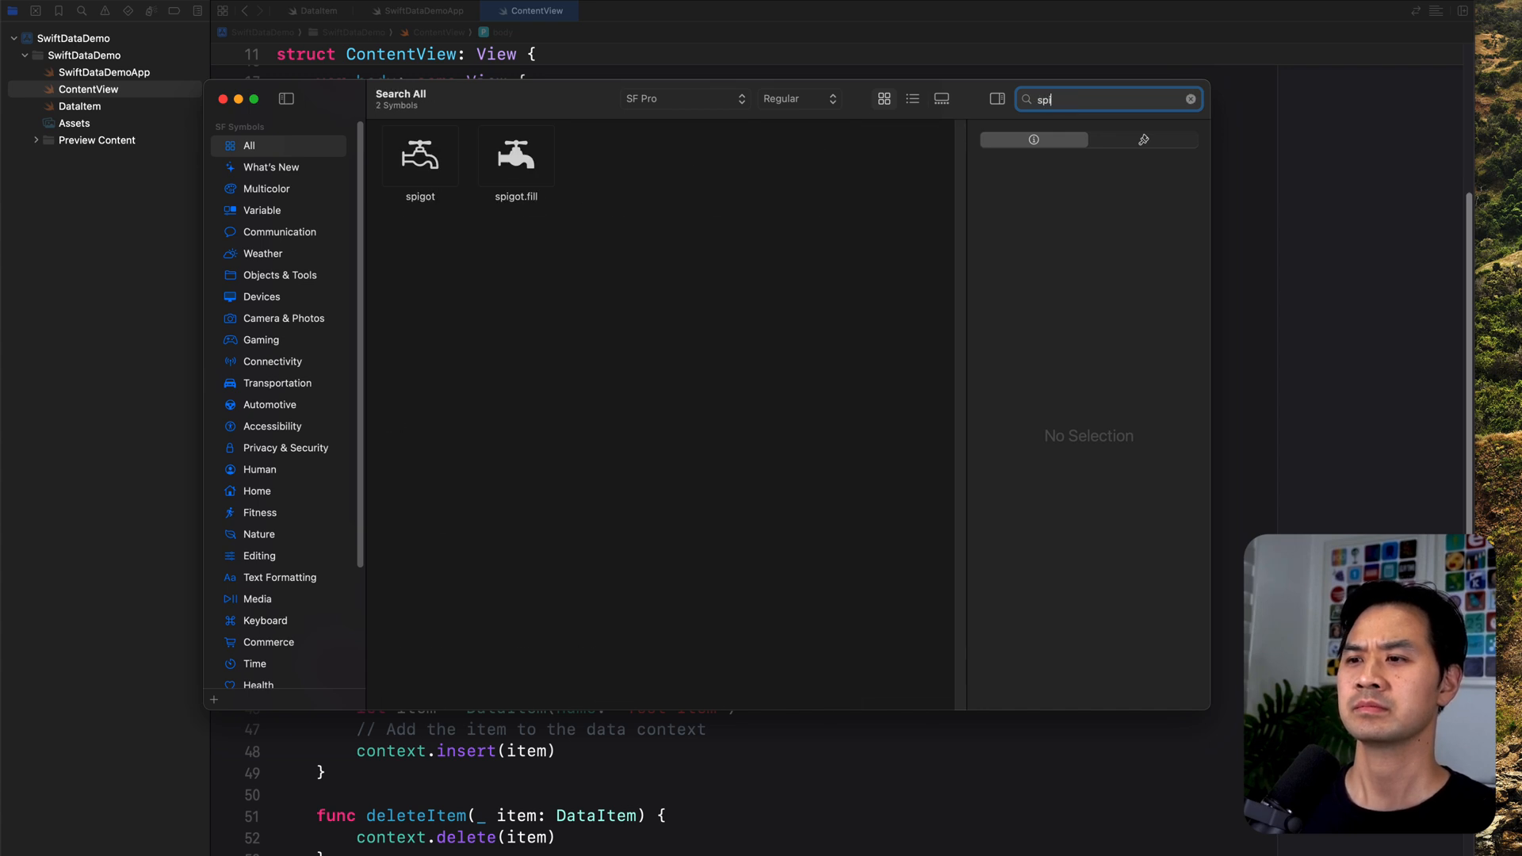
type("e")
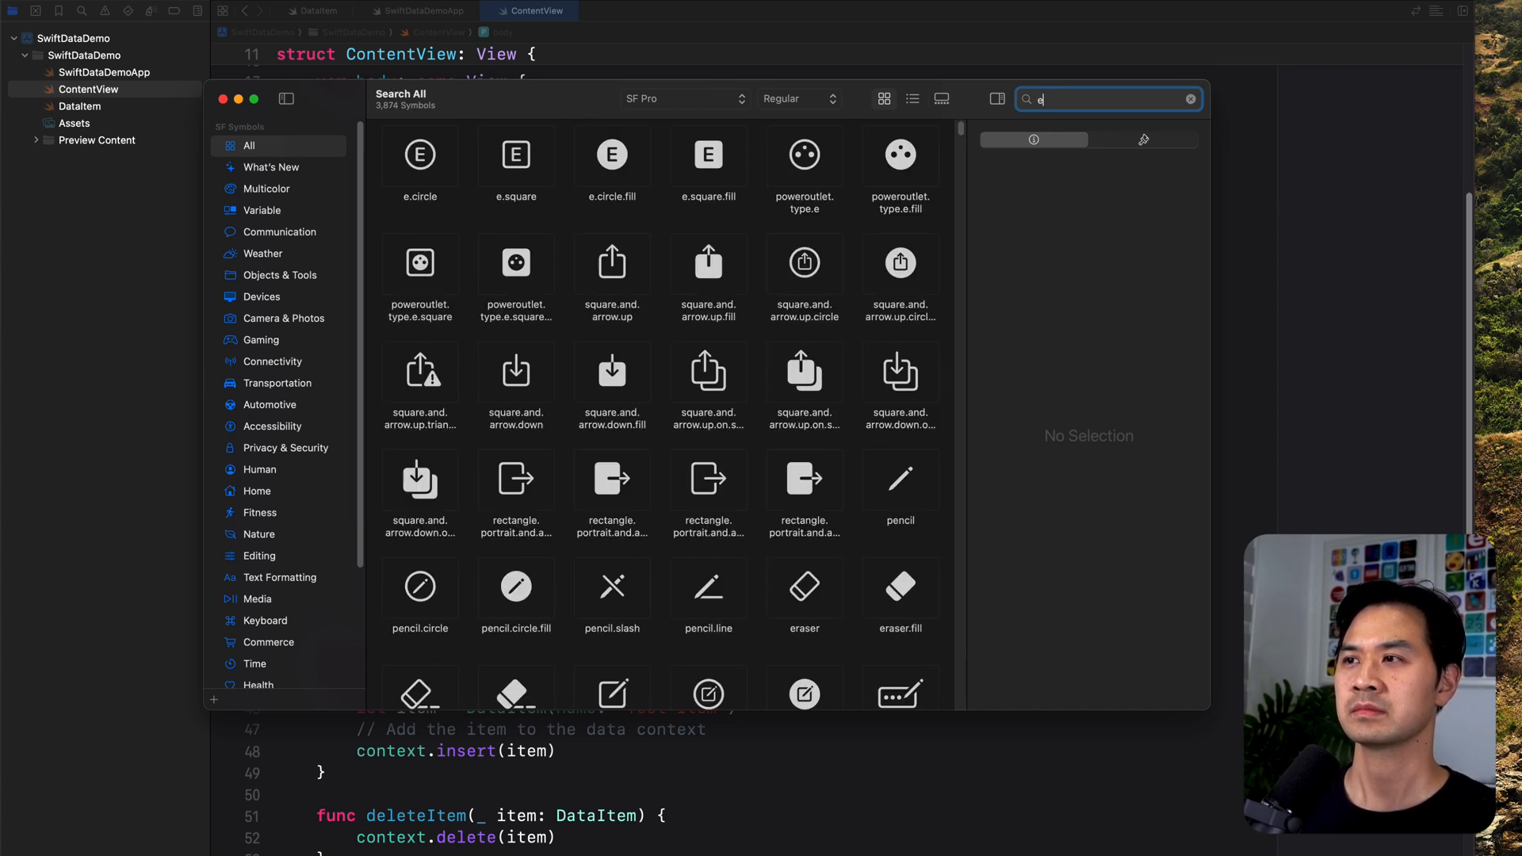
type("dit")
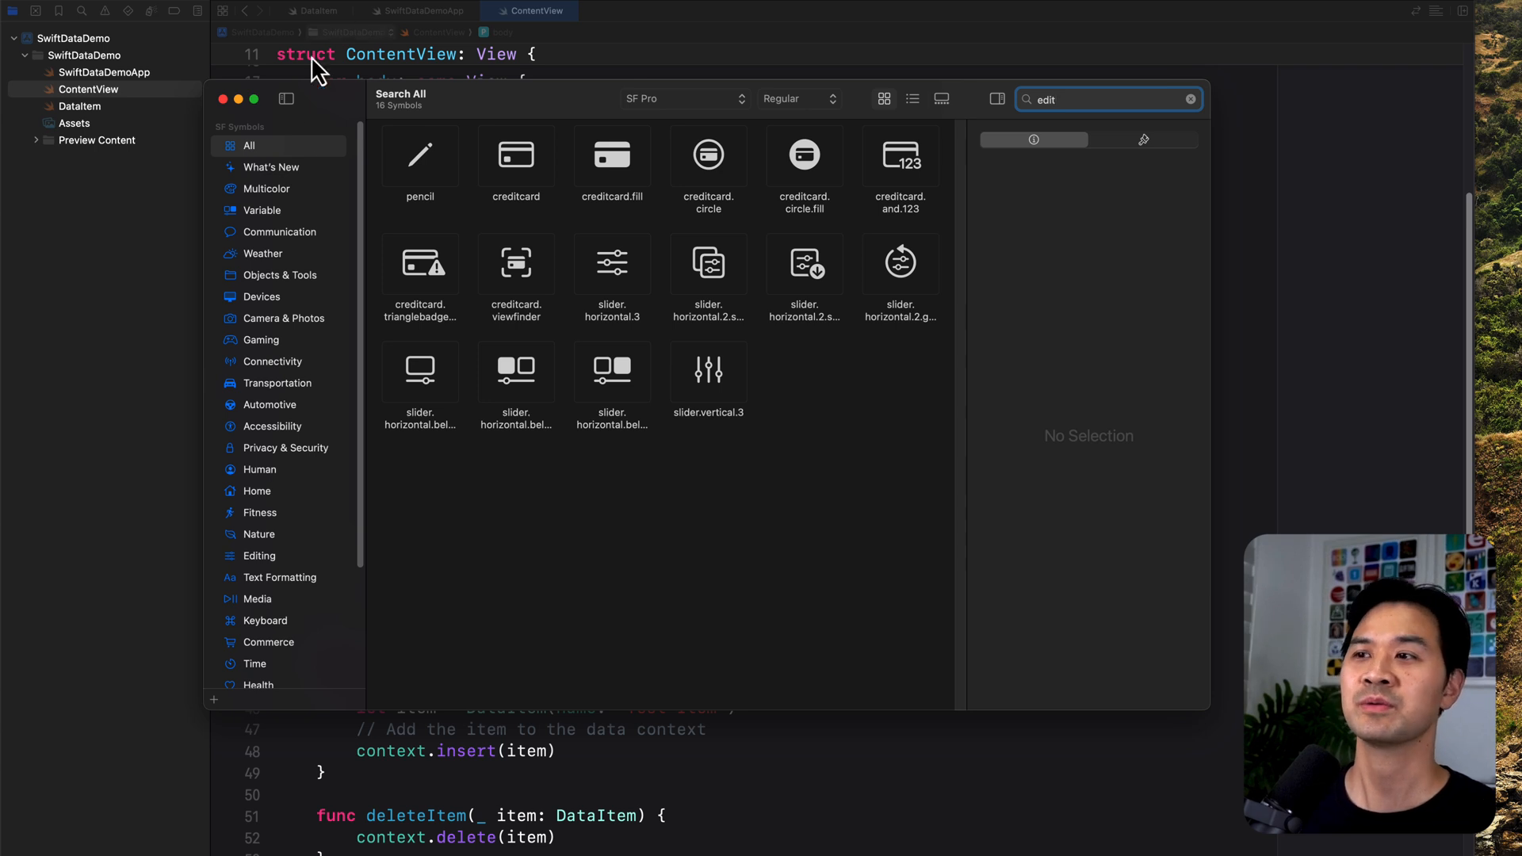
left_click(418, 156)
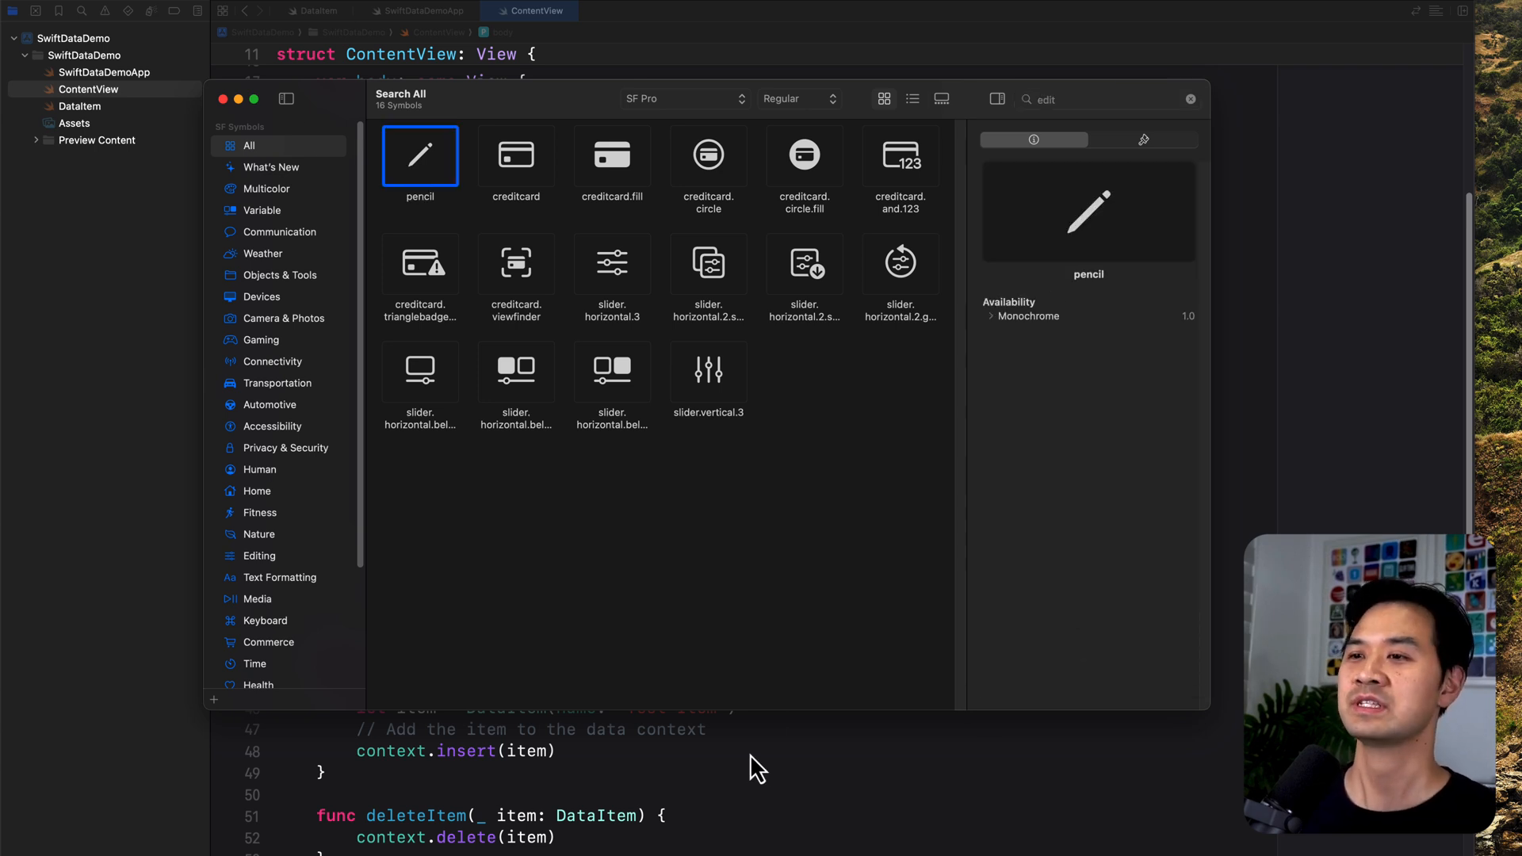
mouse_move(248, 490)
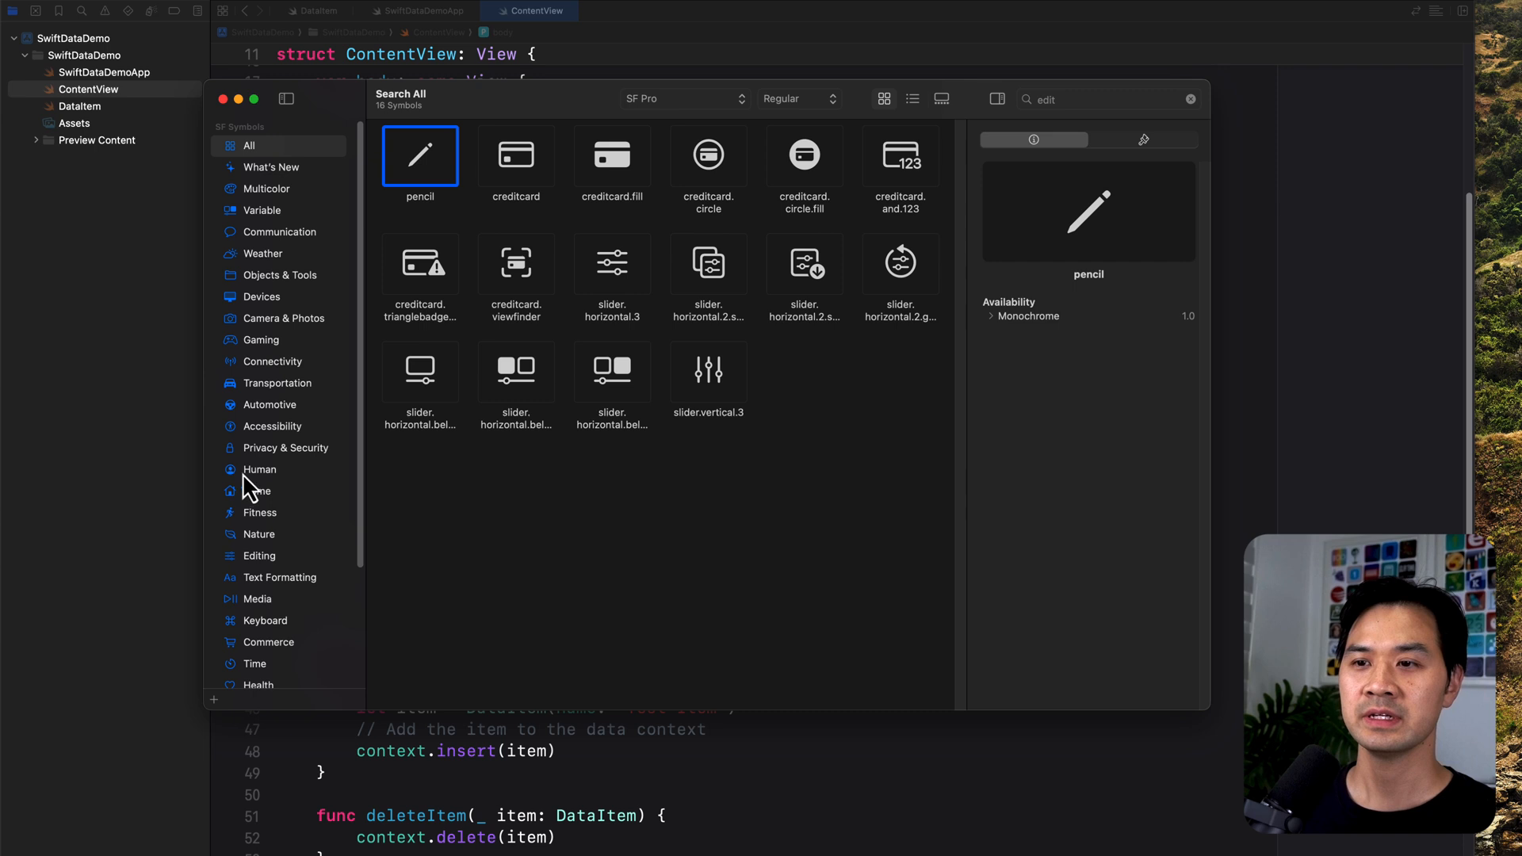
mouse_move(276, 452)
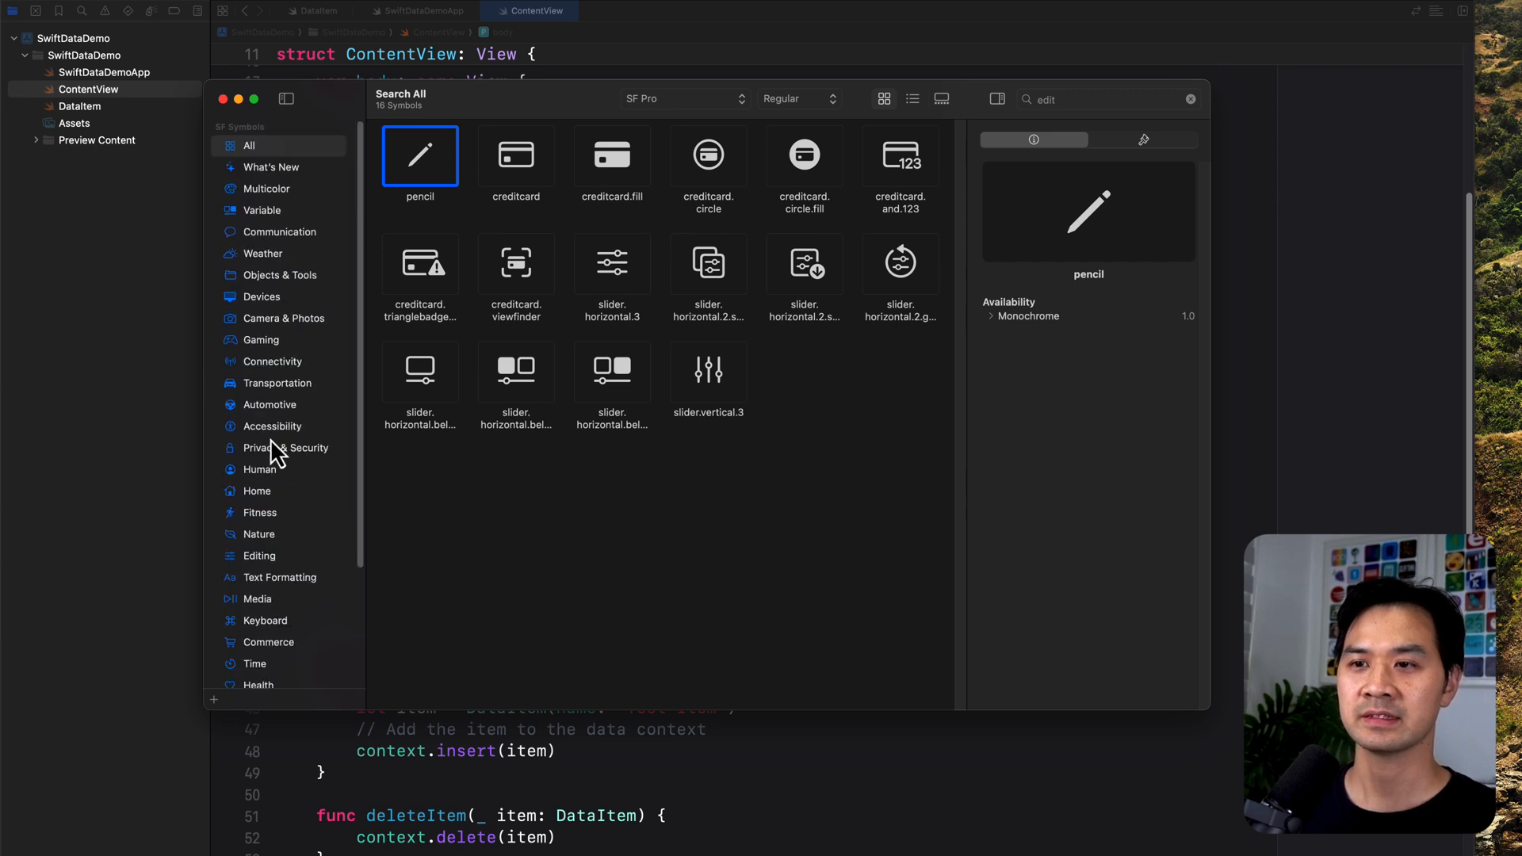
Search SF Symbols for arrow and copy the arrow.triangle.2.circlepath symbol name
left_click(1087, 99)
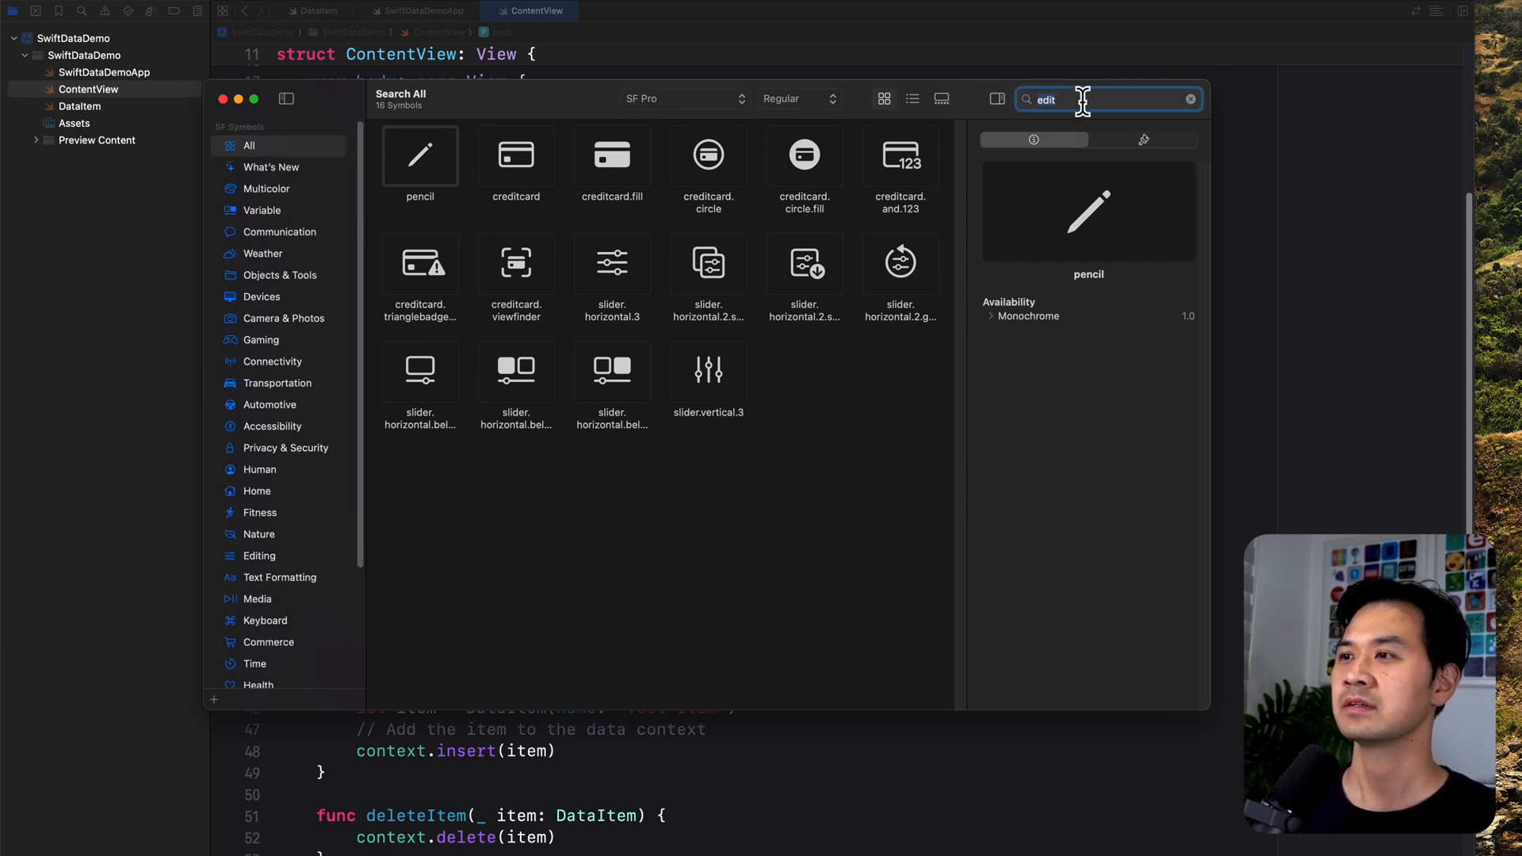
type("refr")
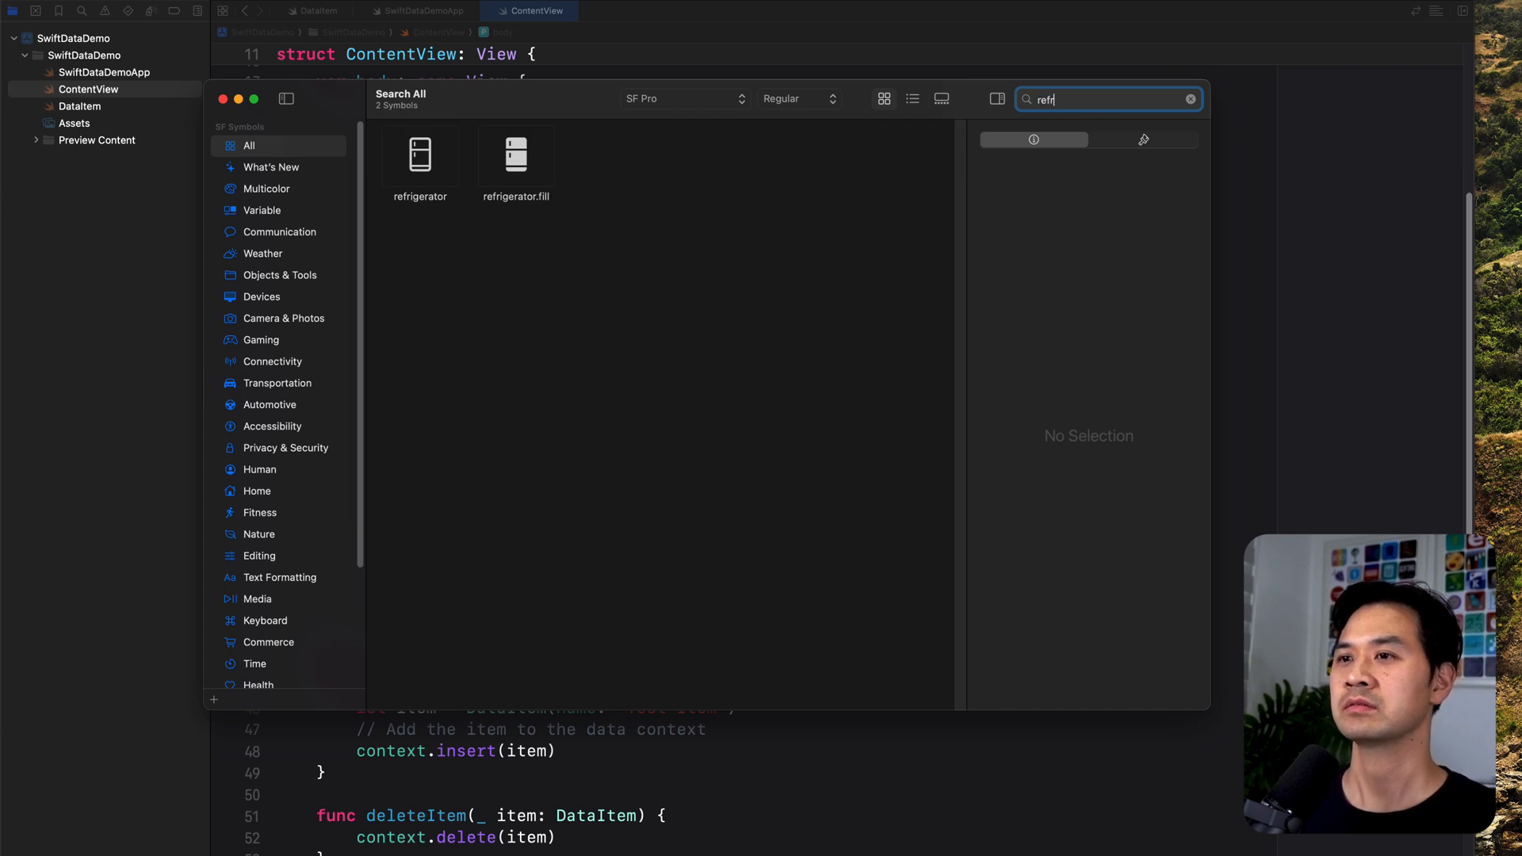
type("a")
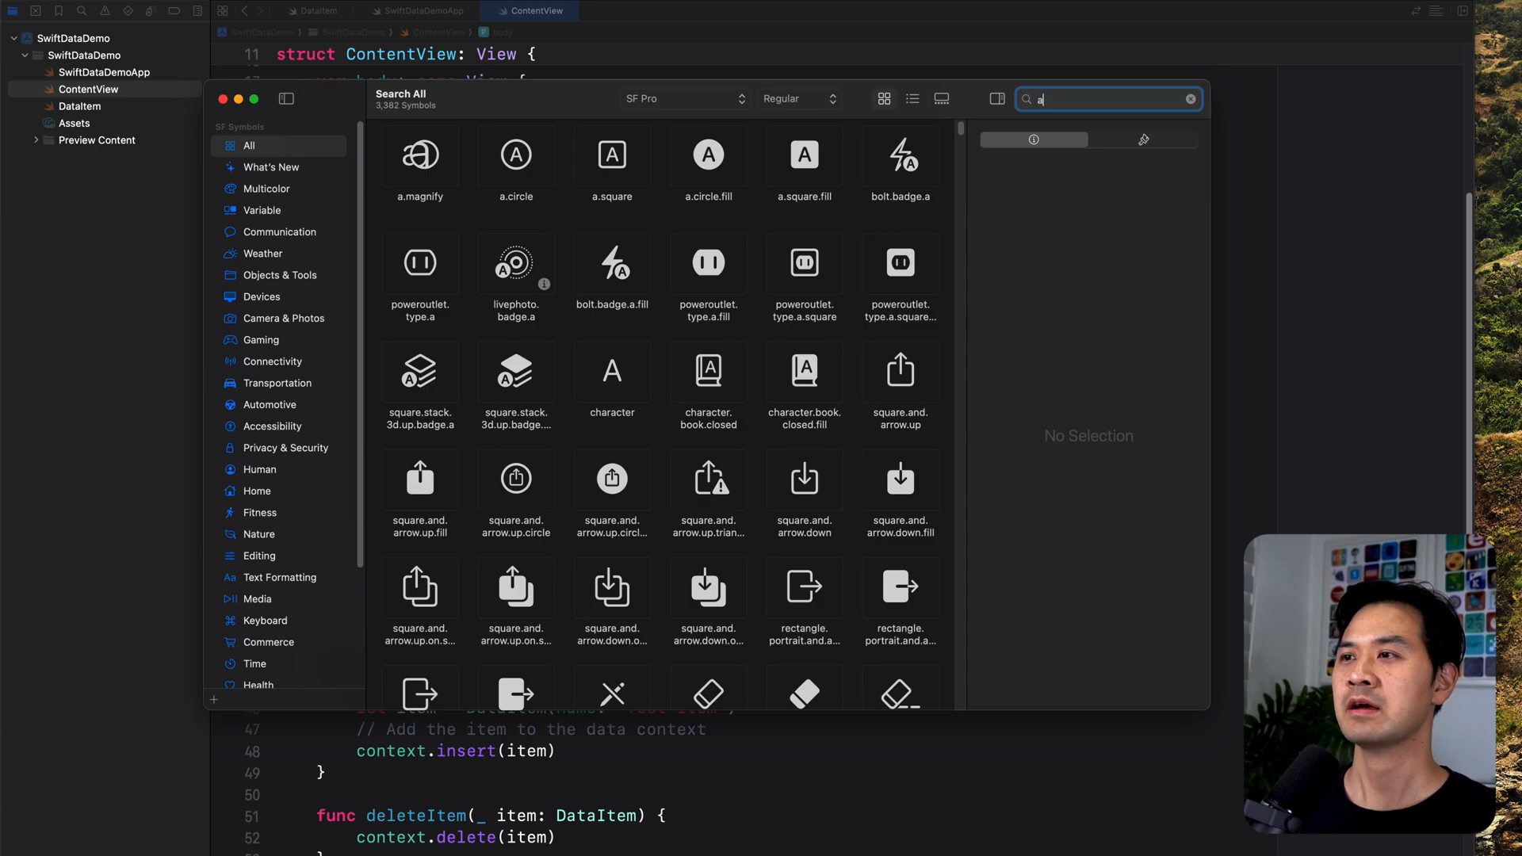
type("rrow")
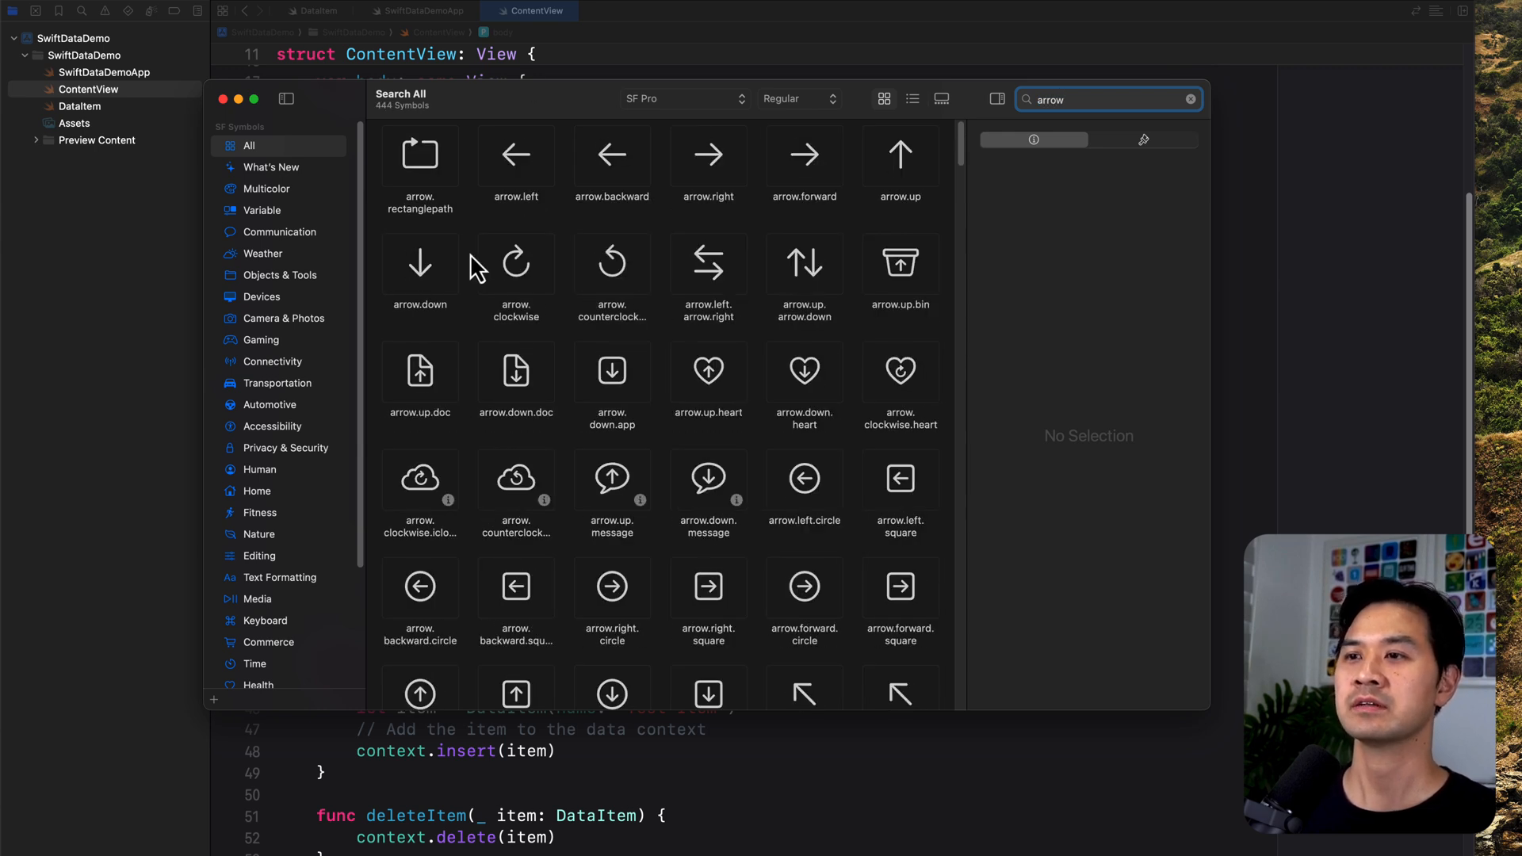
mouse_move(534, 256)
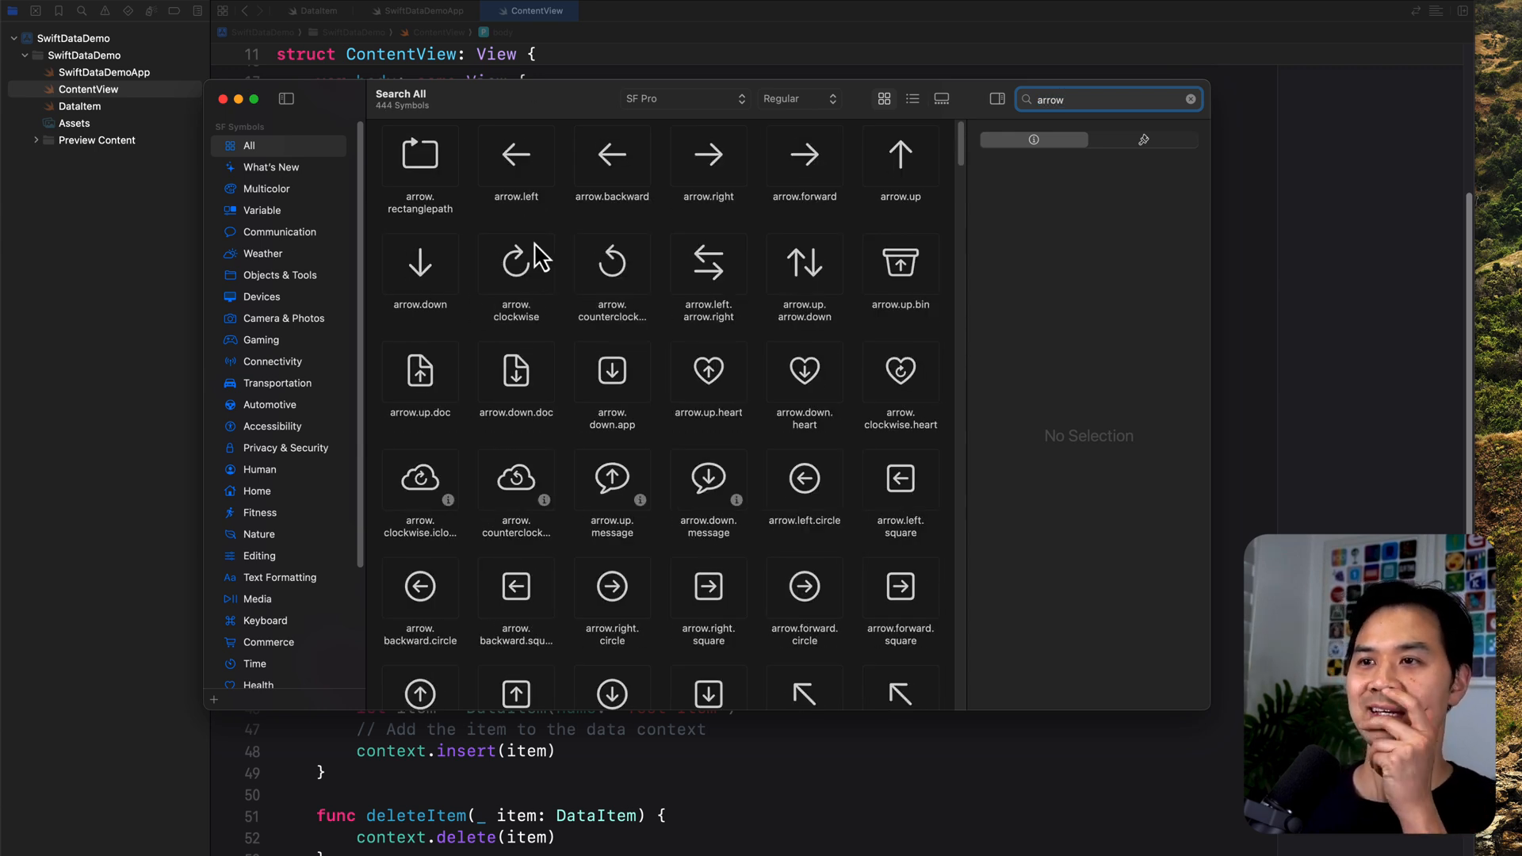
scroll("down", 3)
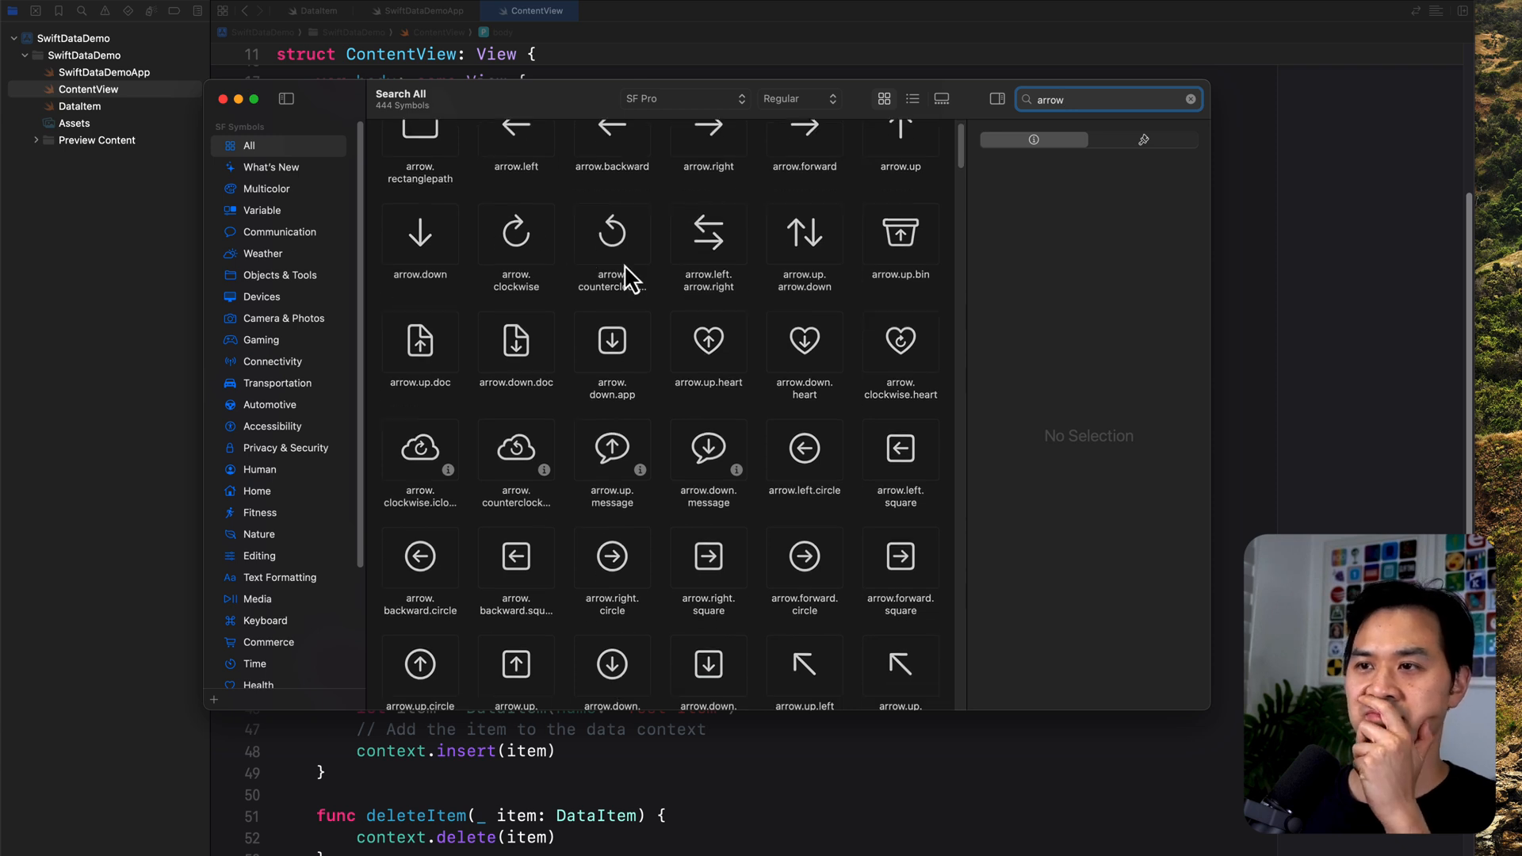
scroll("down", 3)
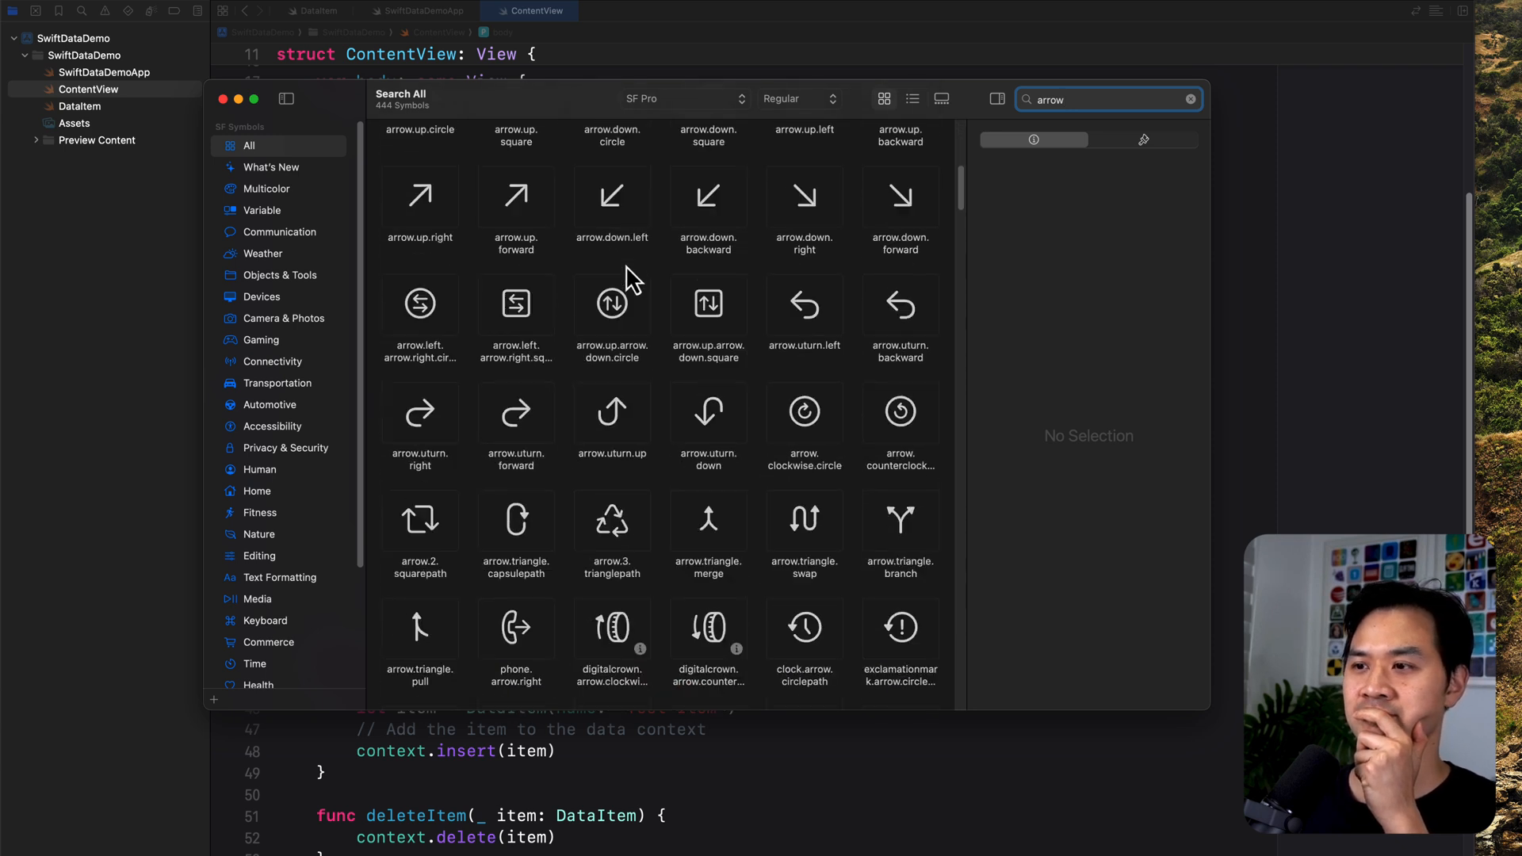
scroll("down", 3)
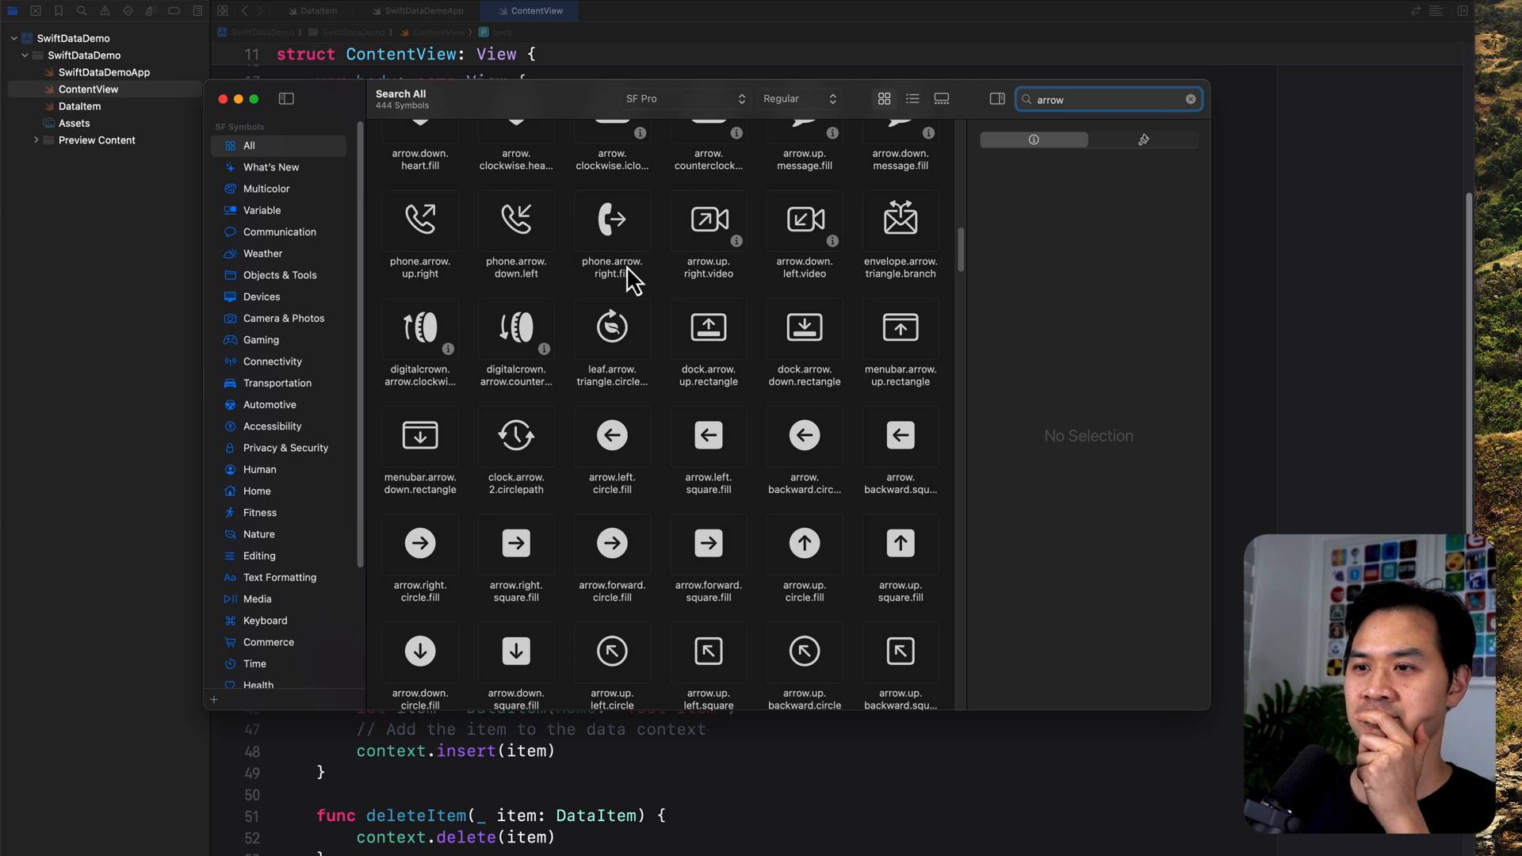
scroll("down", 3)
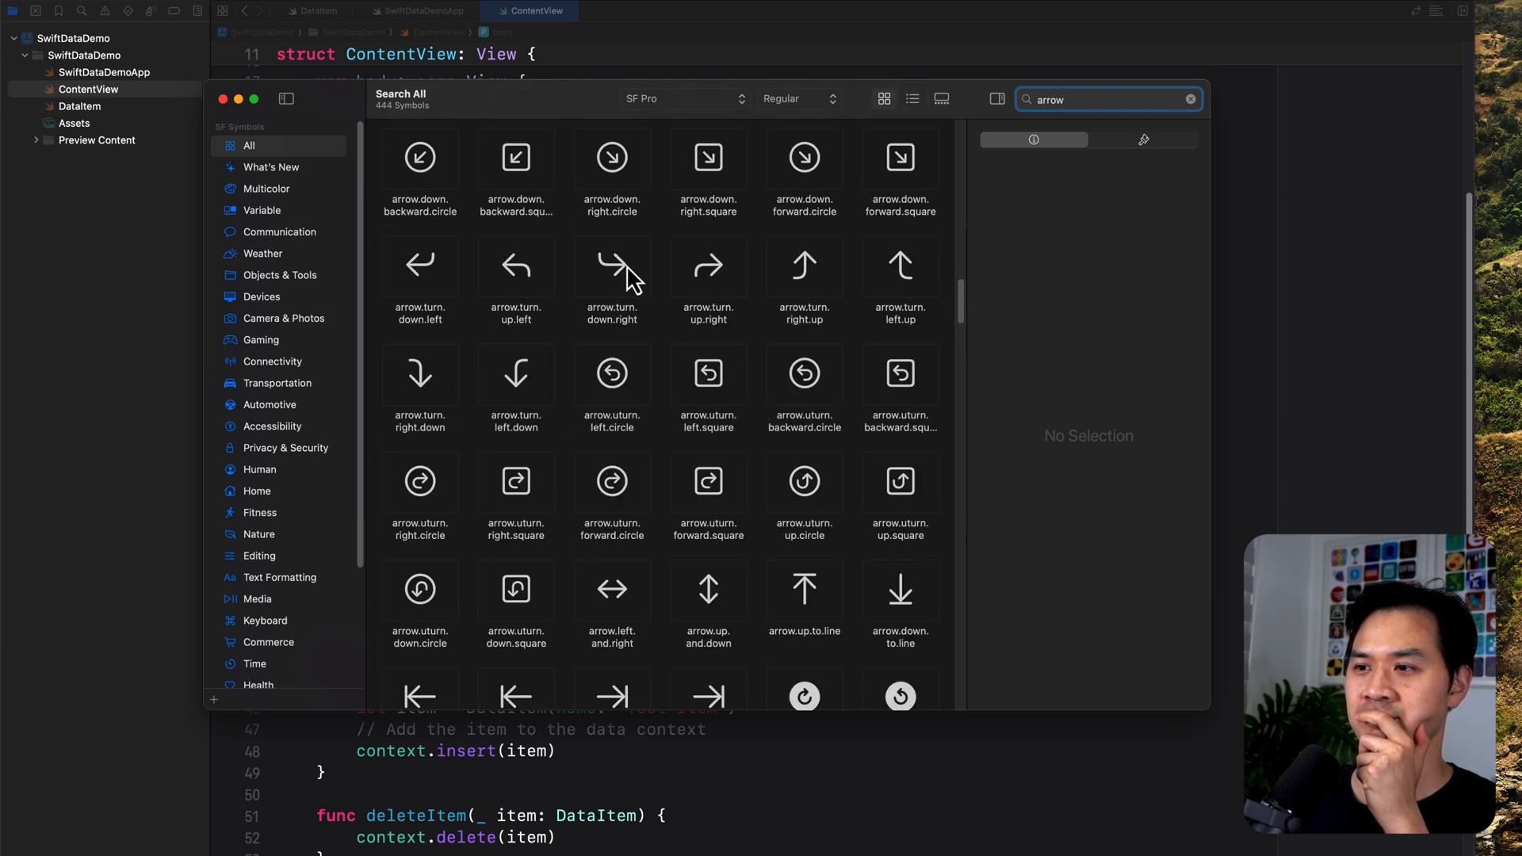
scroll("down", 3)
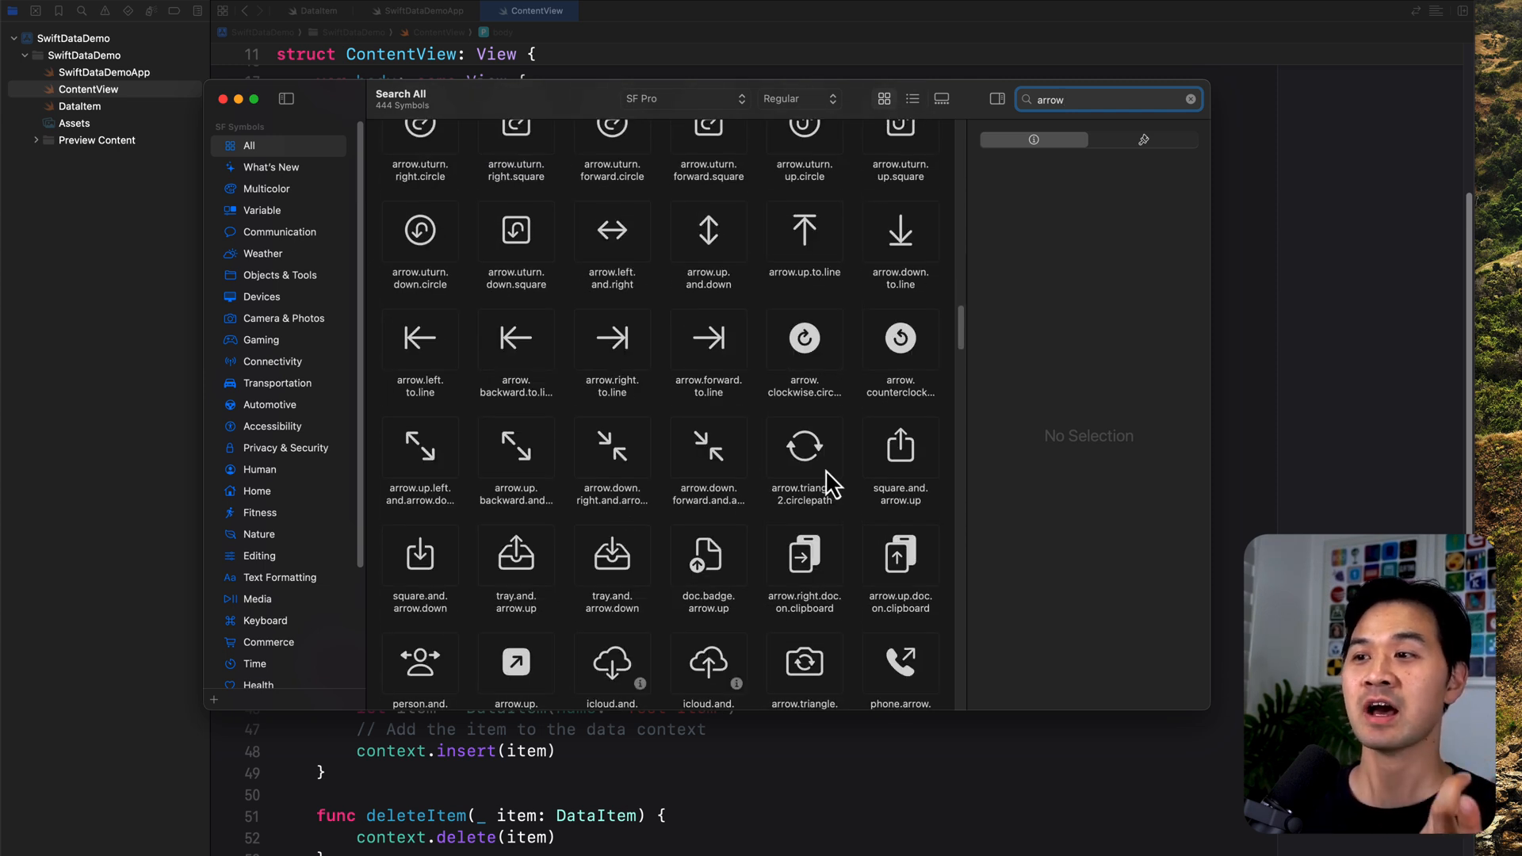
scroll("down", 3)
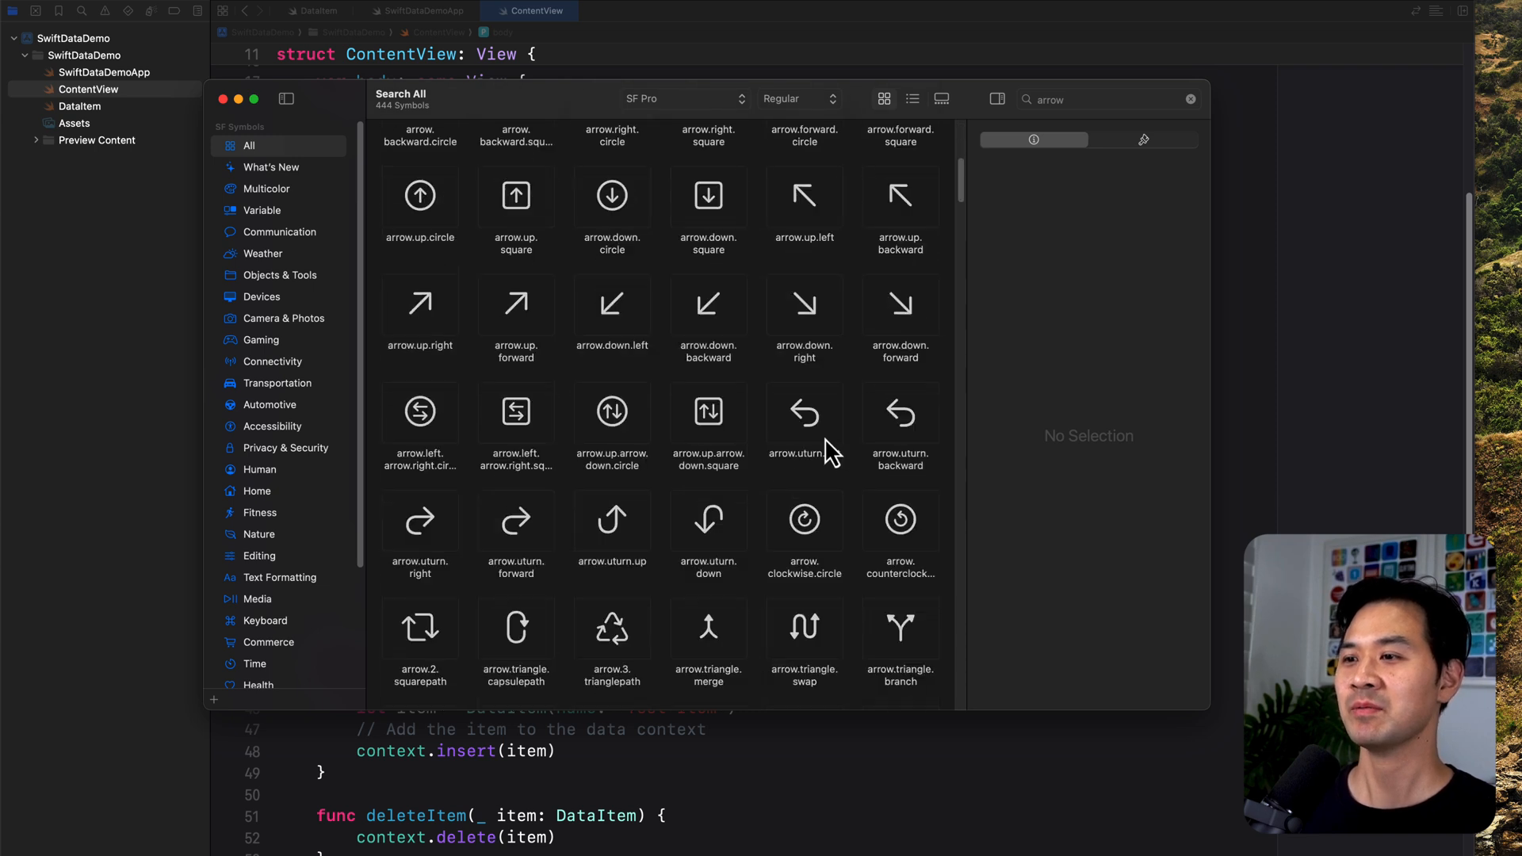
scroll("down", 3)
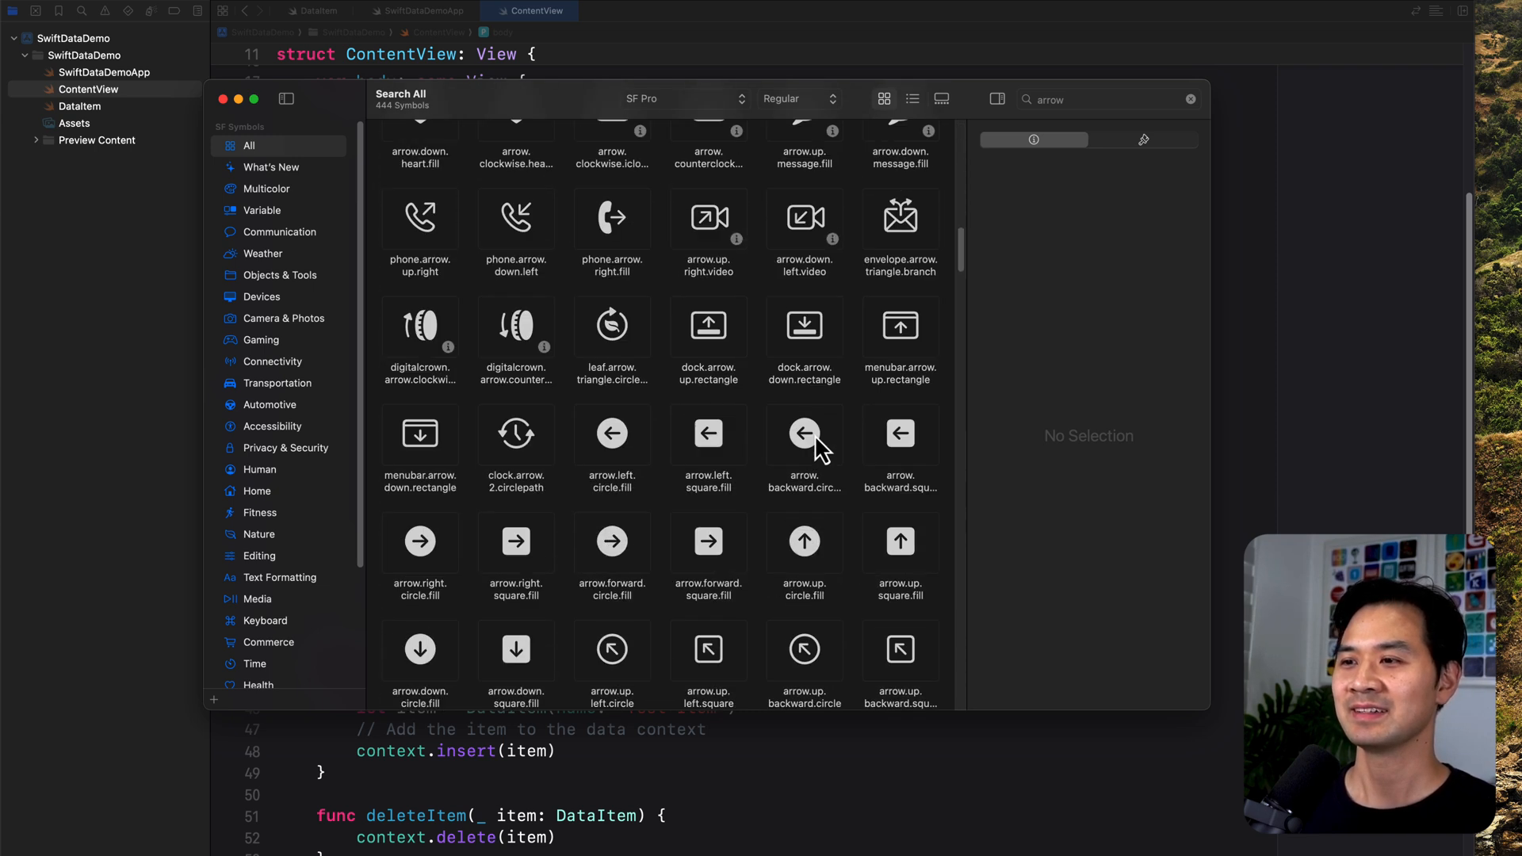
scroll("down", 3)
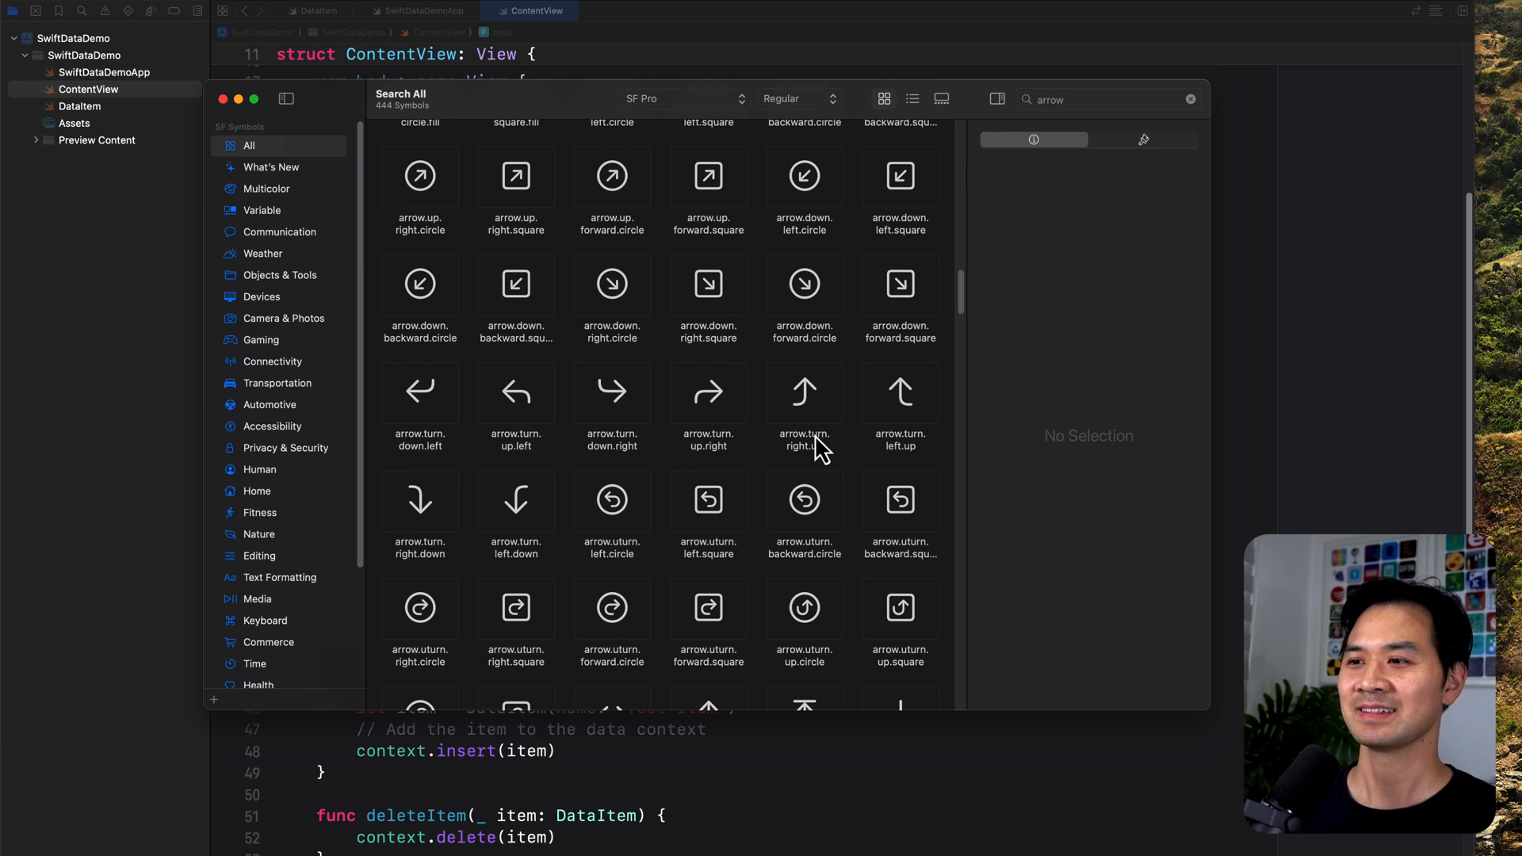
scroll("down", 3)
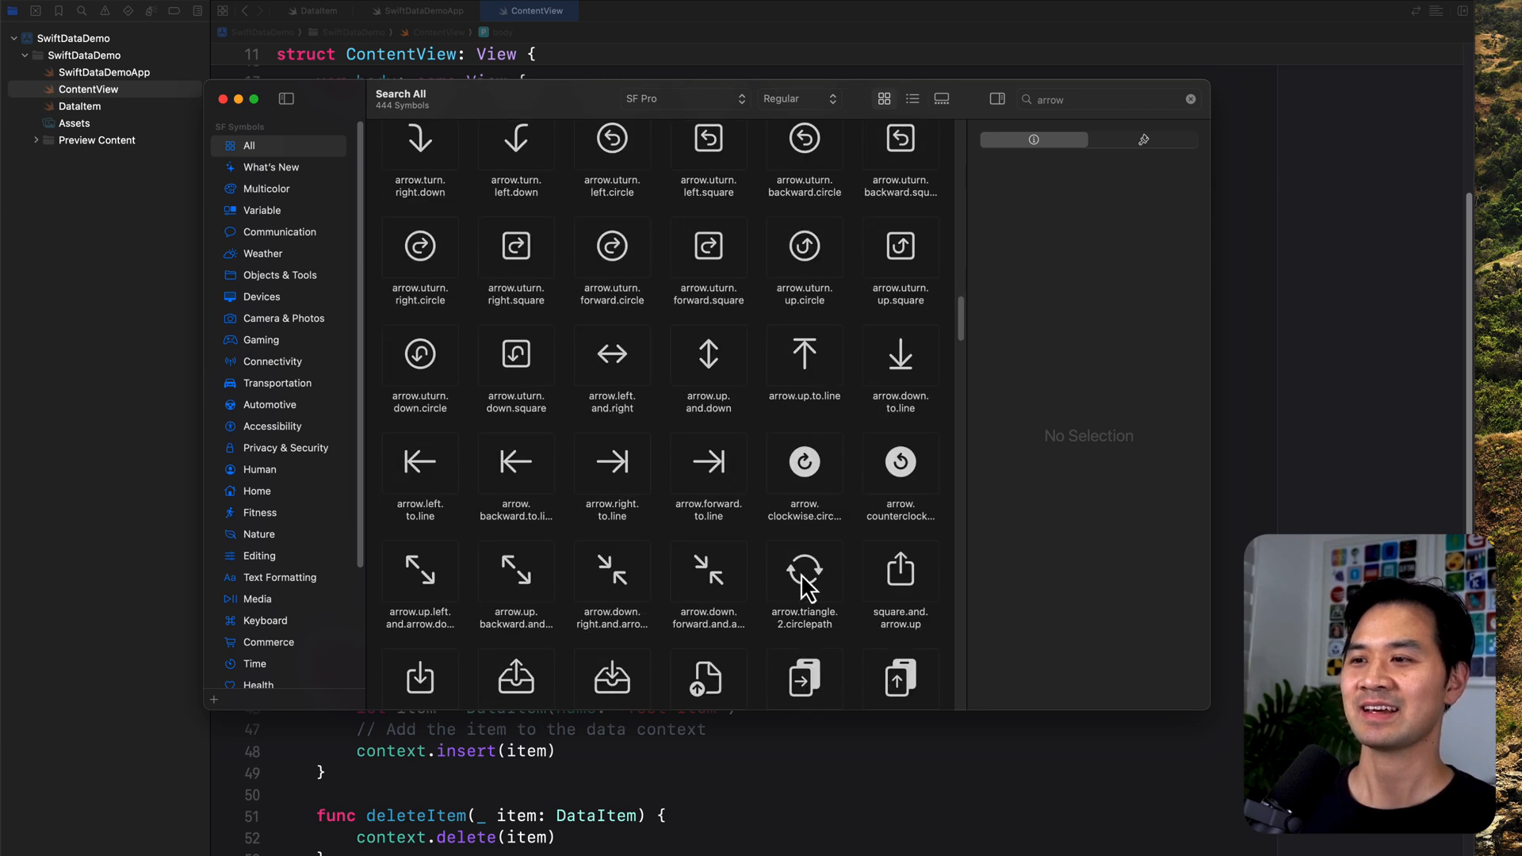
right_click(803, 569)
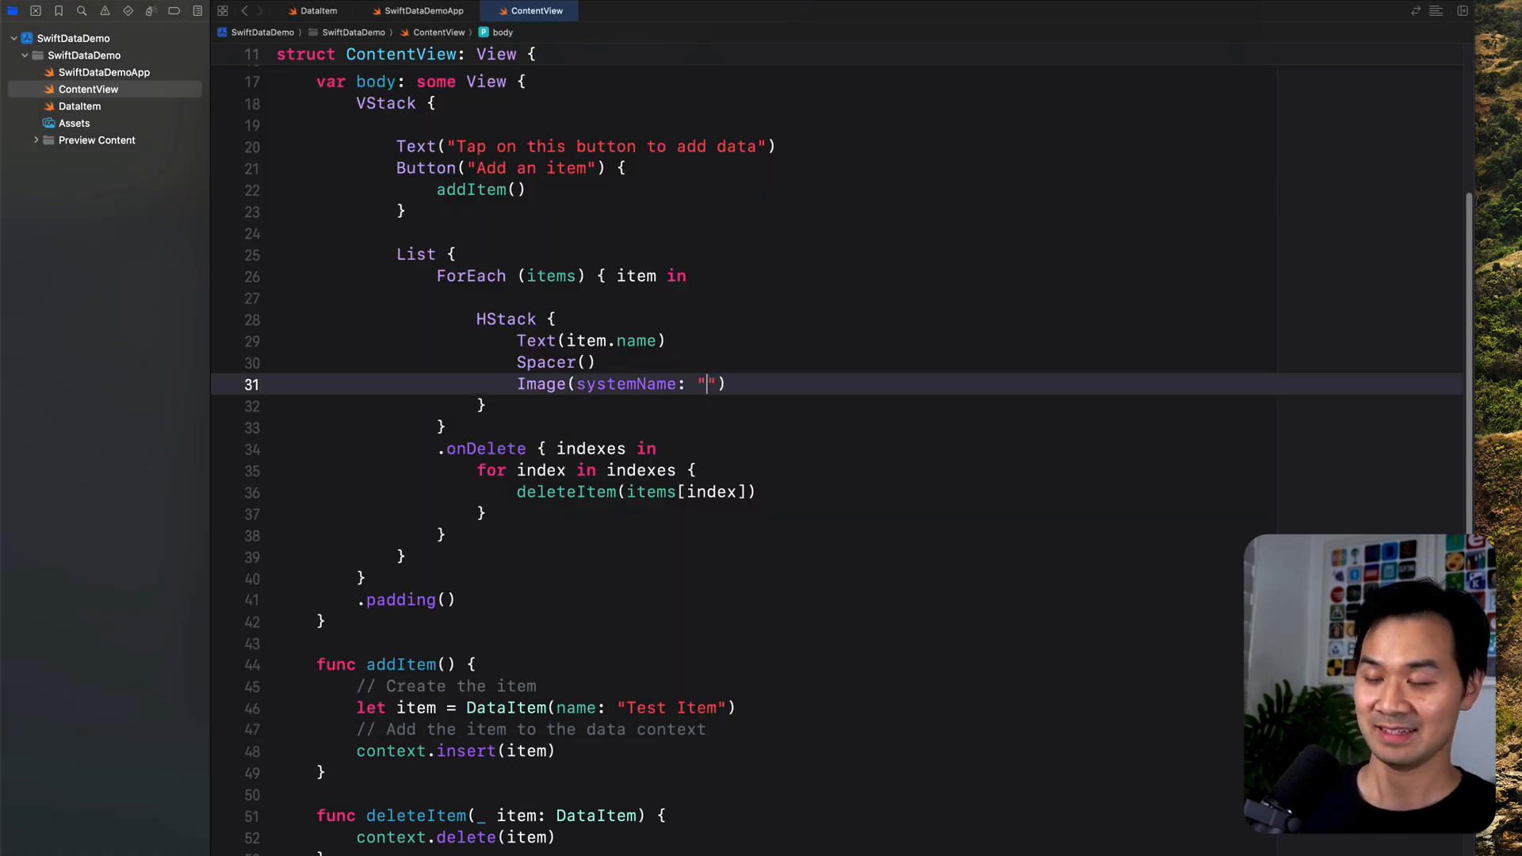
Make the row image a Button labelled arrow.triangle.2.circlepath whose action calls updateItem(item)
type("arrow.triangle.2.circlepath")
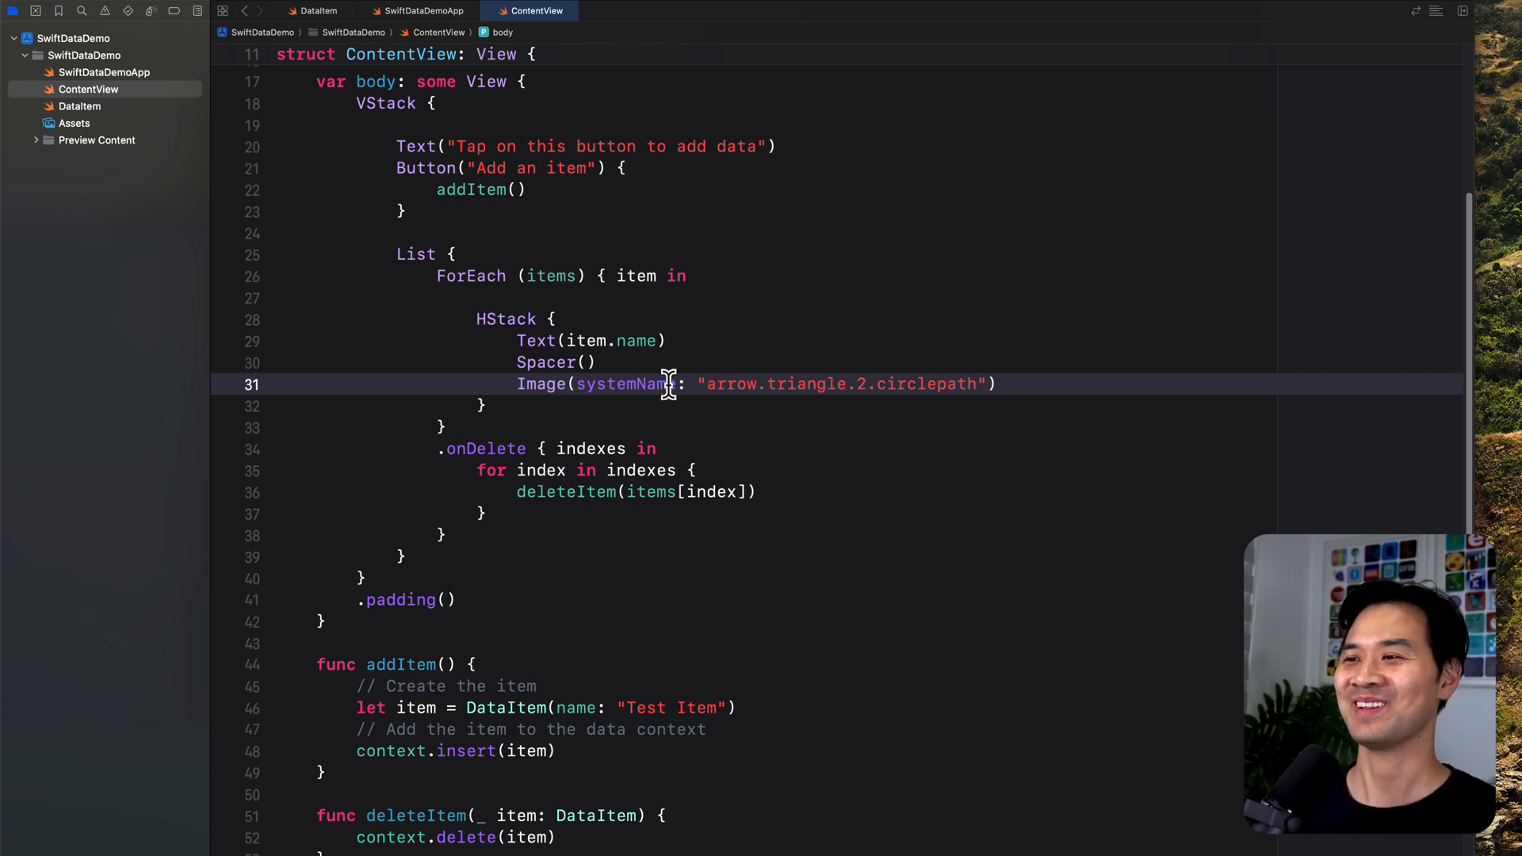
mouse_move(682, 361)
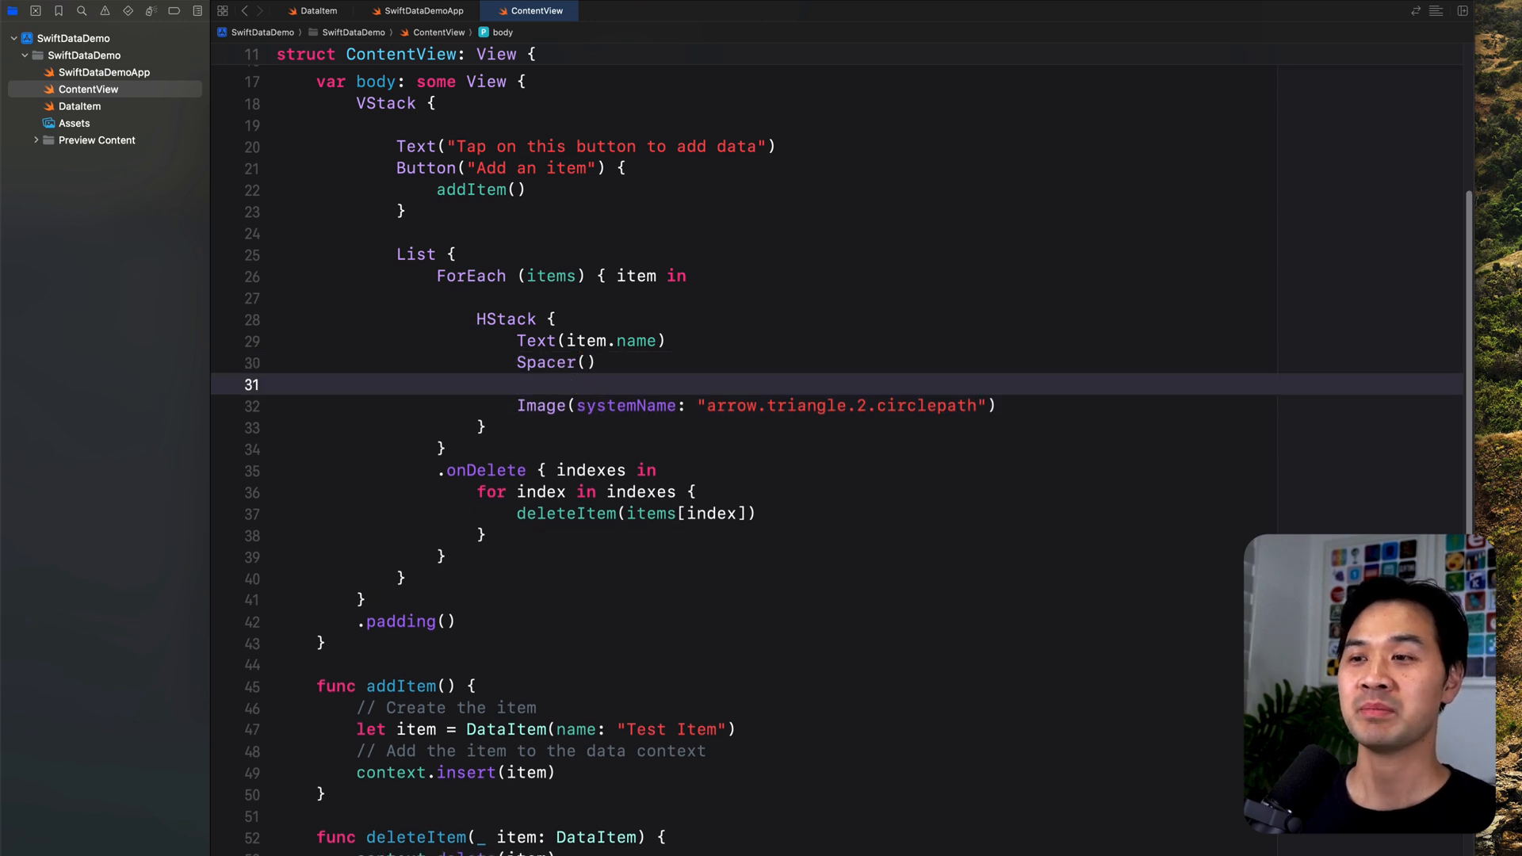
type("Button(")
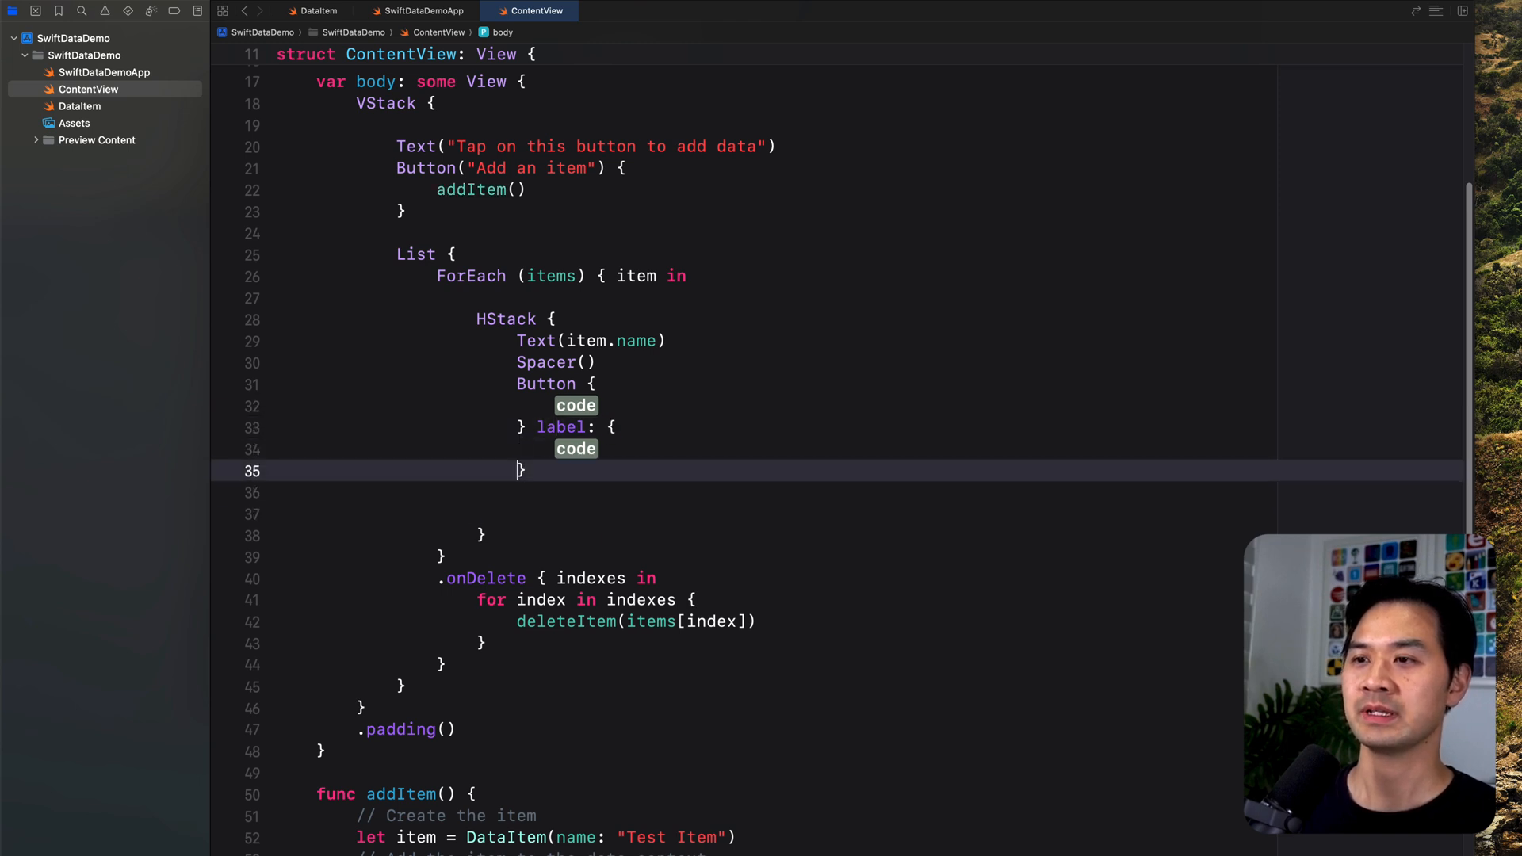
type("Image(systemName: \"arrow.triangle.2.circlepath\")")
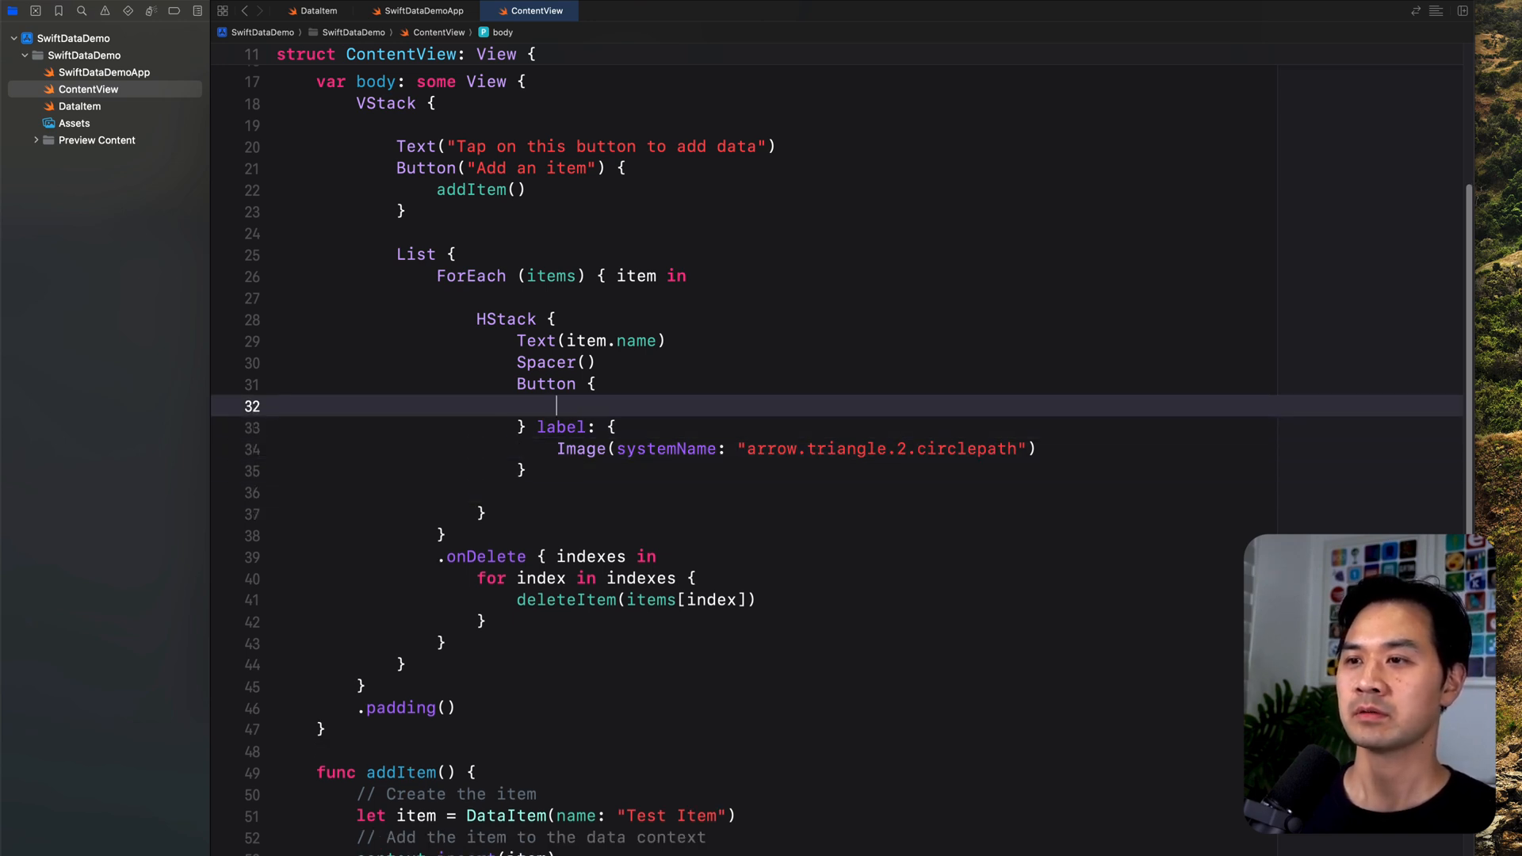
type("updateItem(")
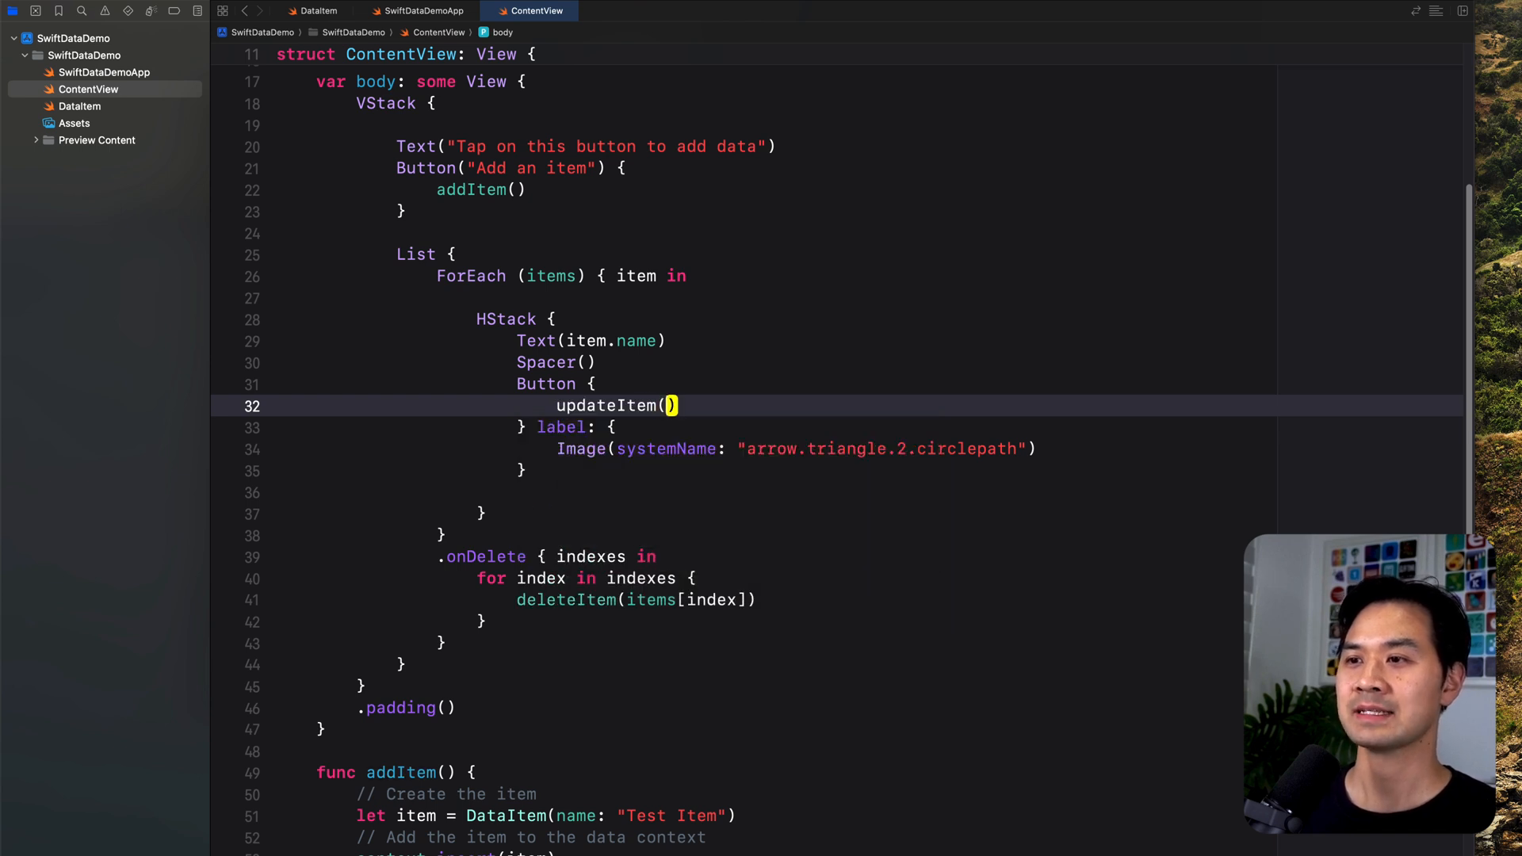
type("item")
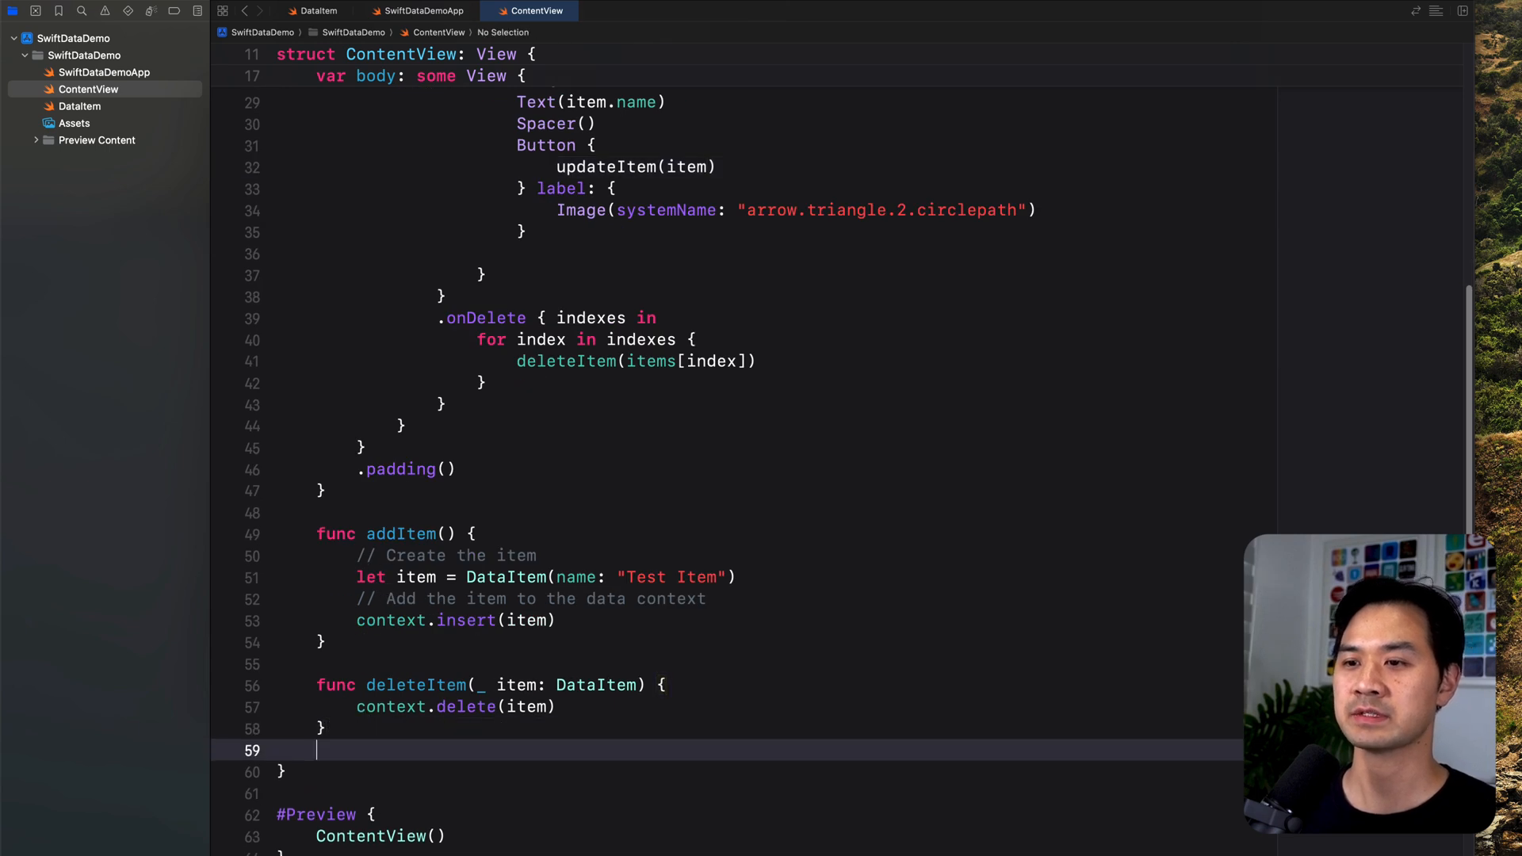
Declare func updateItem(_ item: DataItem) with 'Edit the item data' and 'Save' comments
type("func")
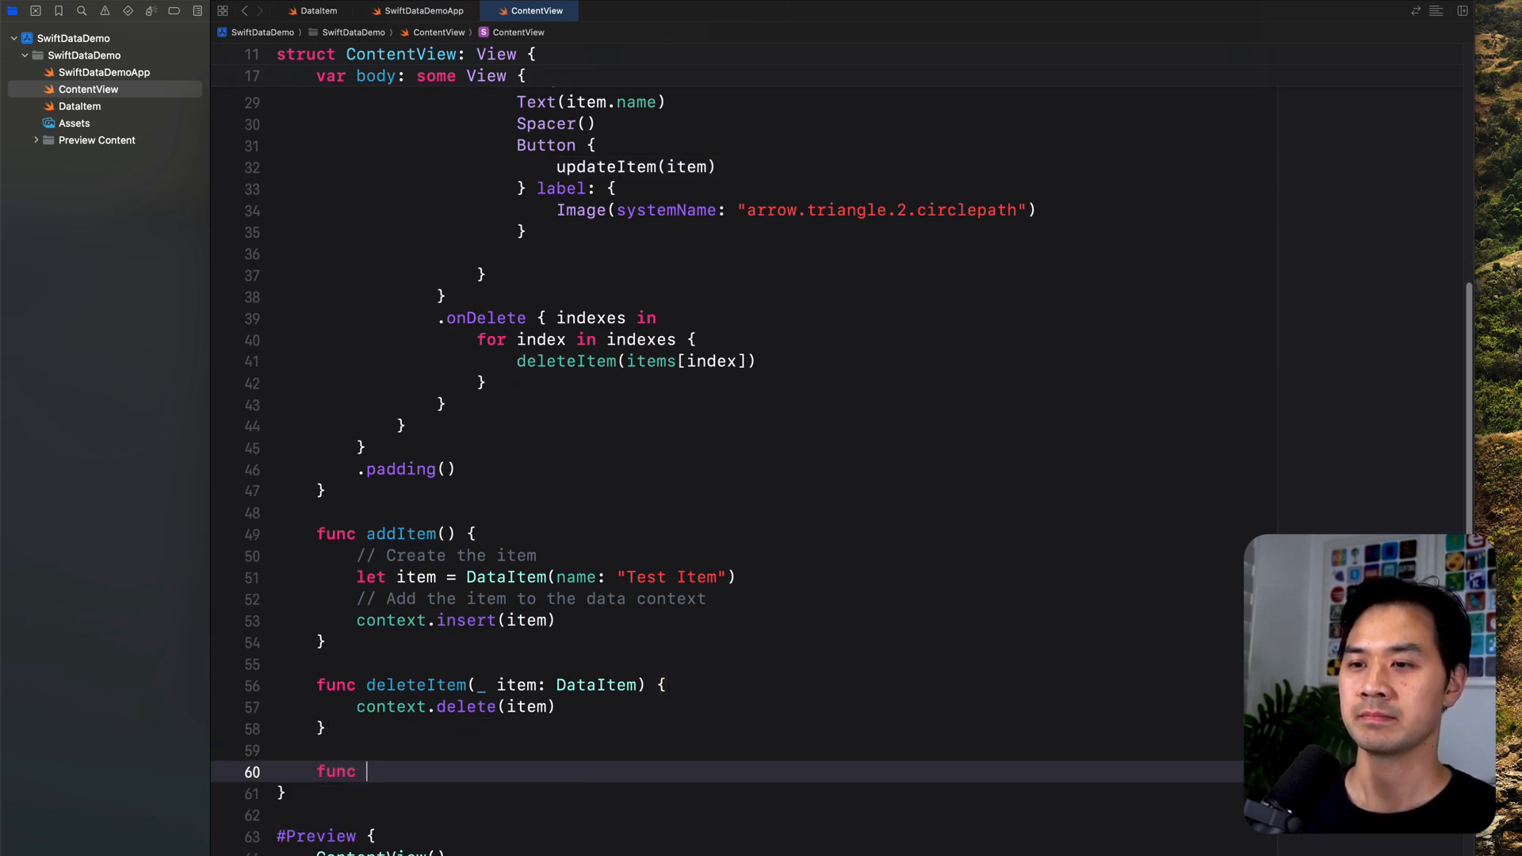
type("updateItem(_")
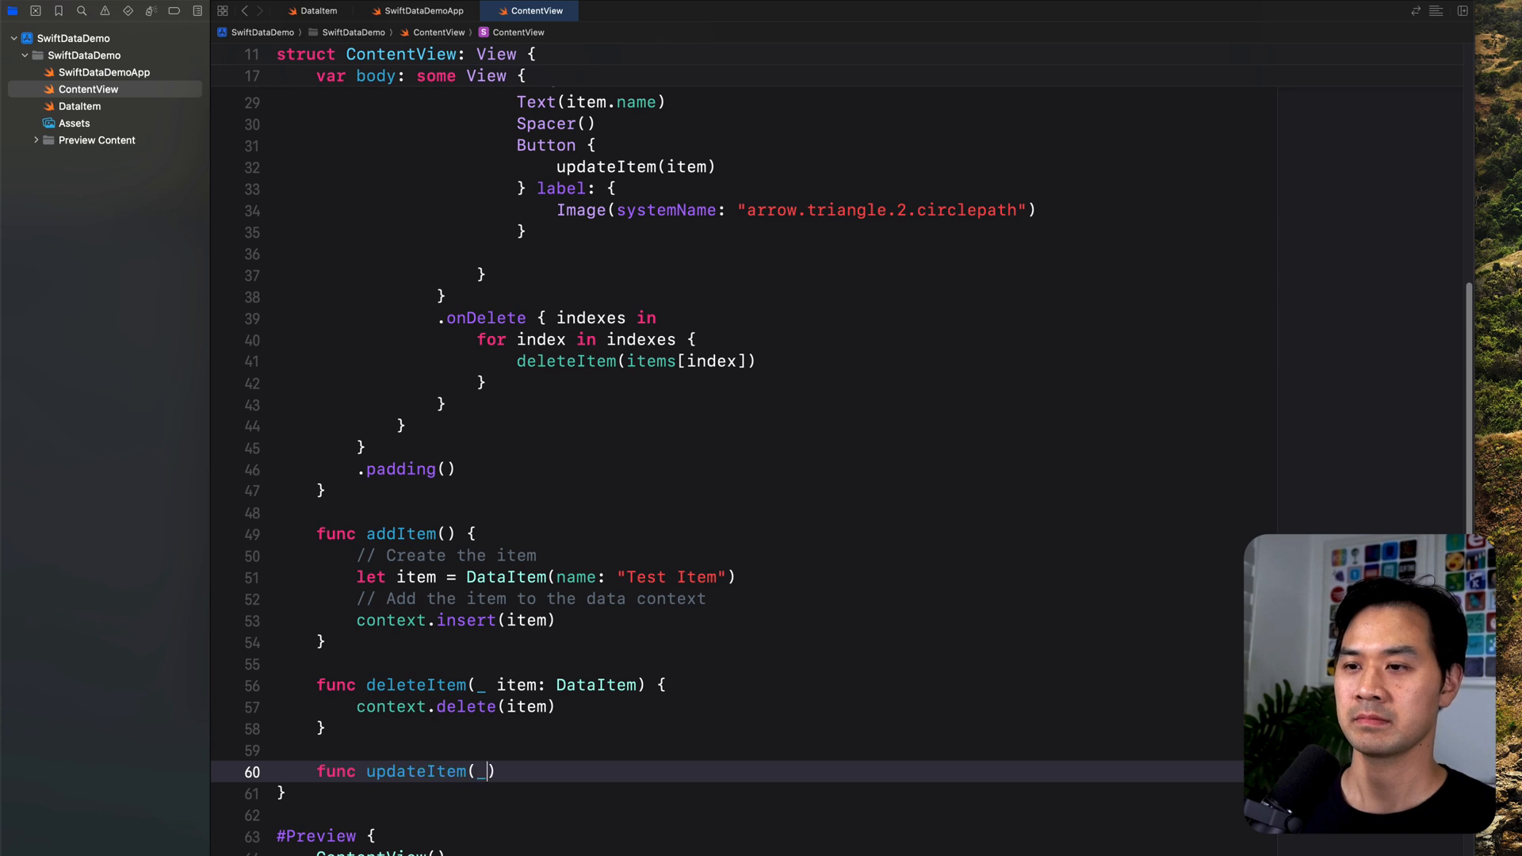
type("item:")
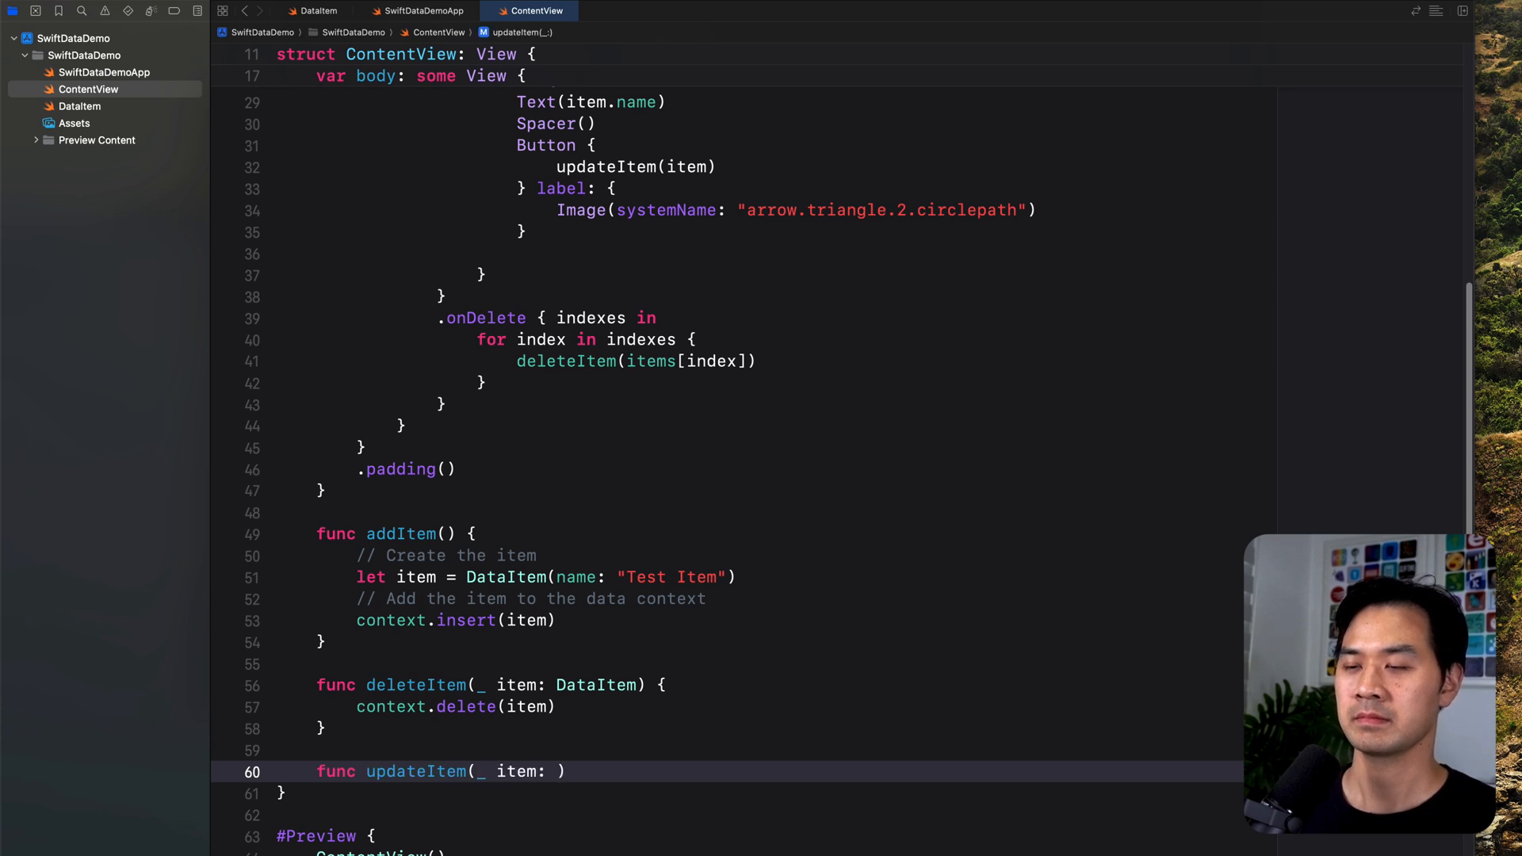
type("DataItem")
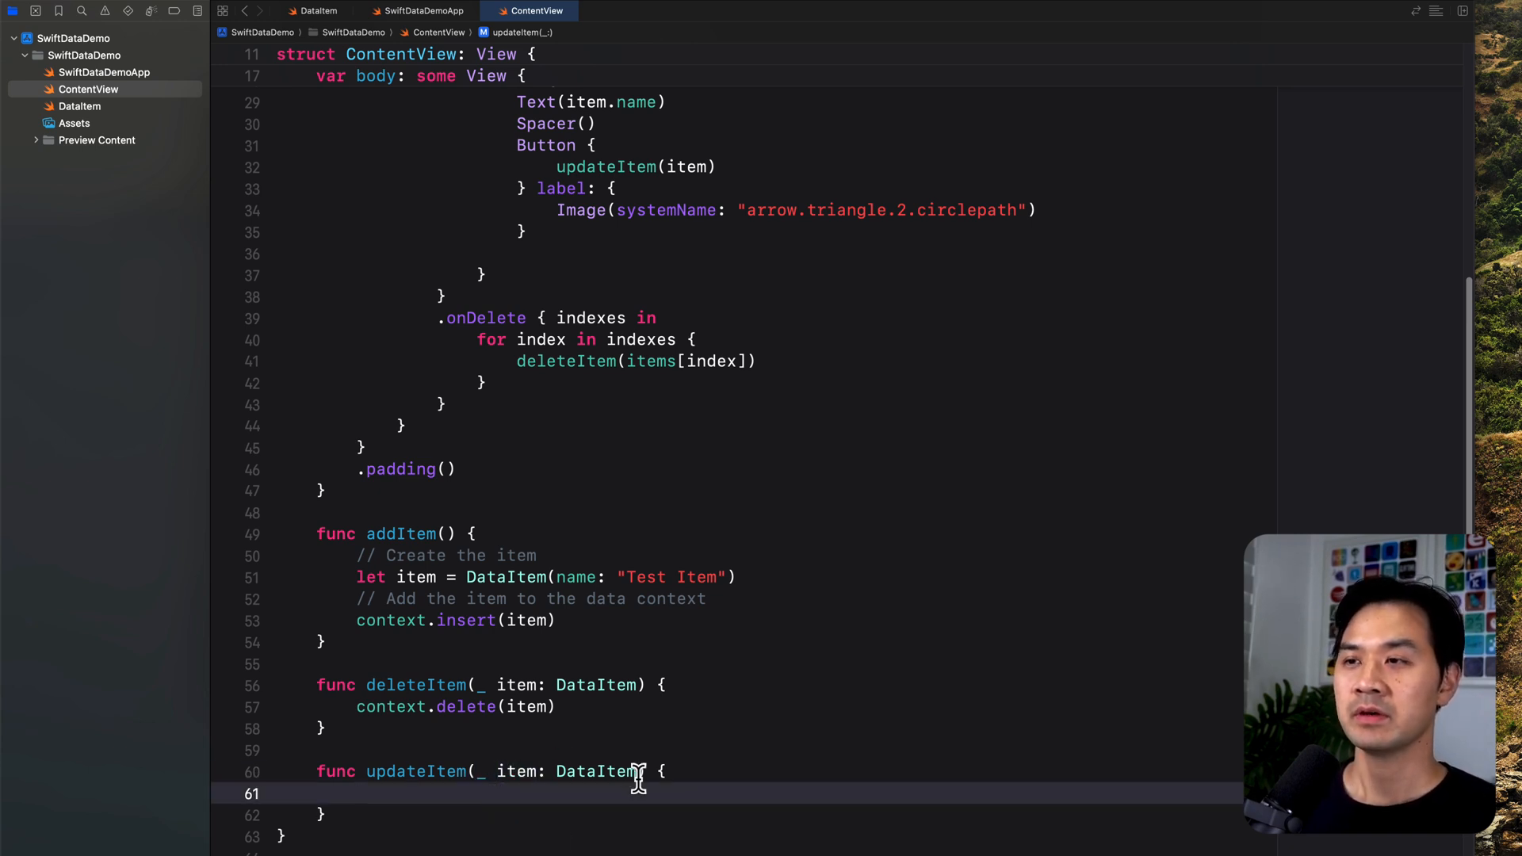
scroll("down", 3)
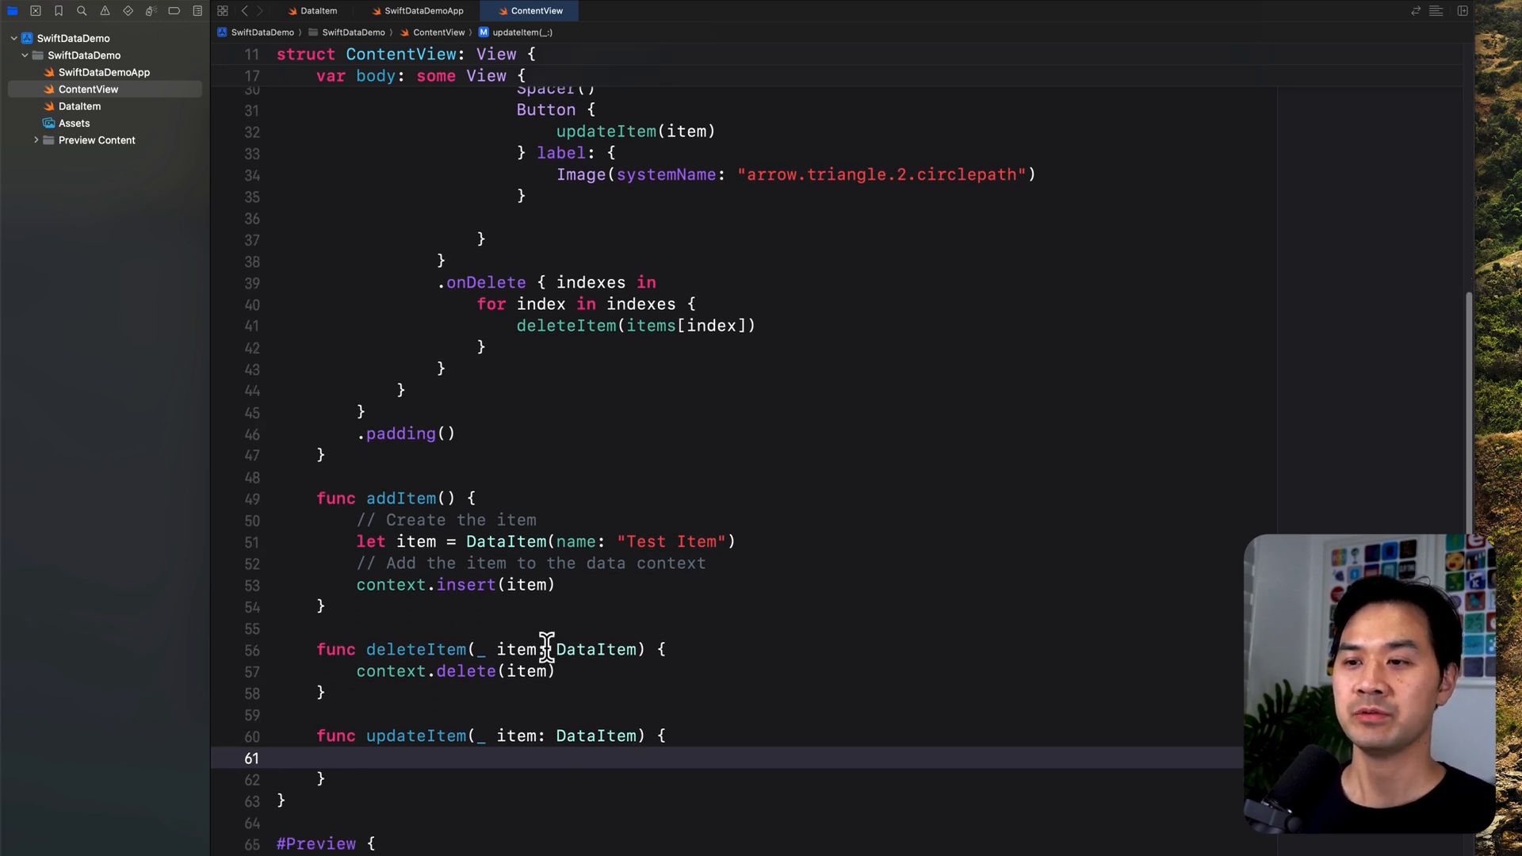
type("// E")
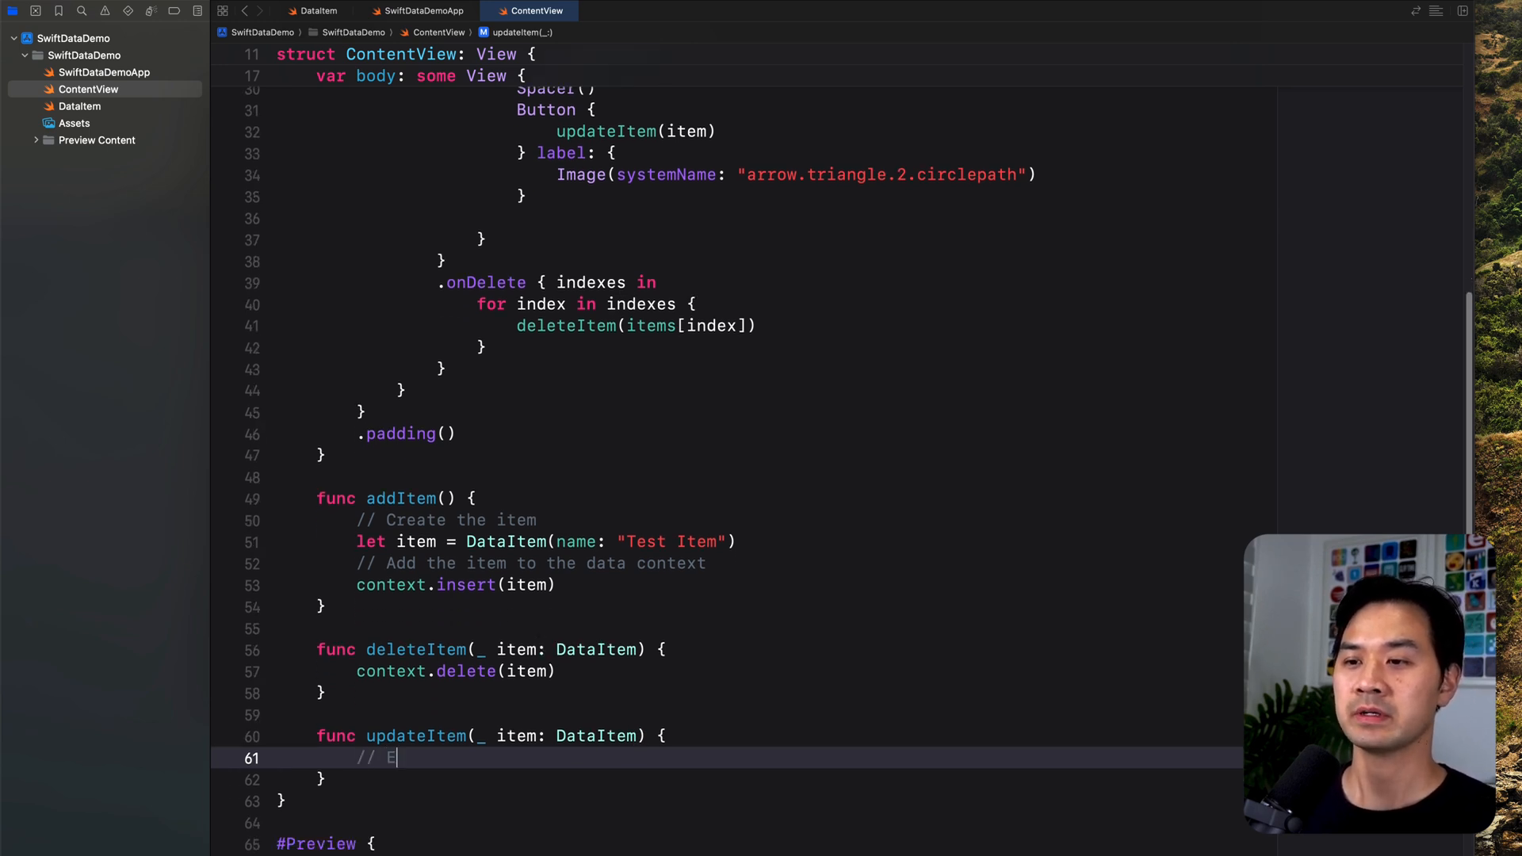
type("dit the item data")
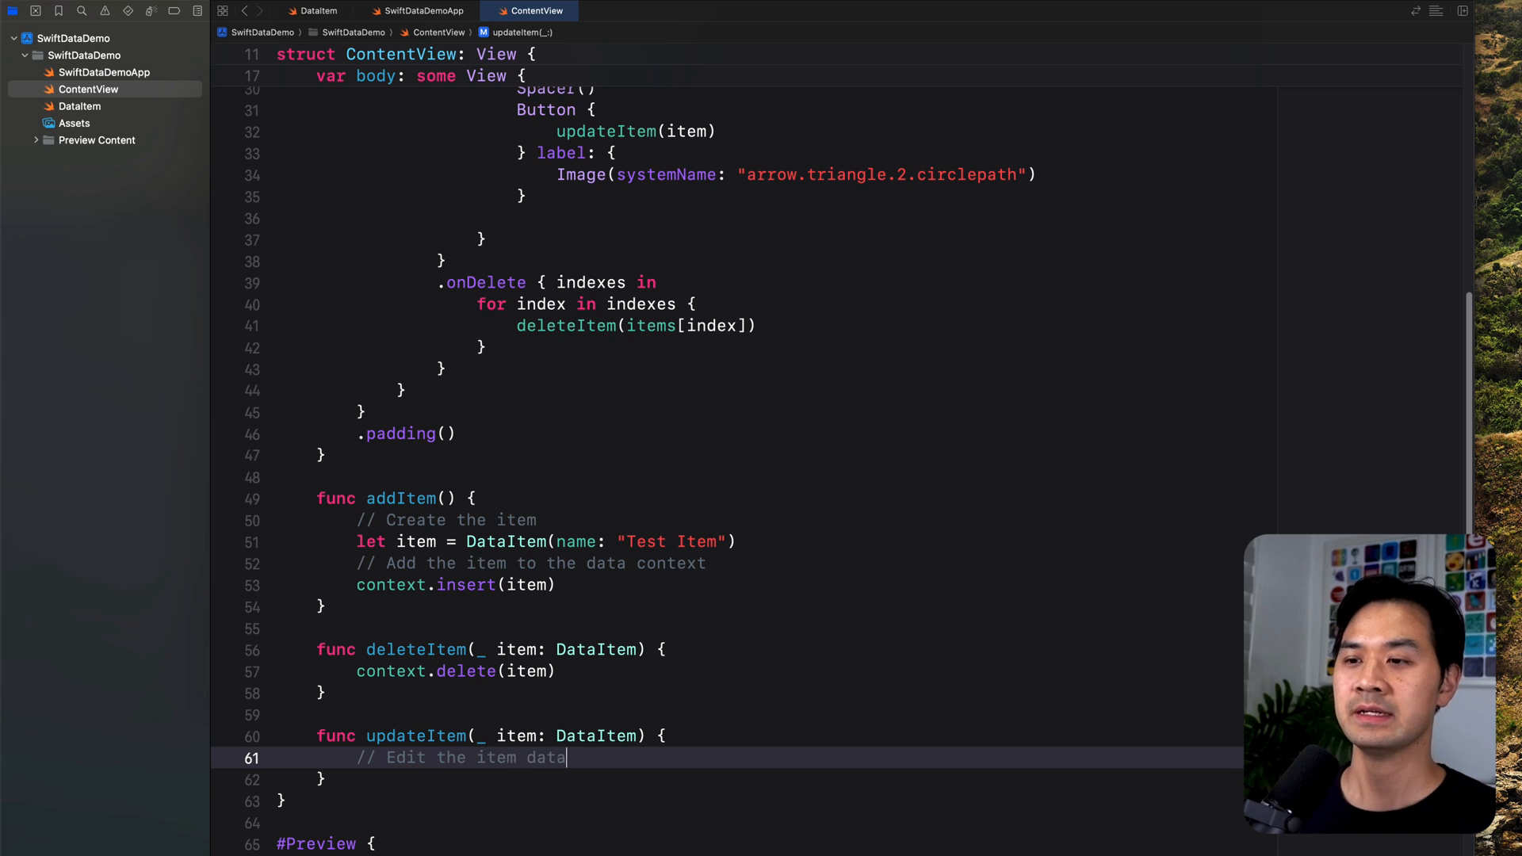
type("// Save the context")
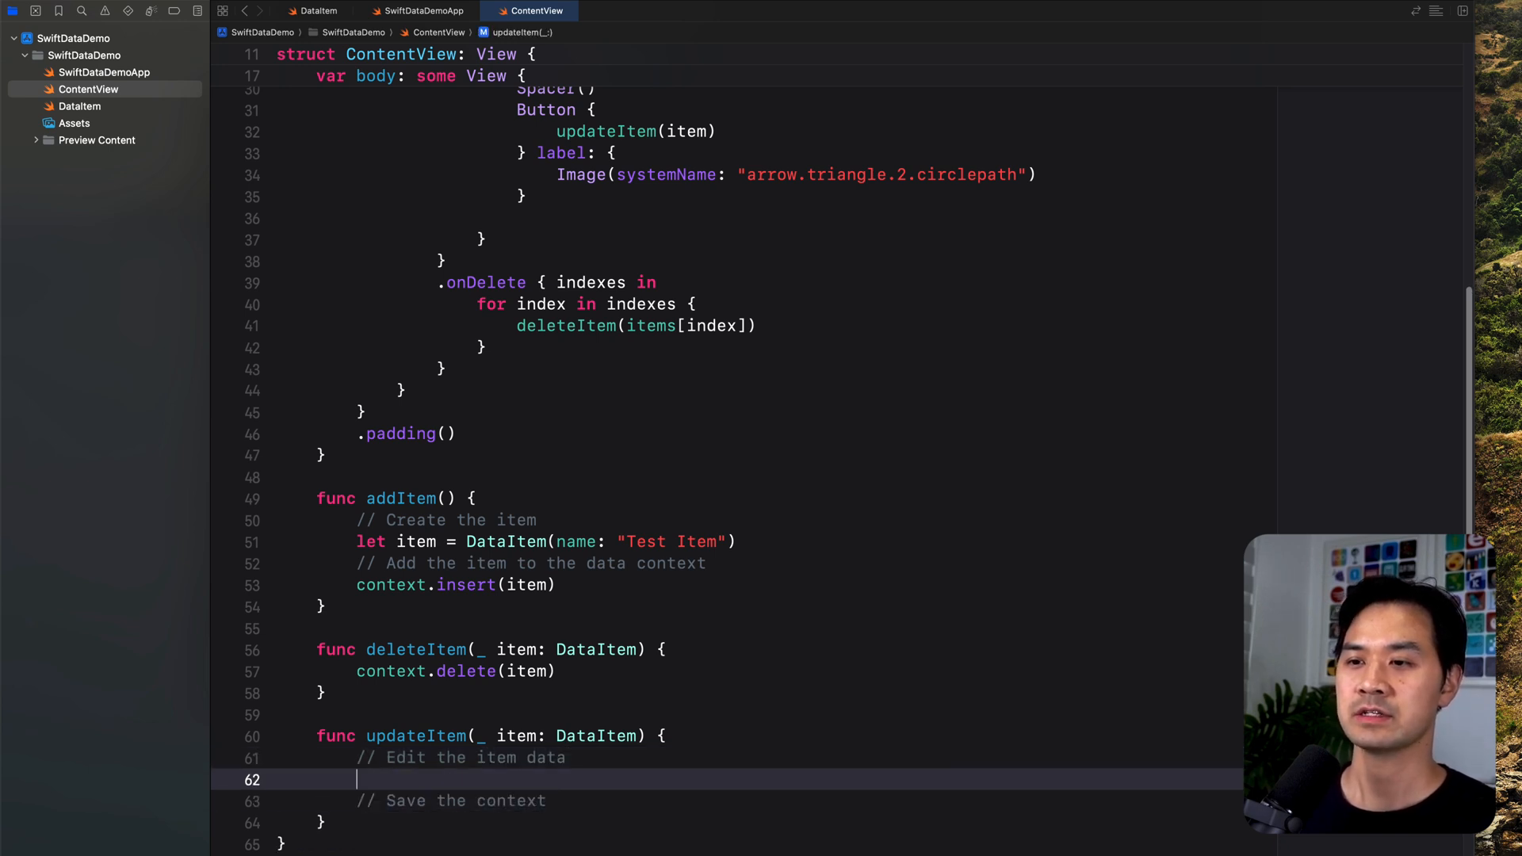
Set item.name = "Updated Test Item" and call context.save() inside updateItem
type("item")
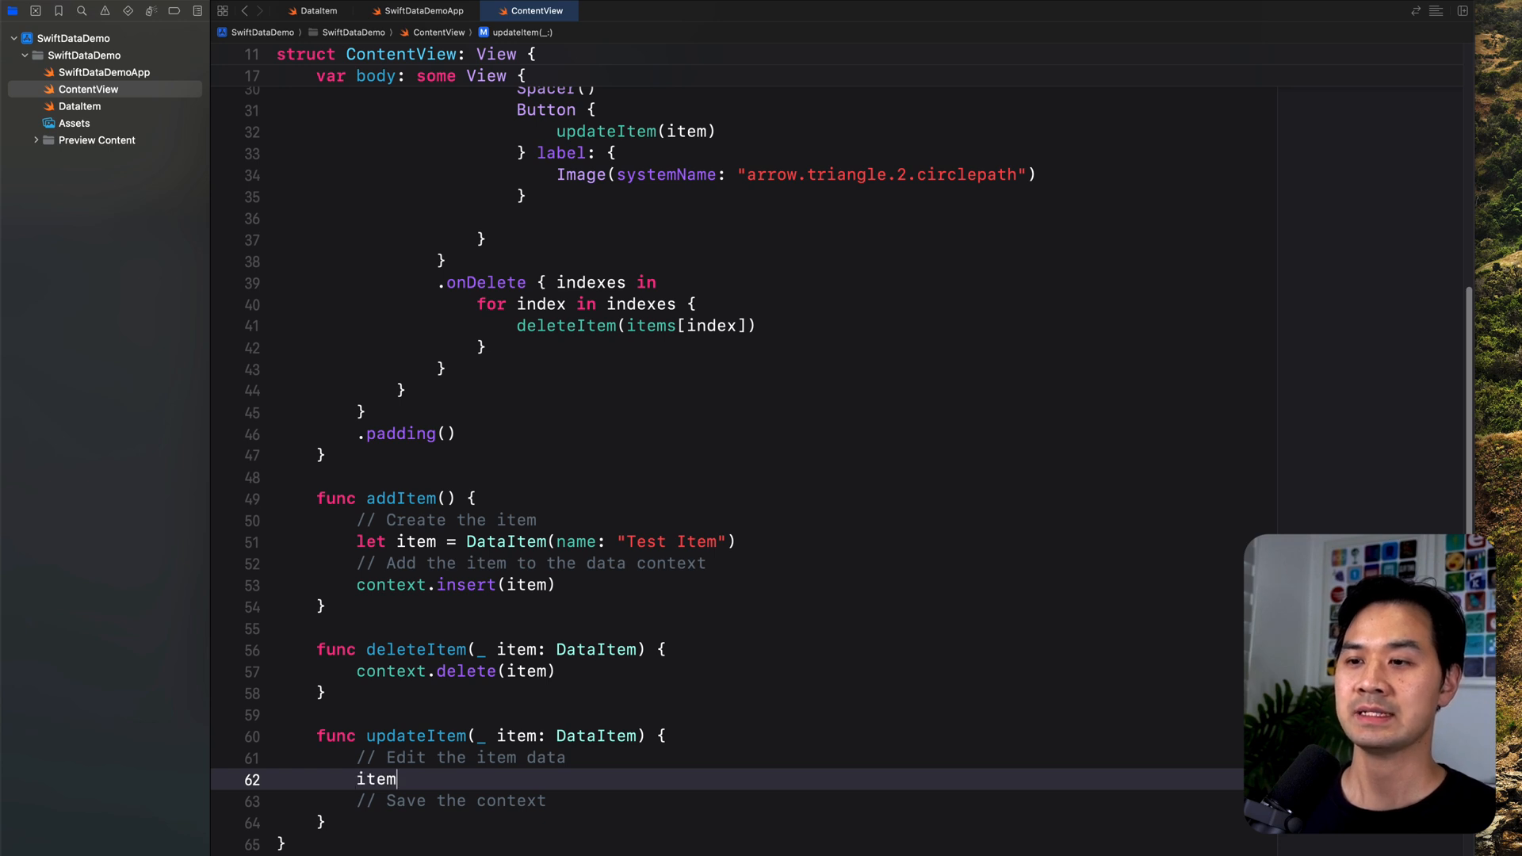
type(".name = \"U")
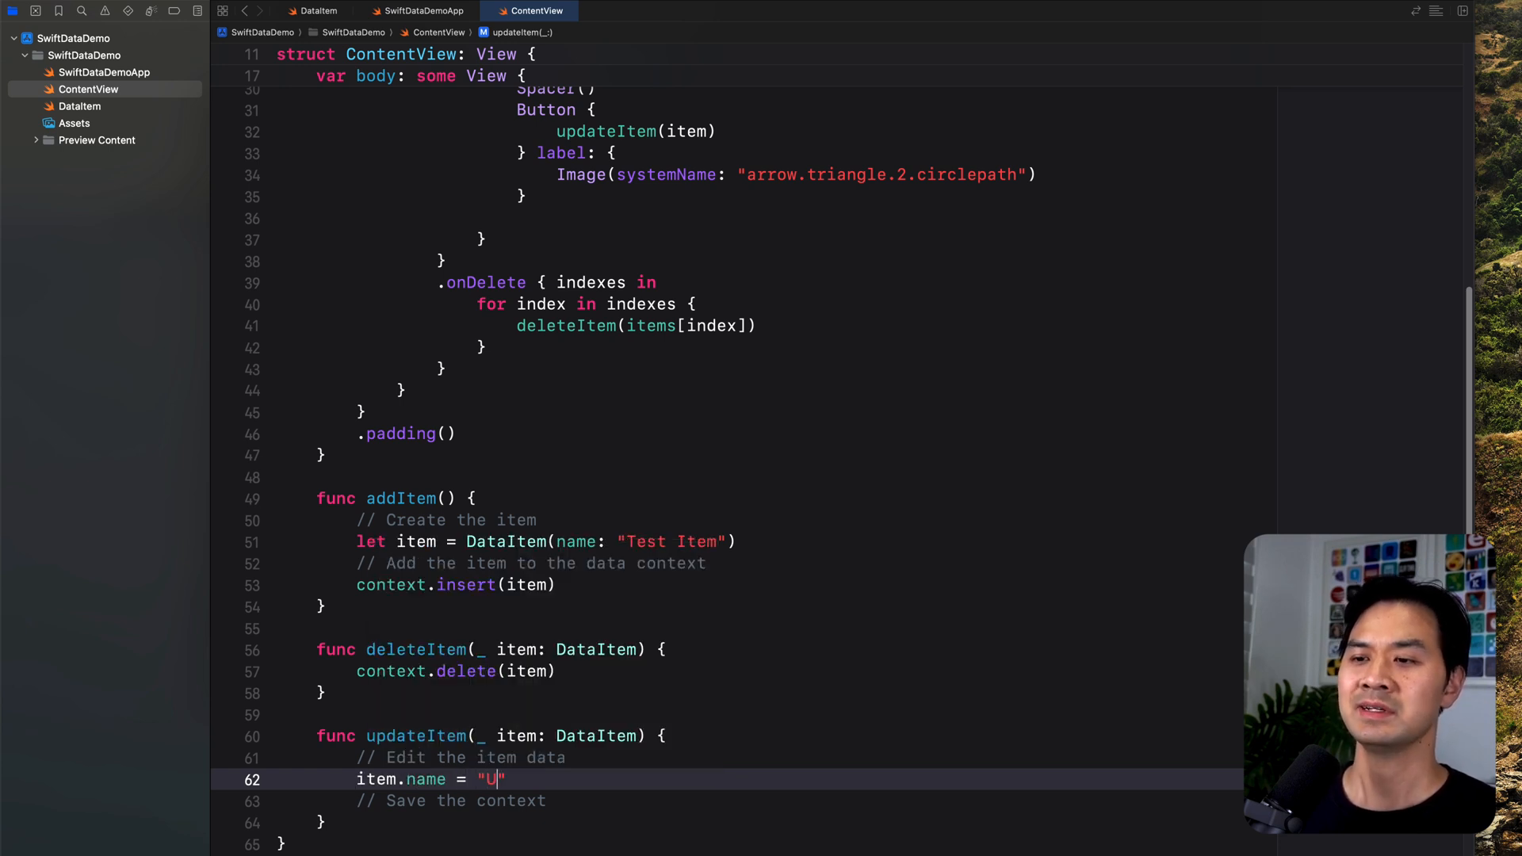
type("pdated Test Item")
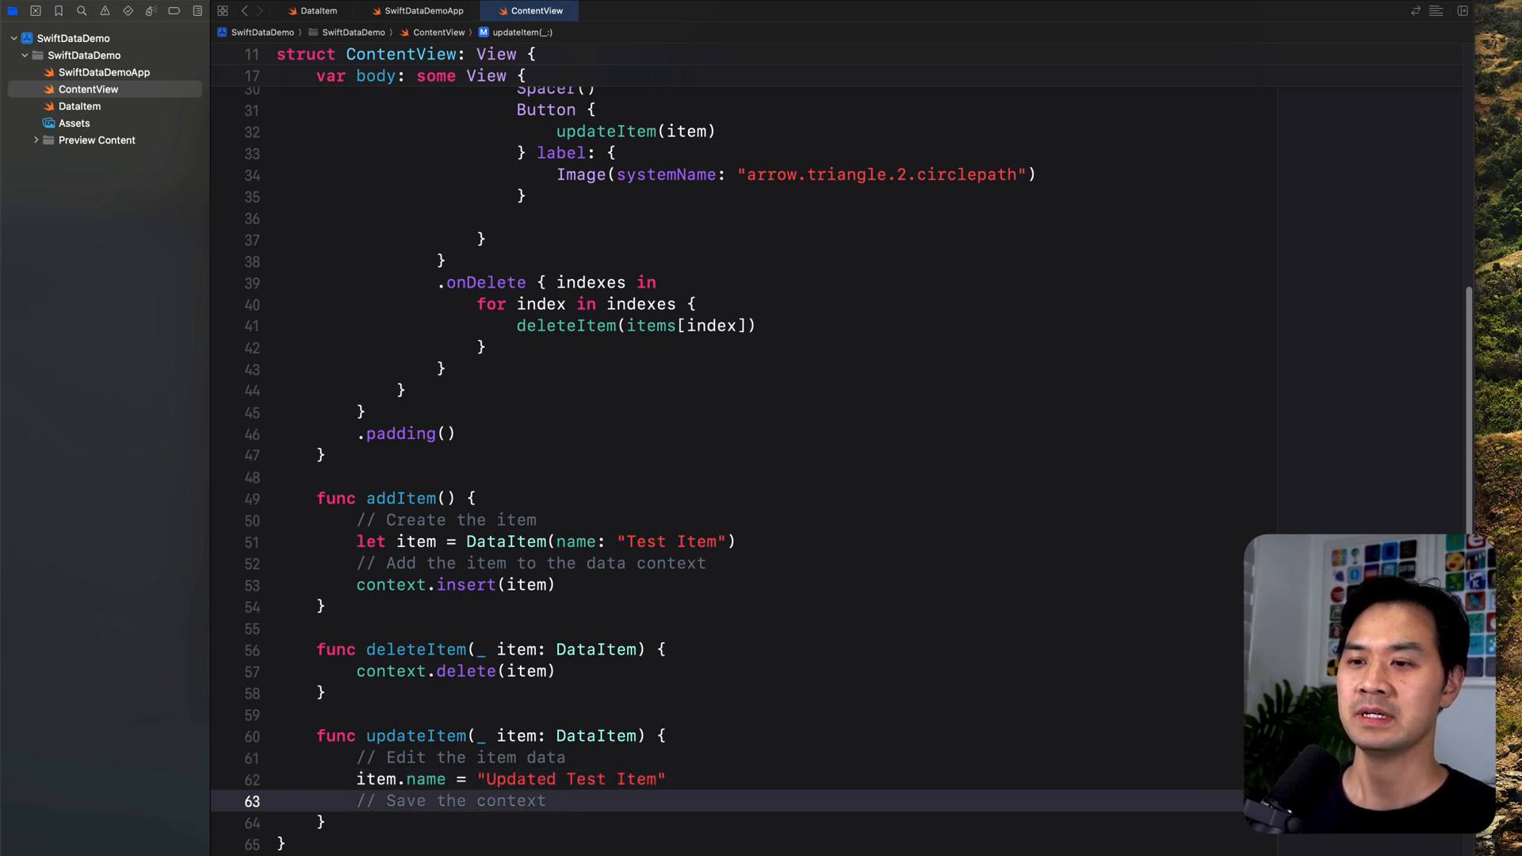
type("context.save(")
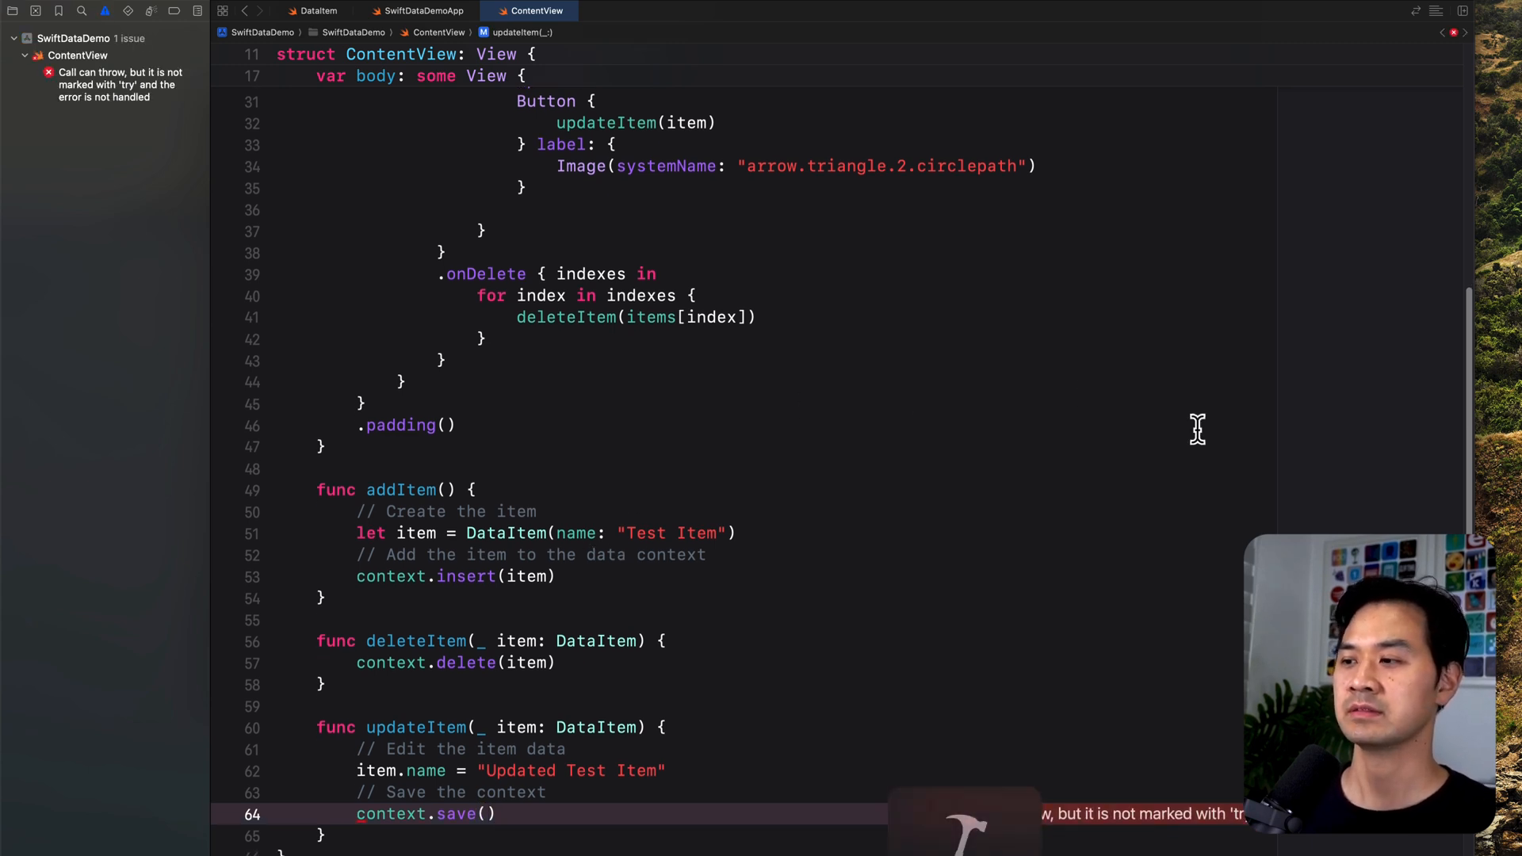
Prefix context.save() with try? to handle the throwing call
scroll("down", 3)
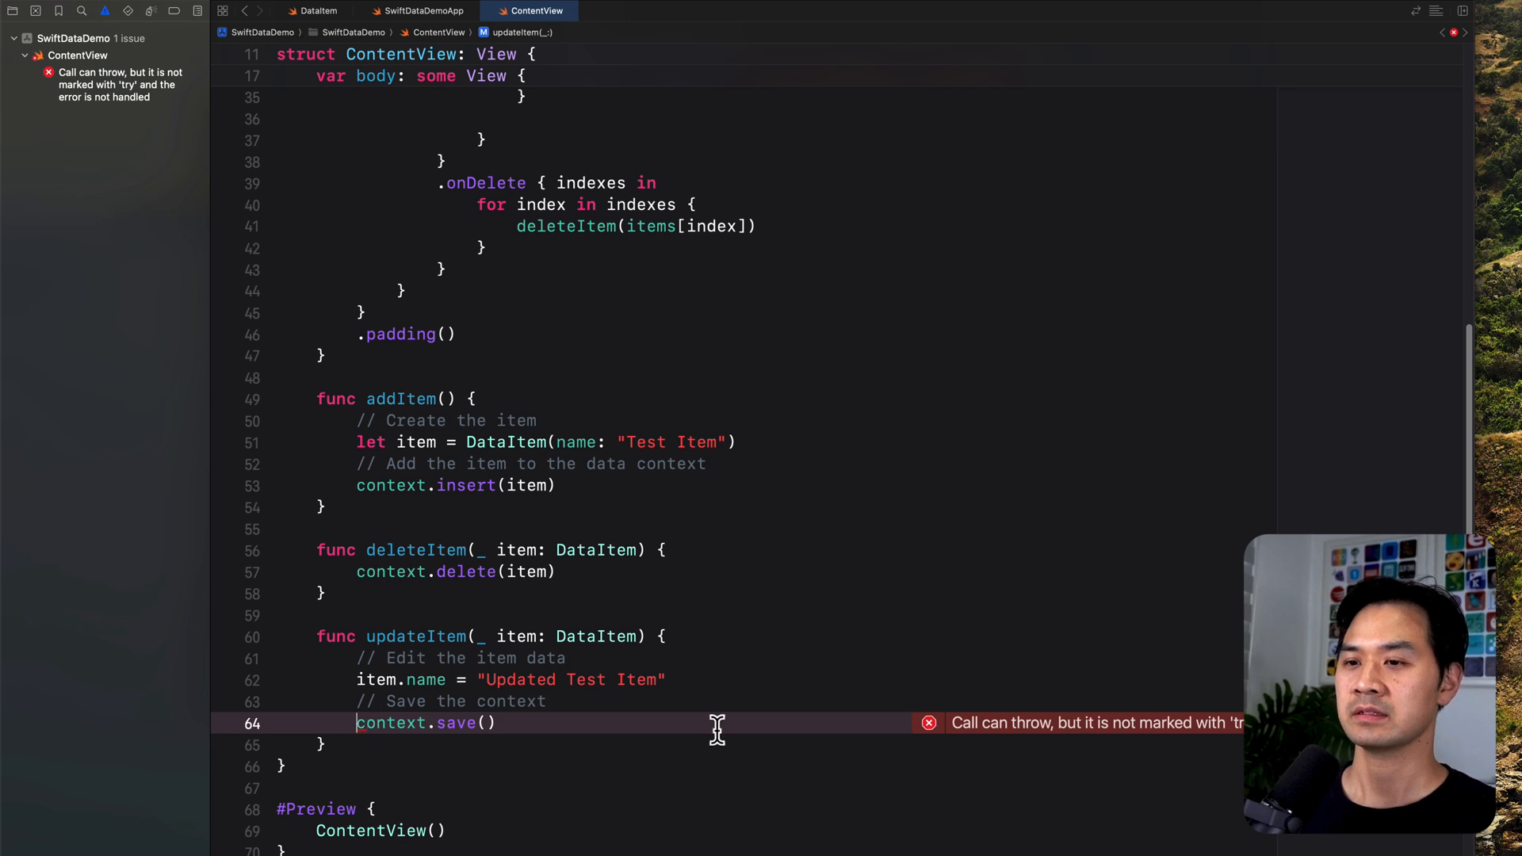
type("try")
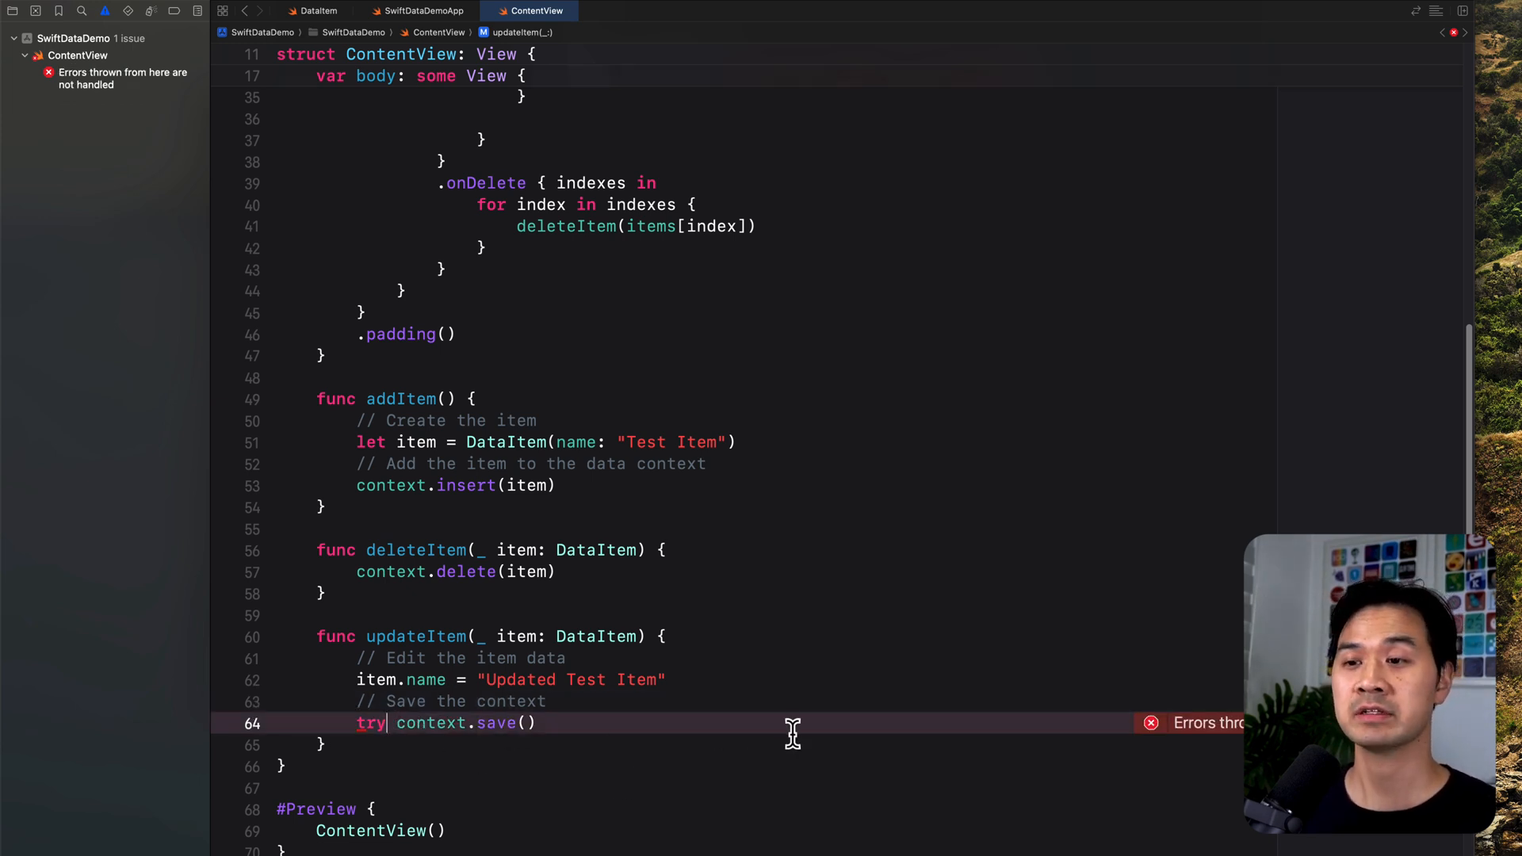
type("?")
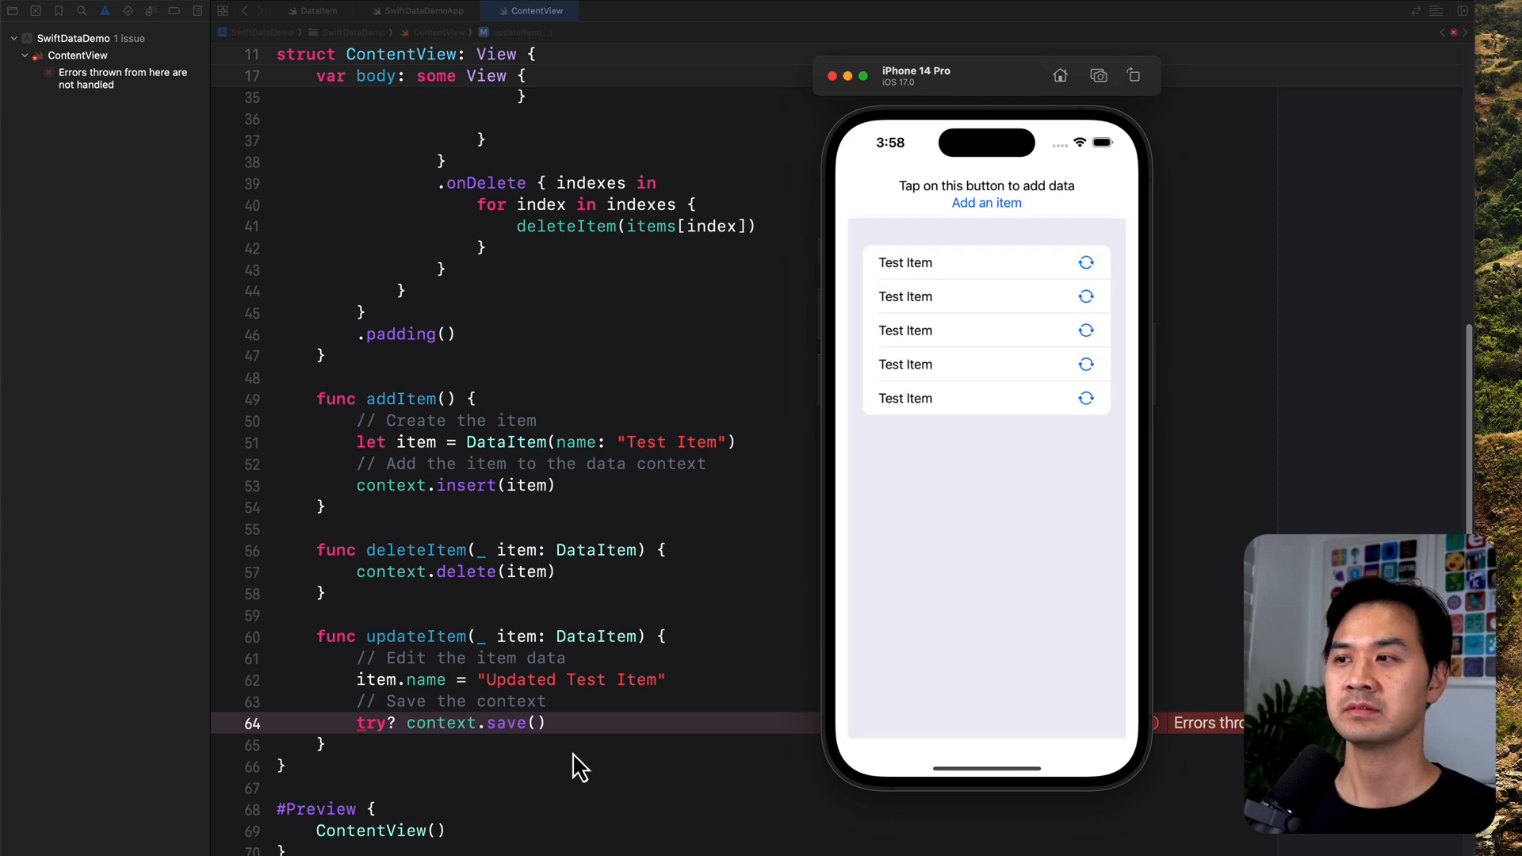
mouse_move(781, 652)
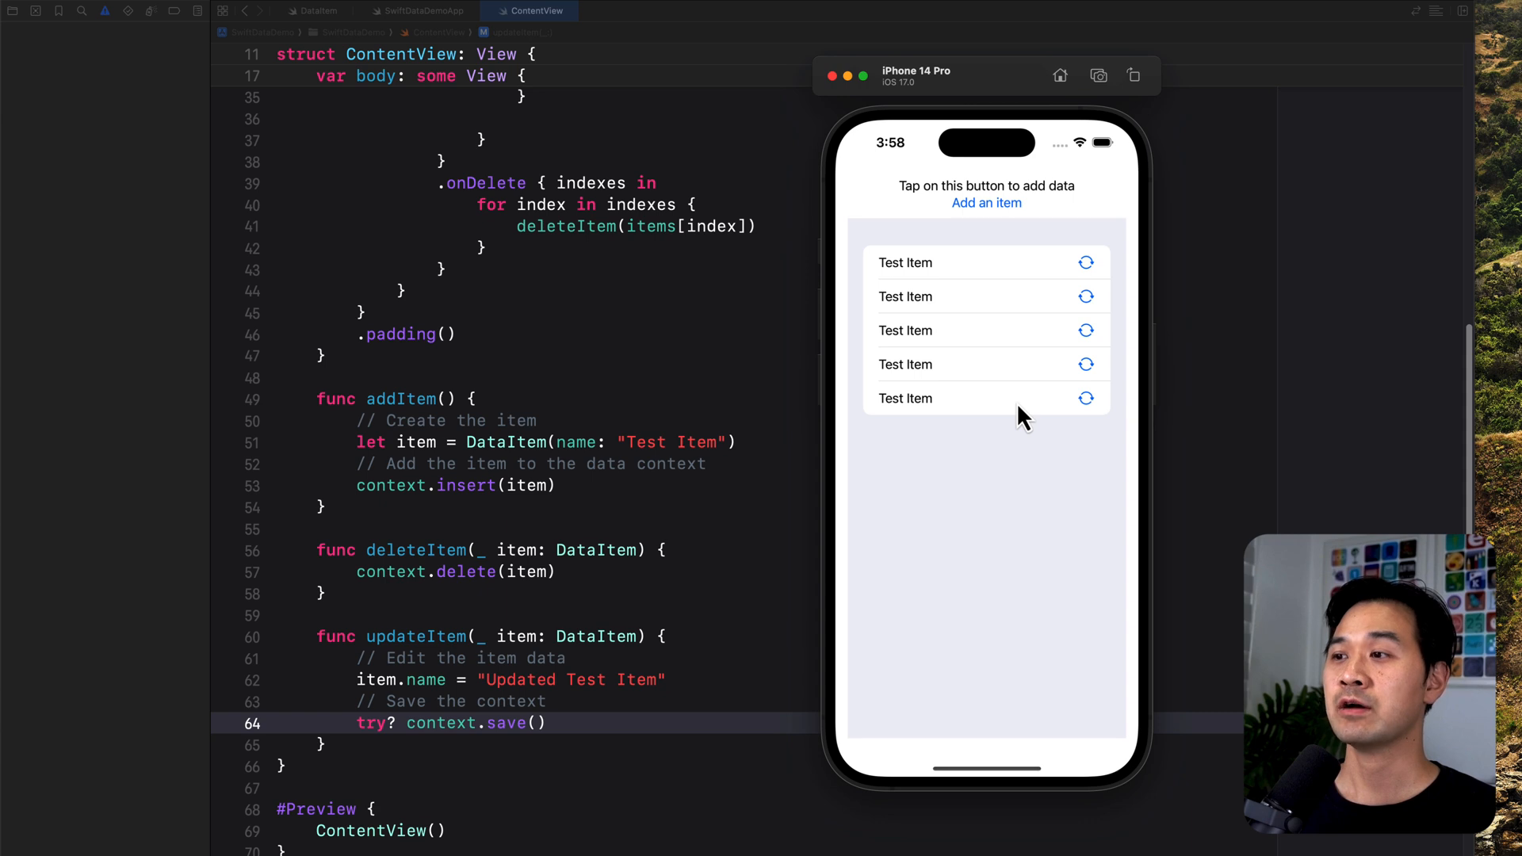
Tap a row's refresh icon in the simulator so it reads 'Updated Test Item'
left_click(985, 203)
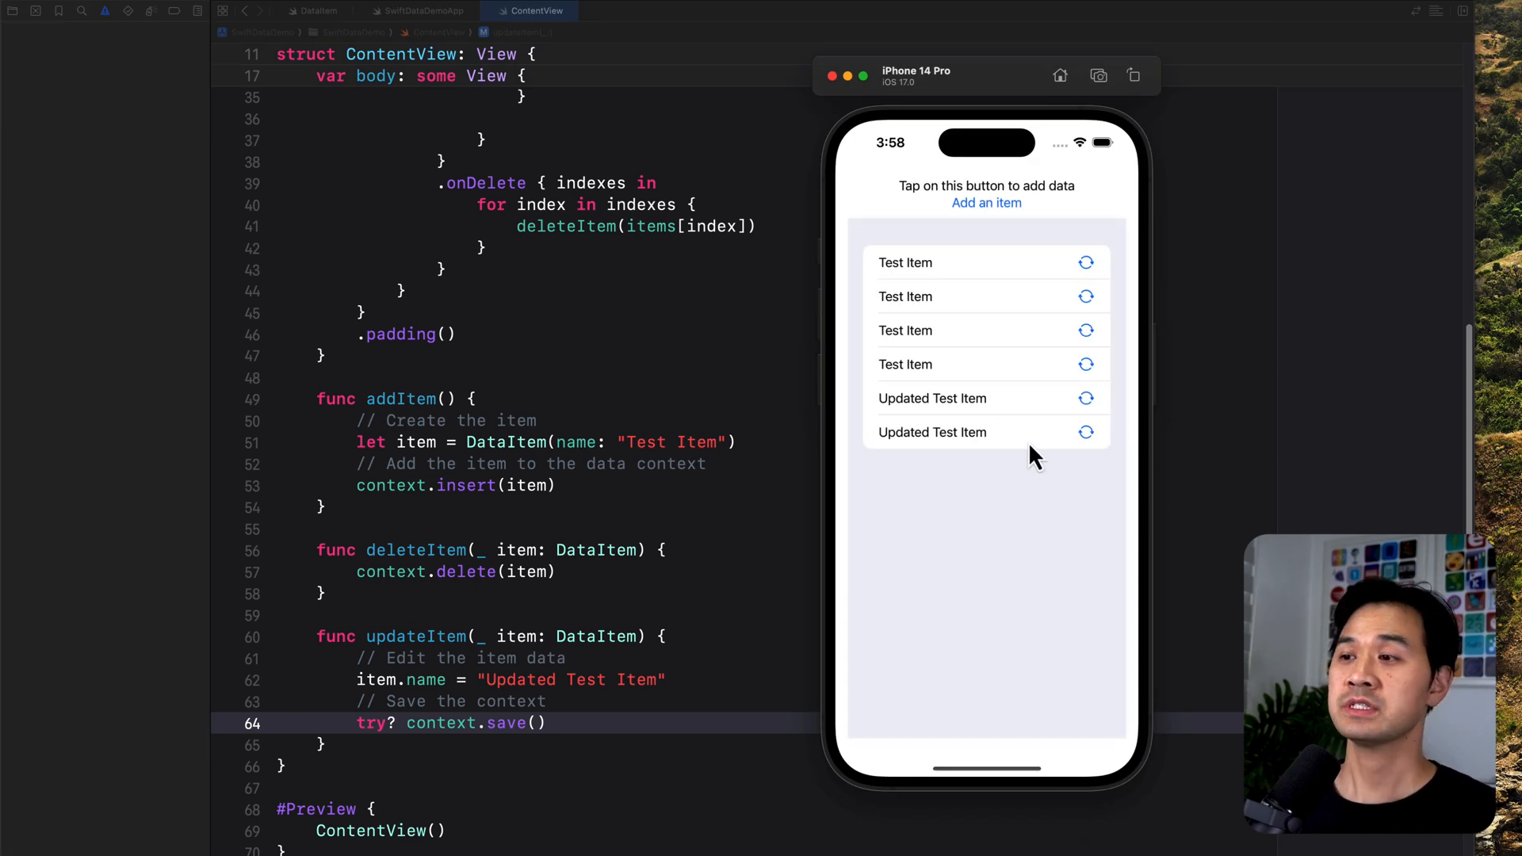
mouse_move(987, 611)
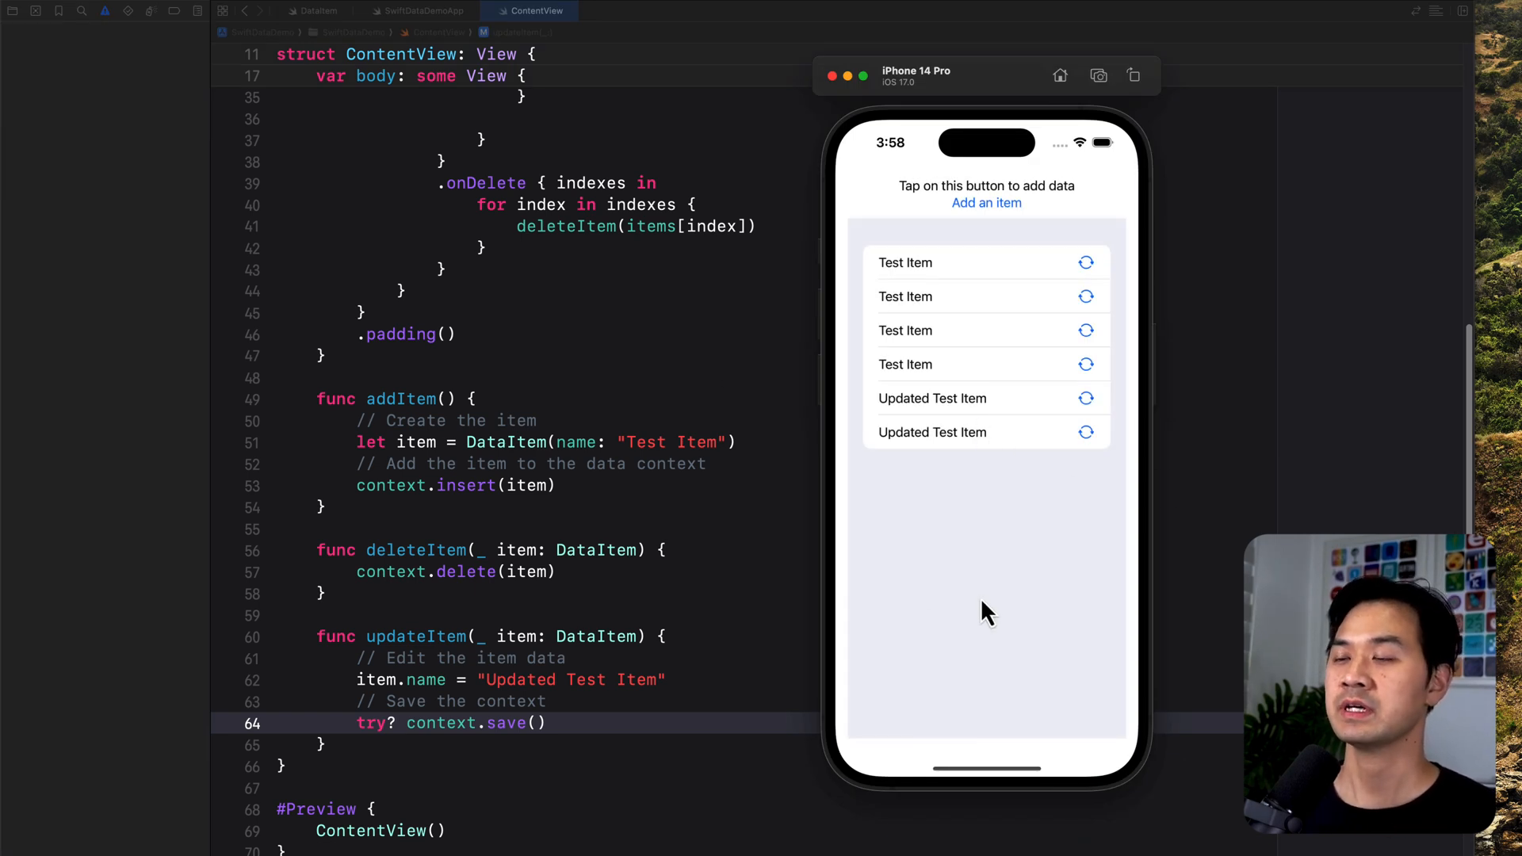